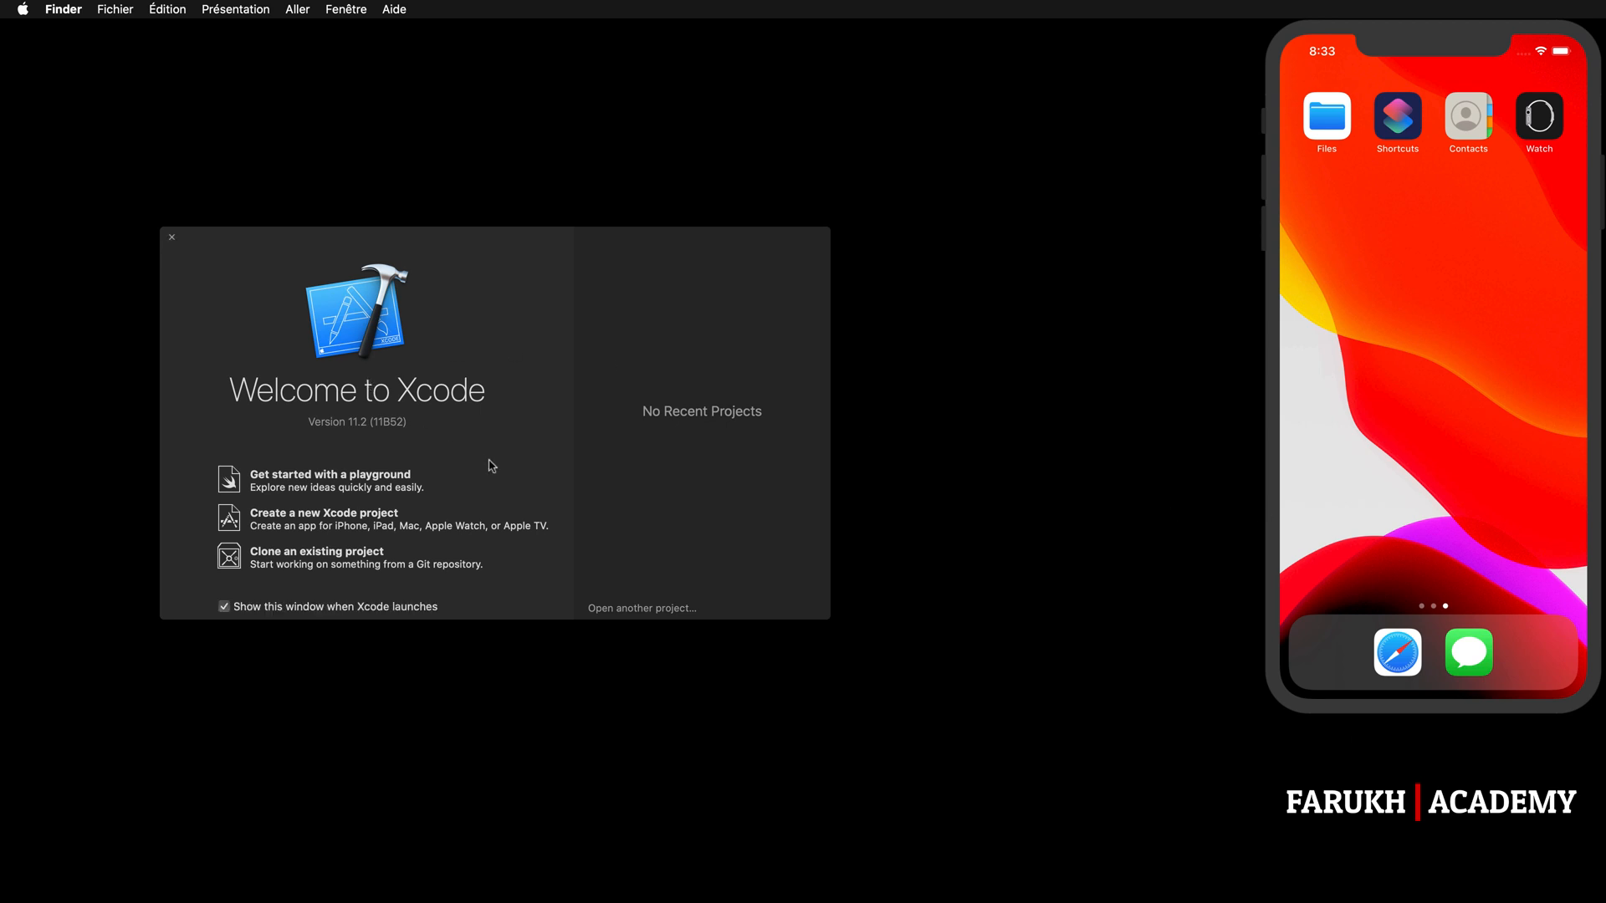
Step: Start a new Single View App project and name it PassingDataEN
click(284, 514)
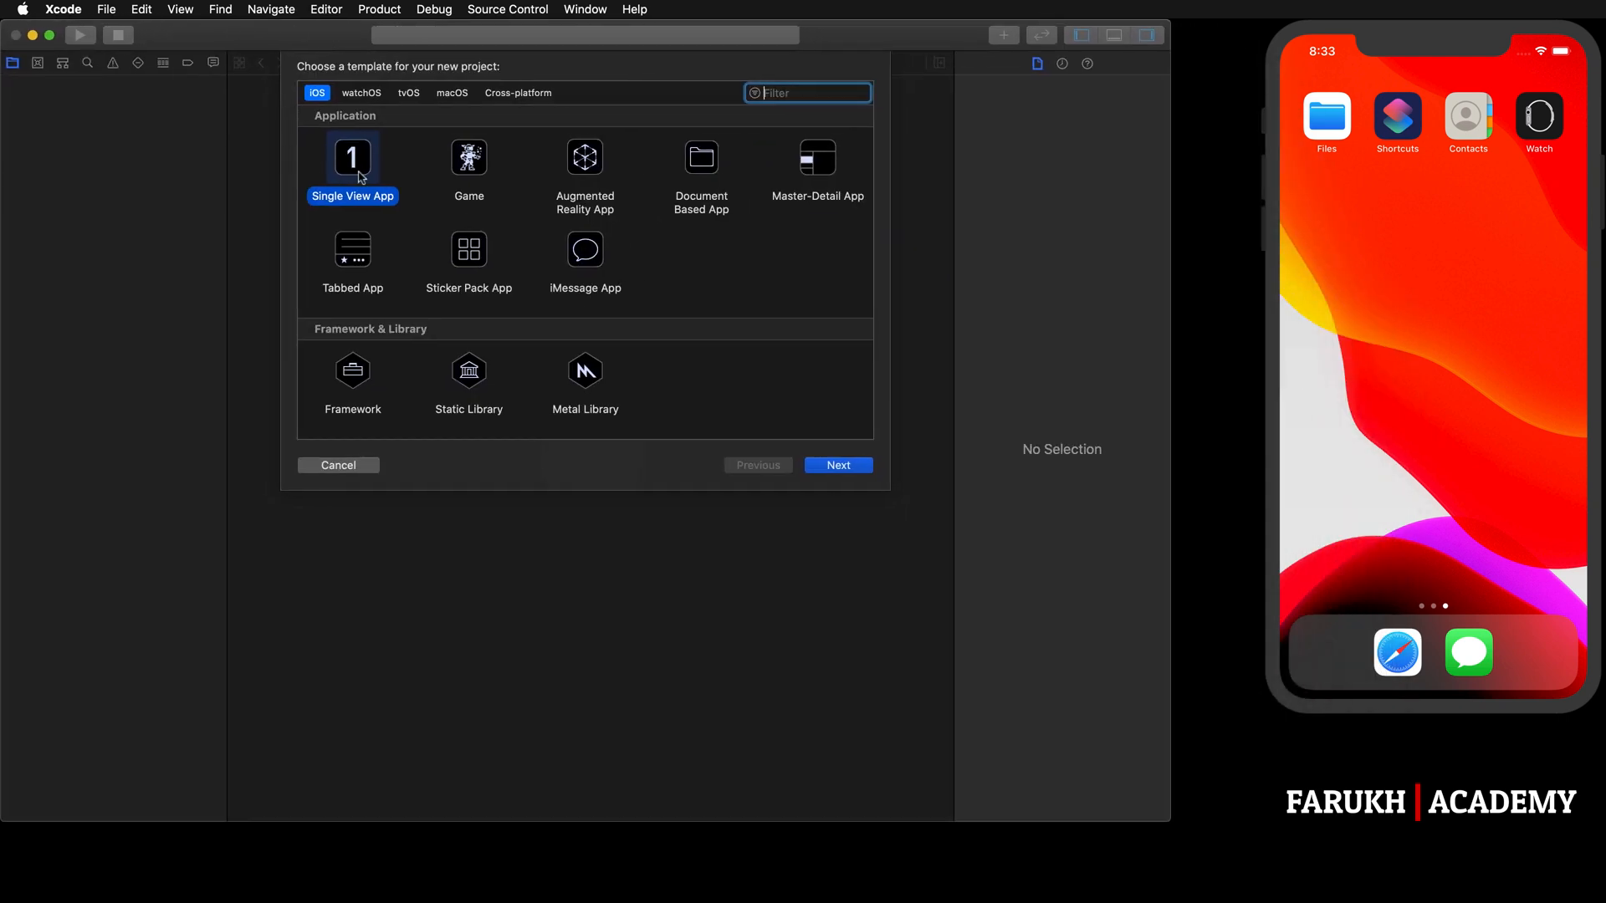
click(838, 465)
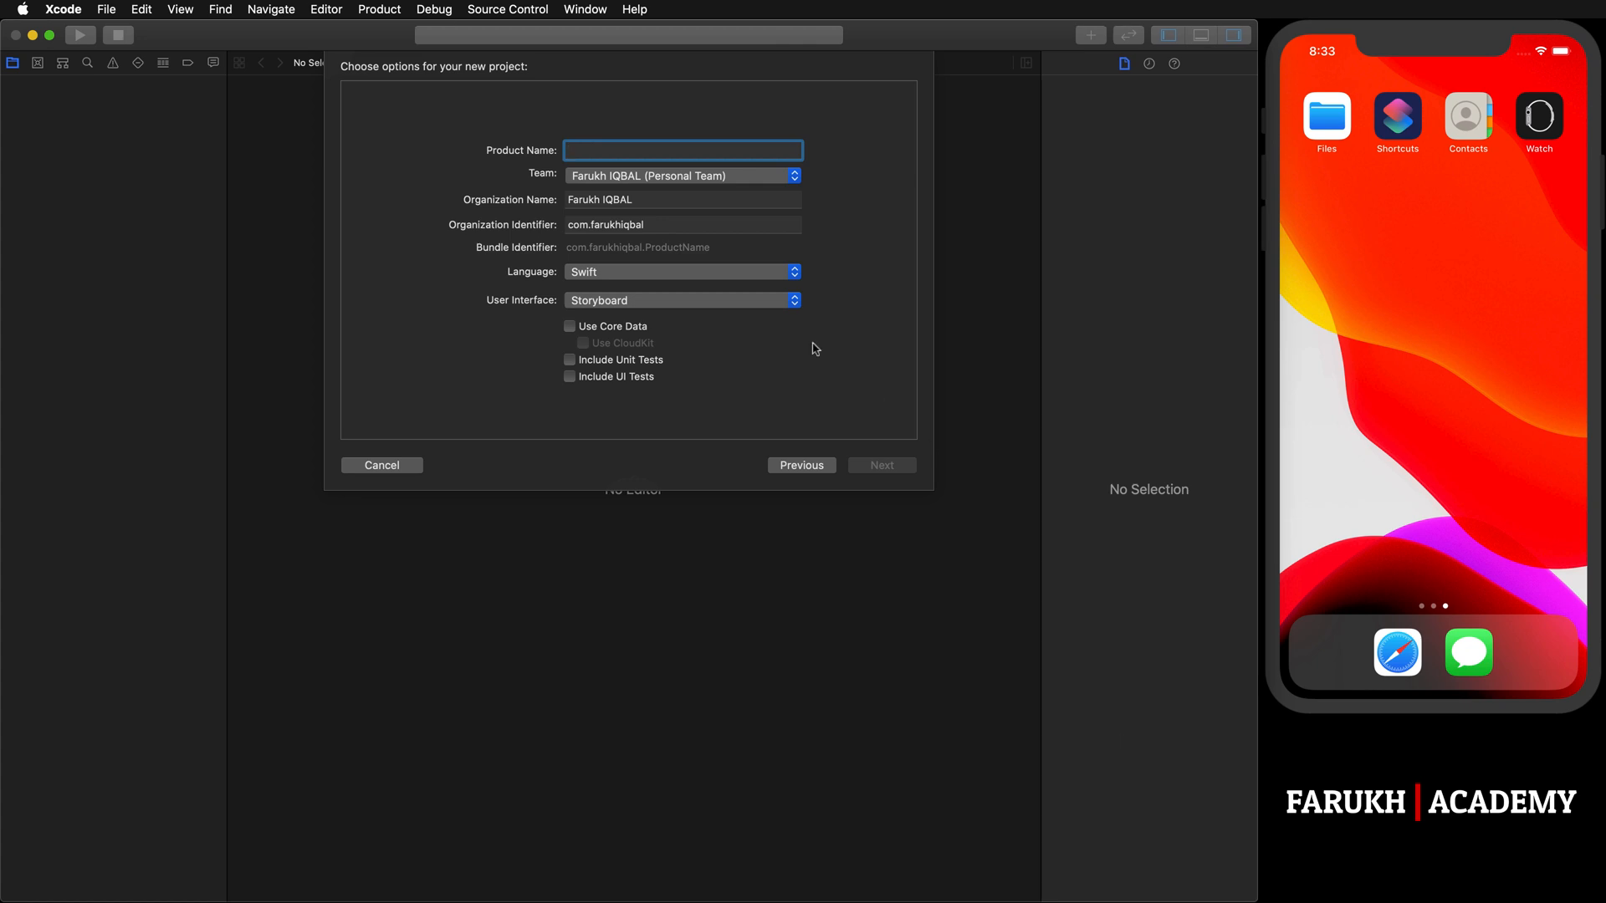
text(PassingDataEN)
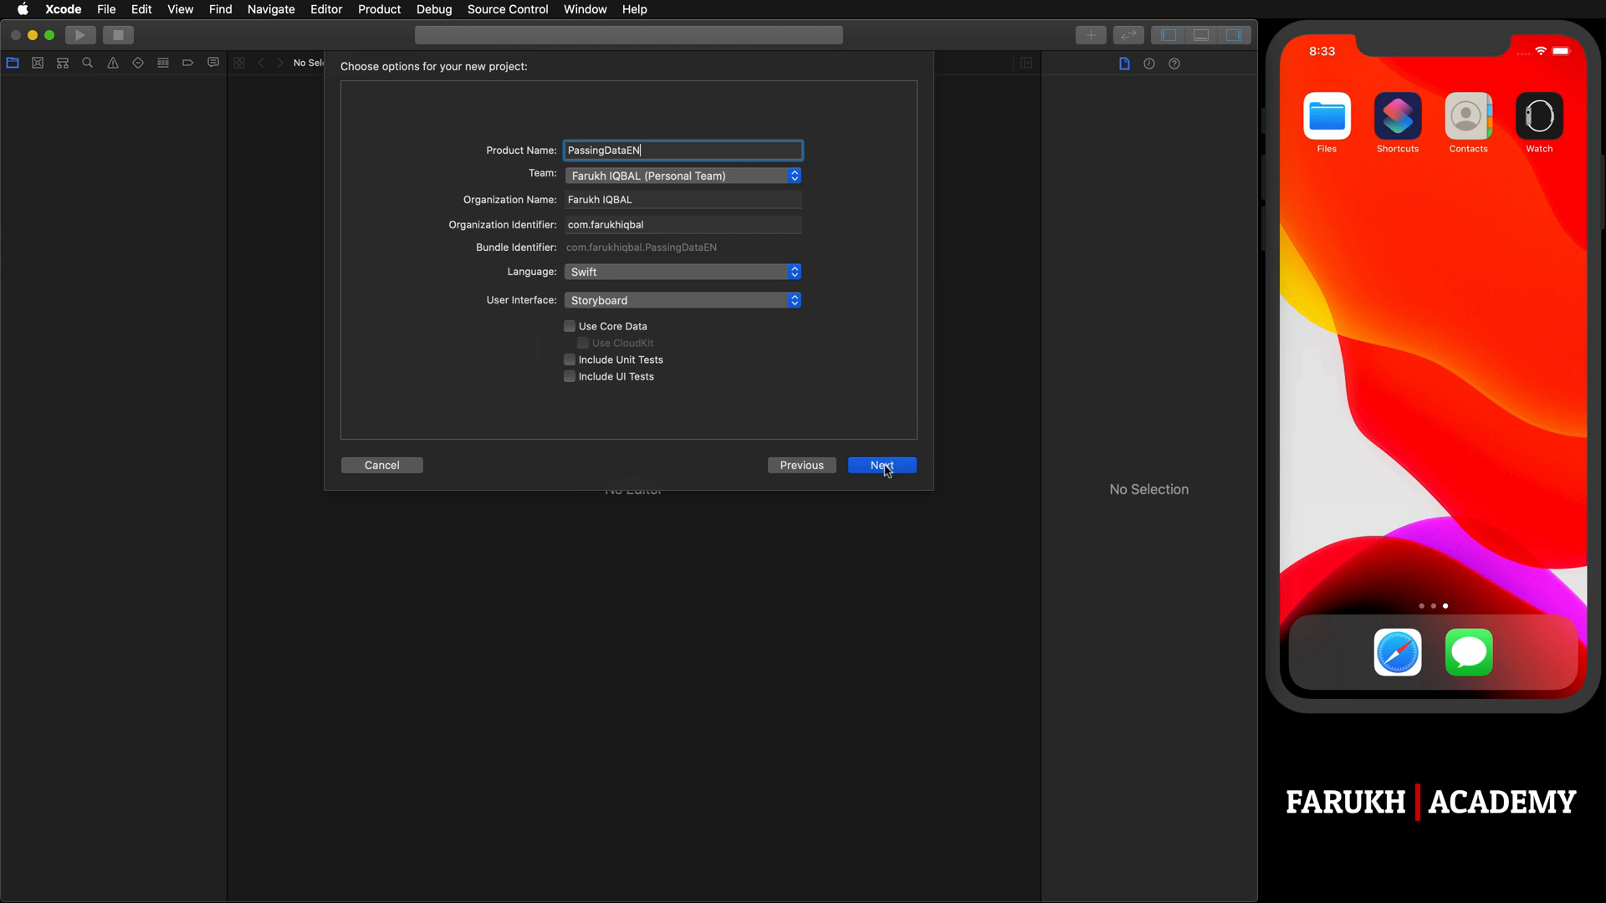
Step: Accept the Swift/Storyboard settings and create the project in the chosen folder
click(881, 465)
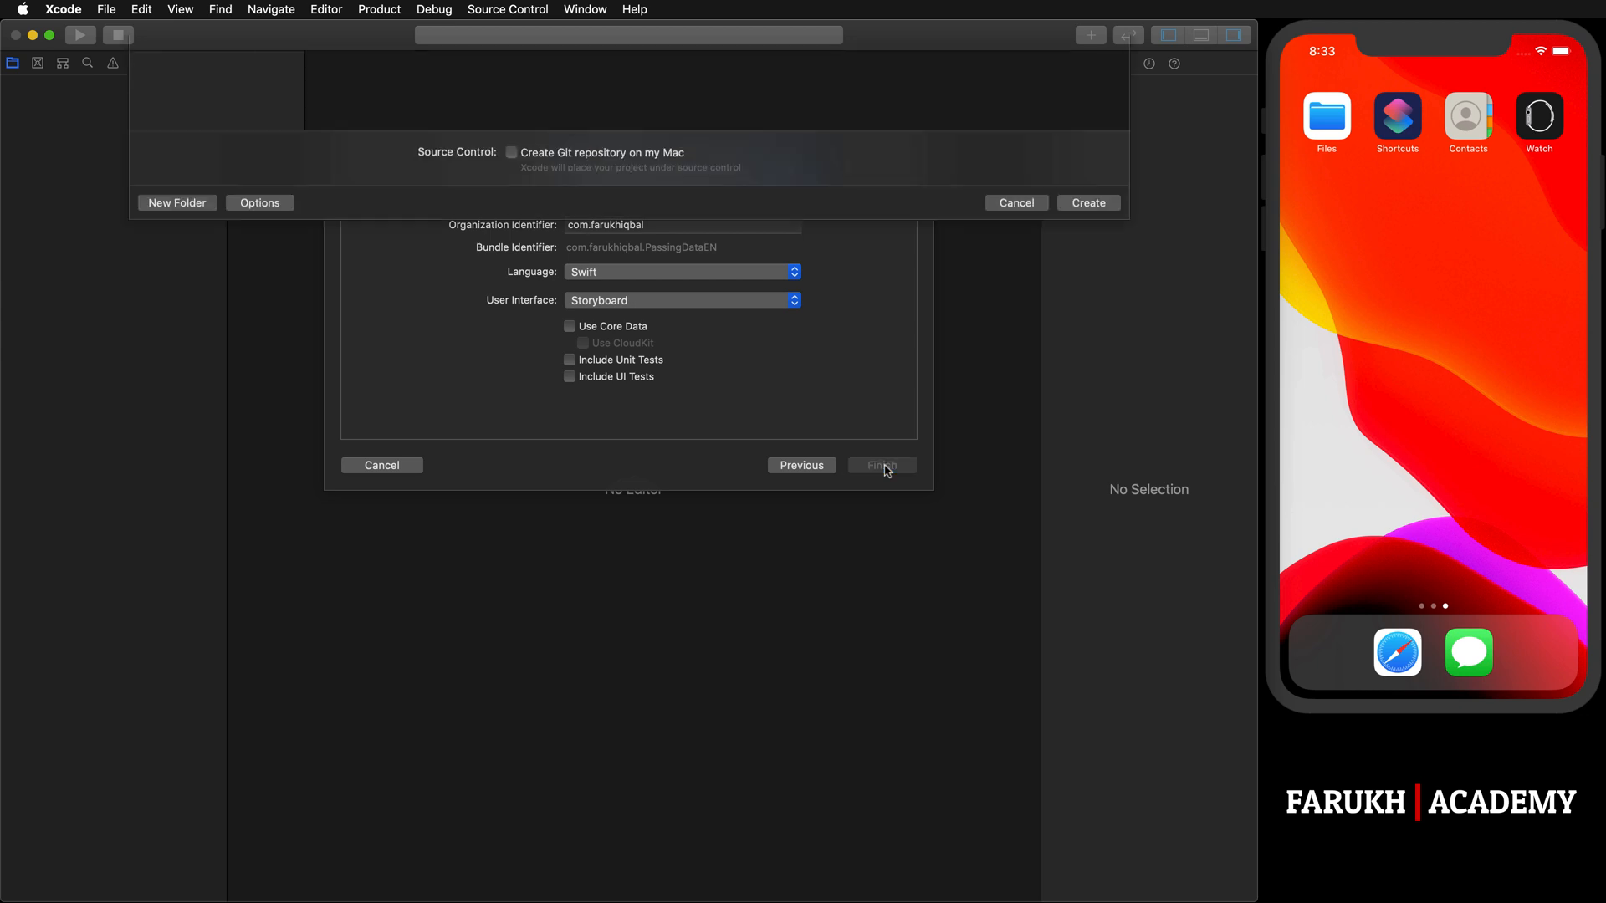
click(882, 465)
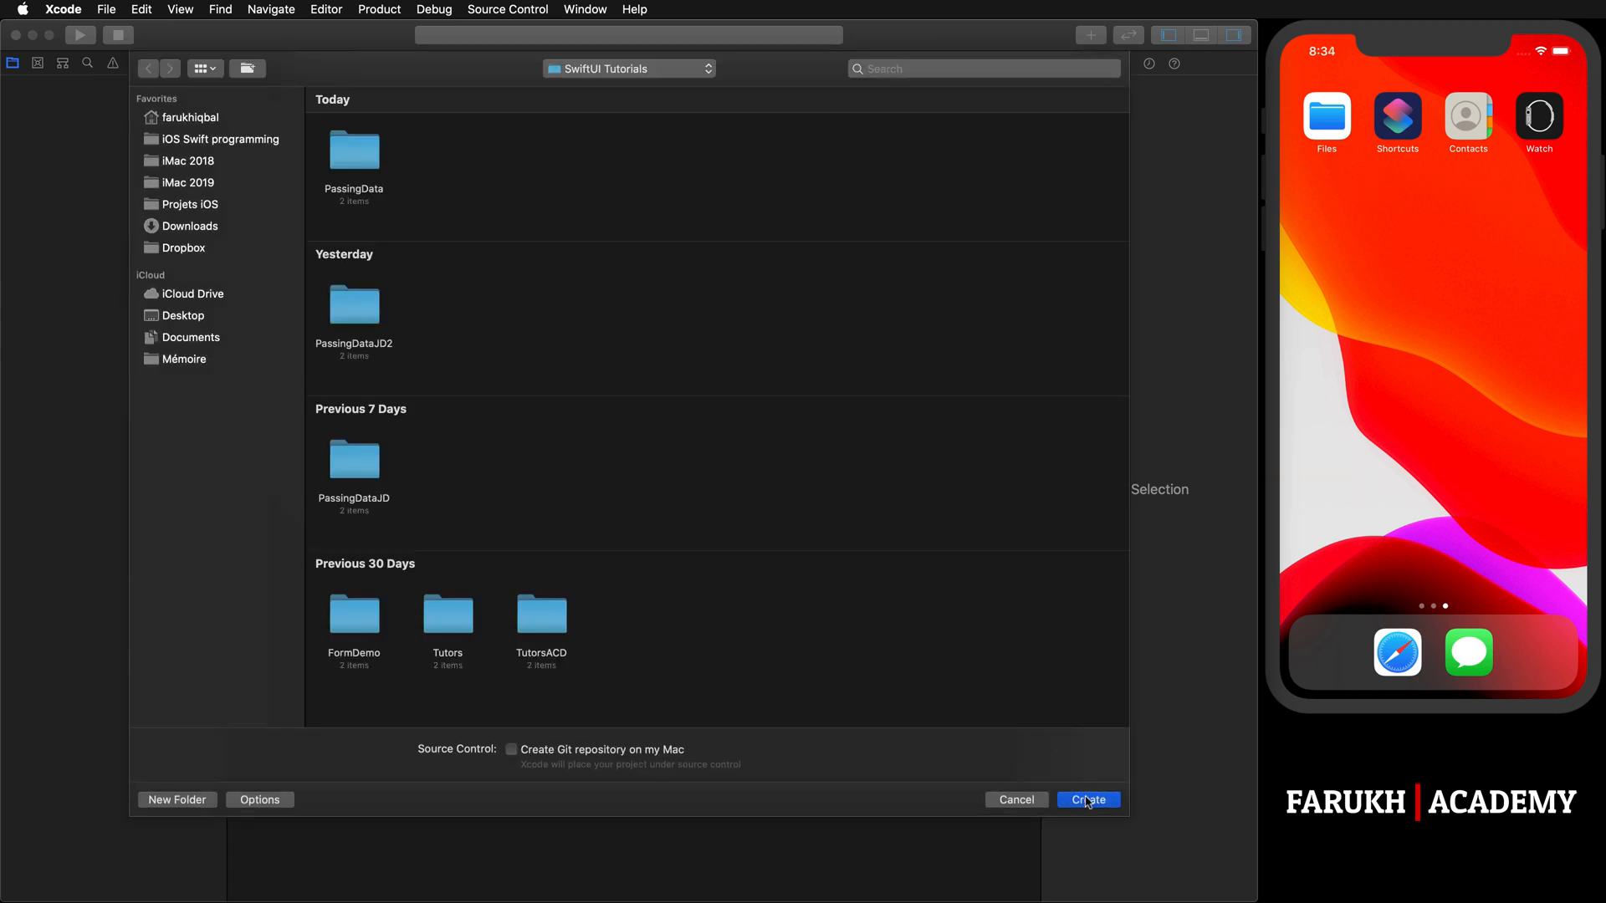
click(1087, 800)
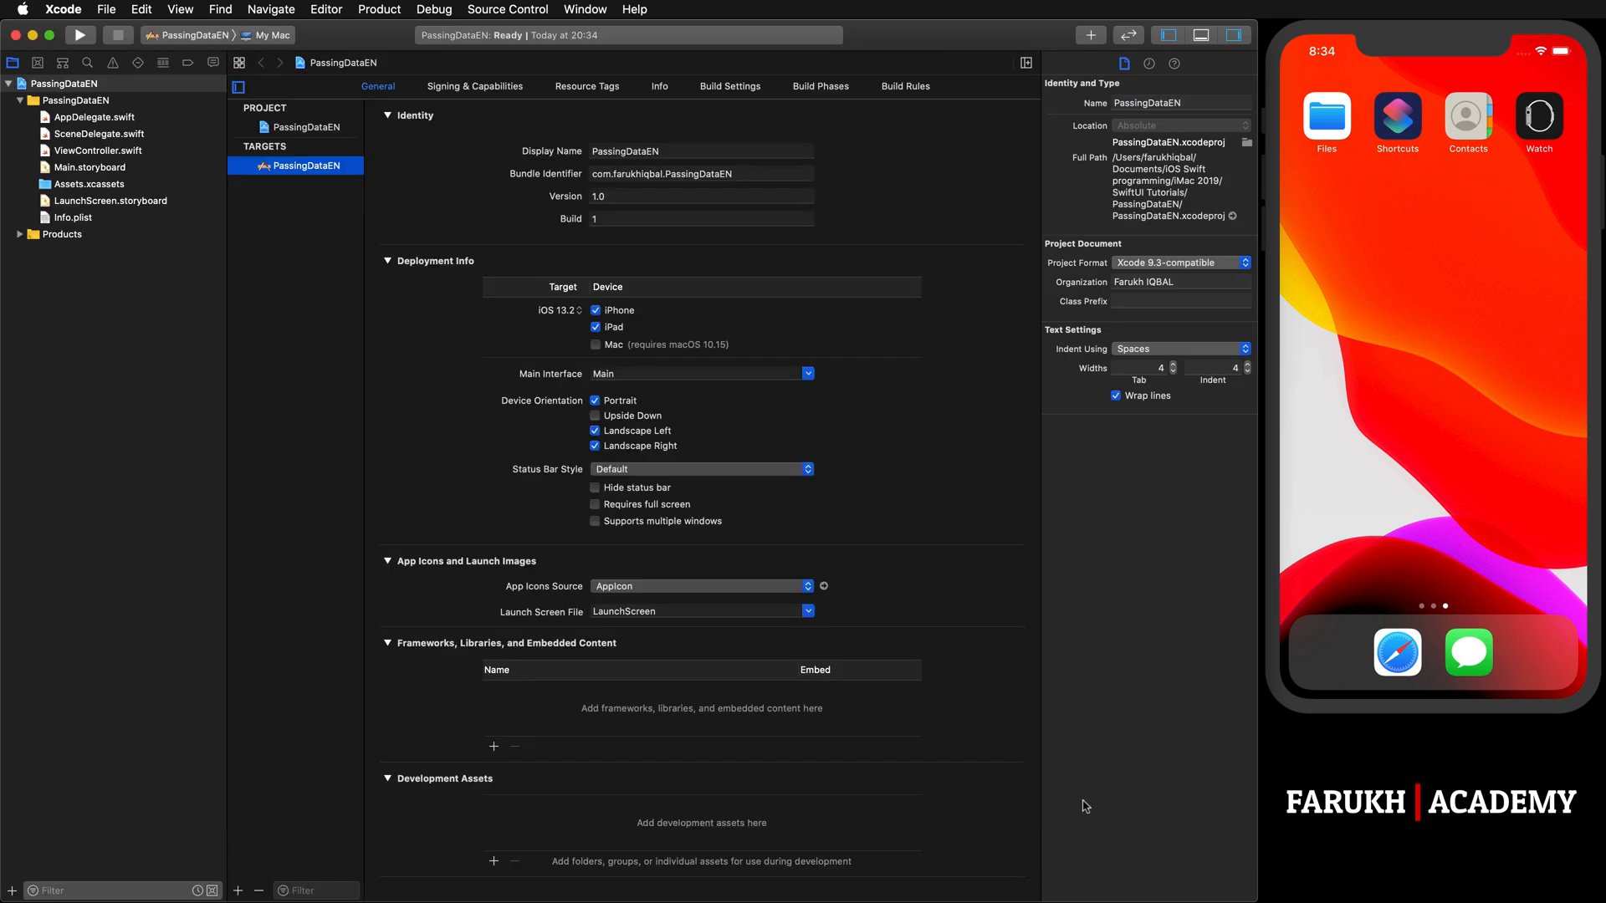
Step: Target the iPhone 11 Pro Max simulator and show Main.storyboard
click(281, 35)
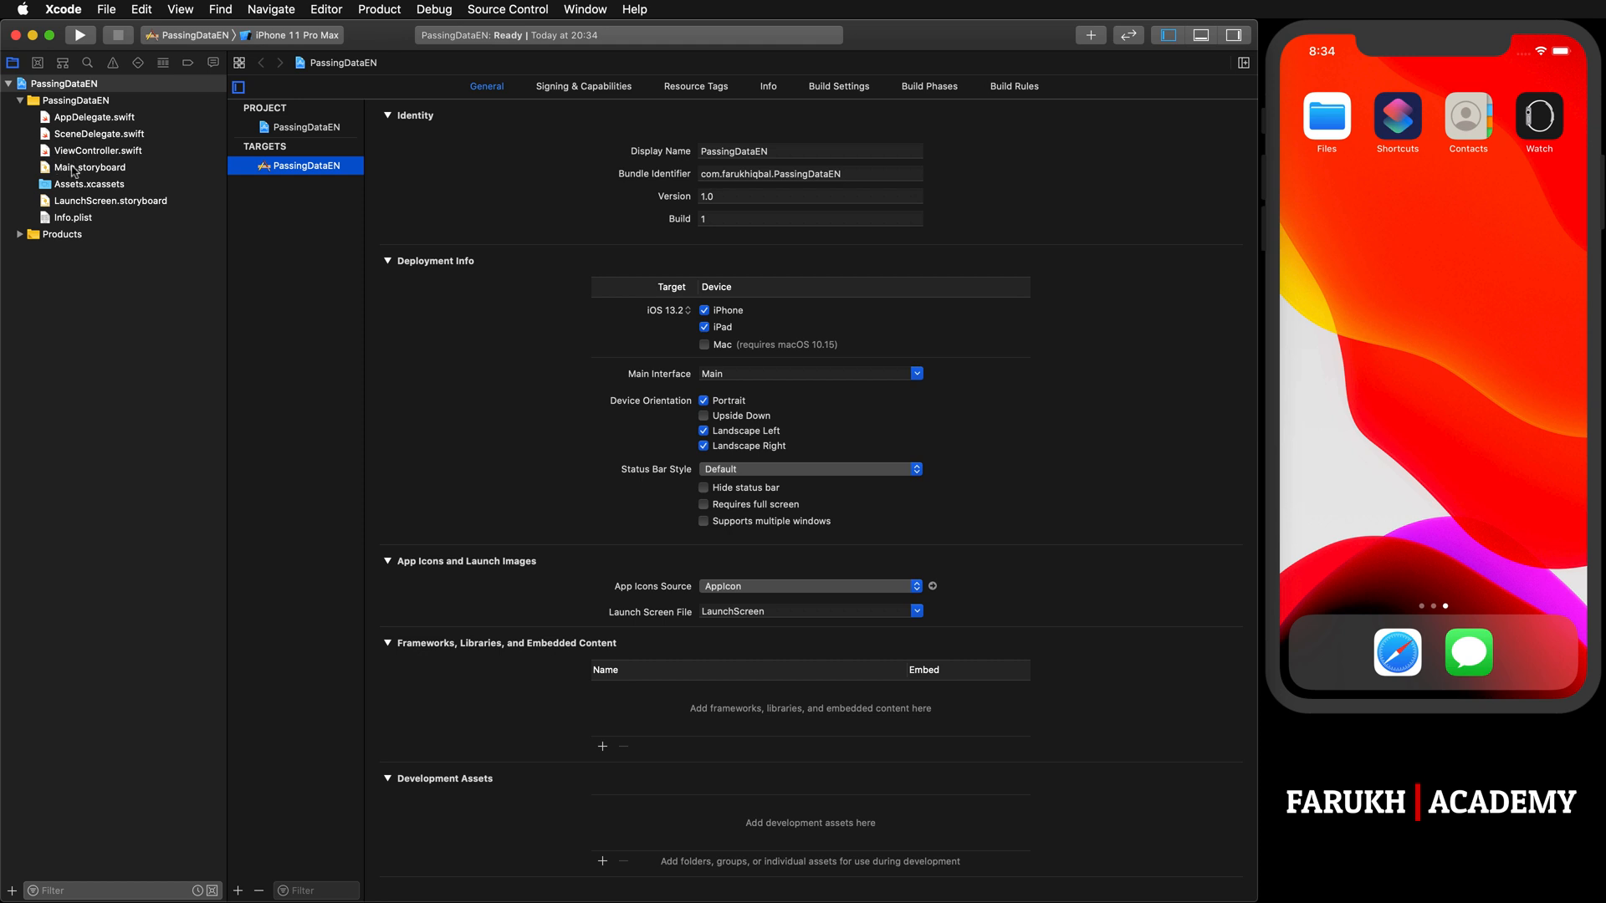
click(89, 167)
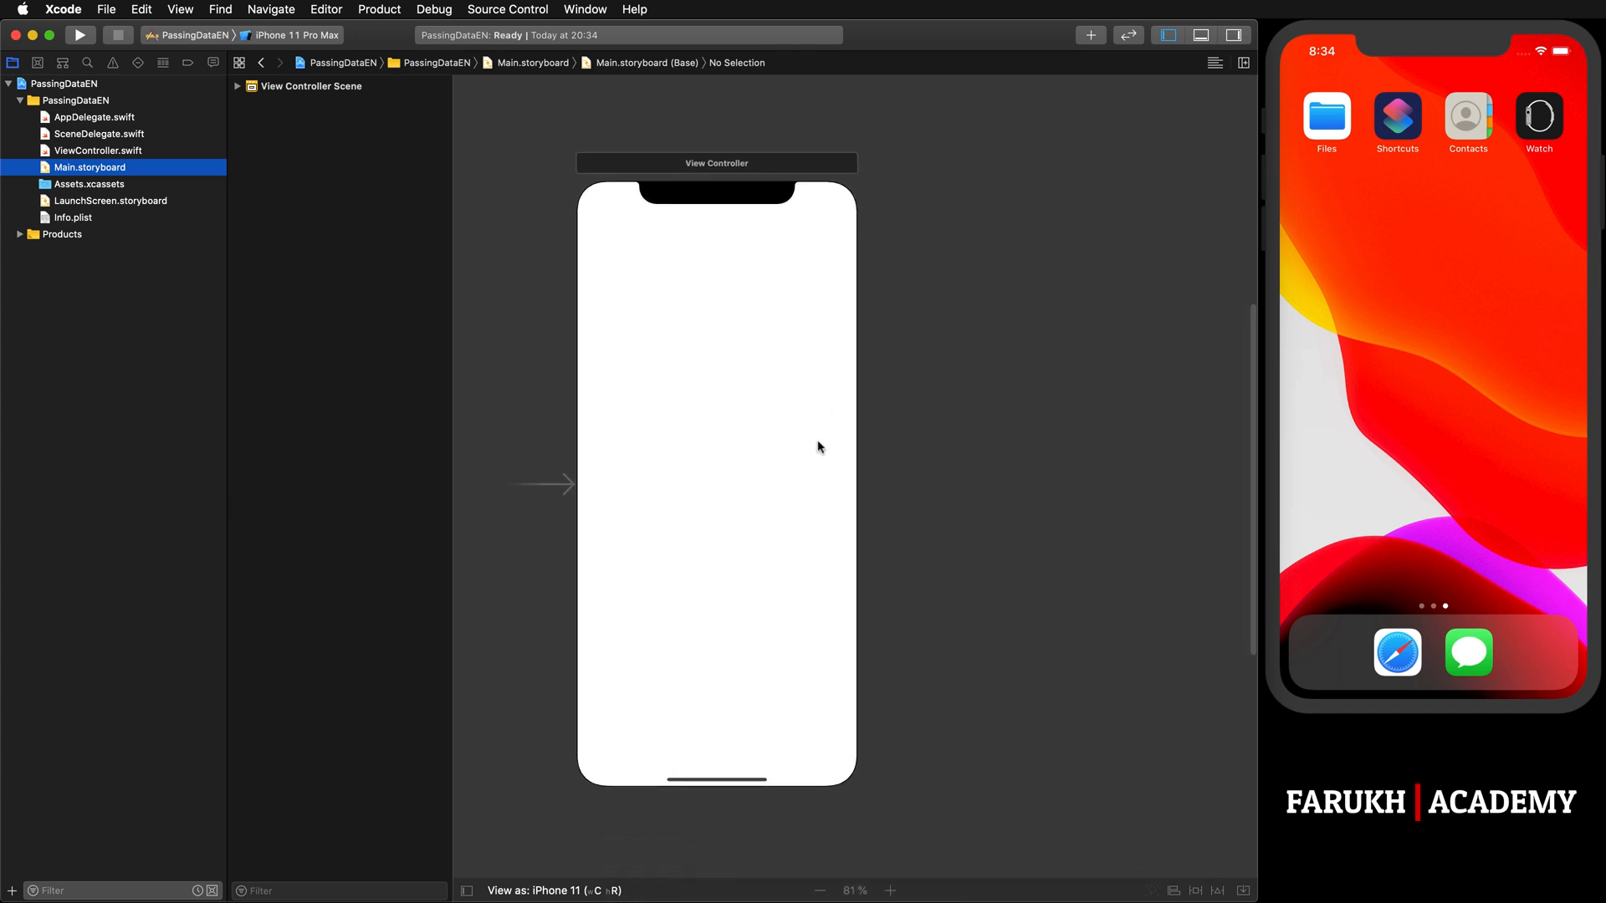
mouse_move(1056, 357)
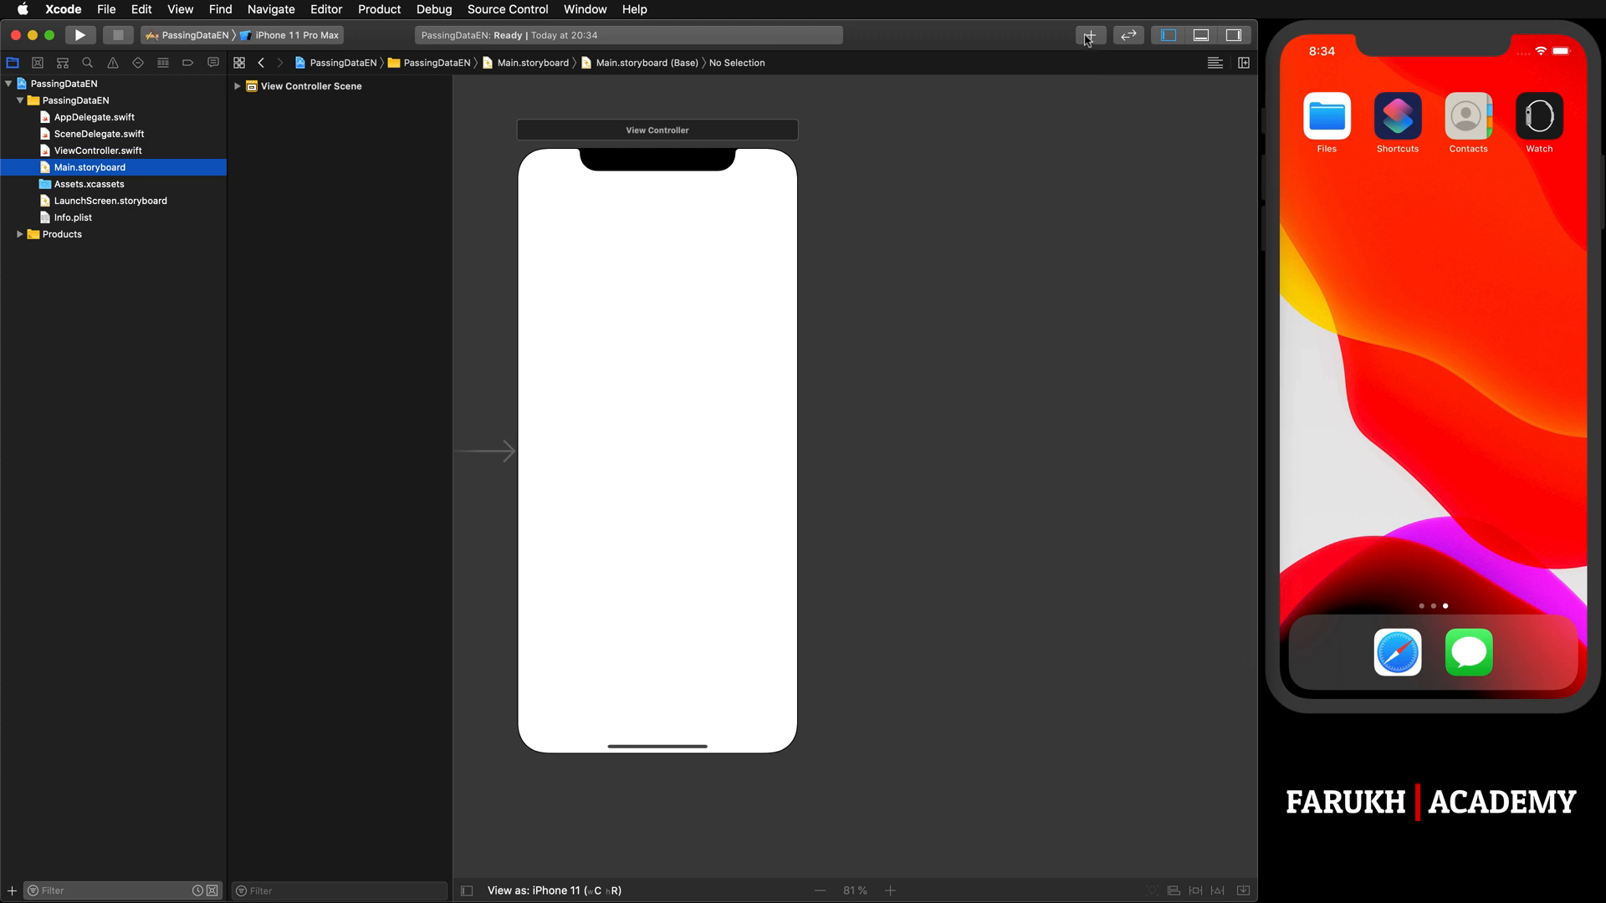
Step: Add a View Controller from the library as a second scene beside the first
click(1091, 33)
text(view controller)
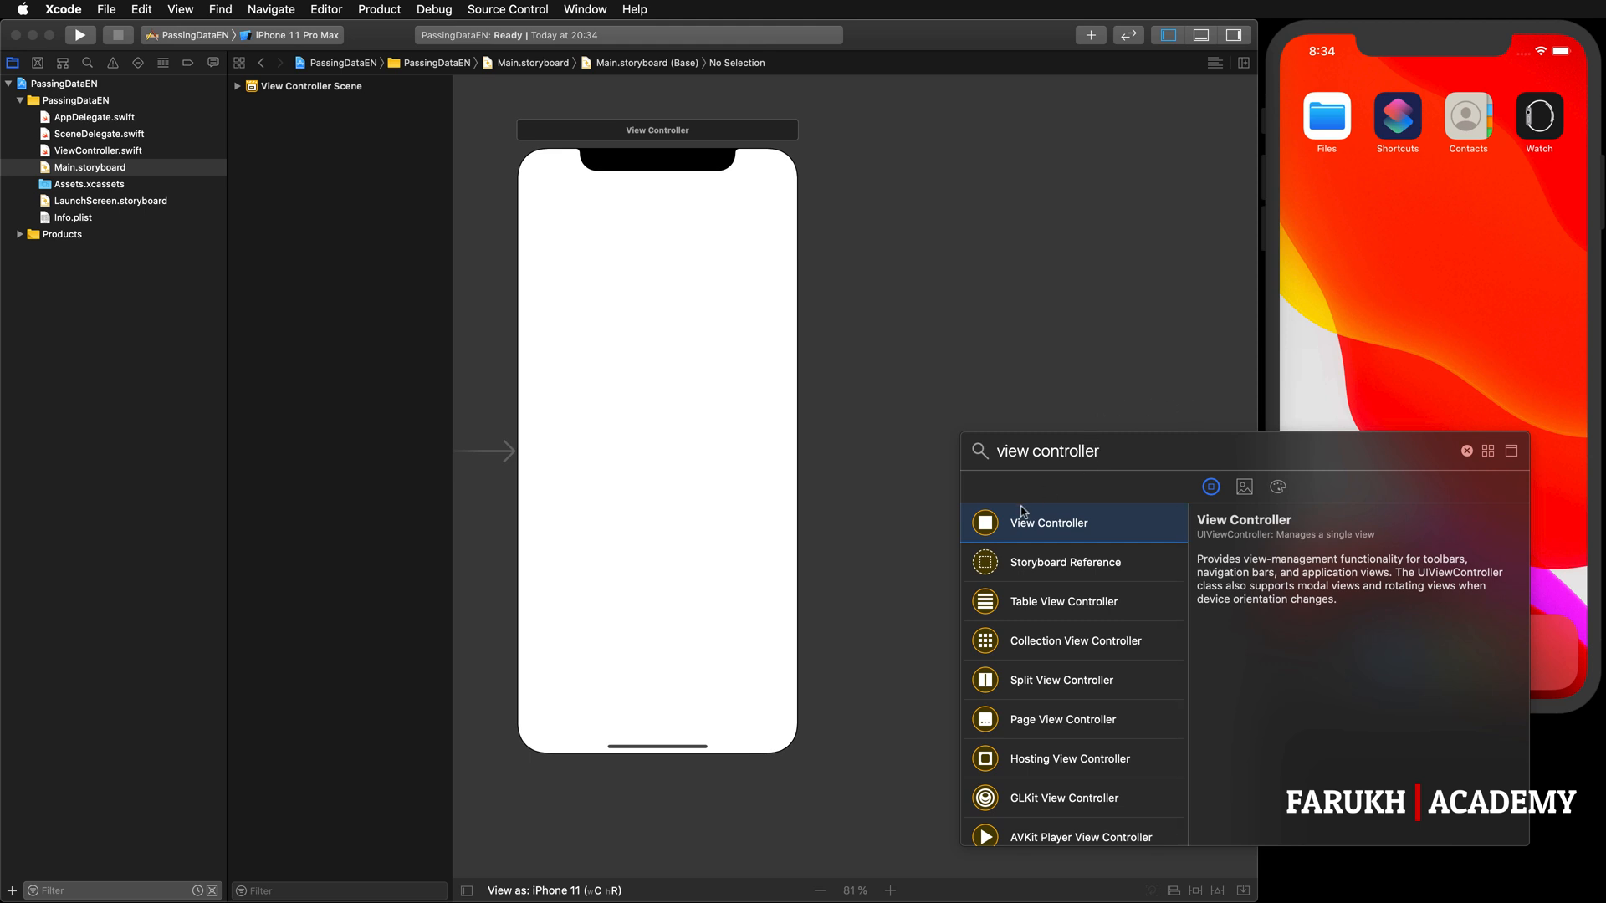
drag(1047, 522, 997, 420)
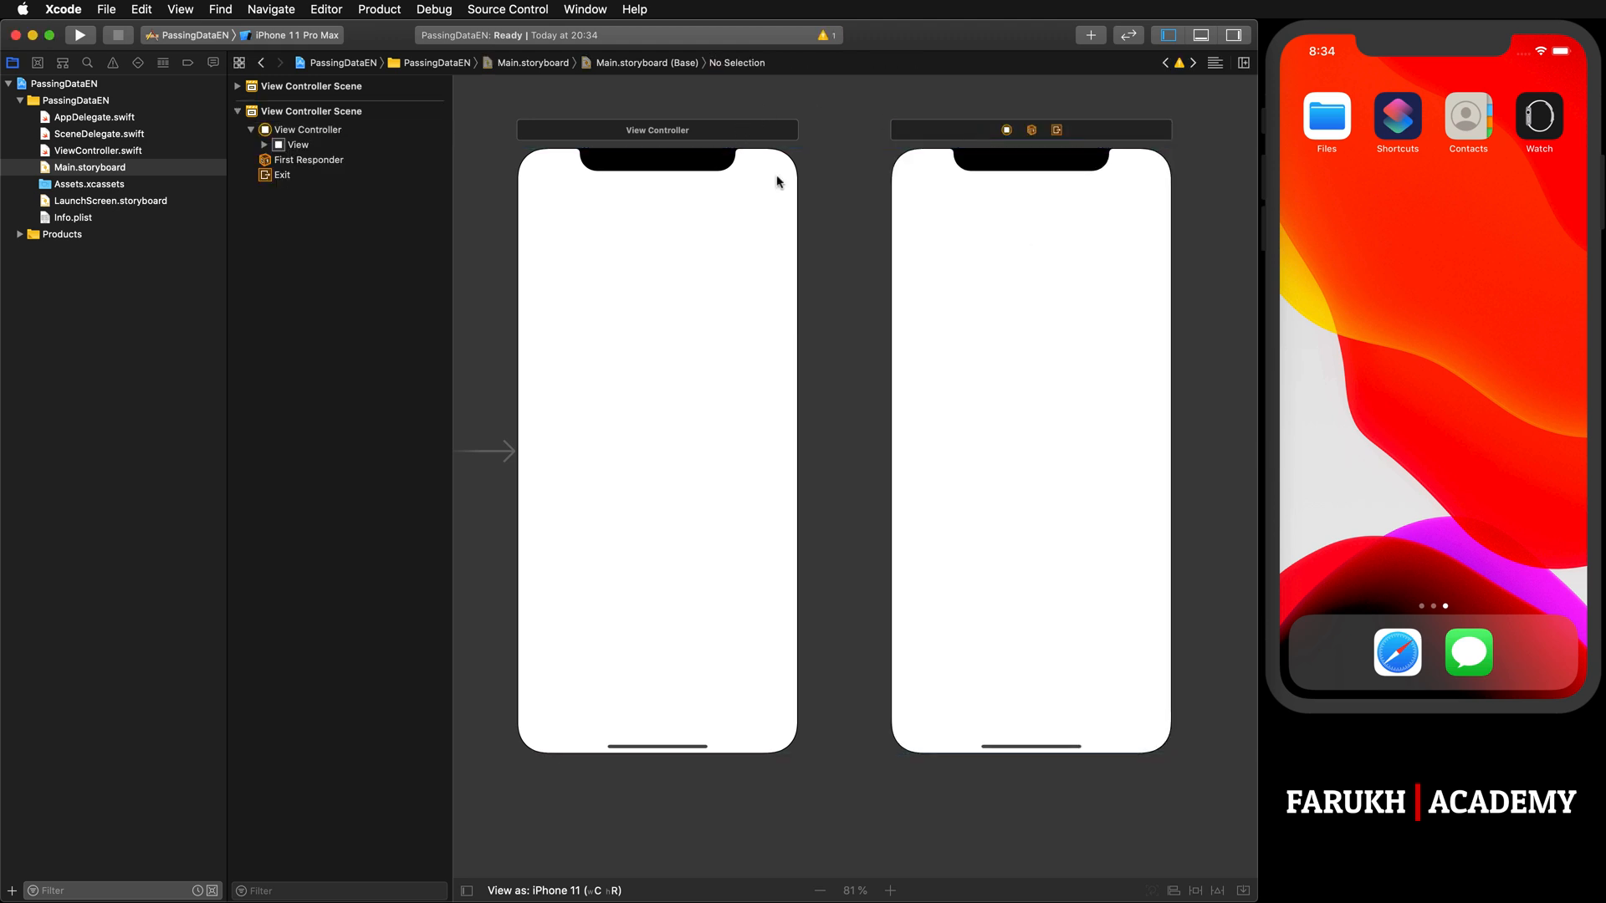
mouse_move(614, 115)
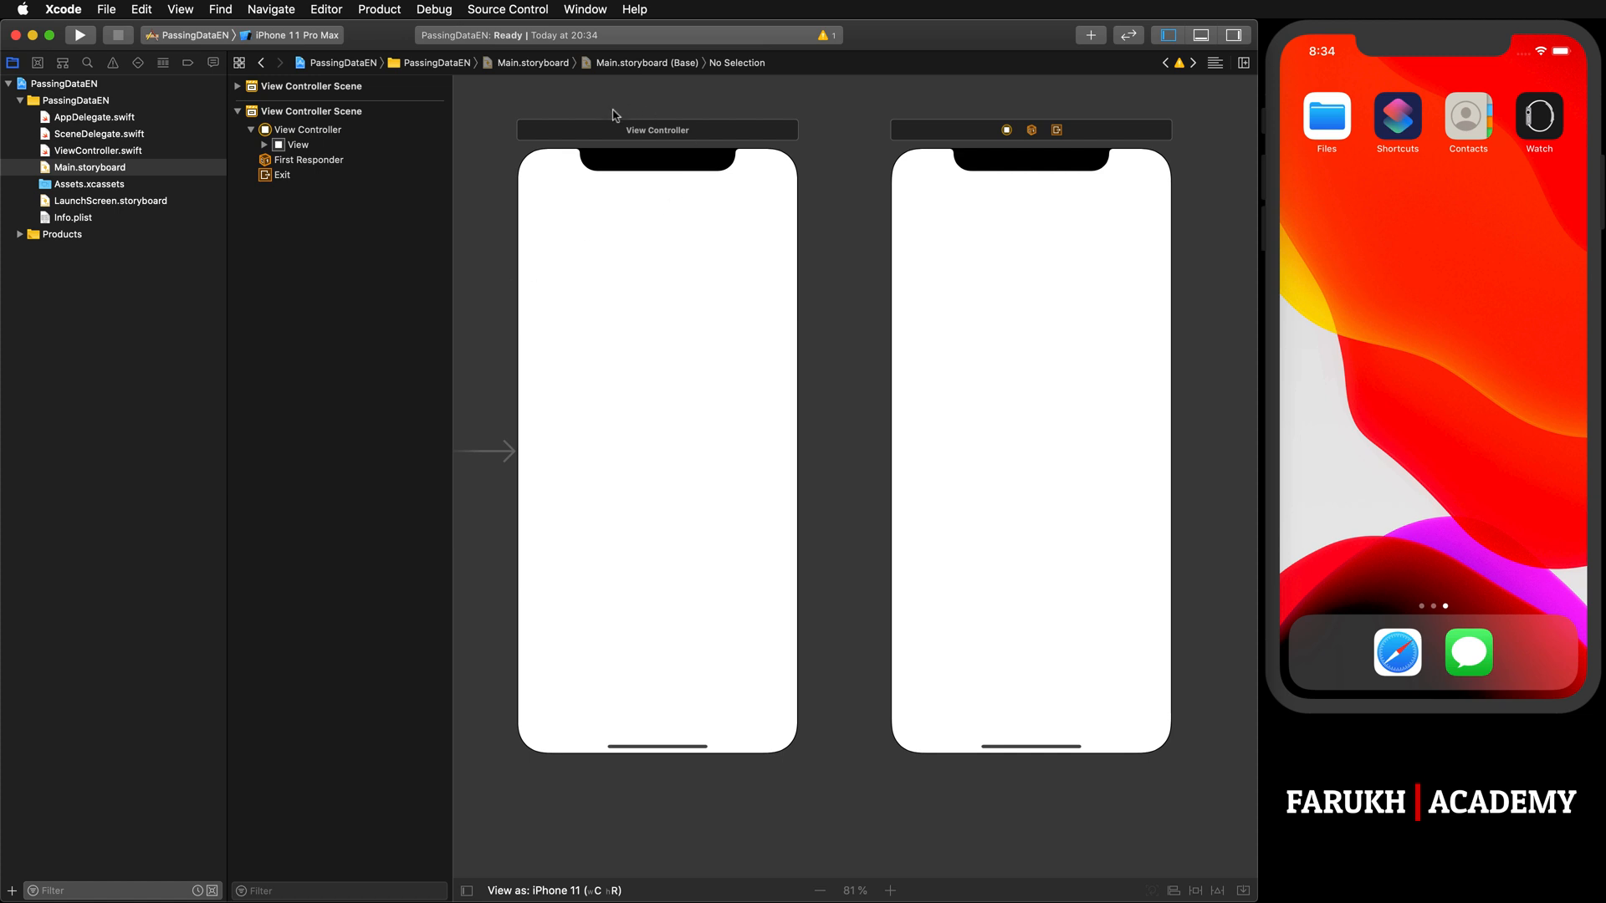
mouse_move(572, 140)
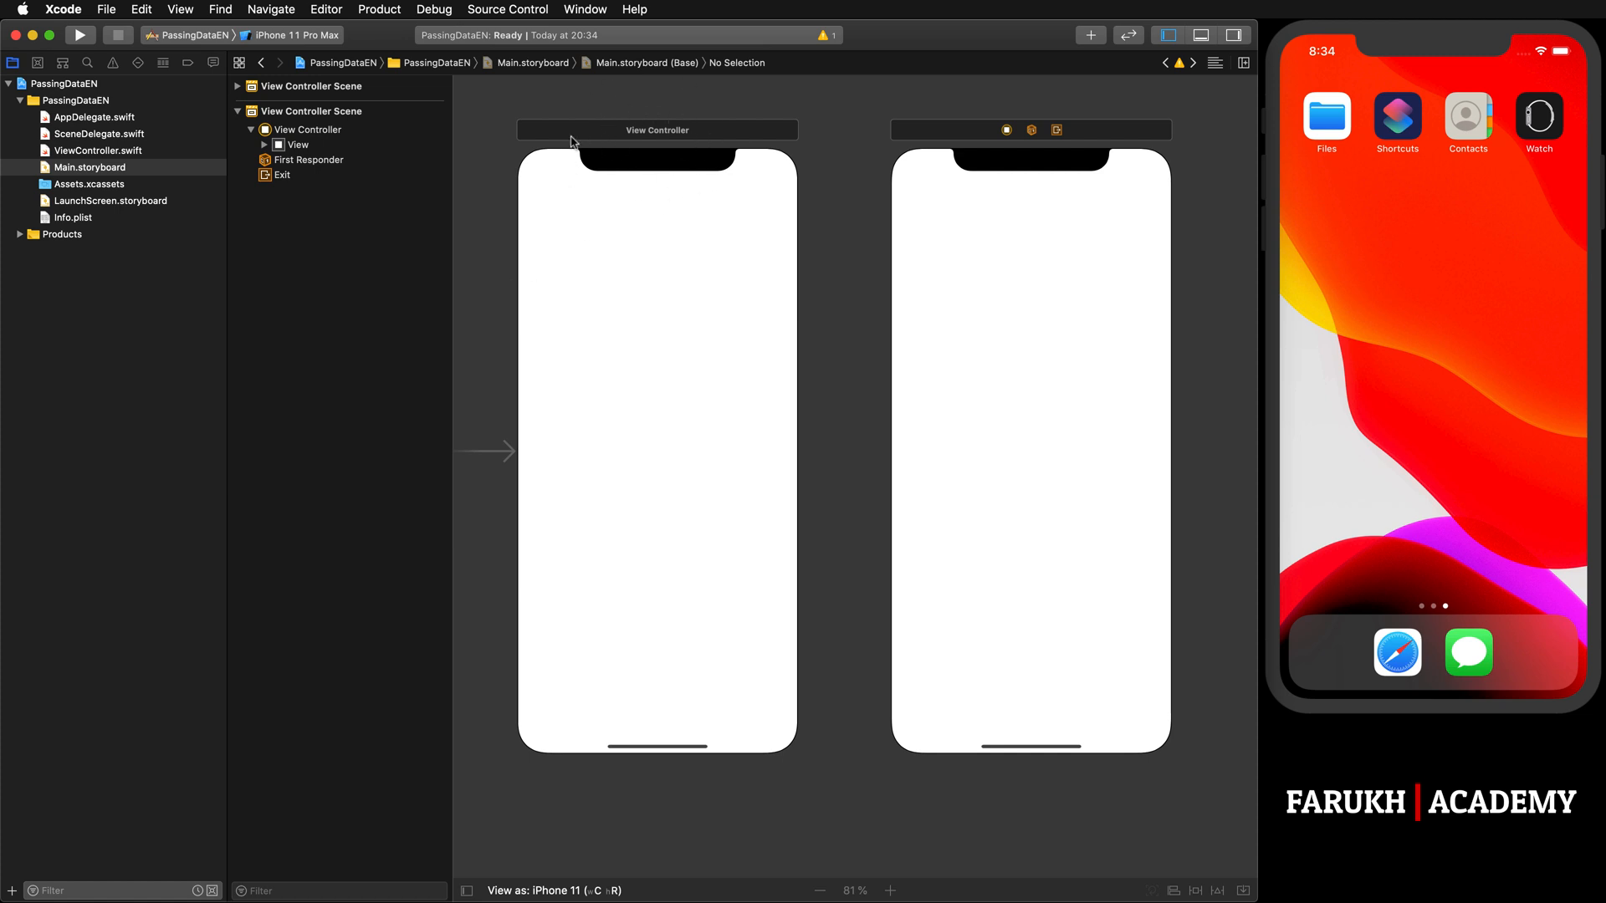
mouse_move(636, 200)
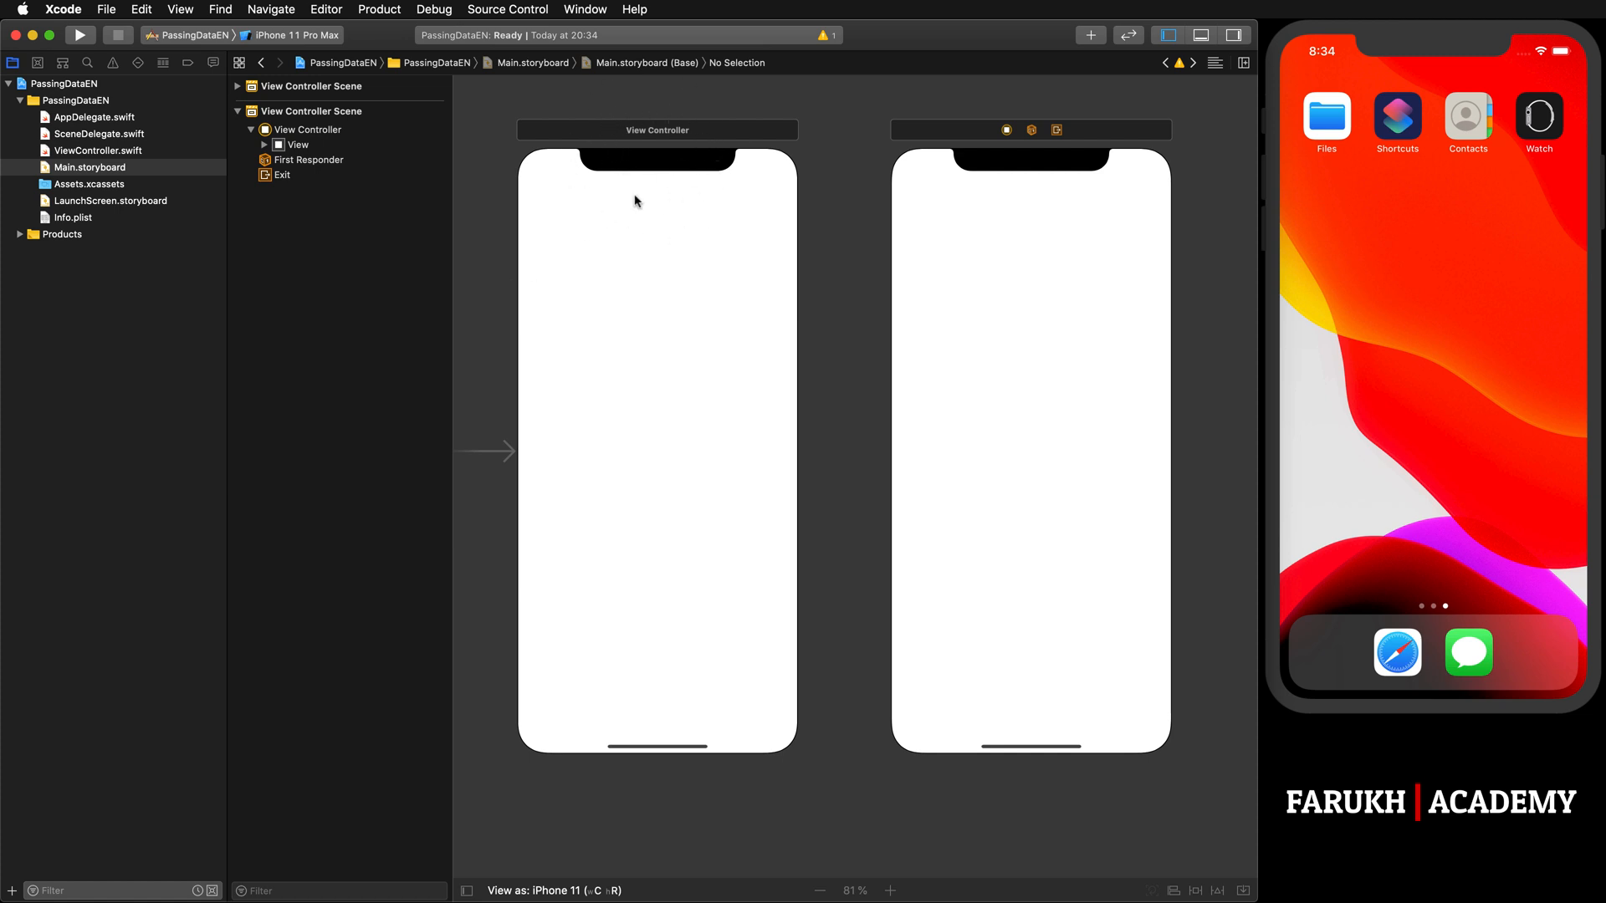
mouse_move(686, 114)
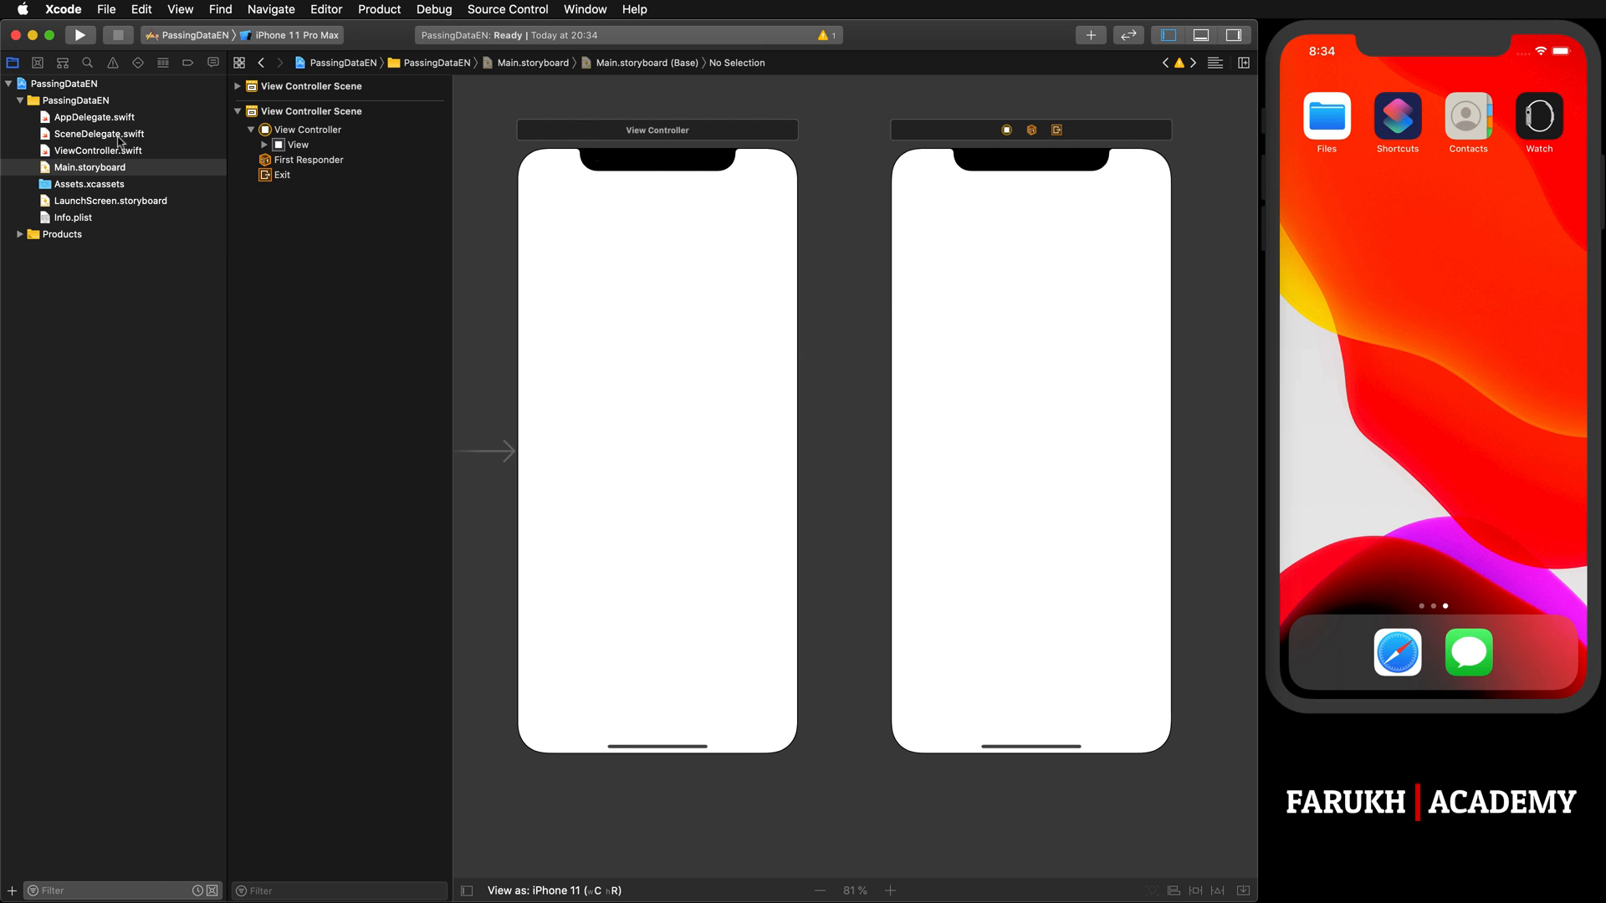
mouse_move(51, 151)
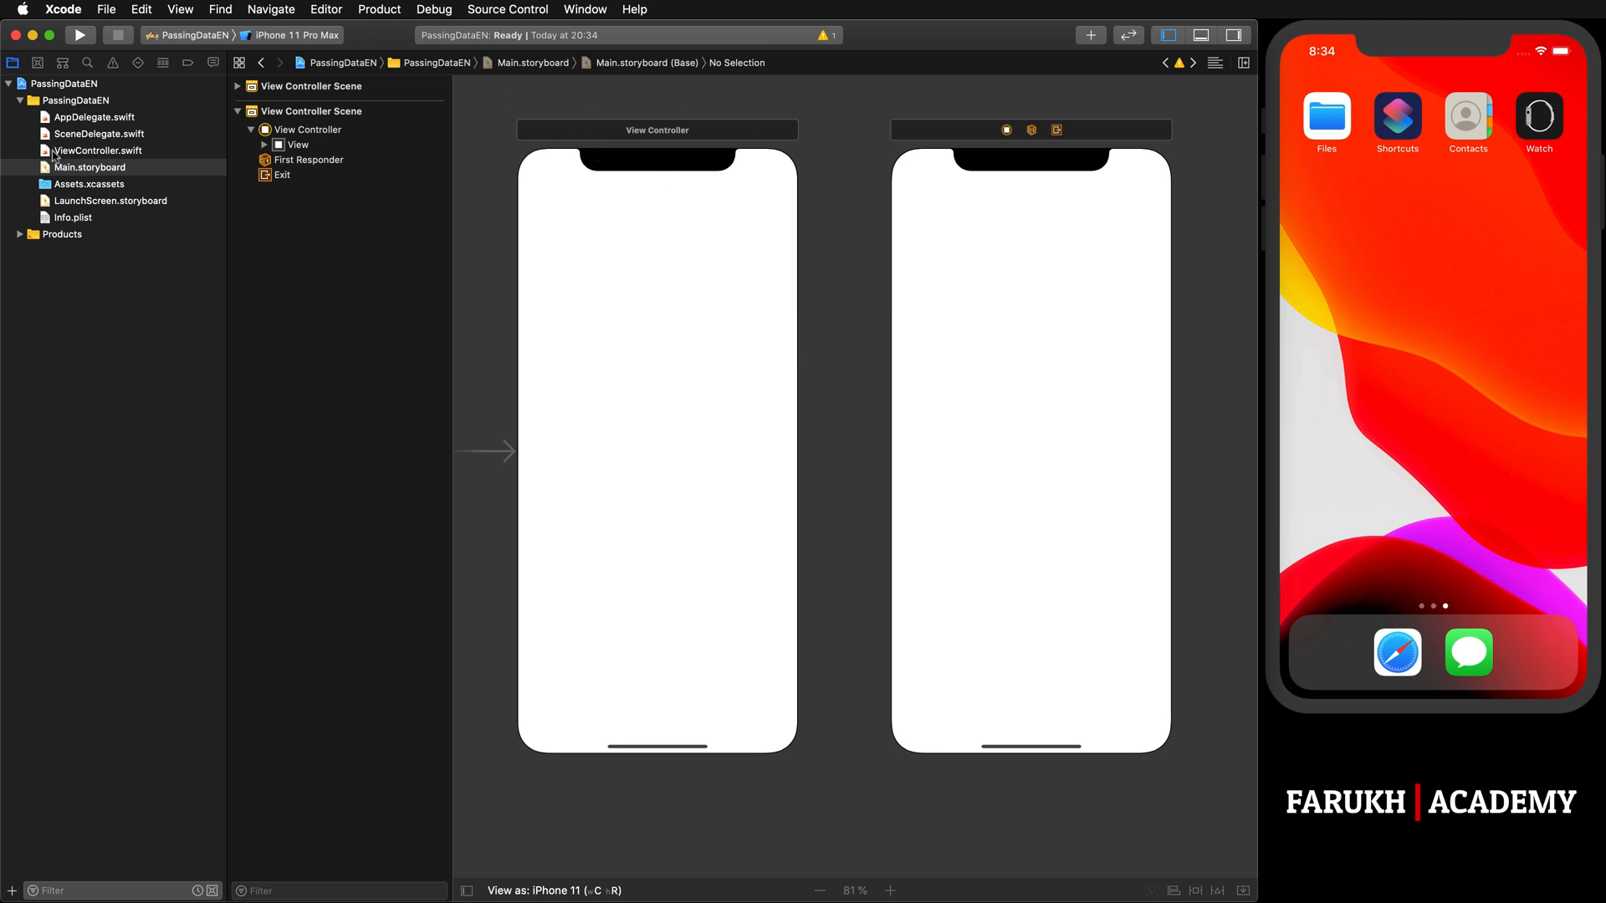
click(97, 150)
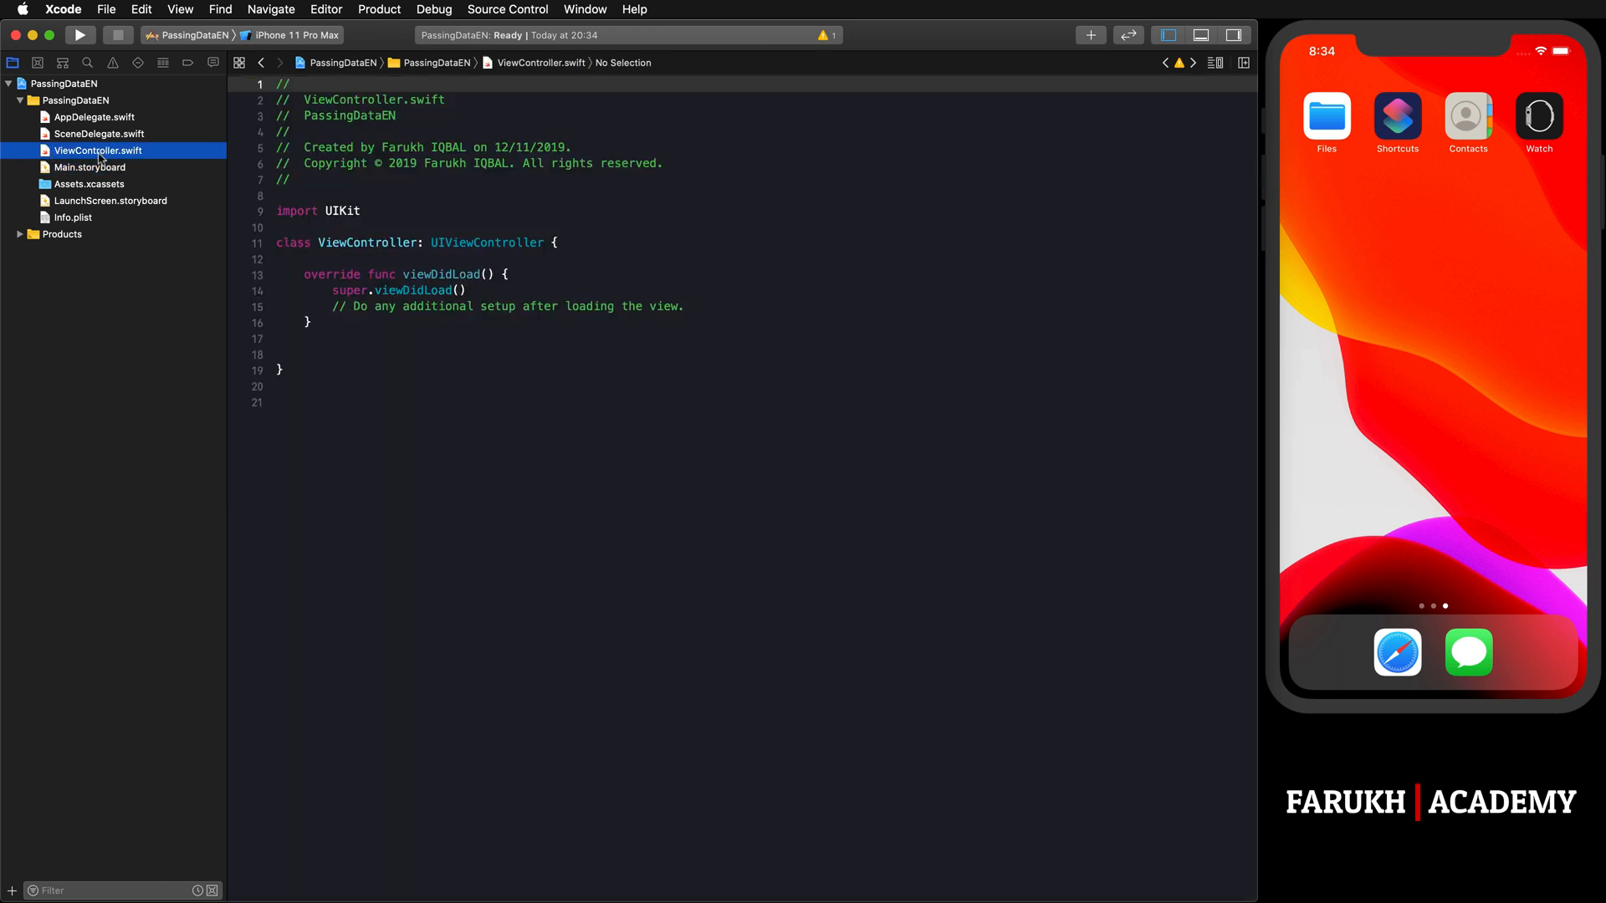
click(87, 167)
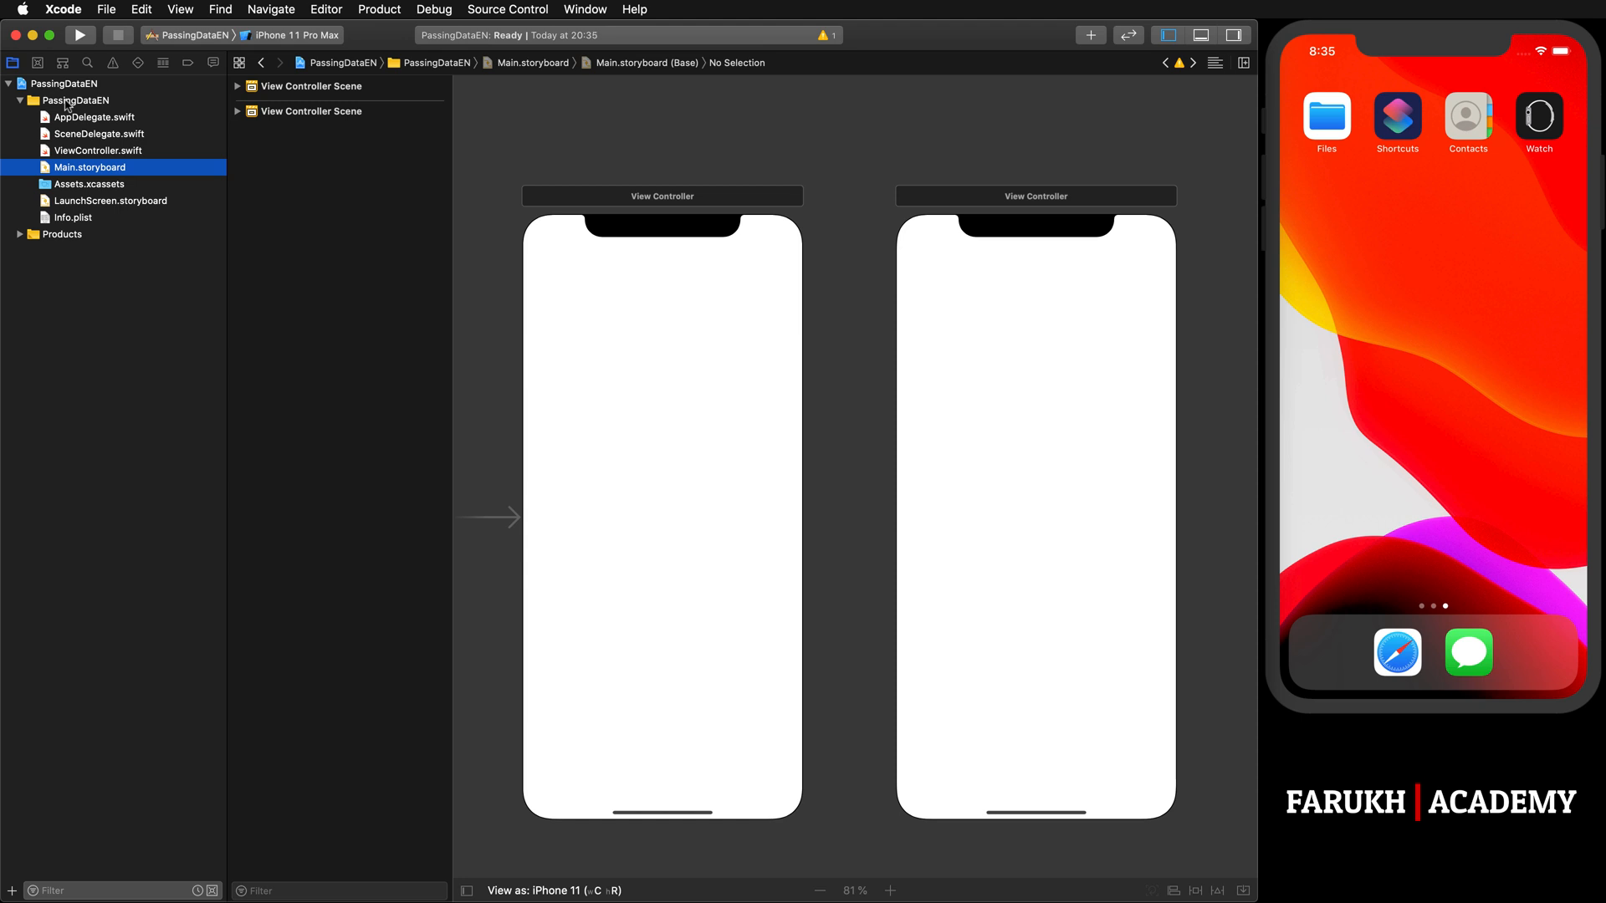
Step: Begin a new Cocoa Touch Class file in the PassingDataEN group
right_click(60, 100)
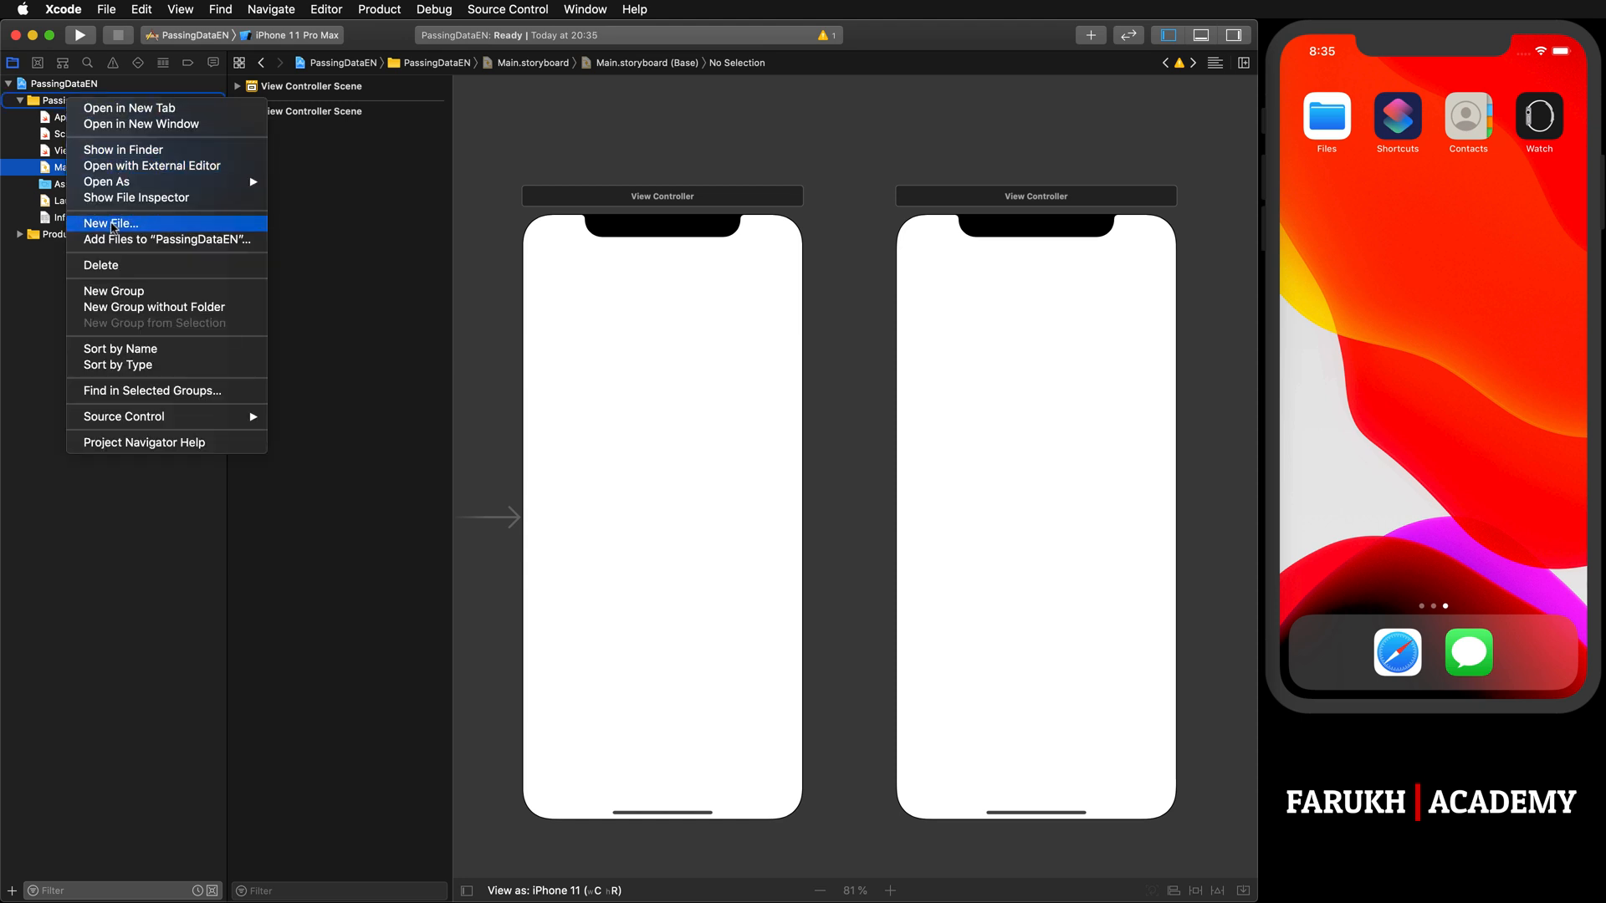
click(117, 224)
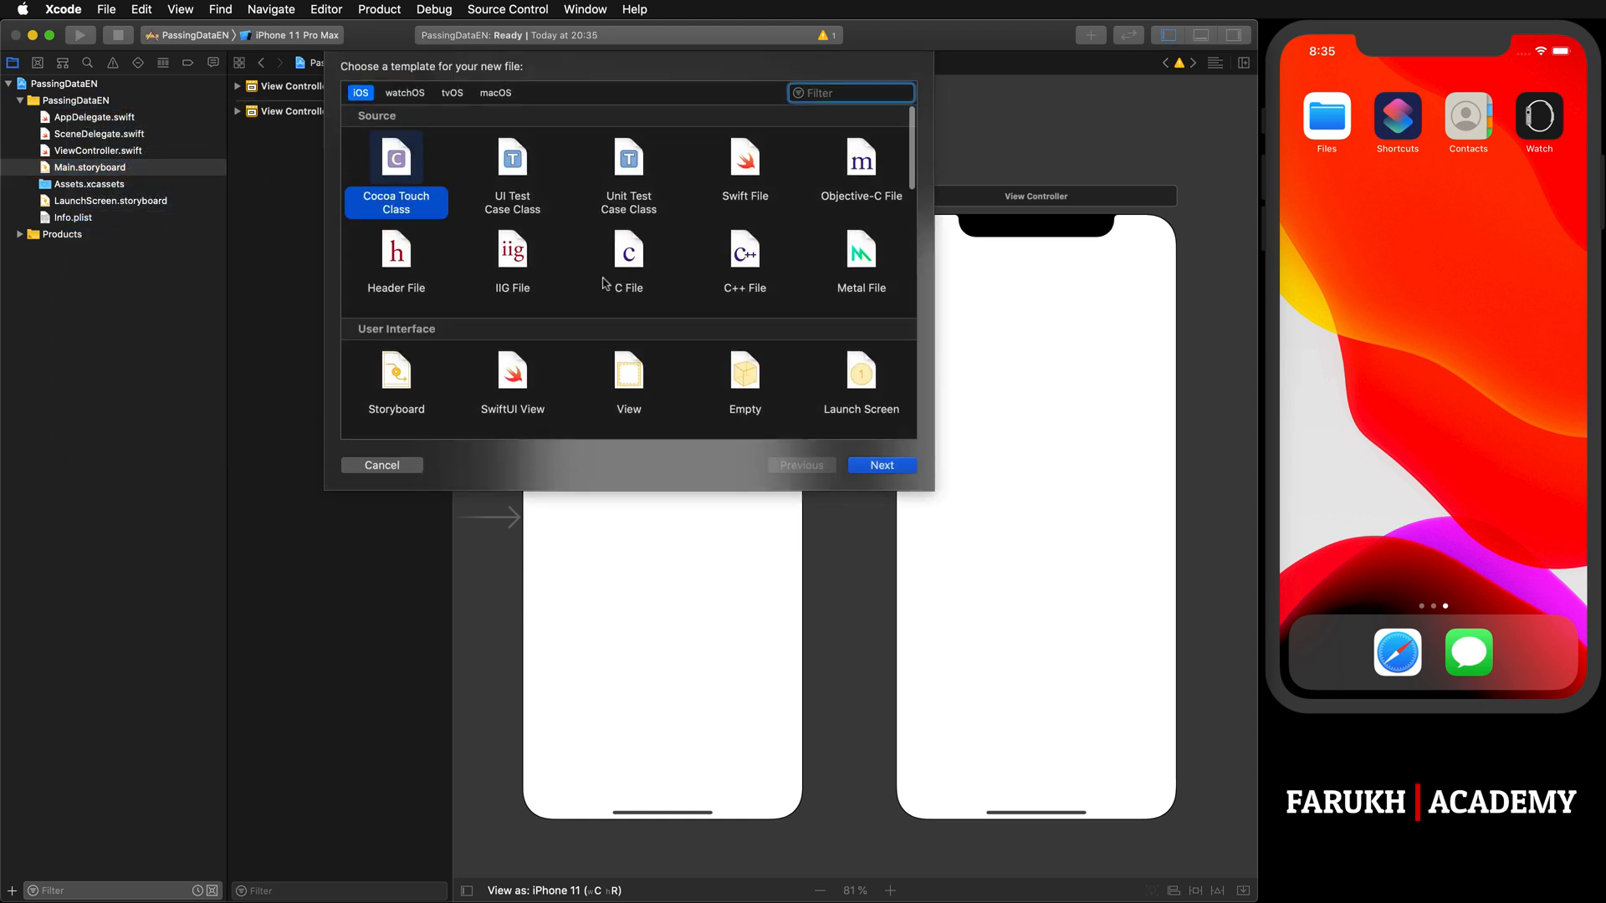
click(882, 465)
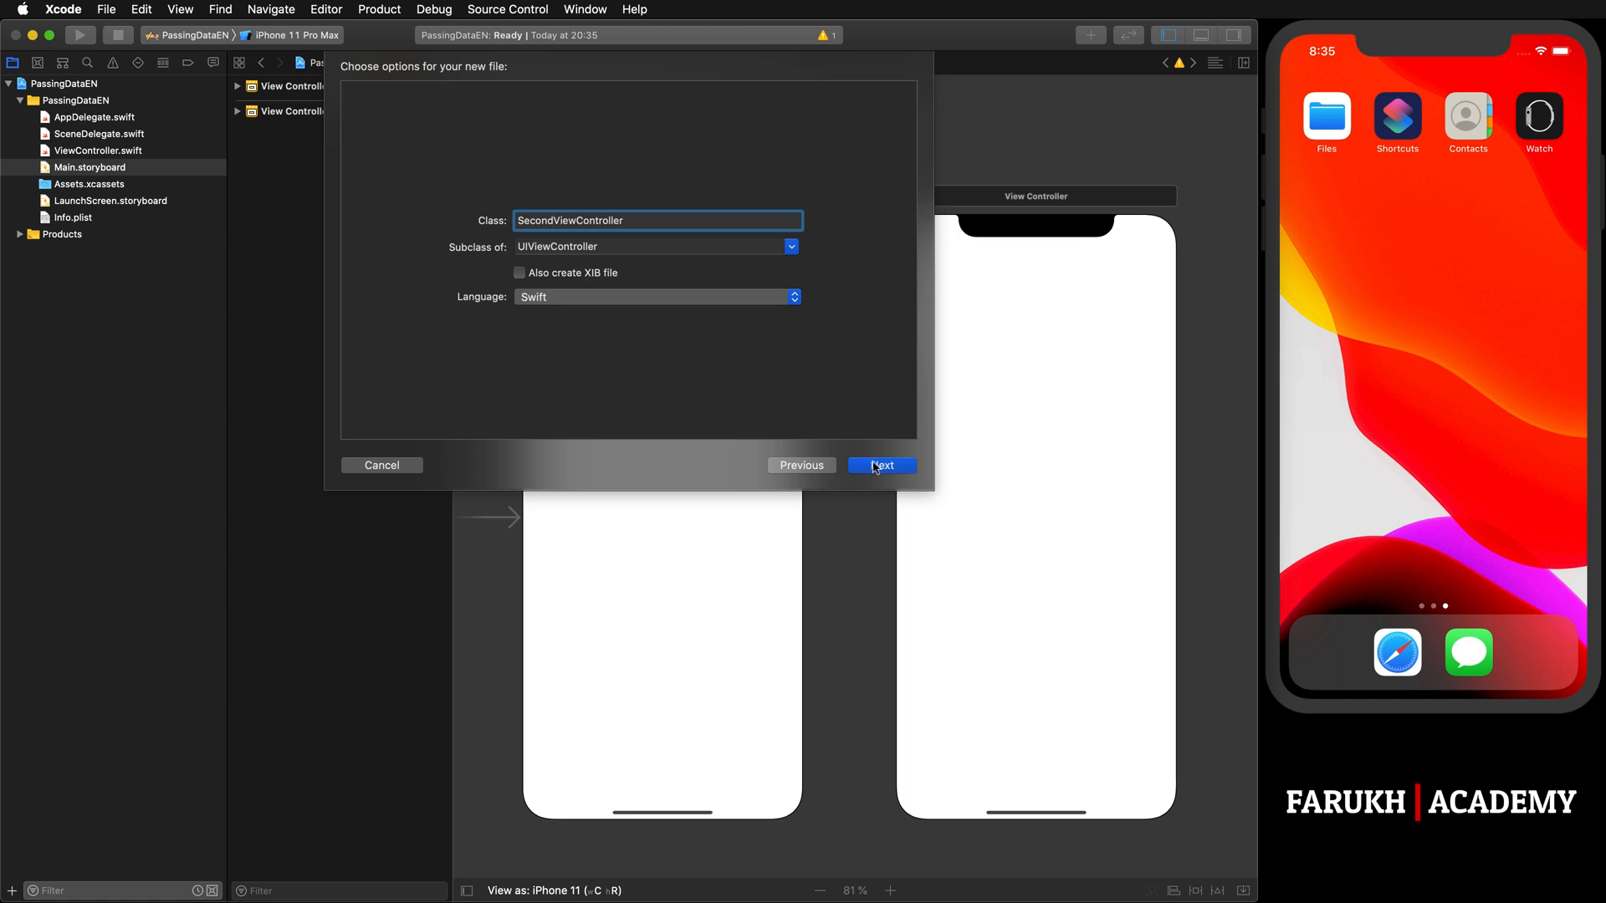
Step: Create SecondViewController as a UIViewController subclass in the project
click(882, 465)
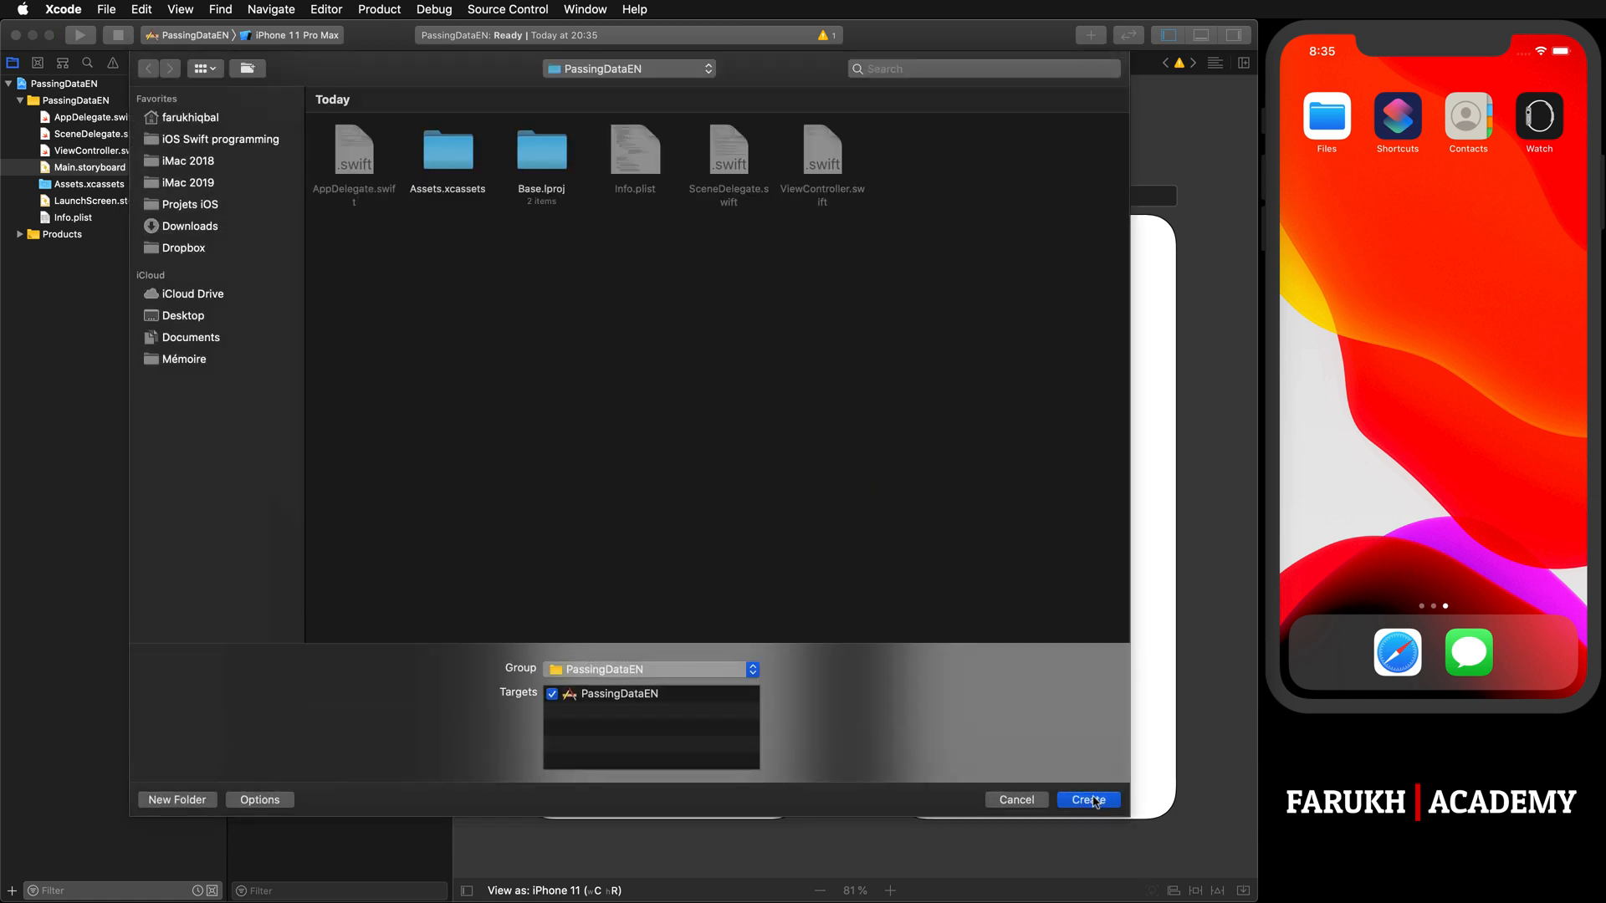
click(1087, 799)
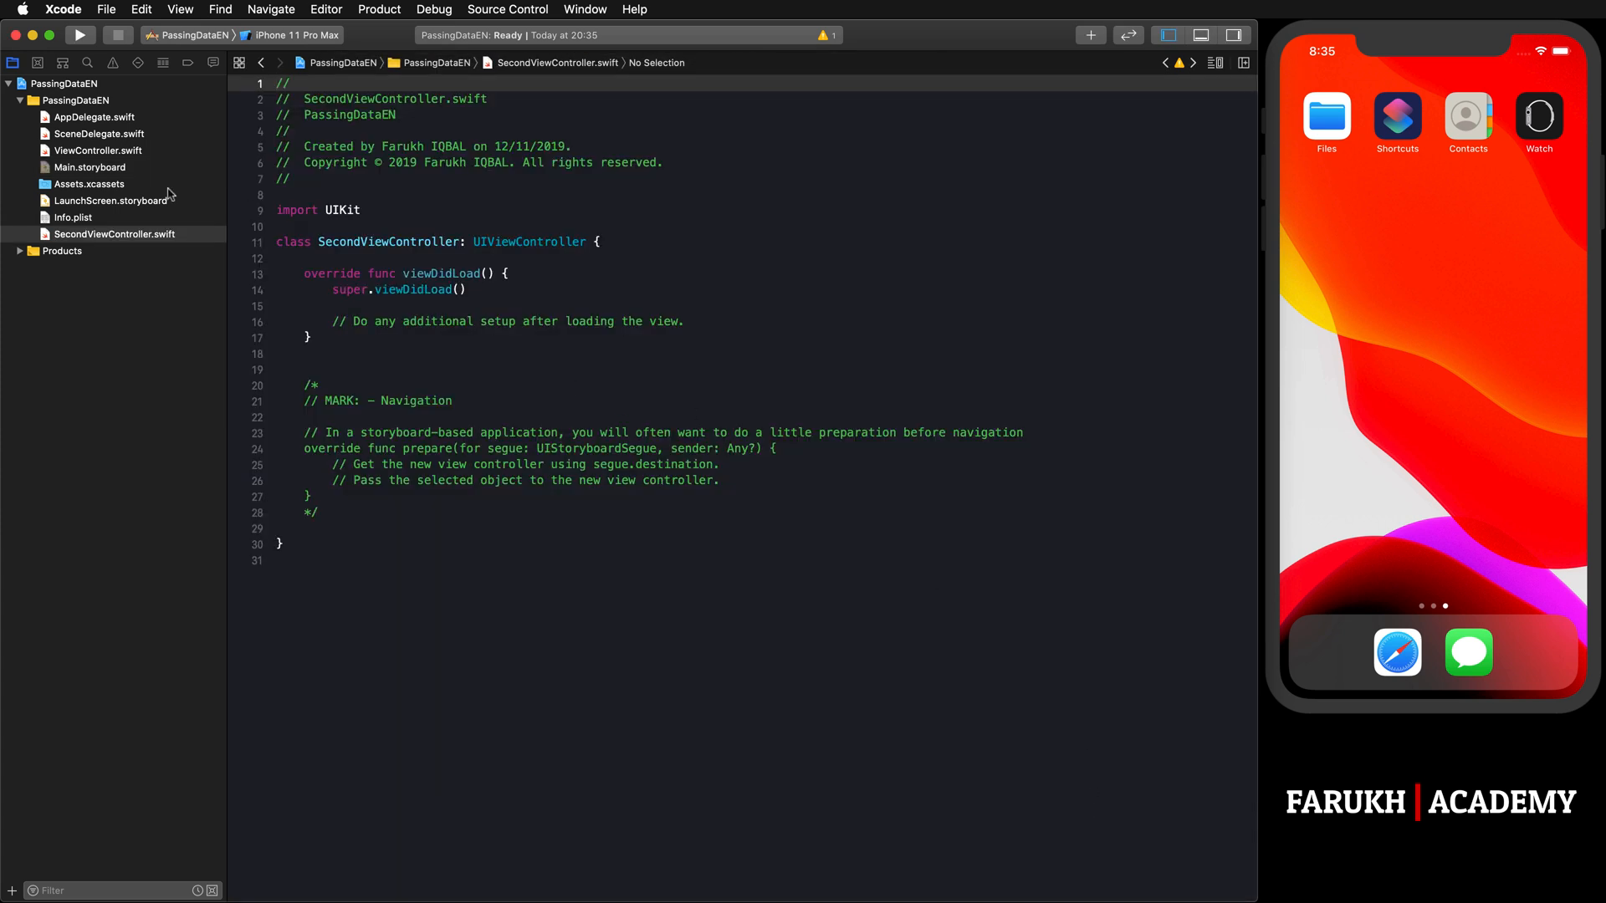
mouse_move(216, 157)
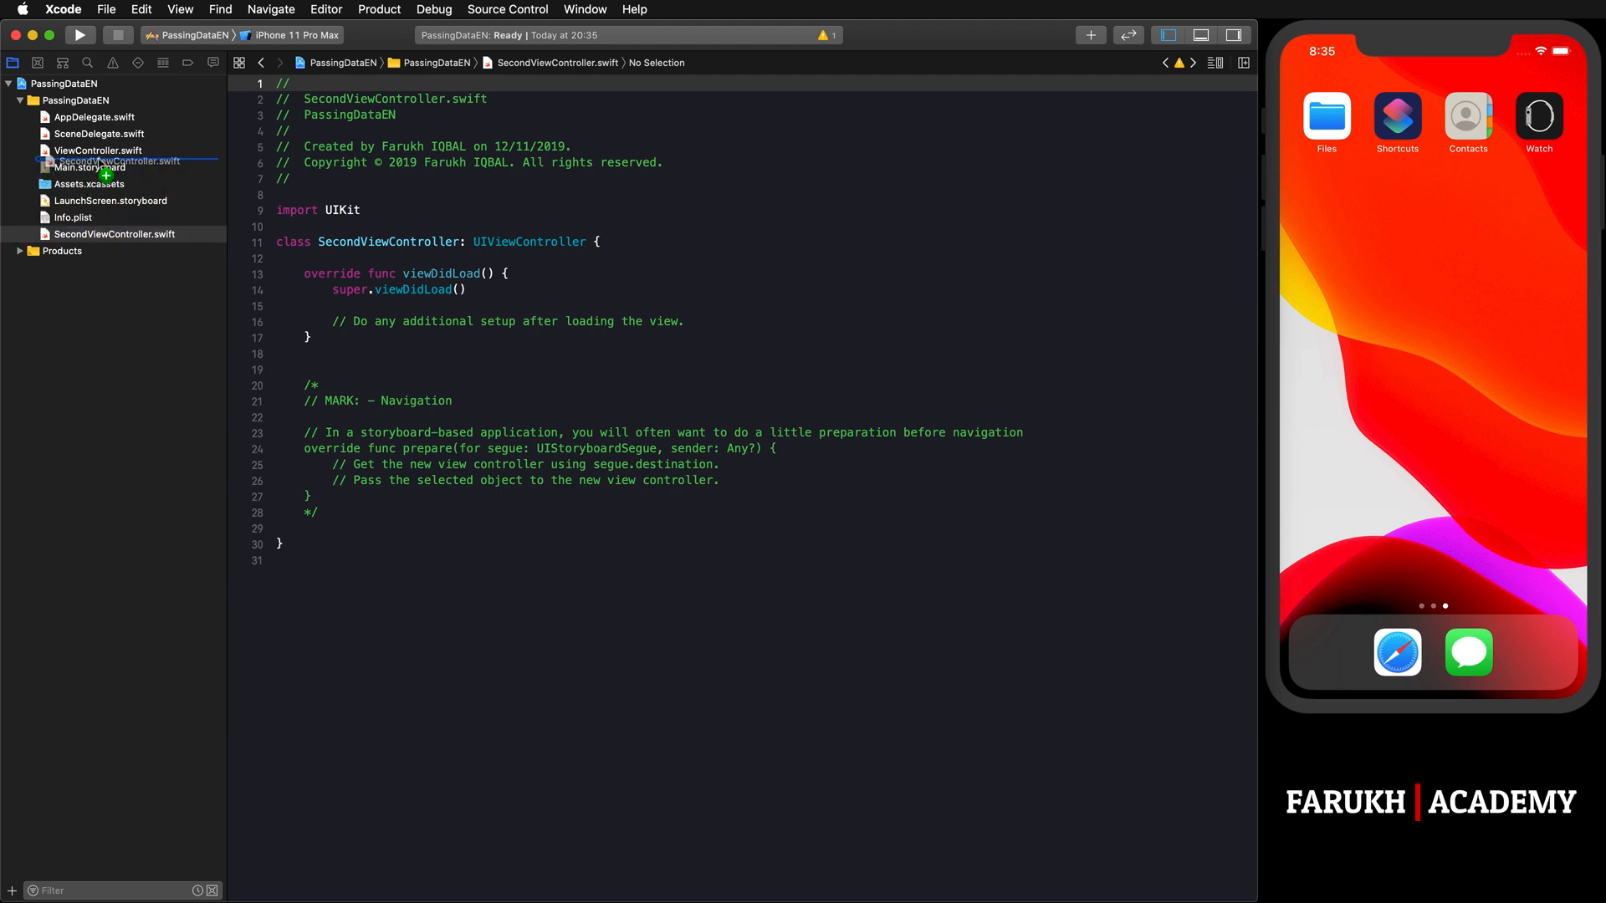
Step: Reorder SecondViewController.swift and assign the SecondViewController class to the second storyboard scene
click(83, 184)
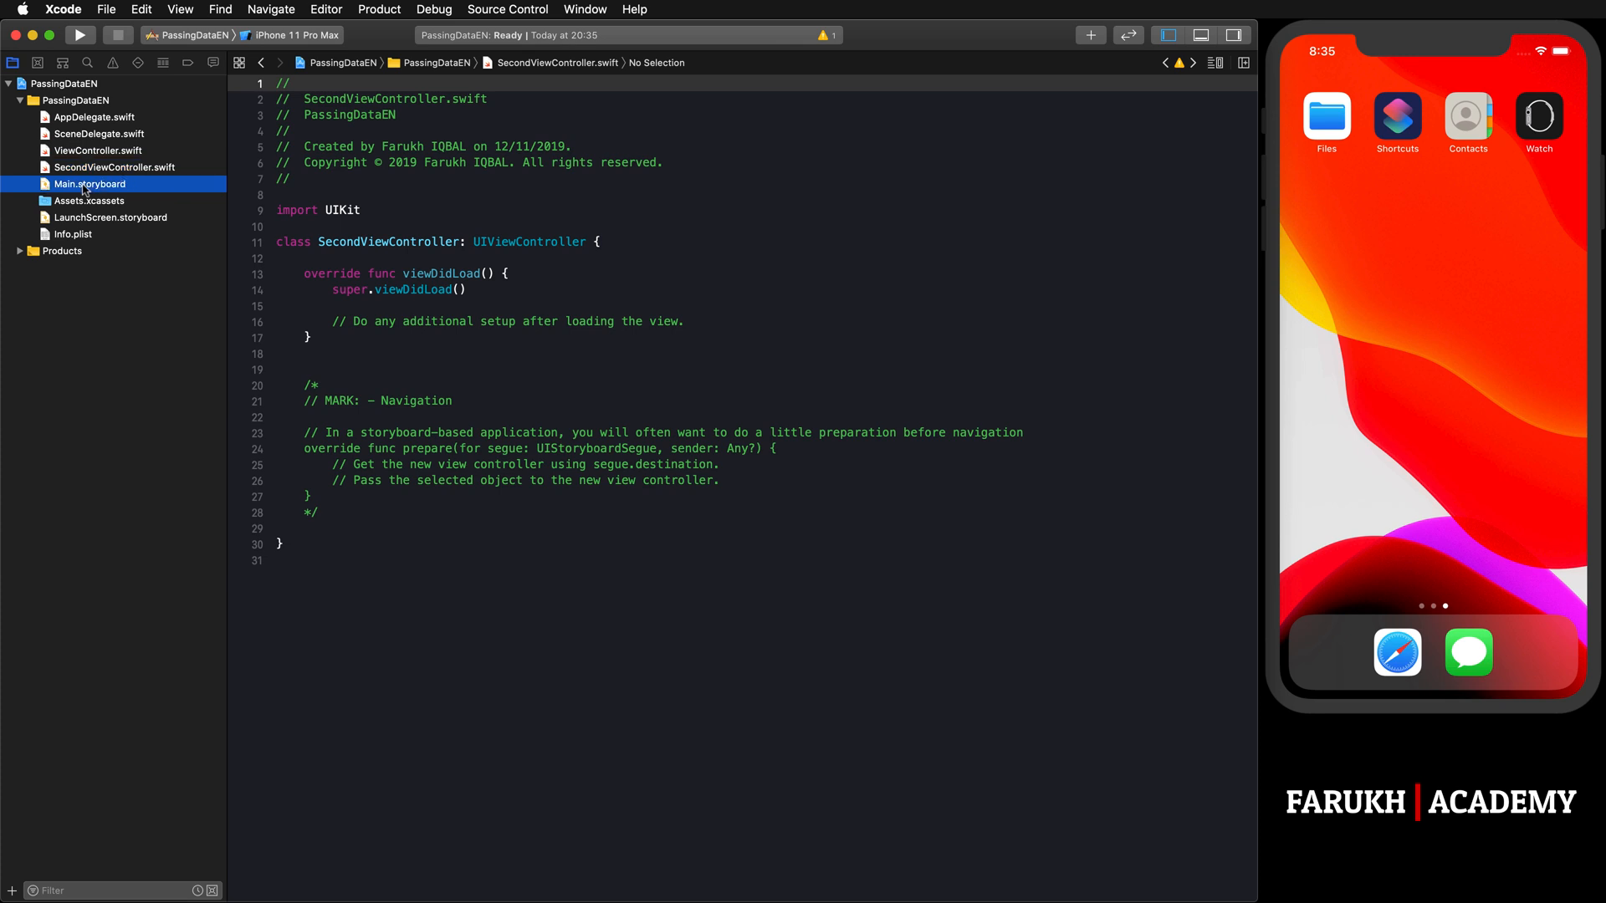
click(82, 184)
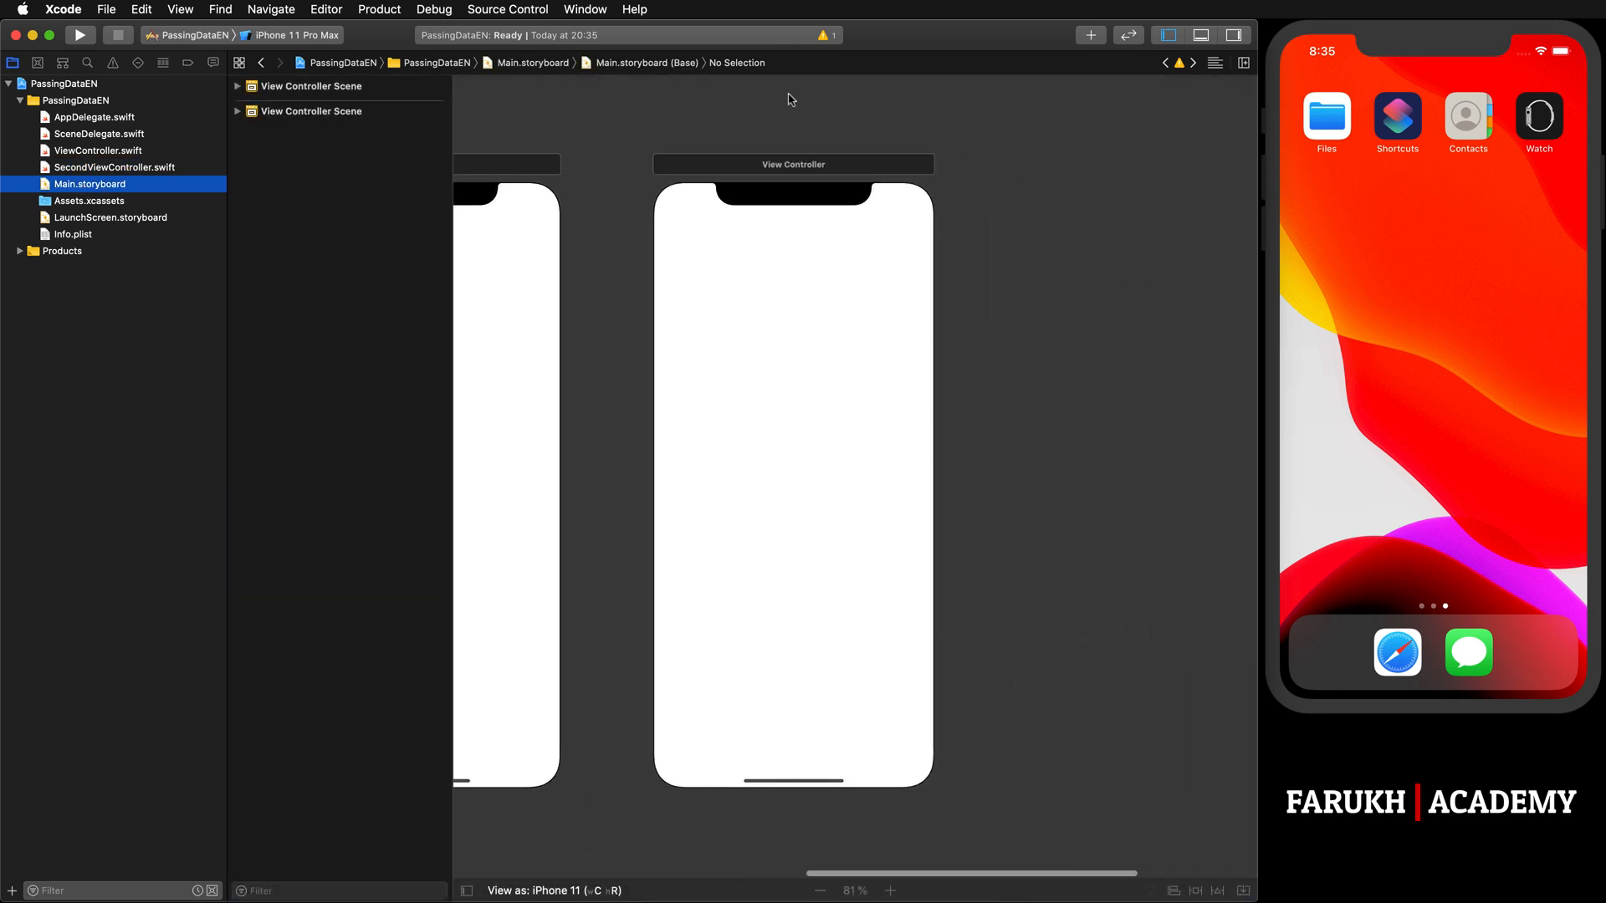
click(793, 164)
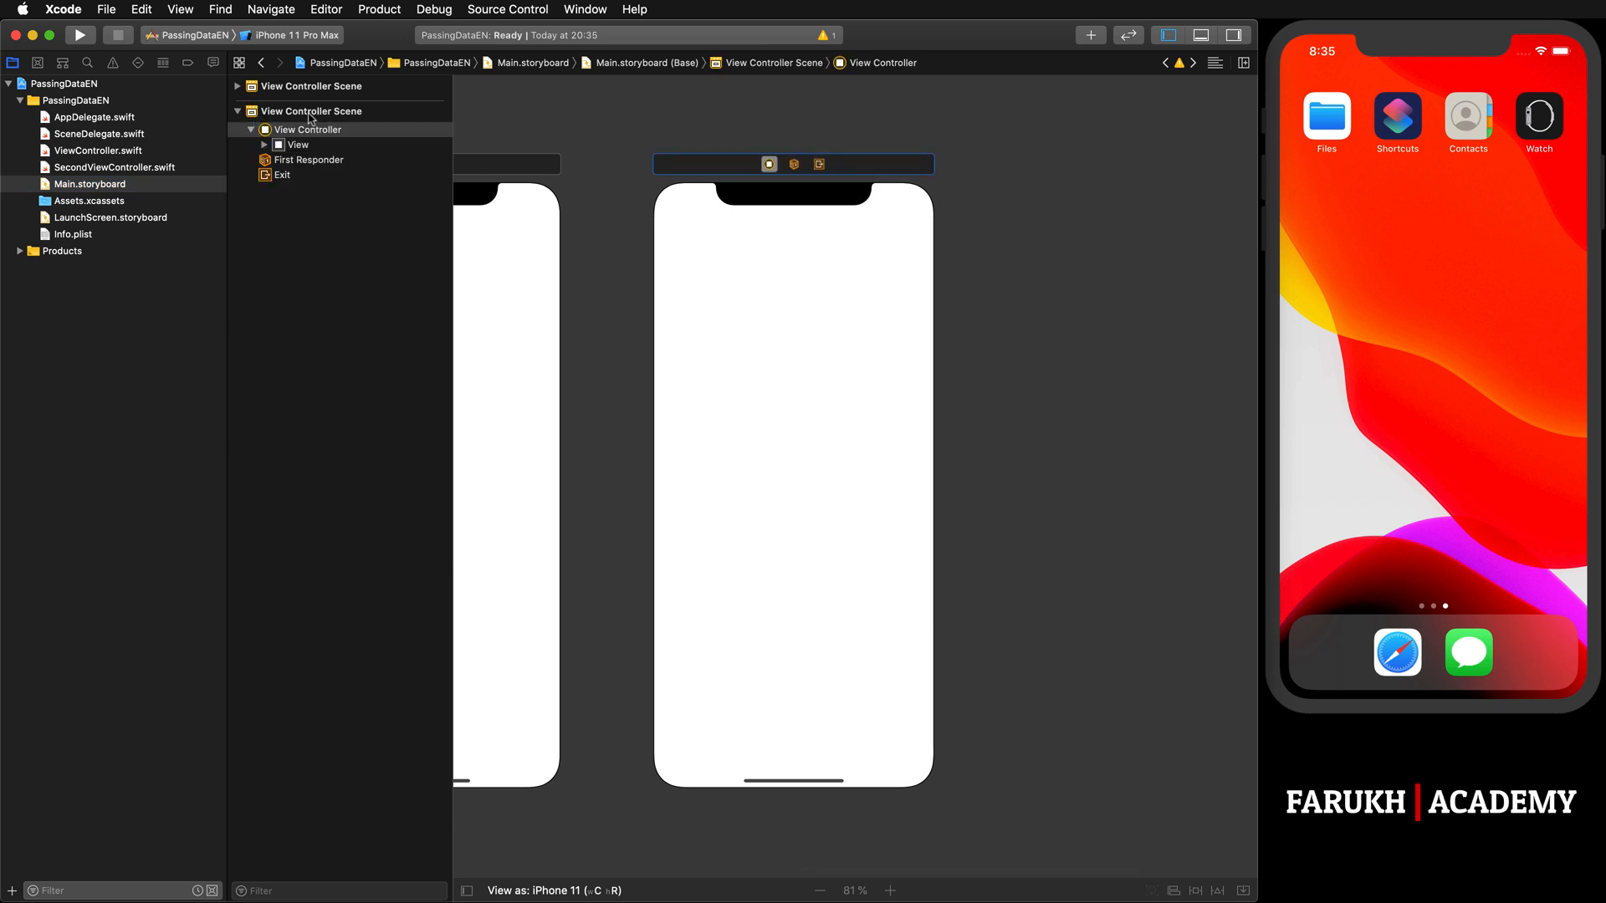
mouse_move(255, 91)
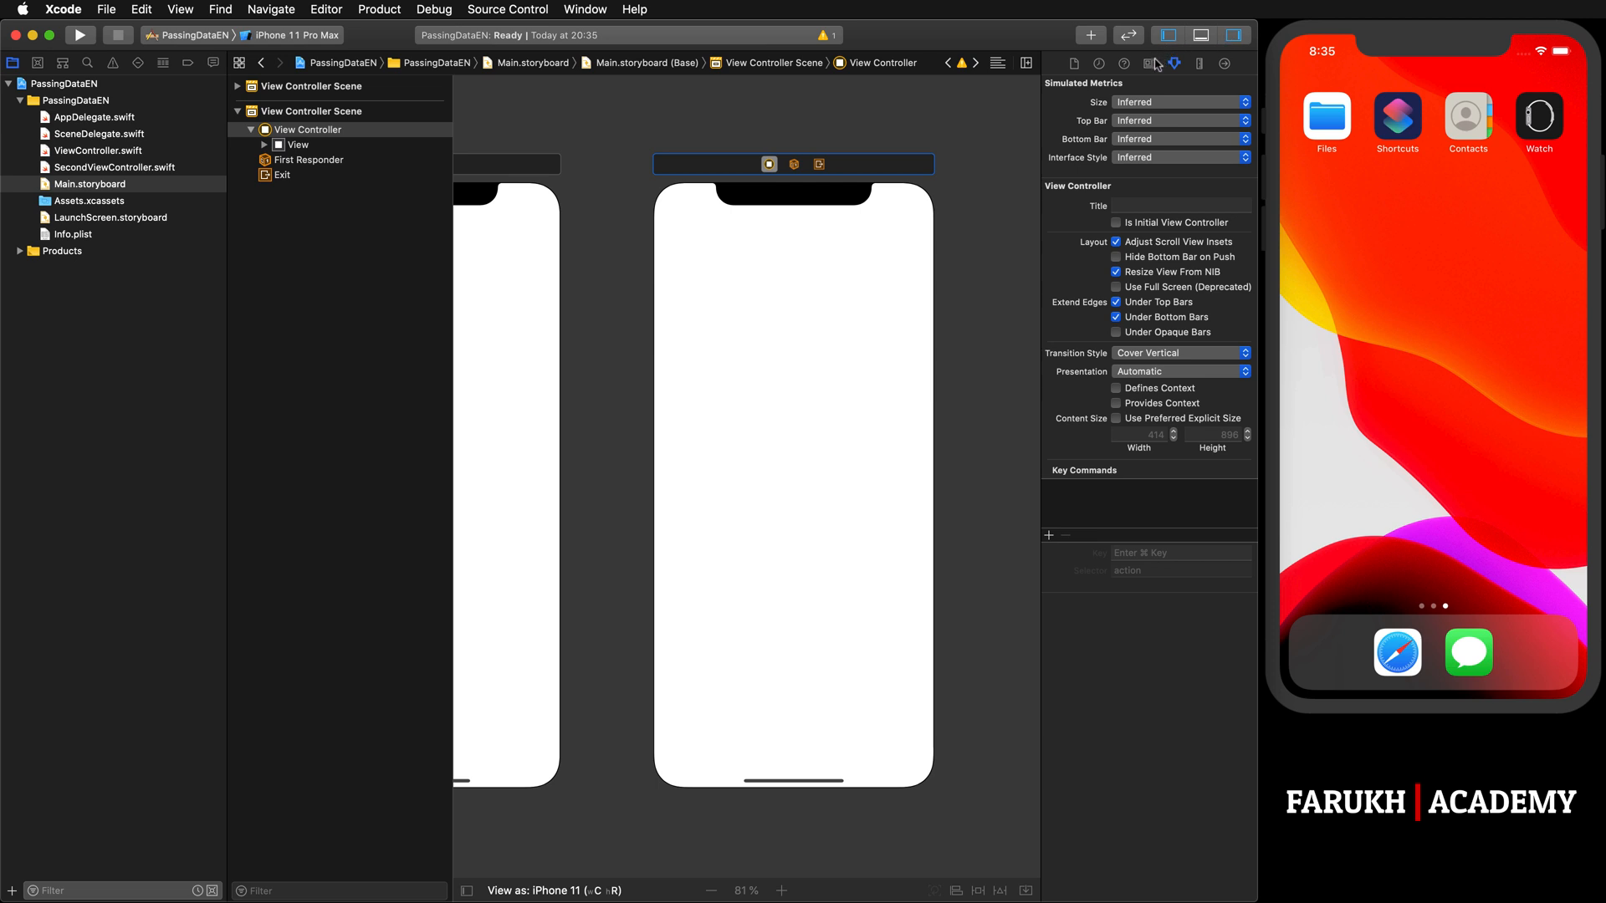
click(1146, 63)
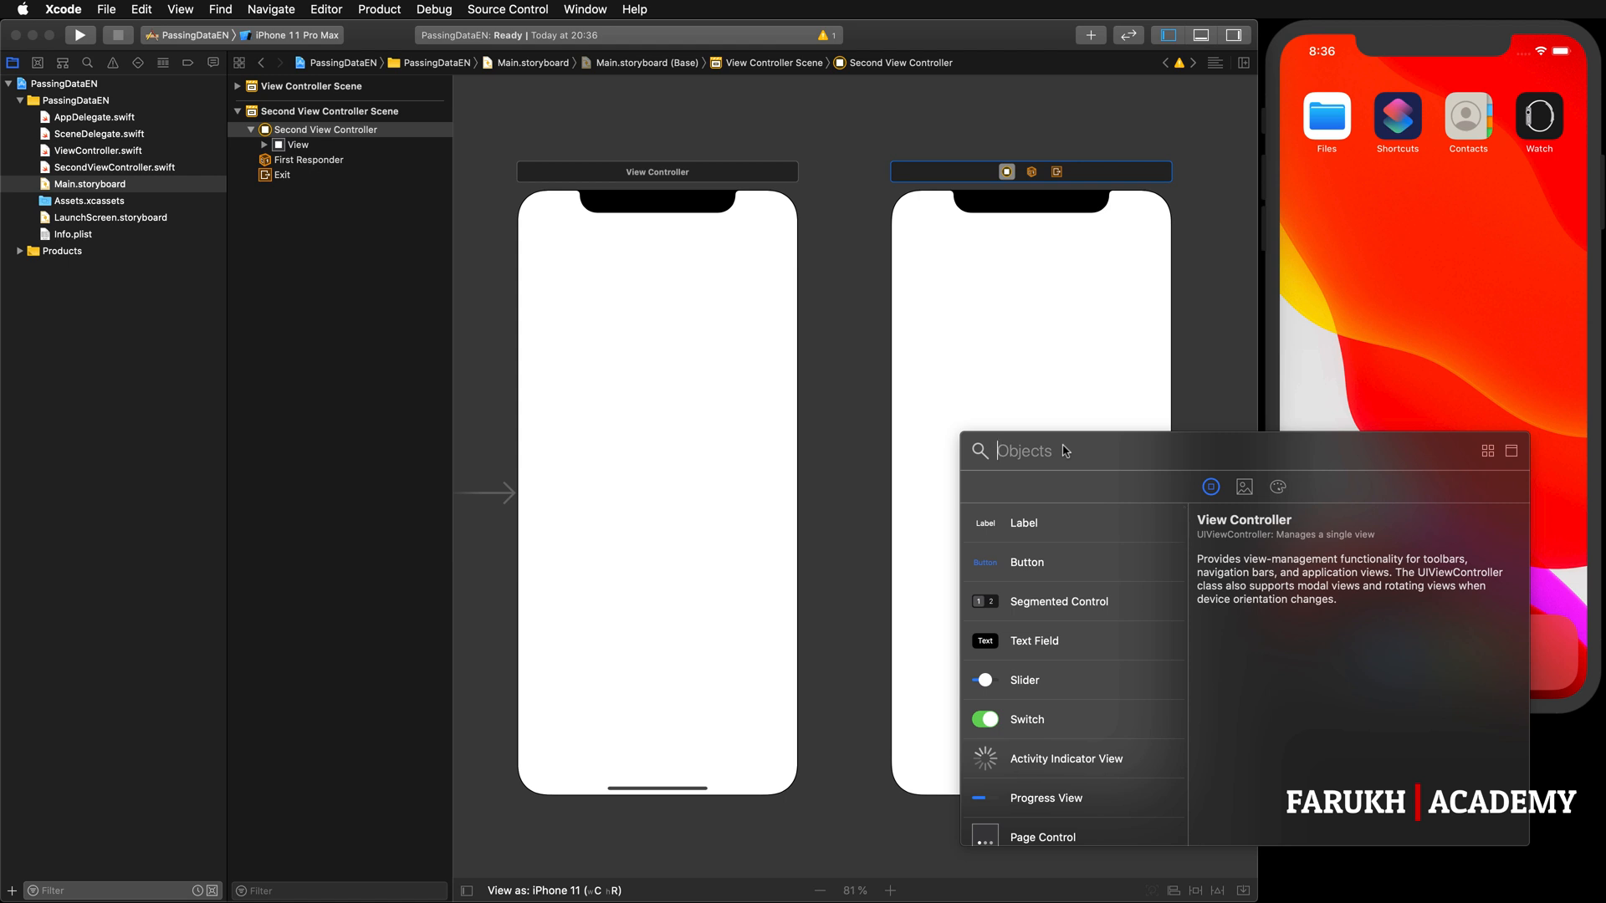
Step: Place a Button near the top and a Text Field in the middle of the first screen
text(button)
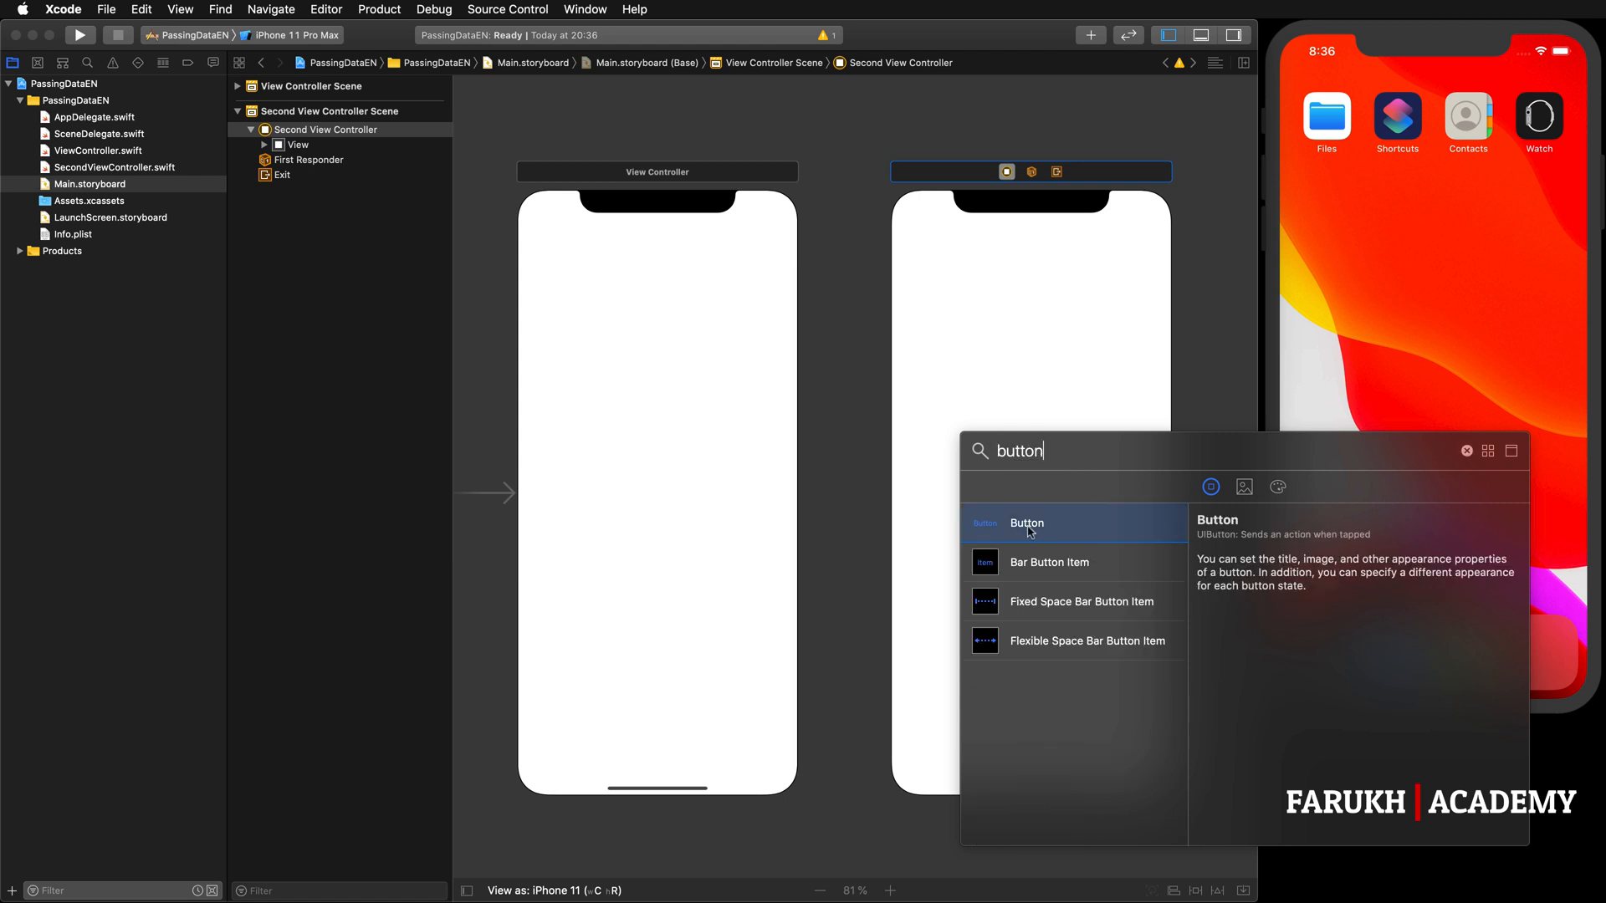
drag(1026, 521, 656, 338)
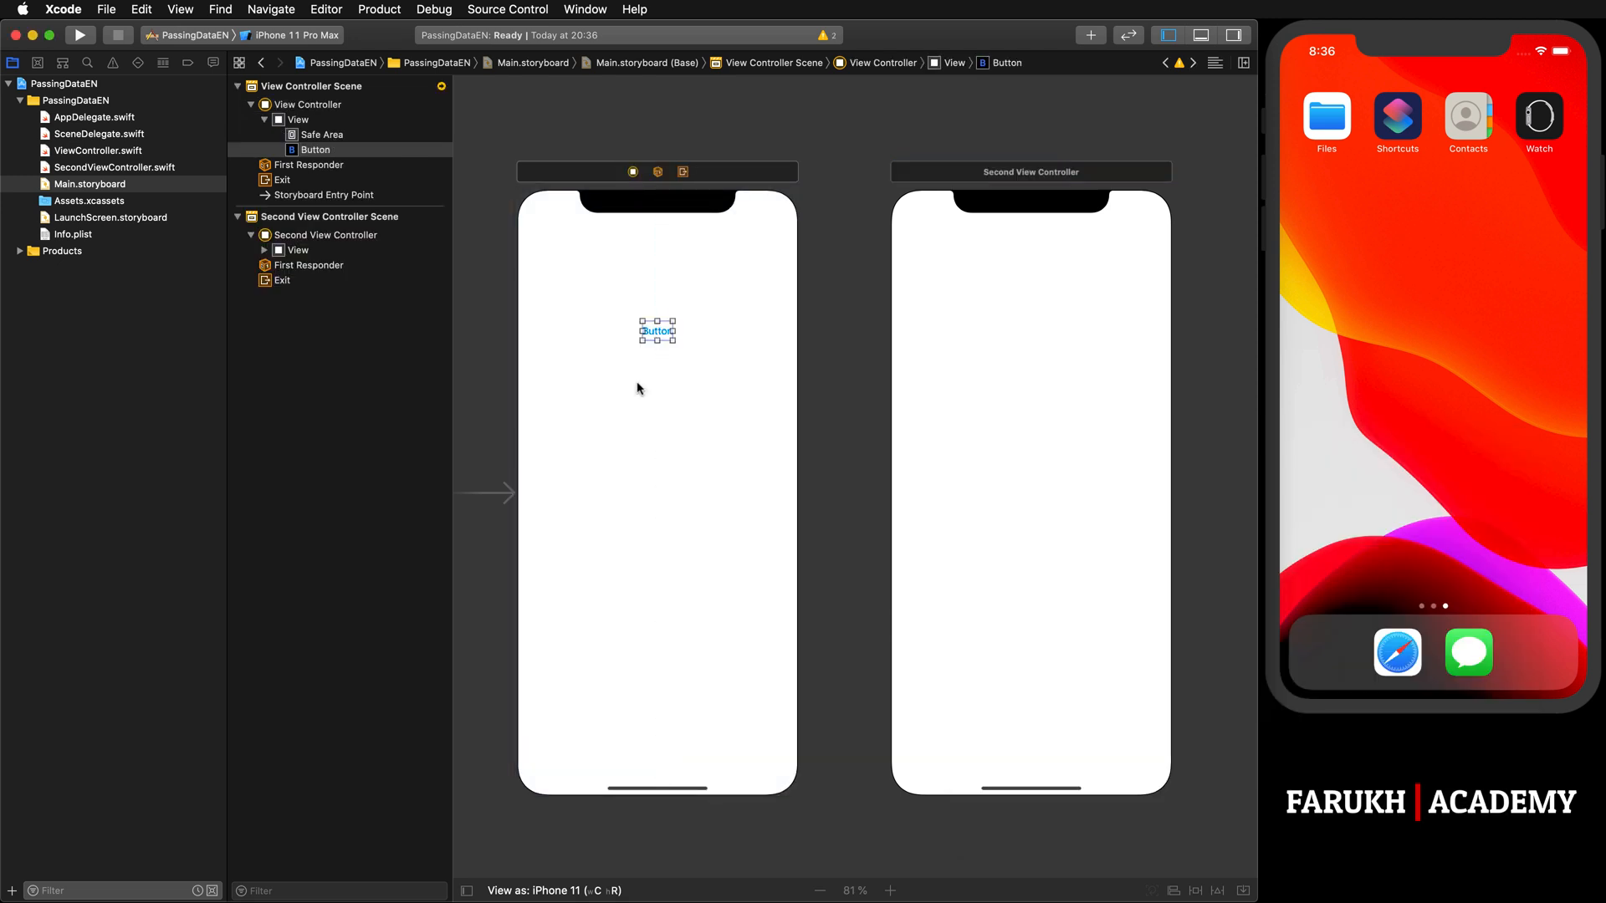
mouse_move(1124, 115)
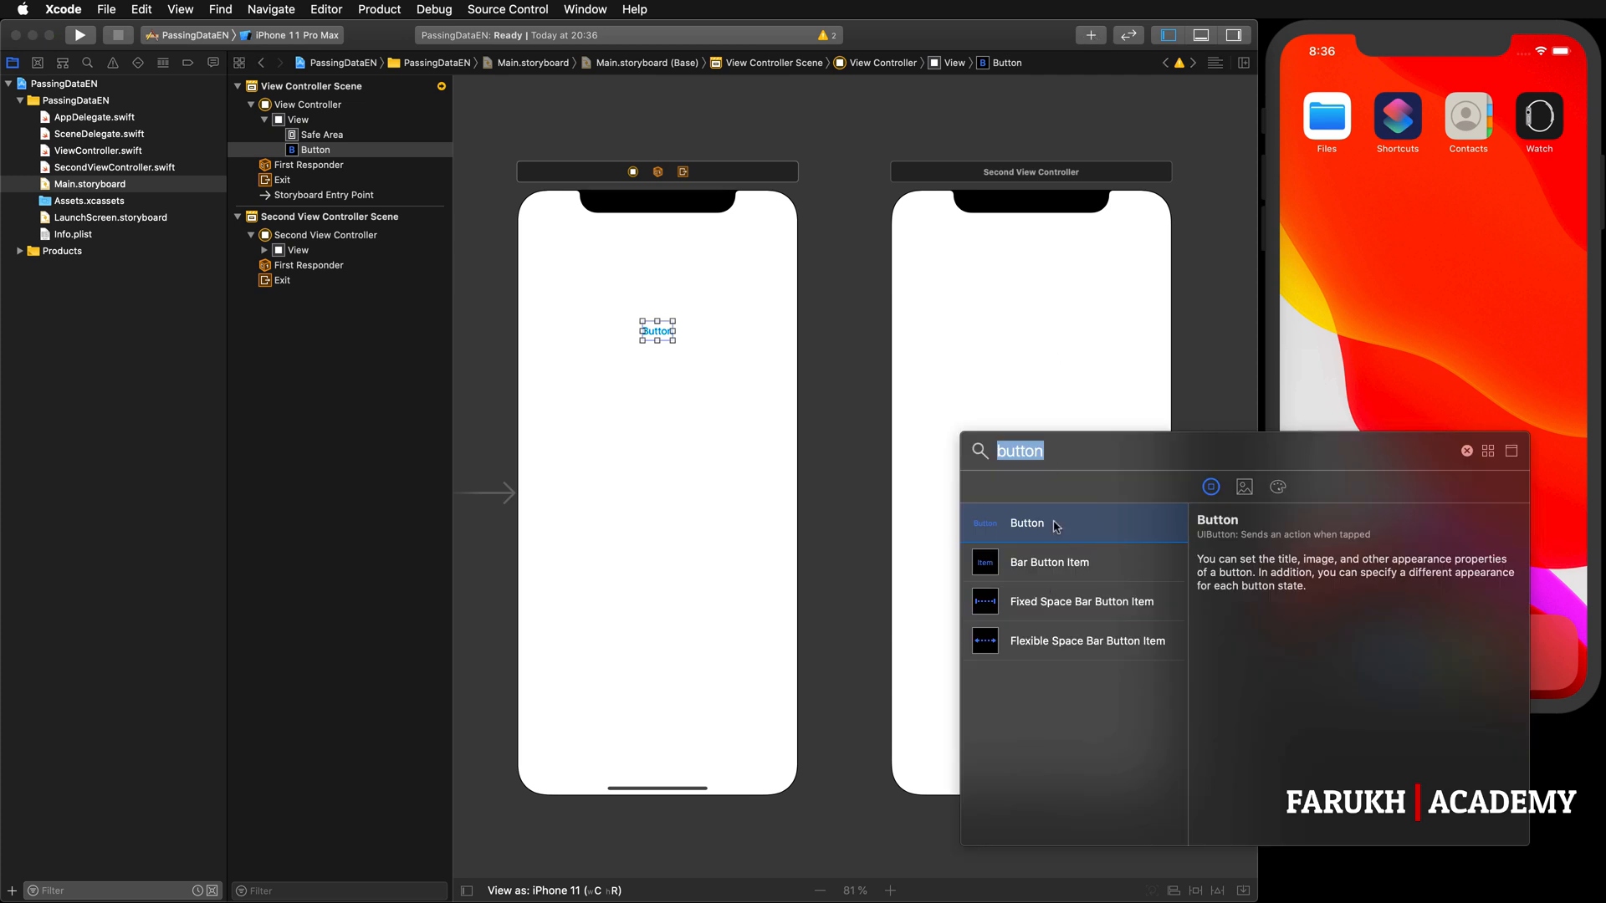
text(tex)
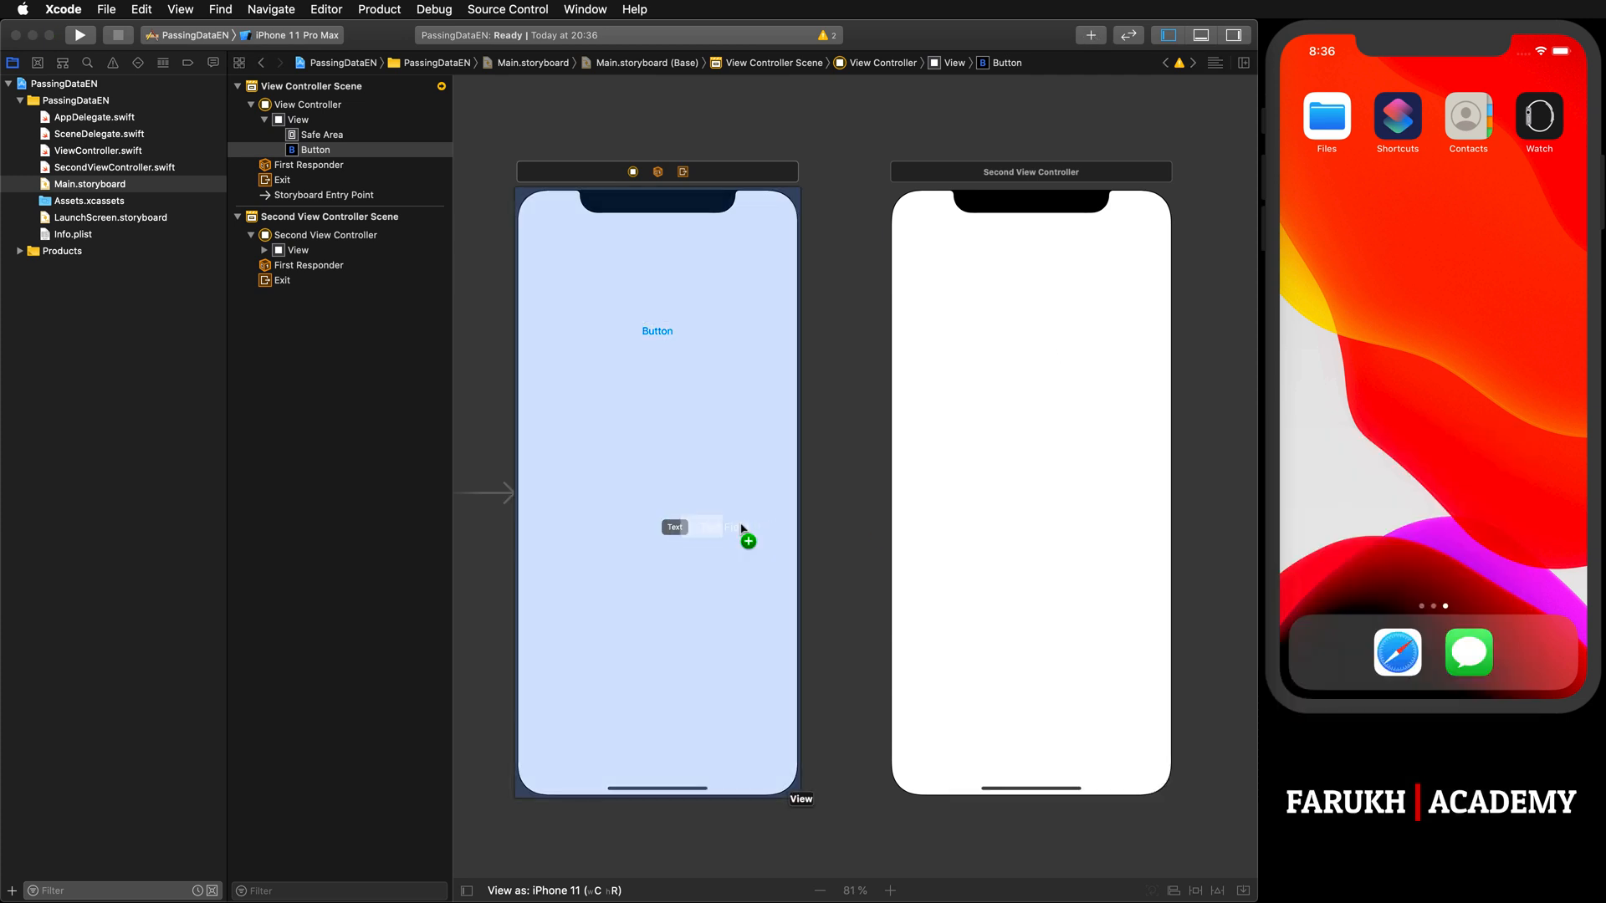
drag(673, 527, 656, 492)
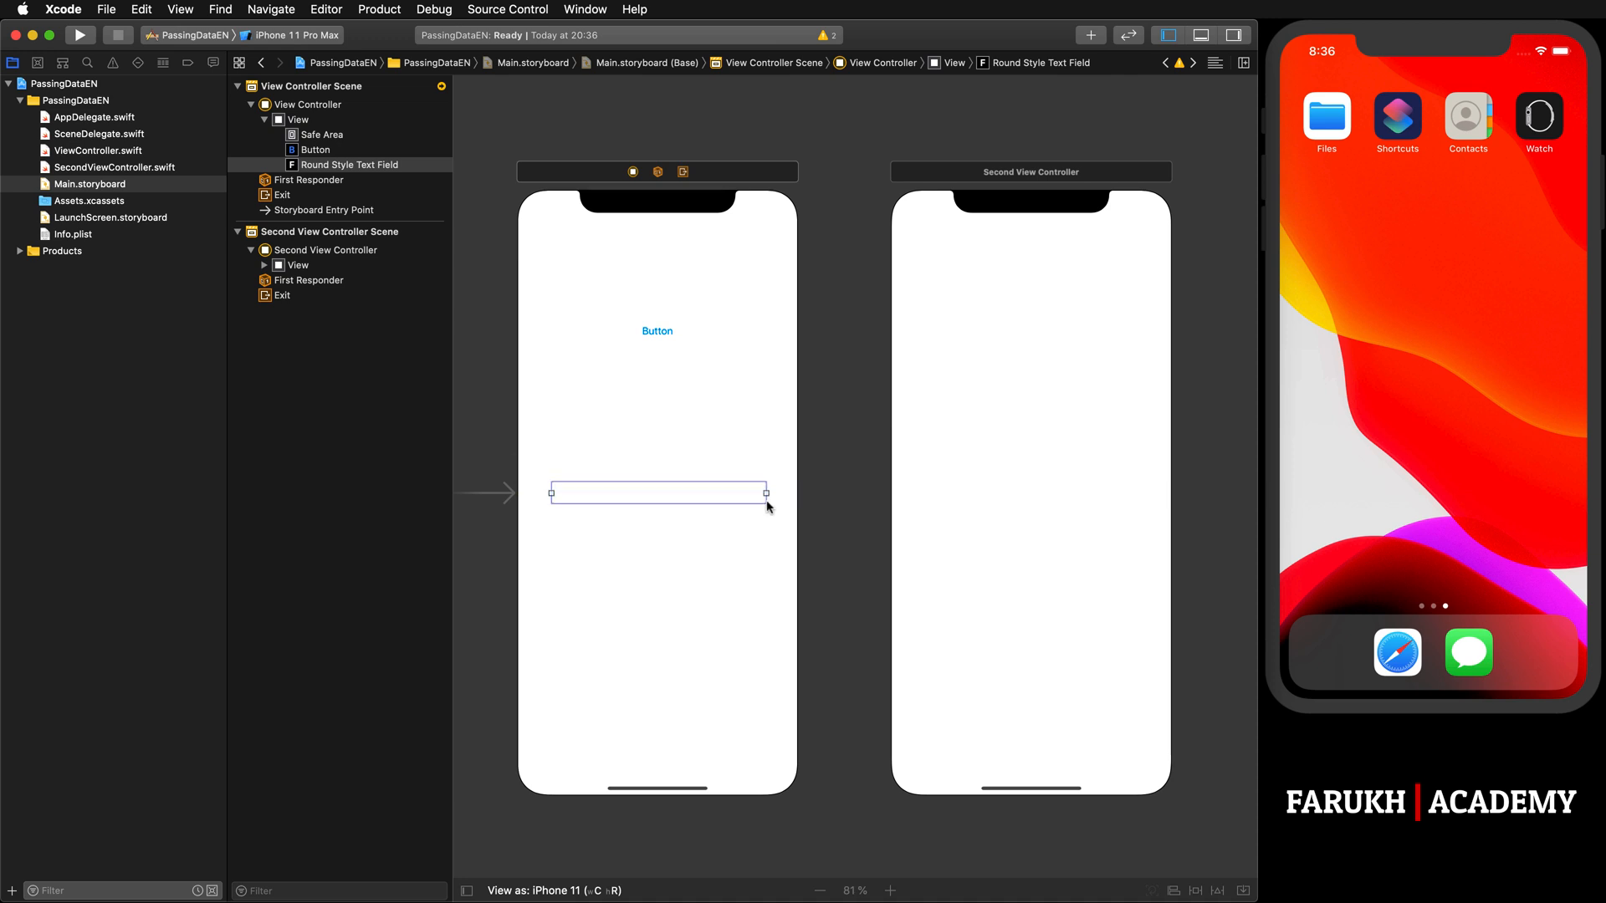
mouse_move(821, 338)
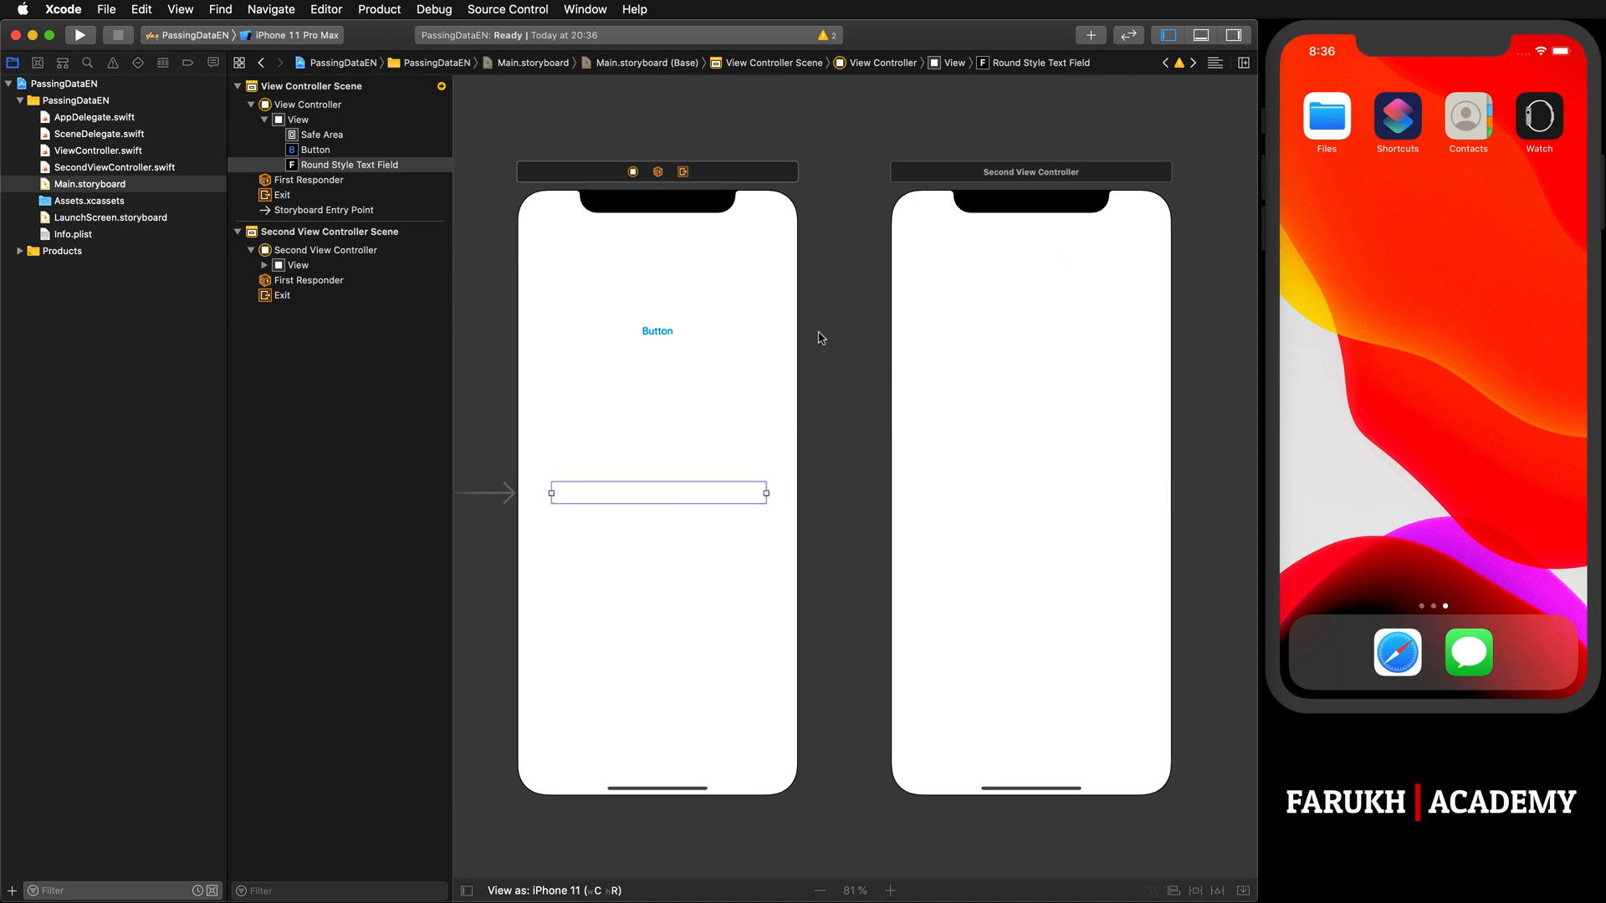
mouse_move(838, 328)
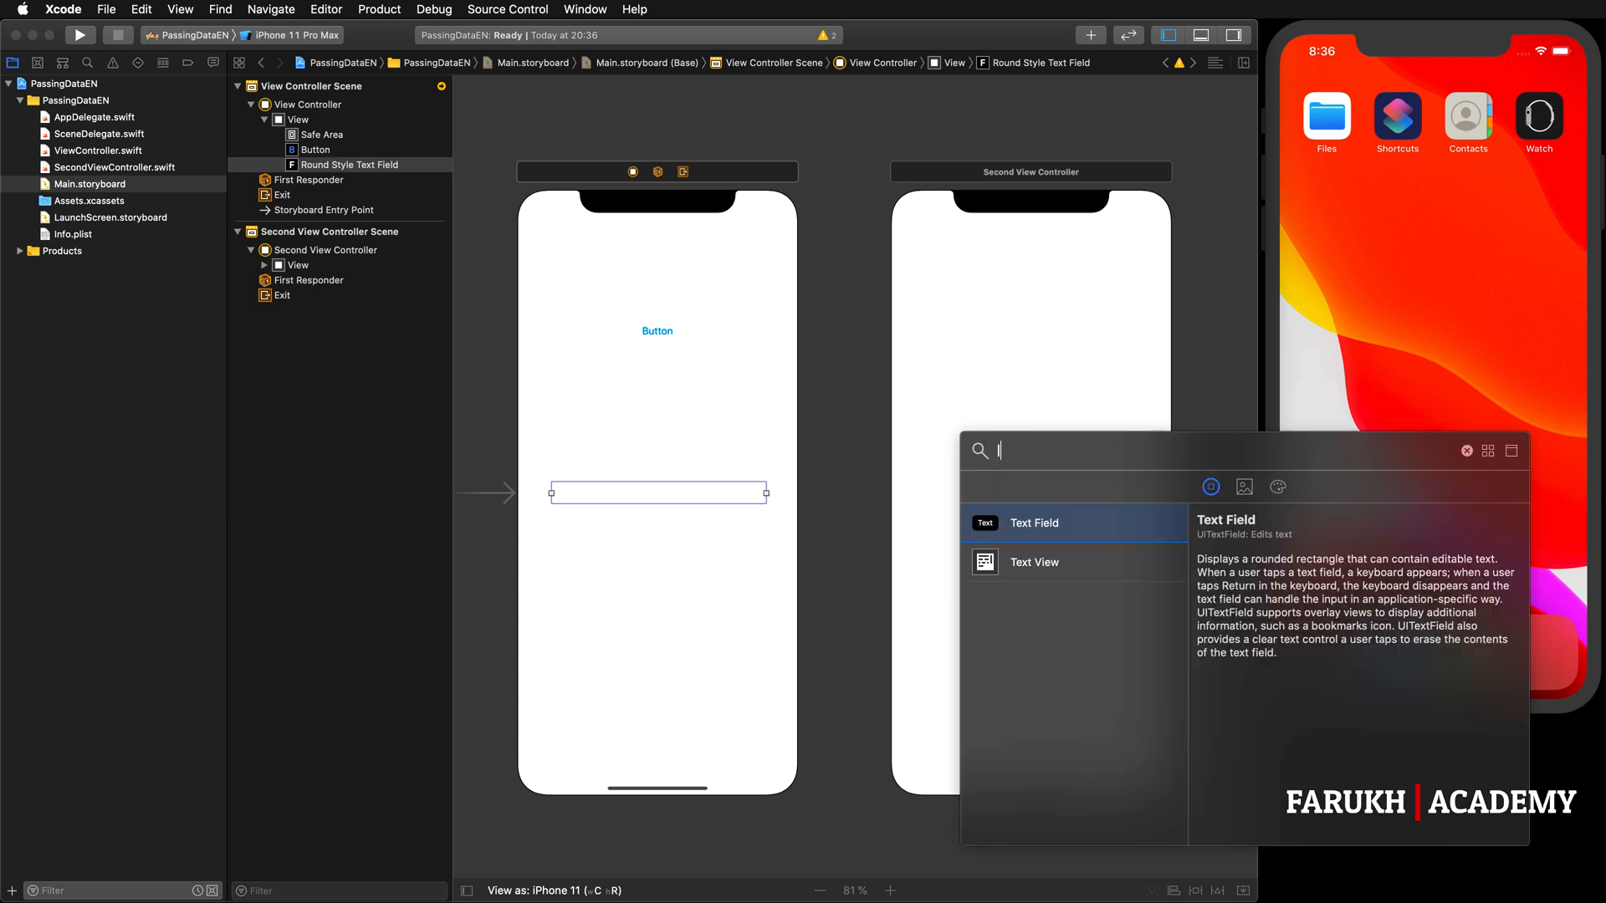
Step: Place a Label in the middle of the second screen and stretch it wider
text(label)
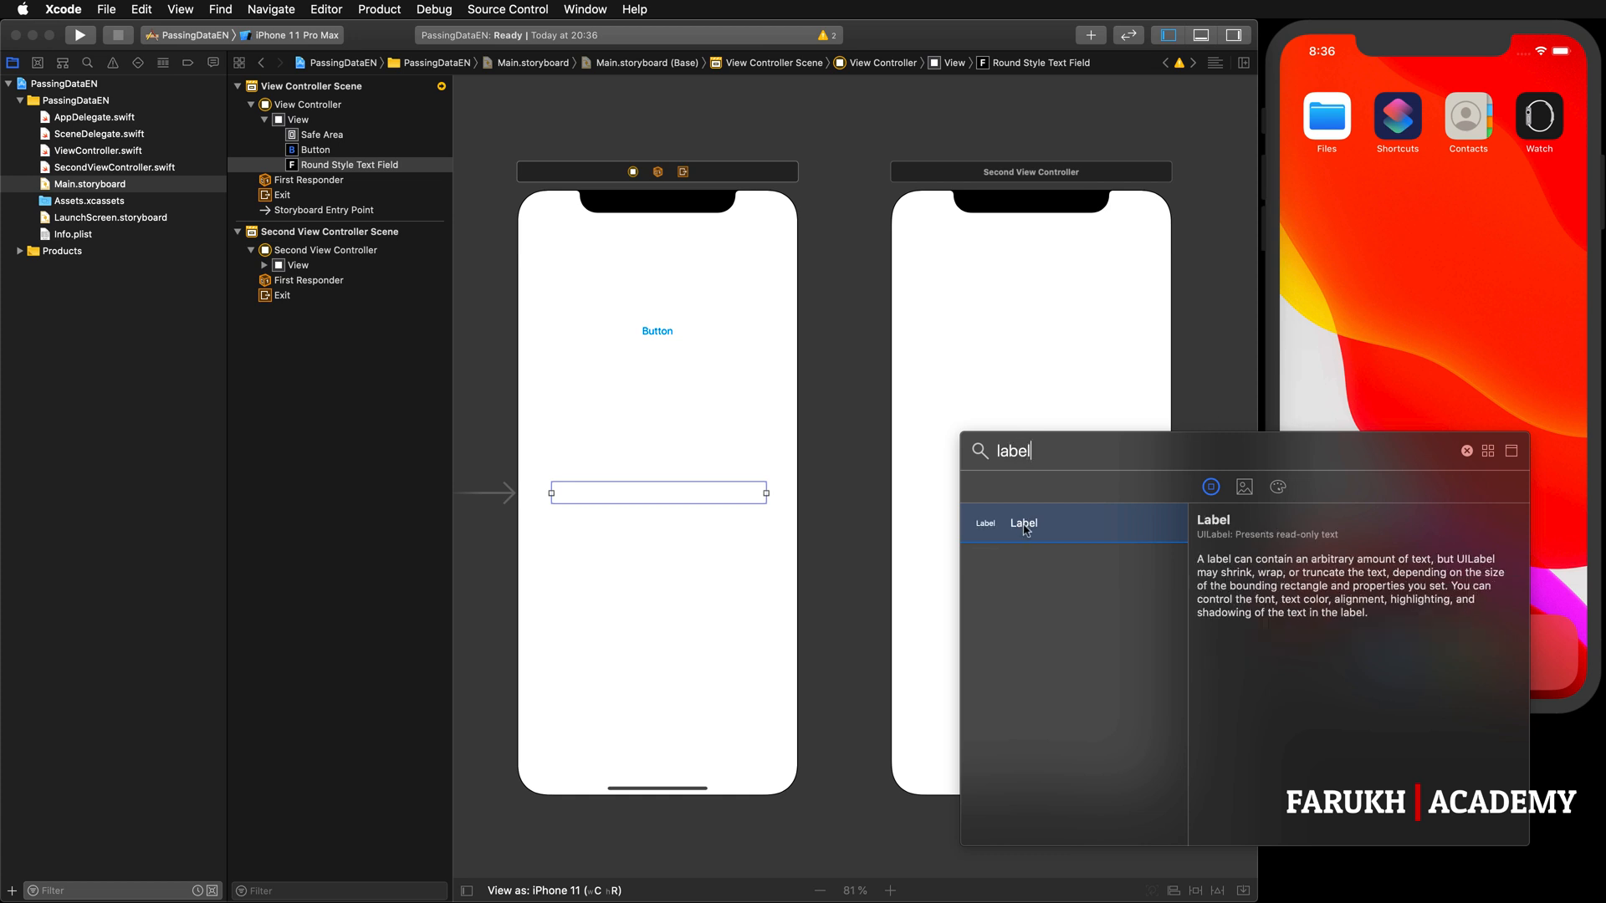
drag(1022, 523, 1023, 410)
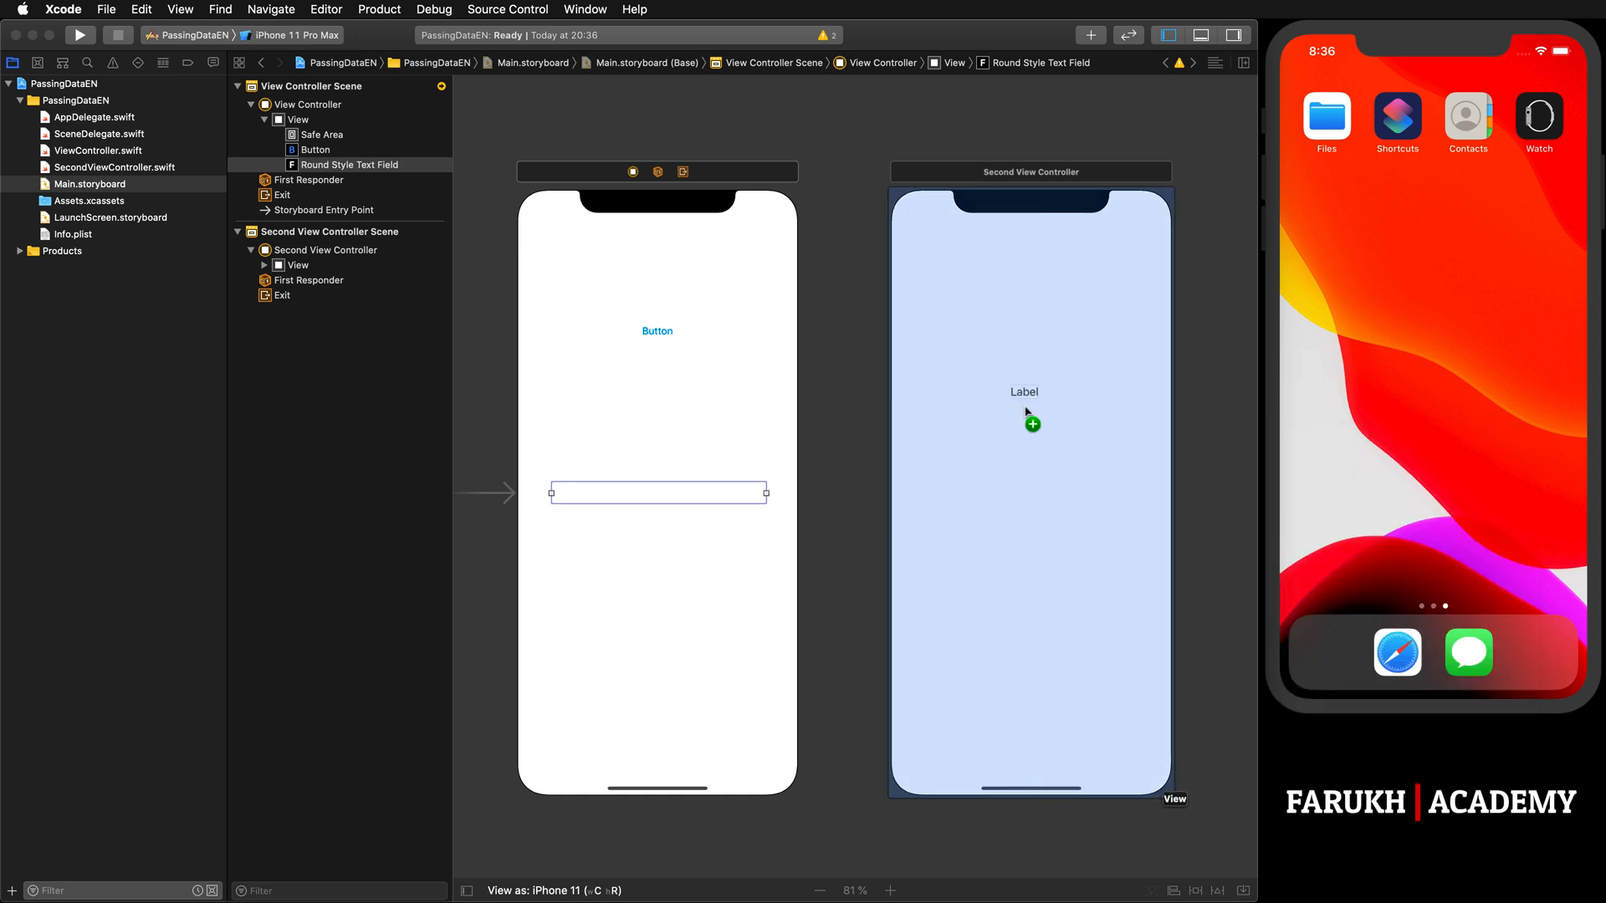
drag(1023, 392, 1030, 500)
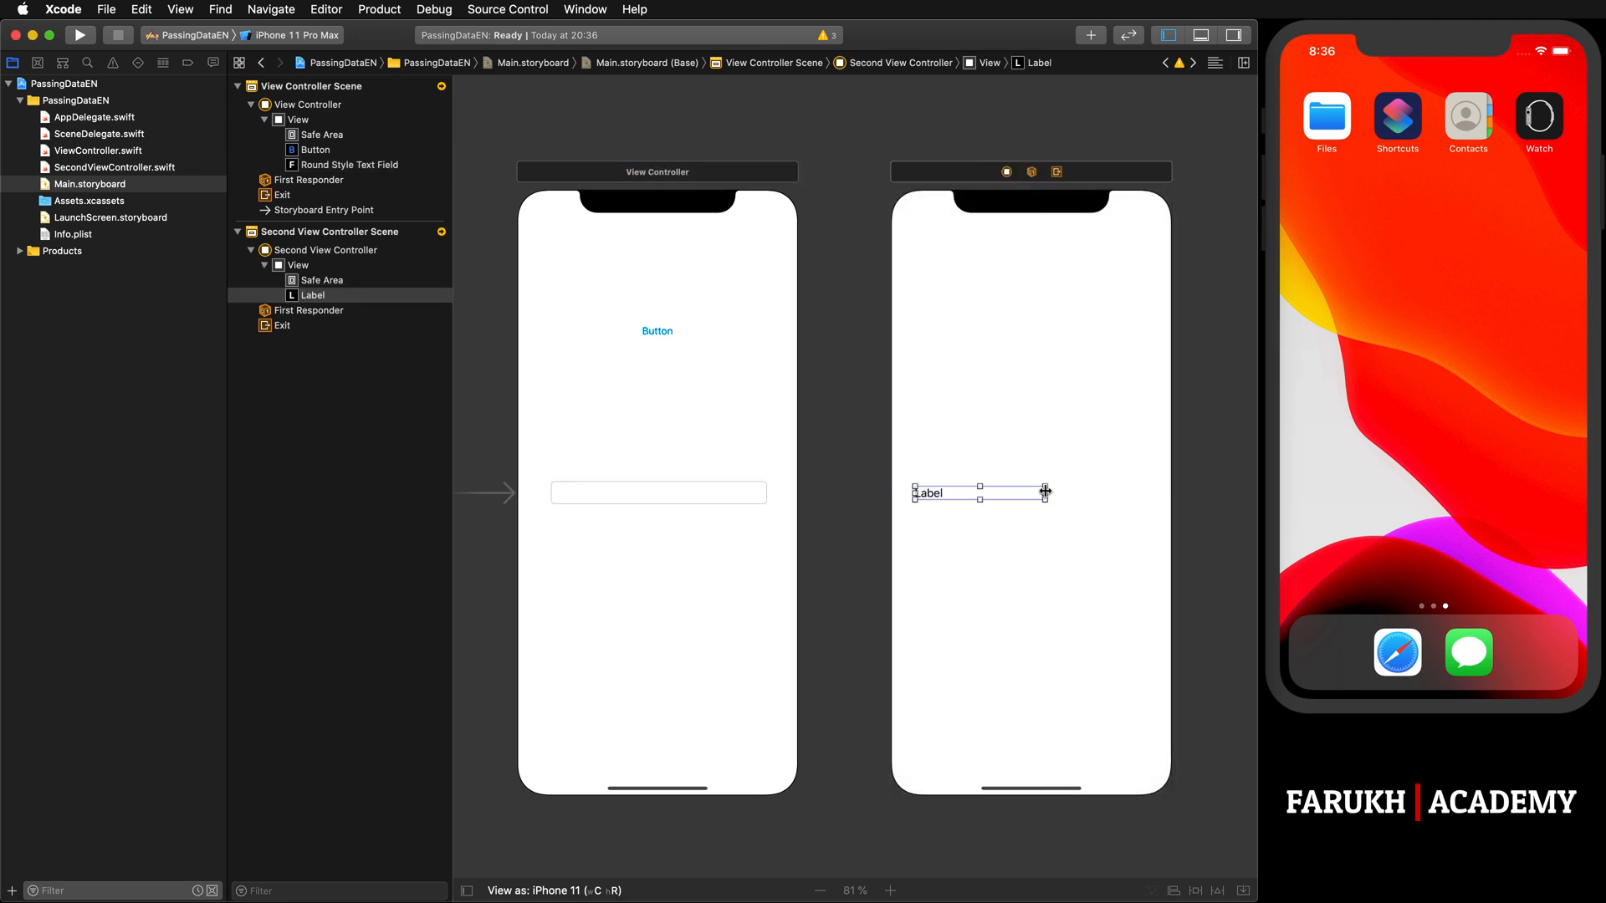
drag(1045, 491, 1144, 505)
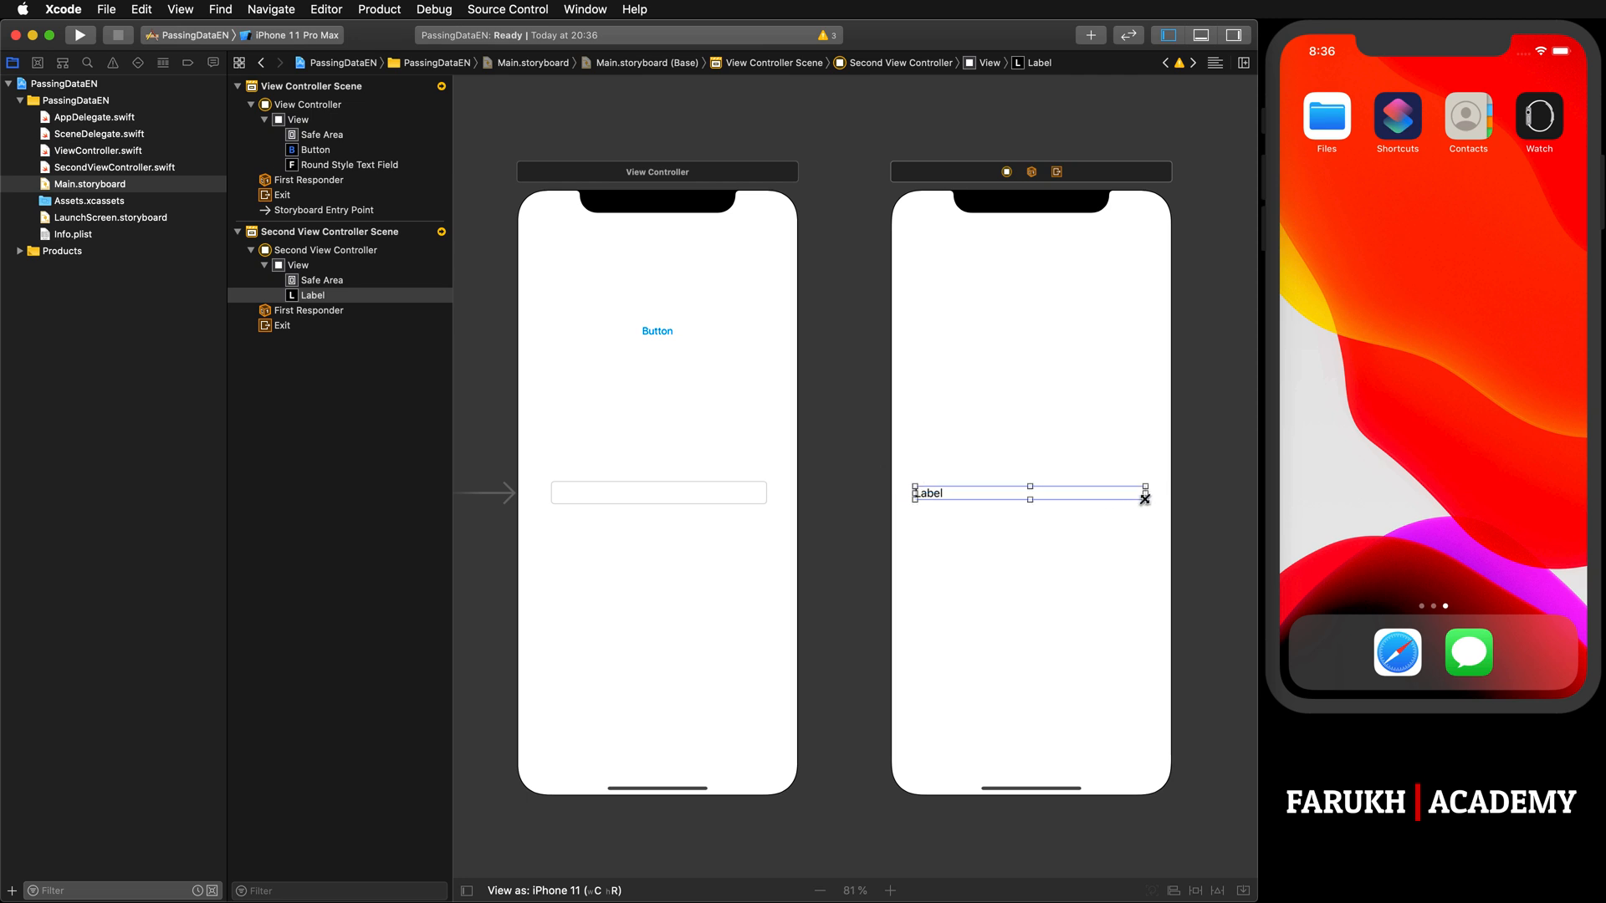
mouse_move(861, 391)
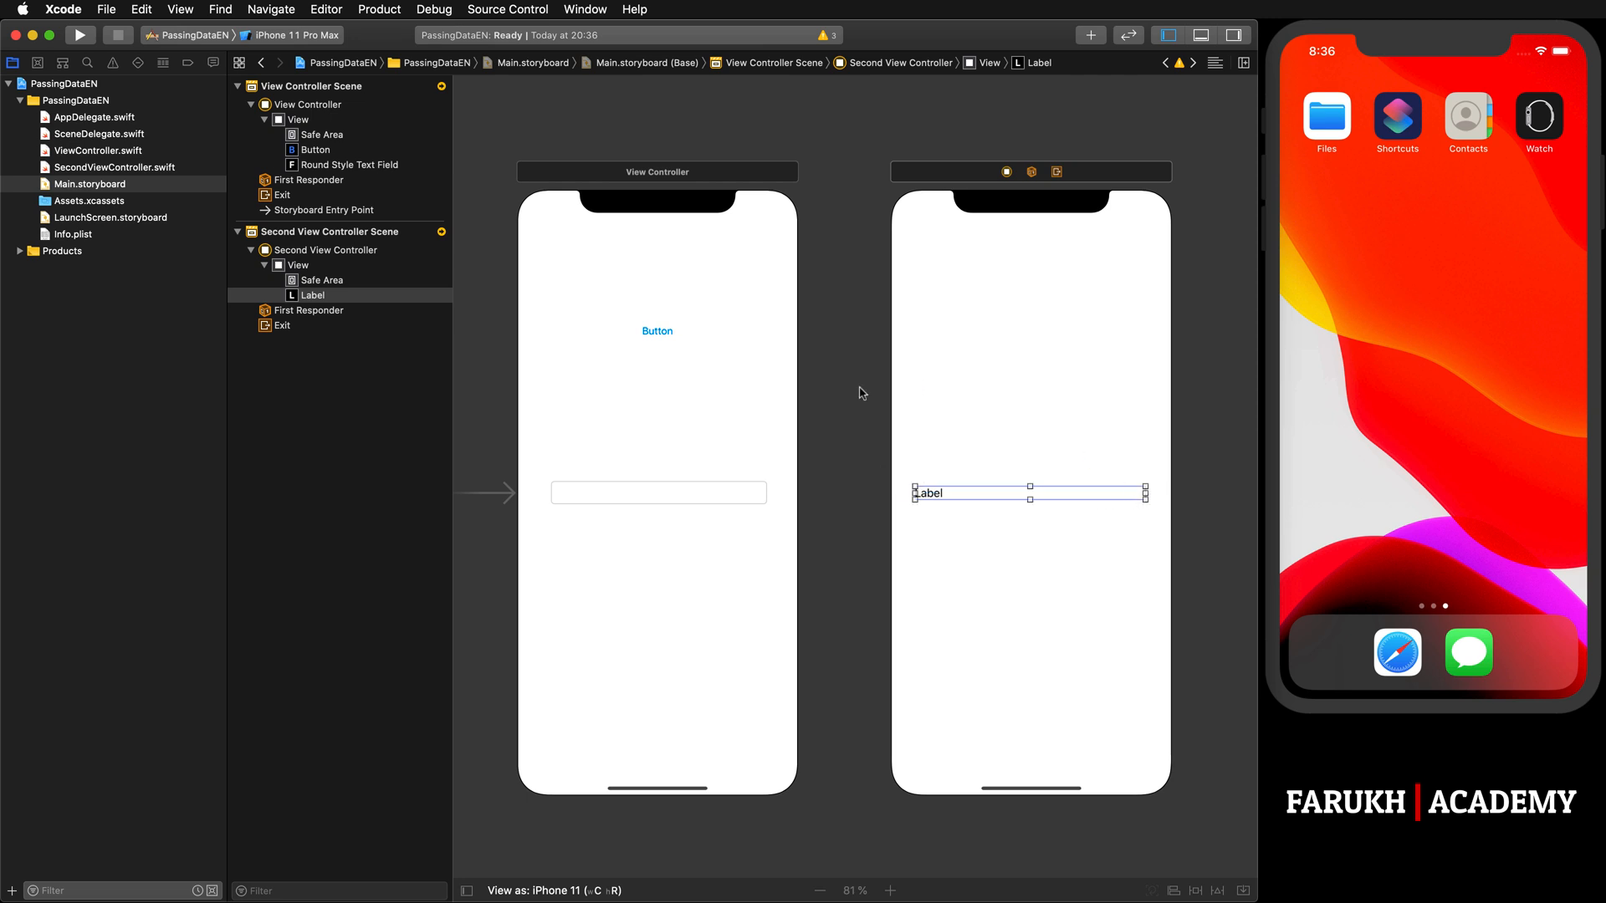
mouse_move(850, 333)
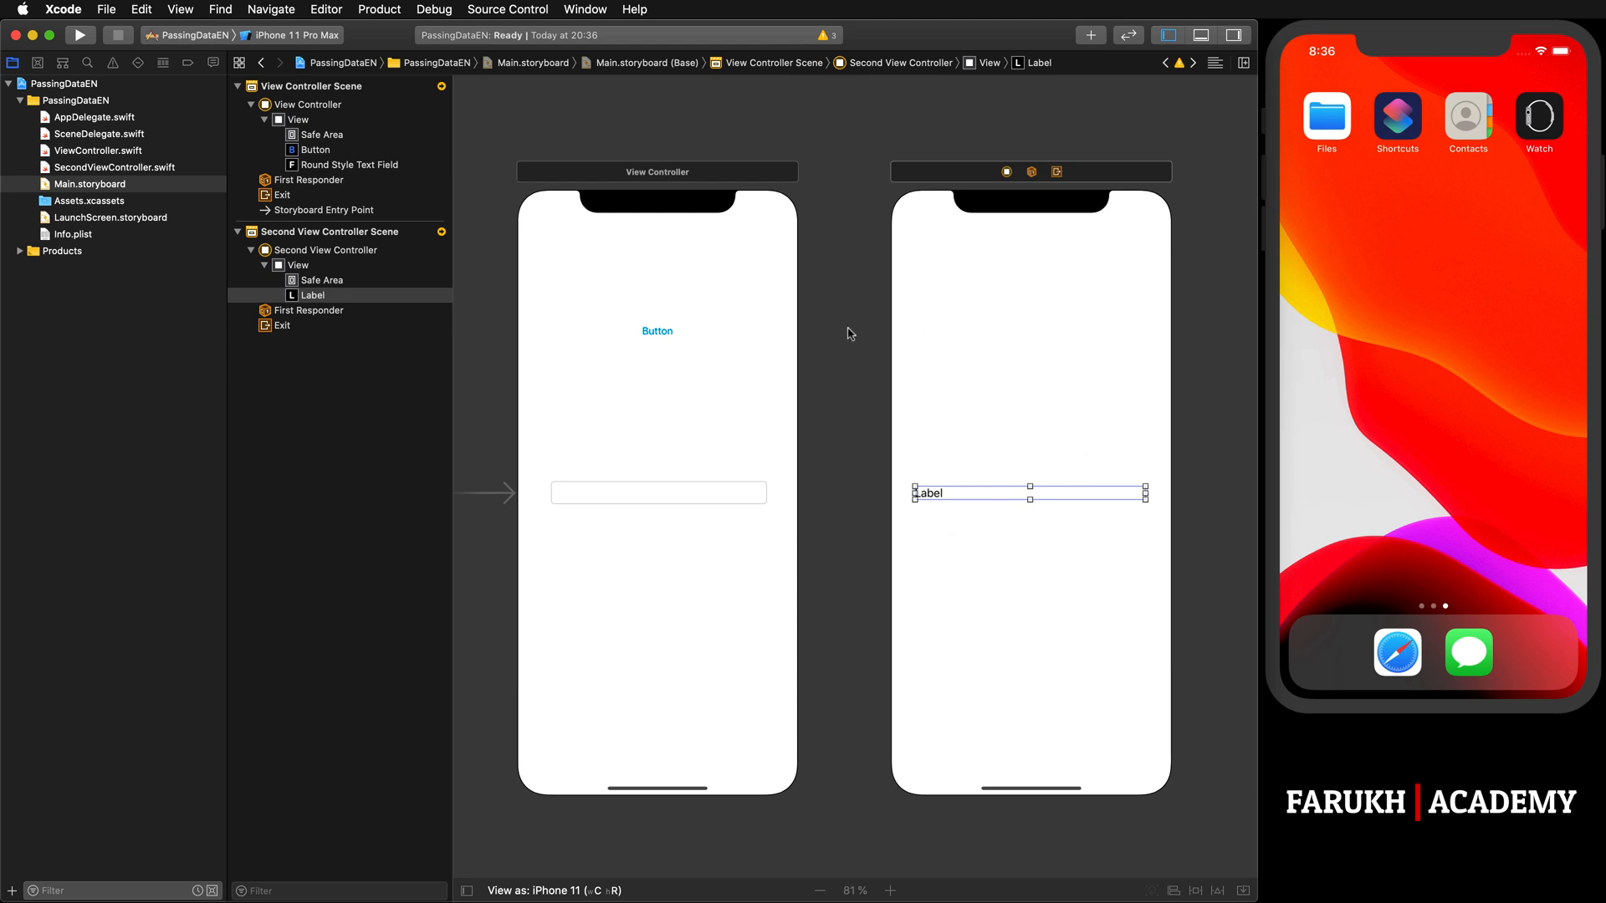
mouse_move(649, 331)
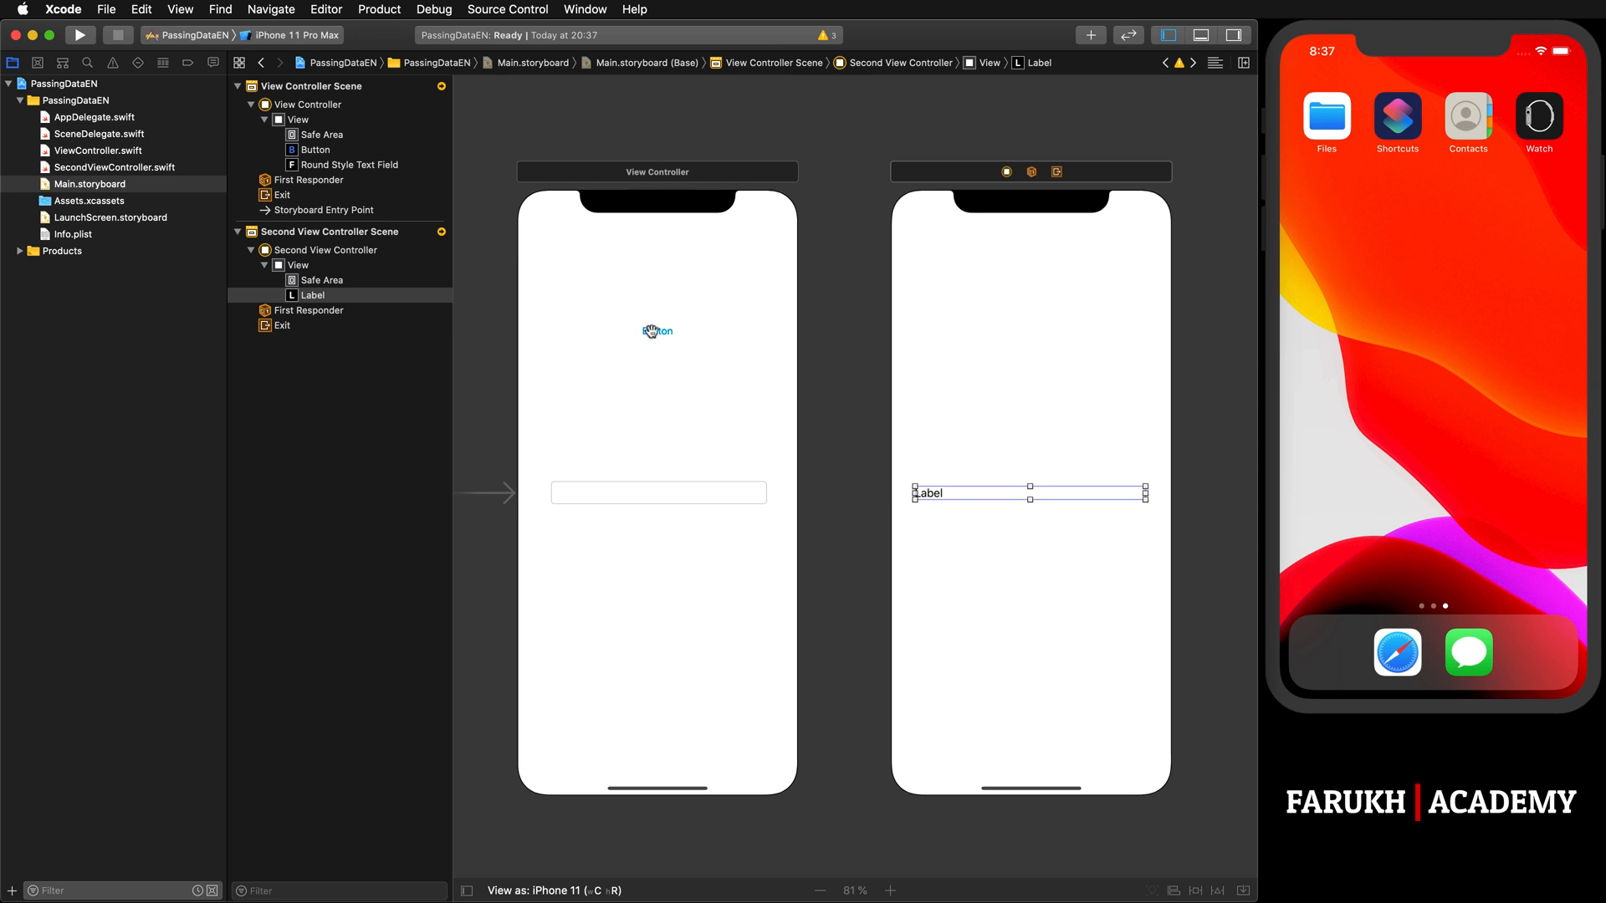
Step: Connect the button to Second View Controller with a Show segue and select it
click(656, 331)
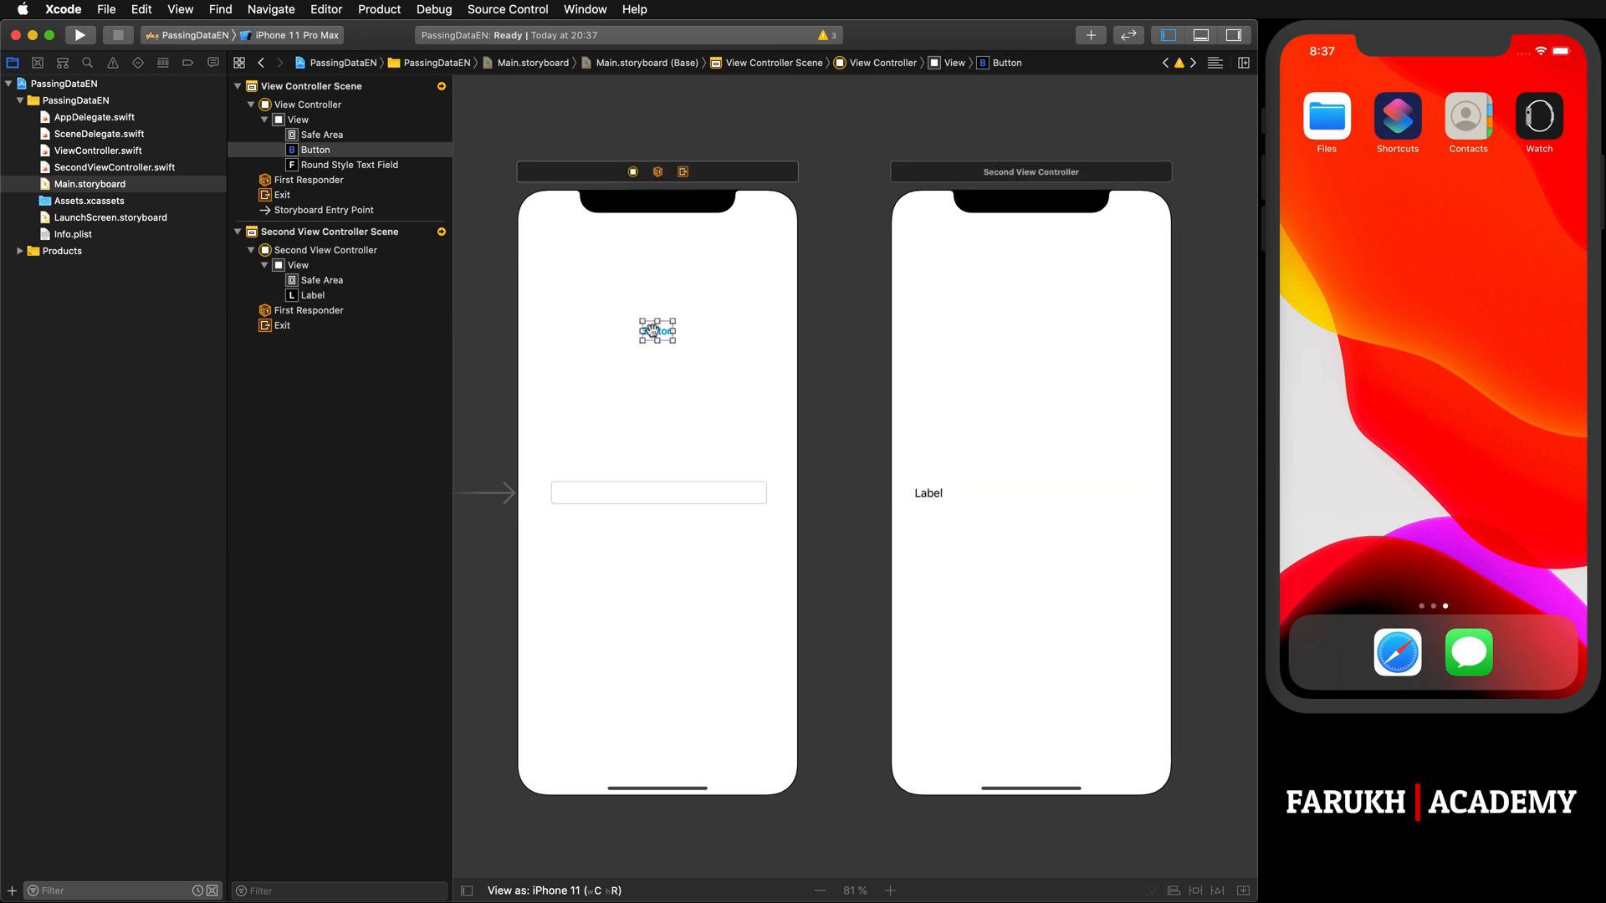
drag(657, 329, 925, 338)
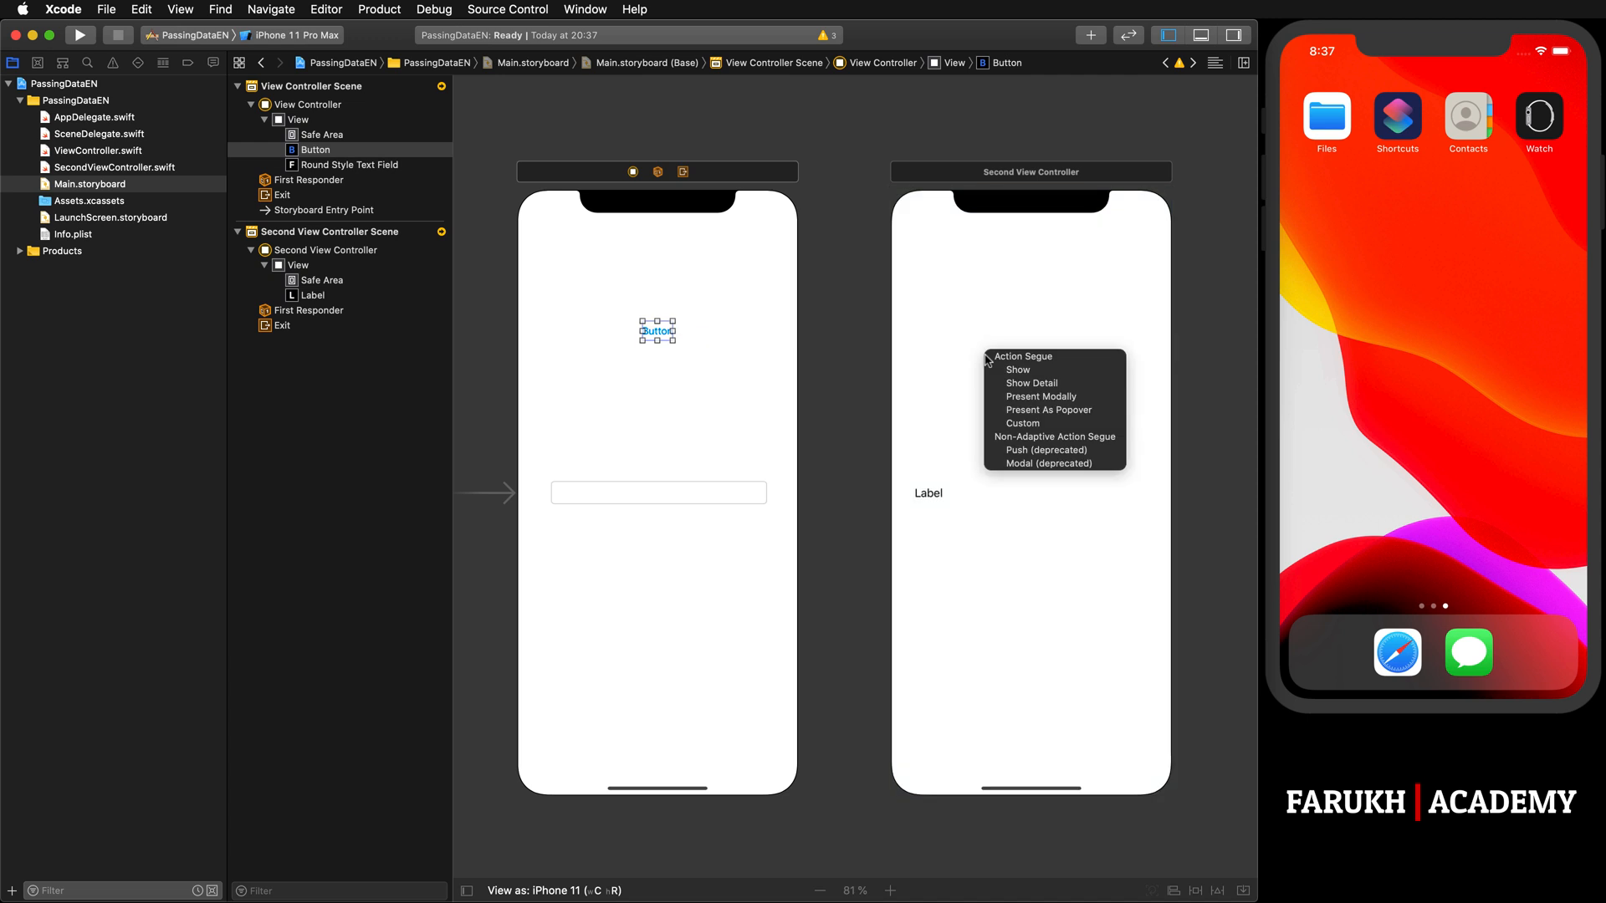
mouse_move(1003, 372)
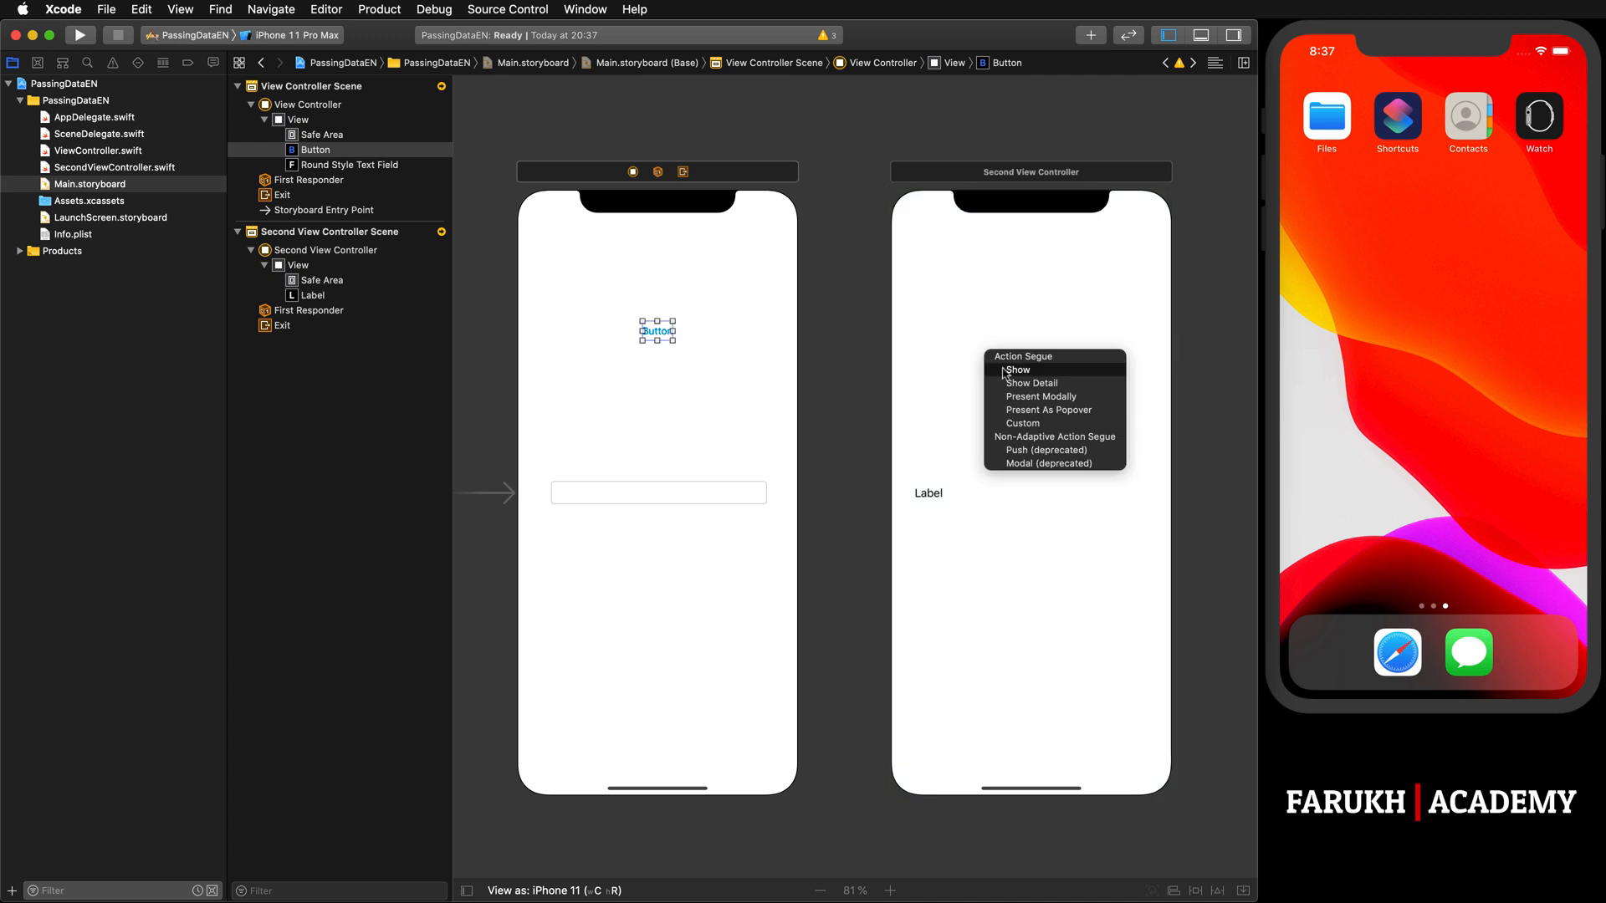
click(1016, 369)
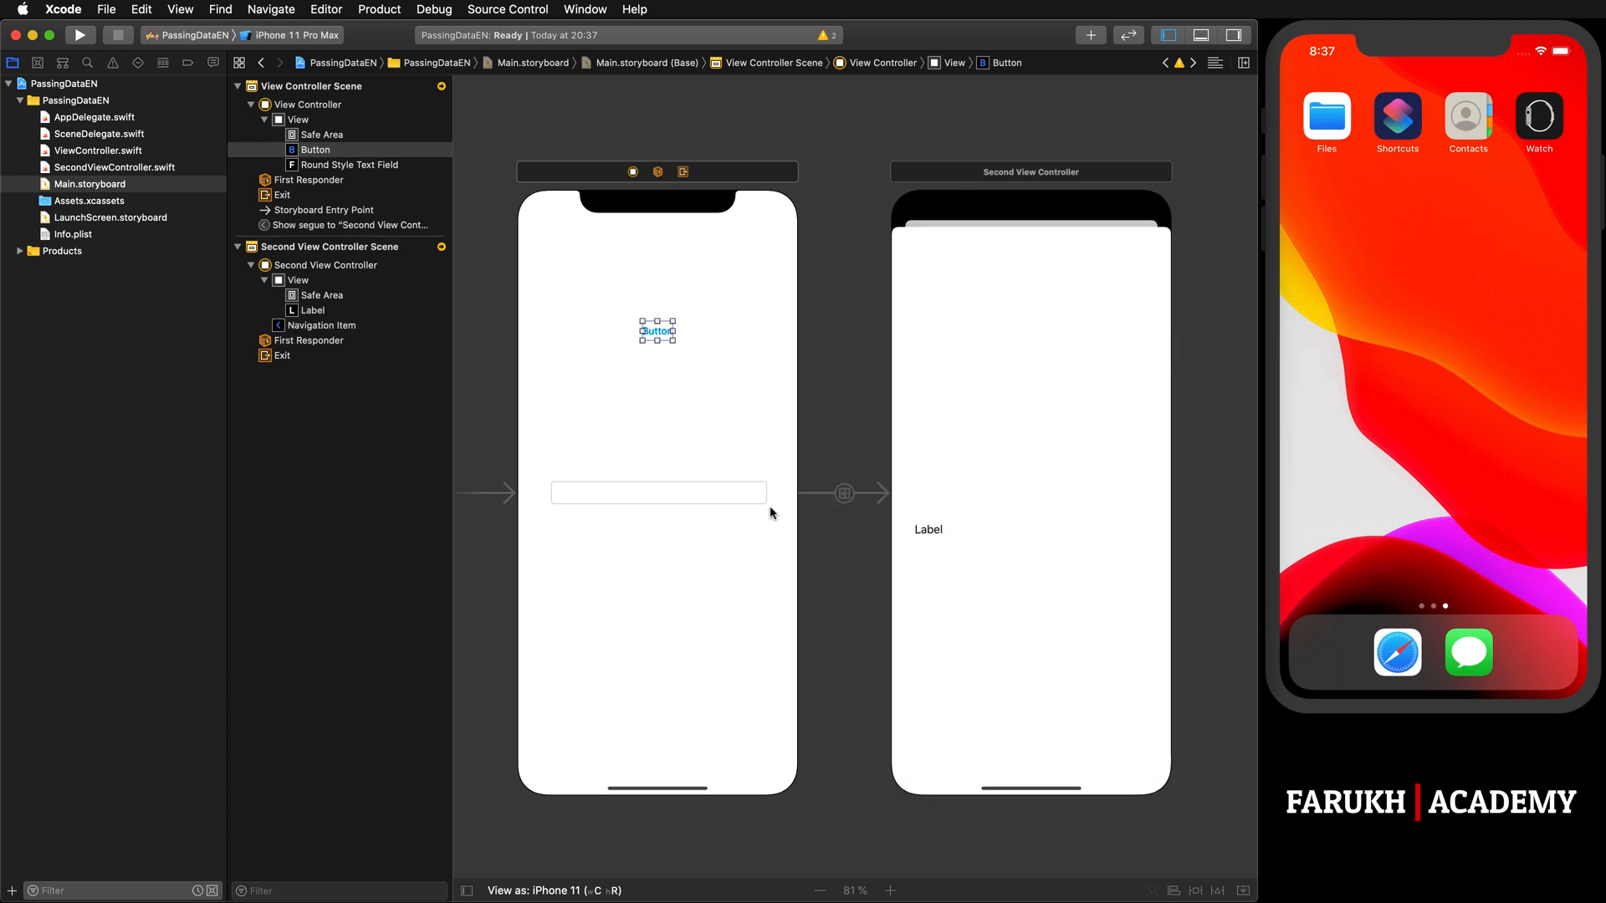
mouse_move(776, 481)
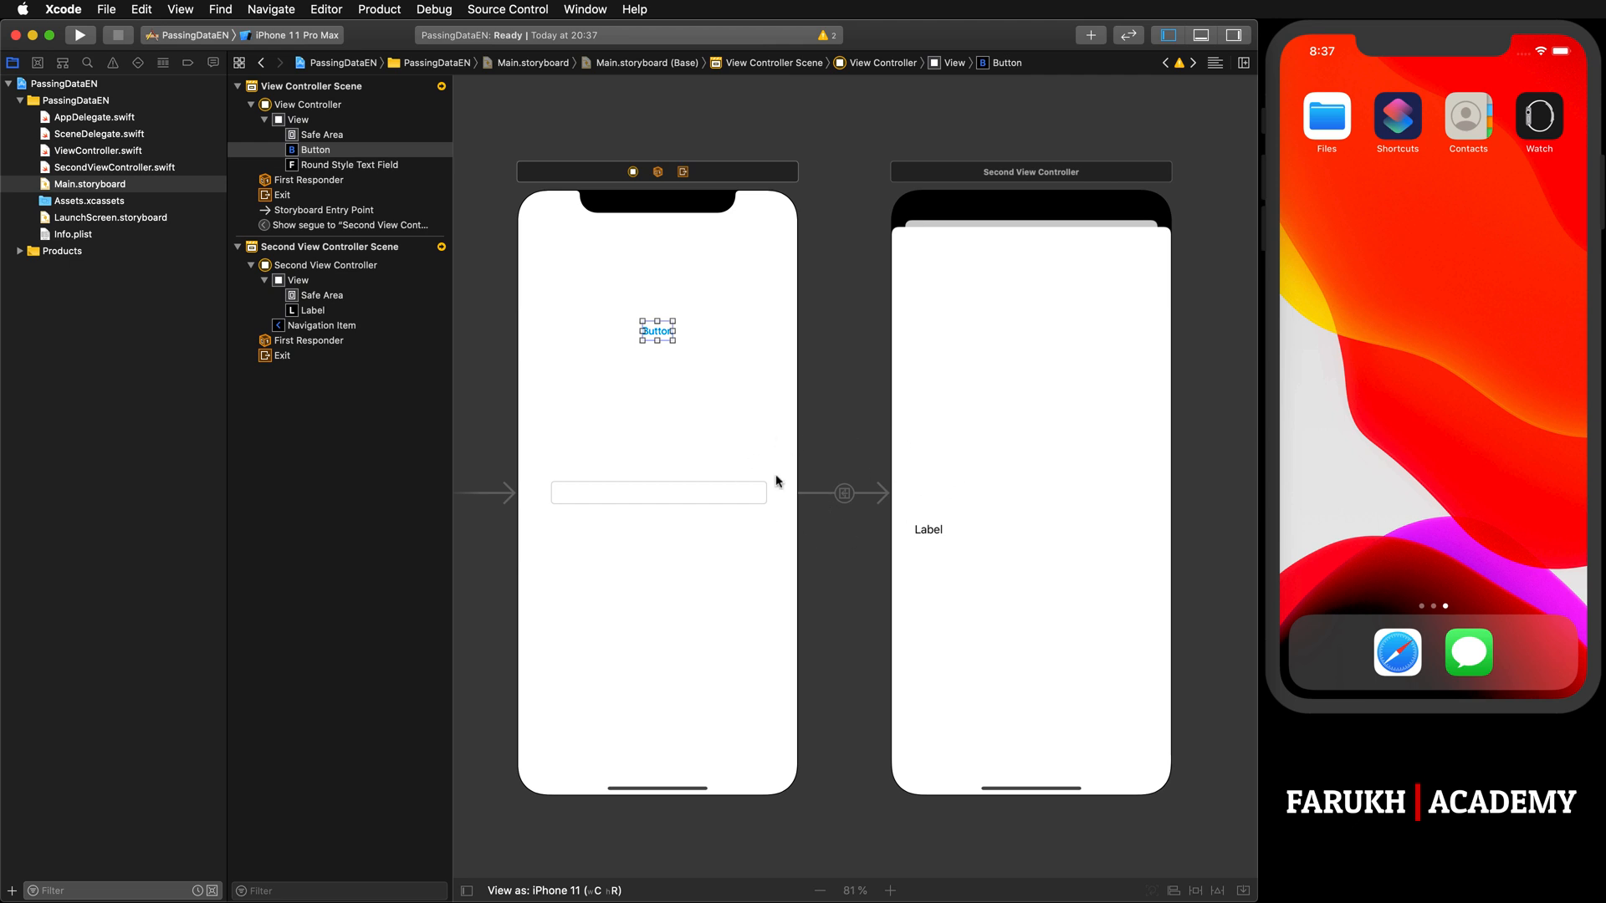
mouse_move(788, 451)
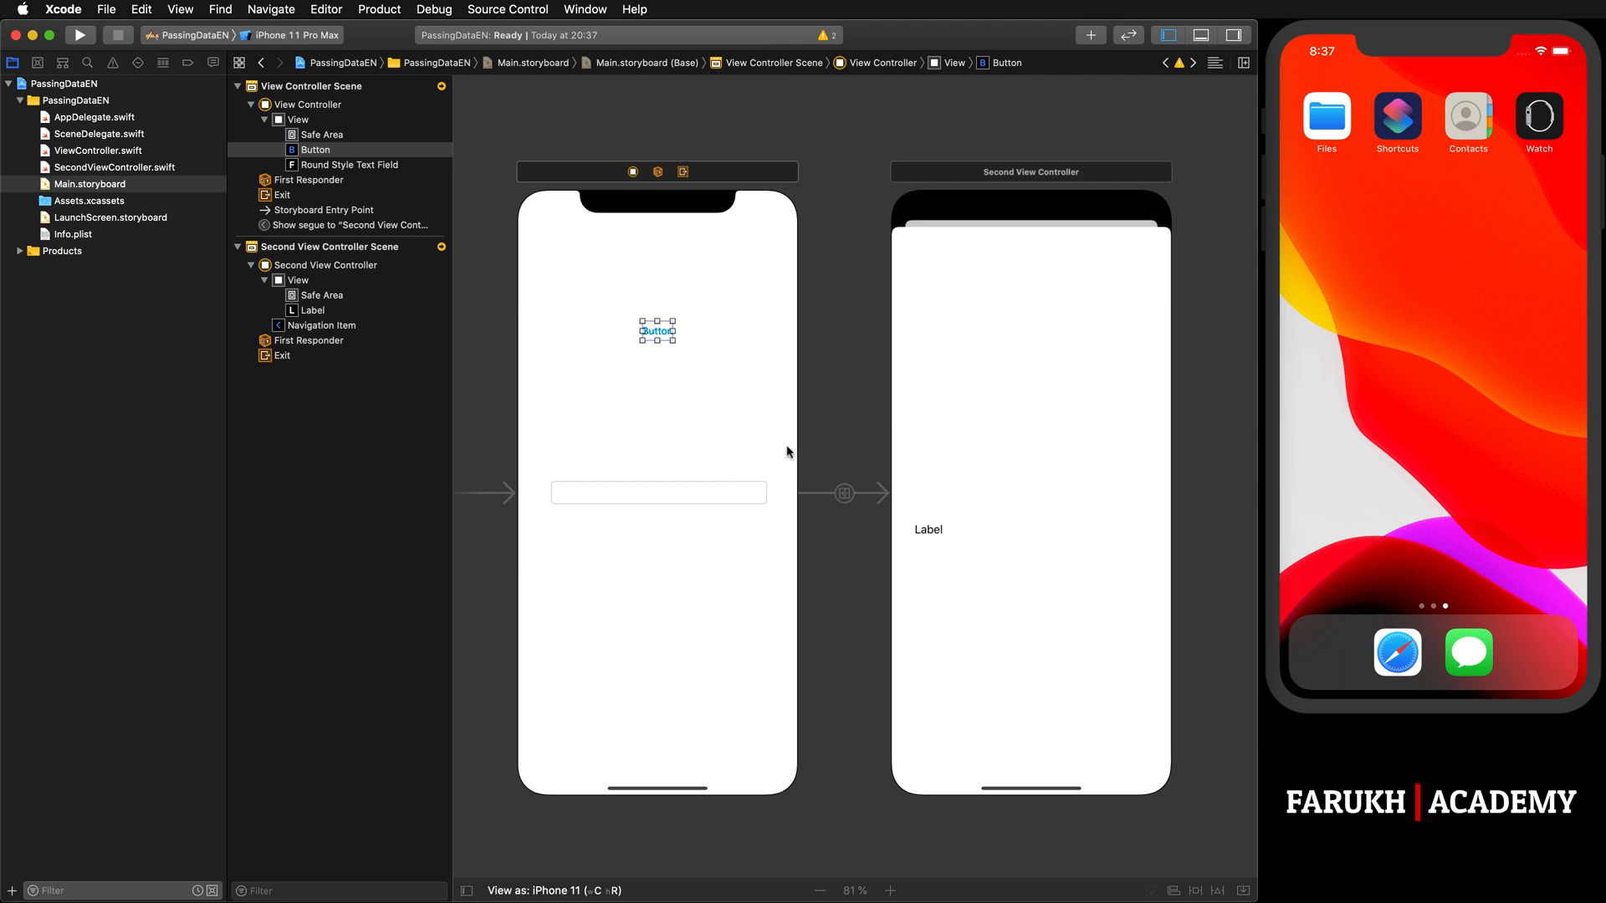
mouse_move(893, 519)
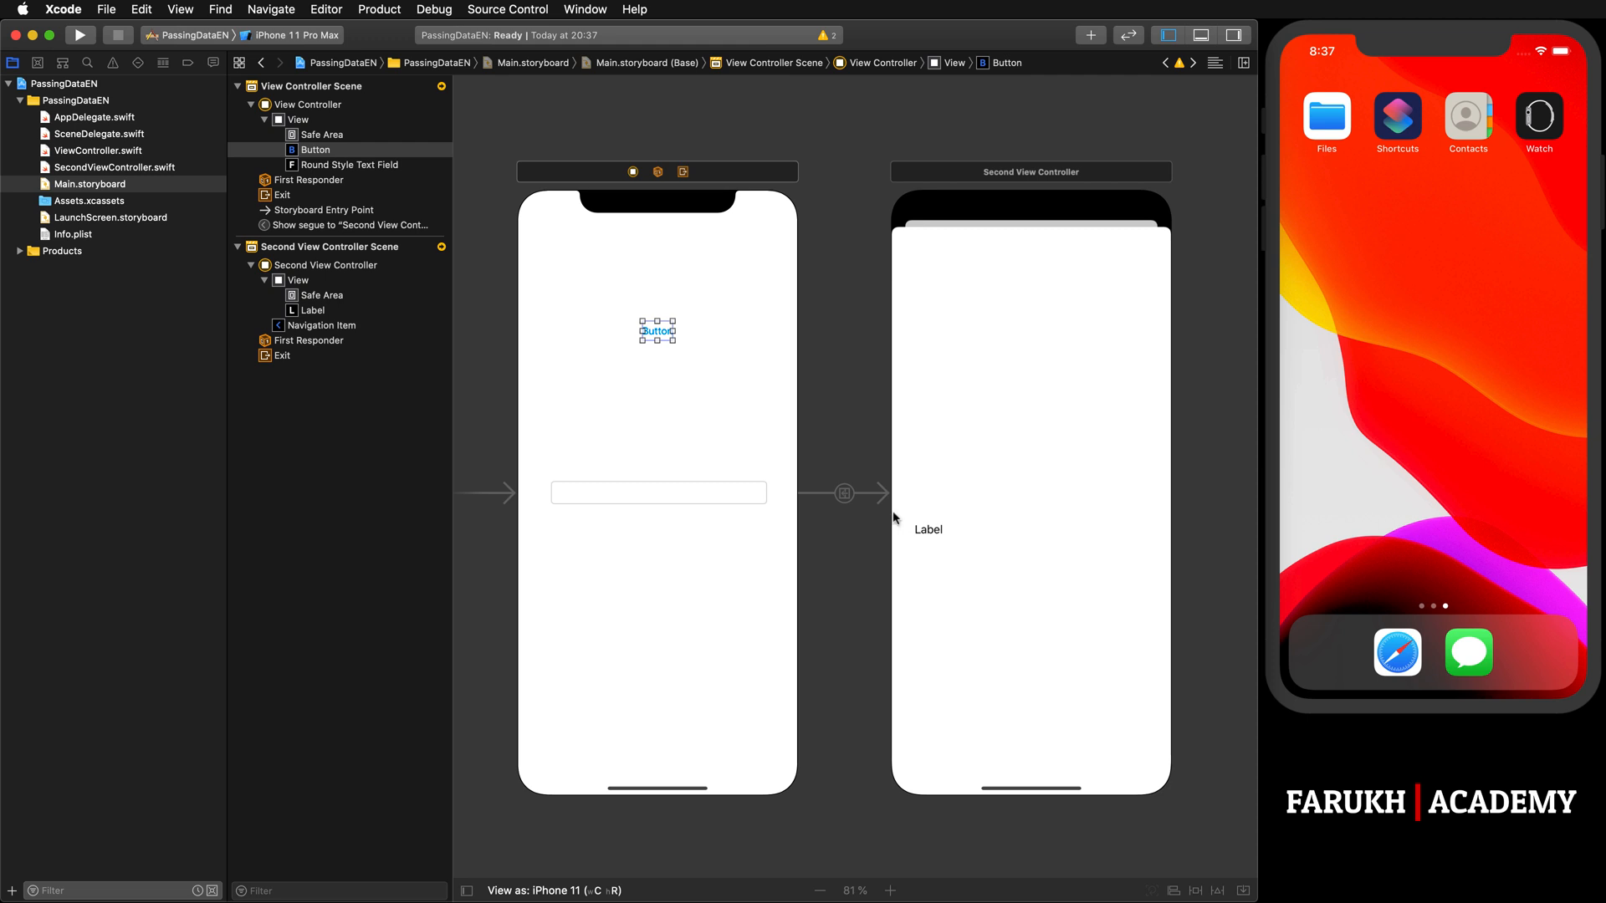
click(843, 491)
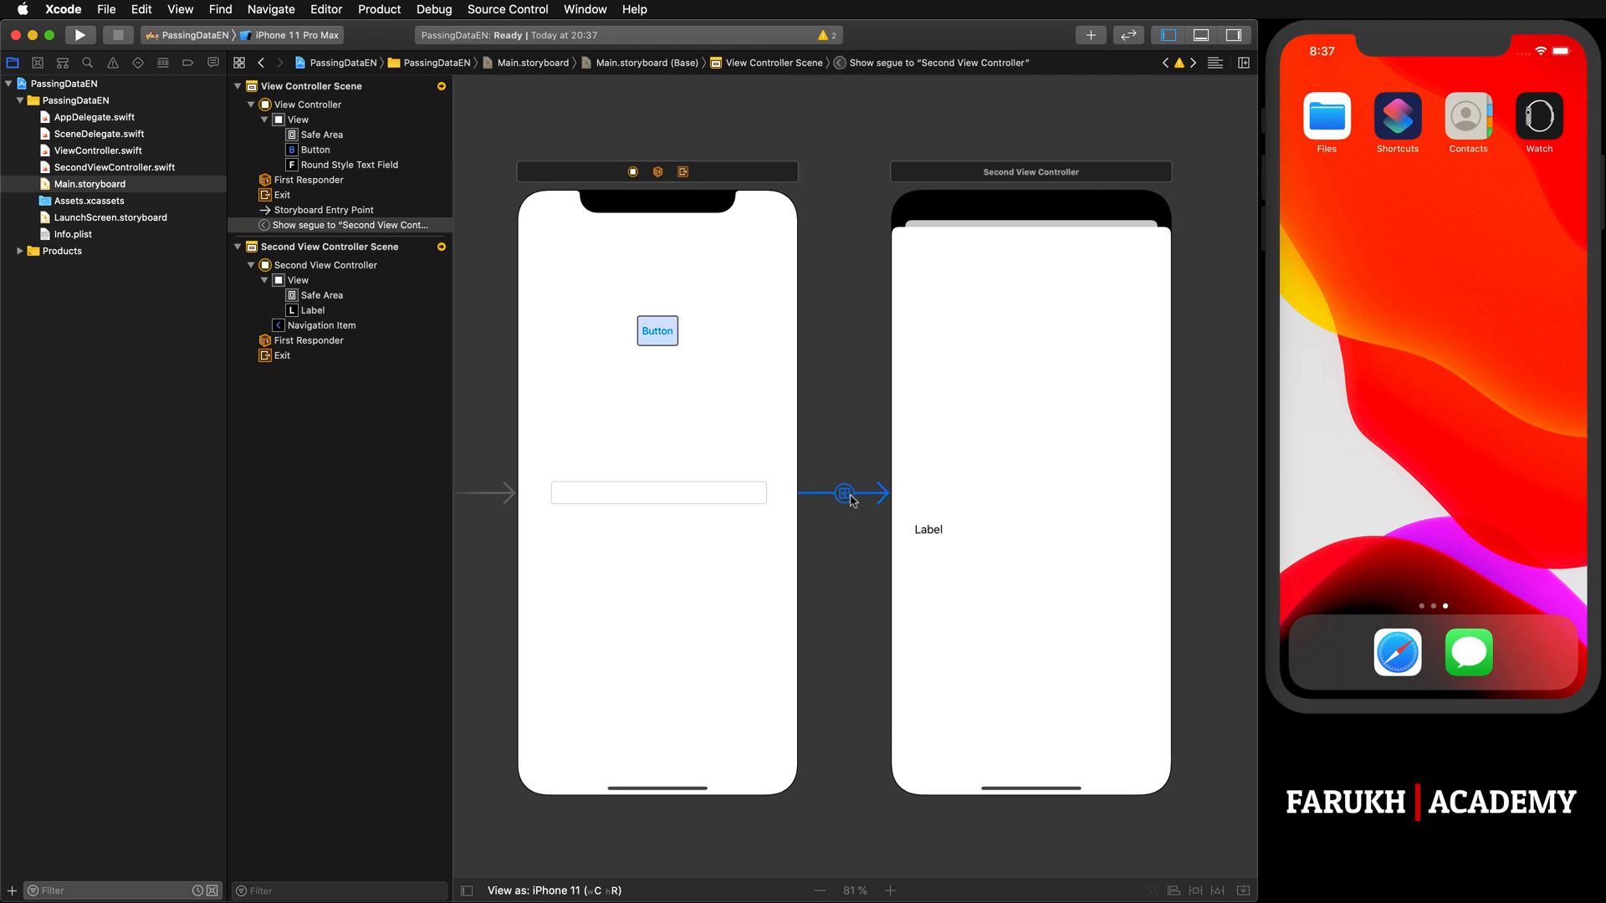
Step: Set the segue's Identifier to 'segue' in the Attributes Inspector
click(1229, 33)
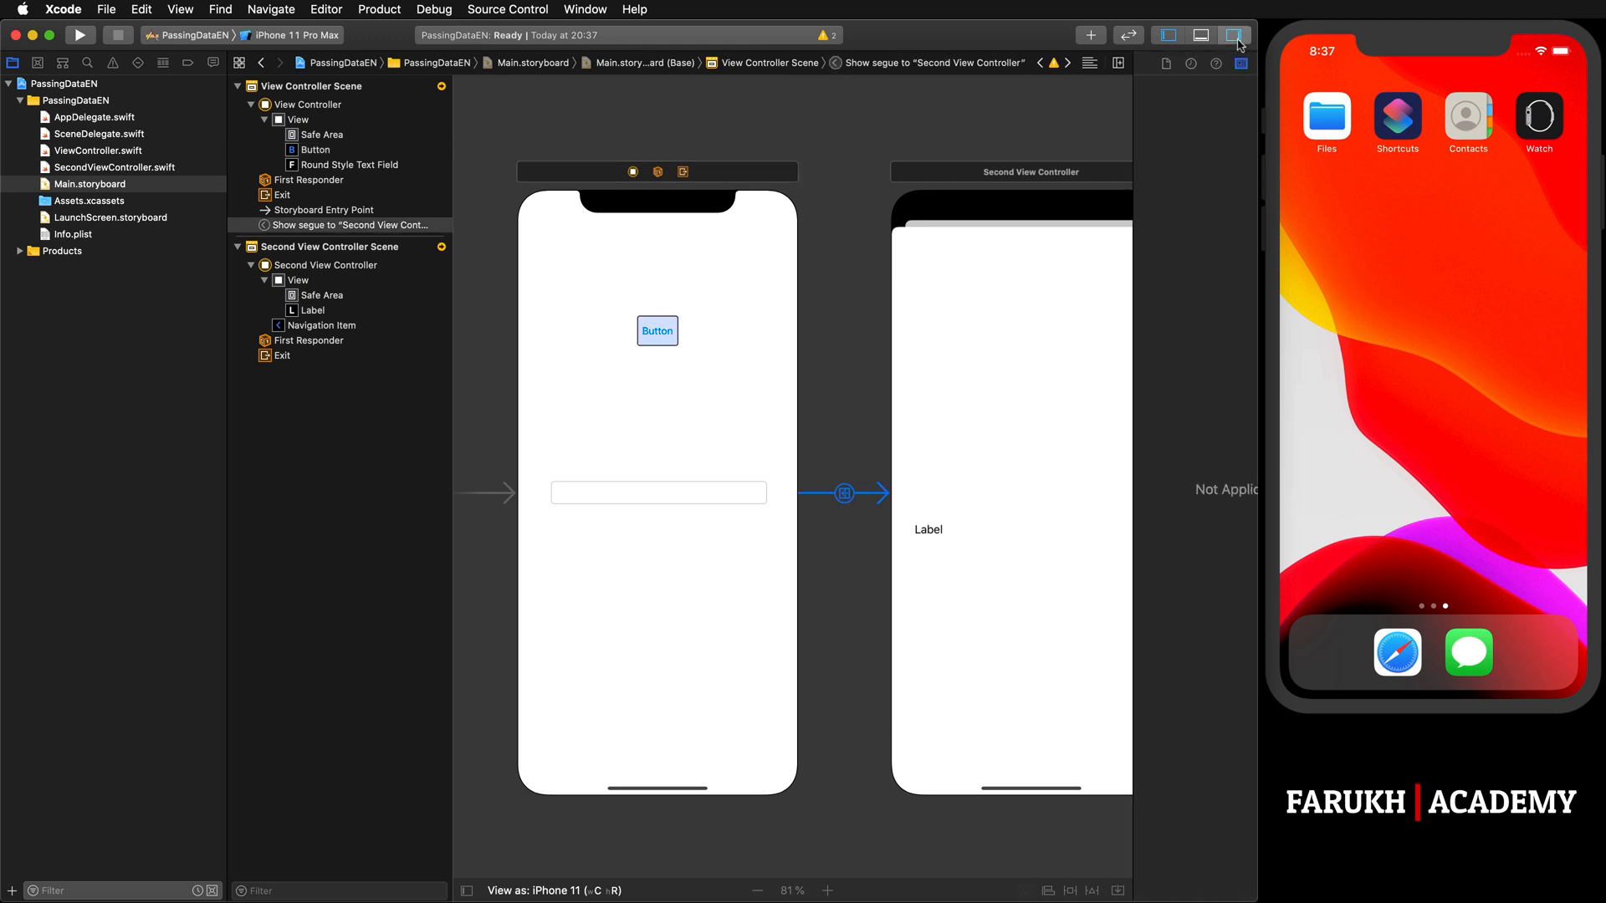
click(1231, 33)
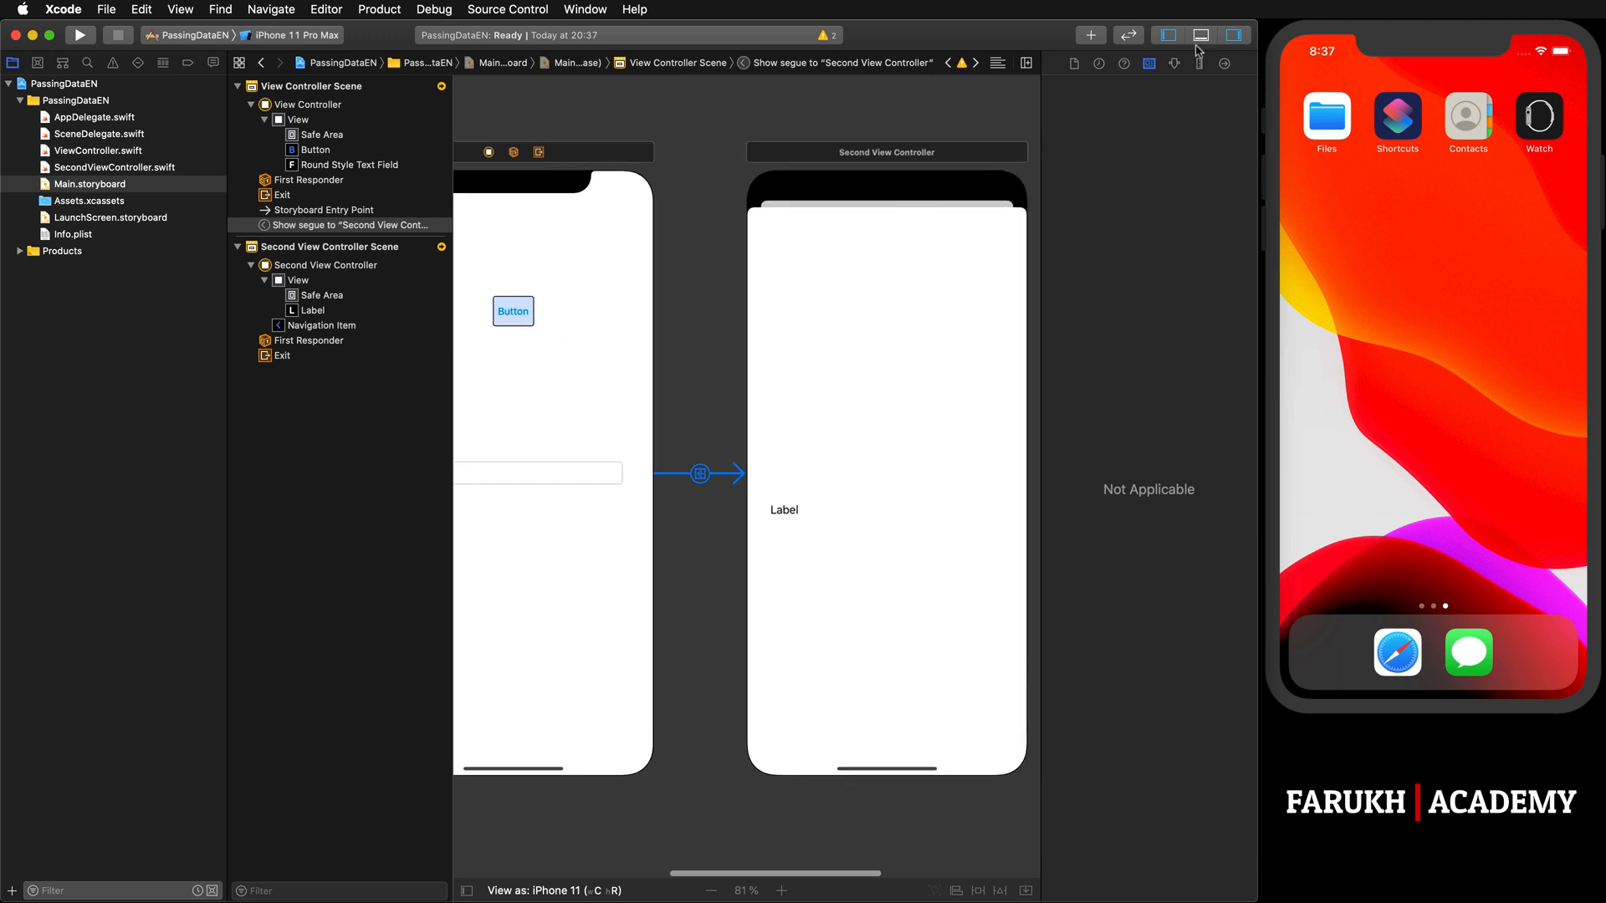
click(1173, 63)
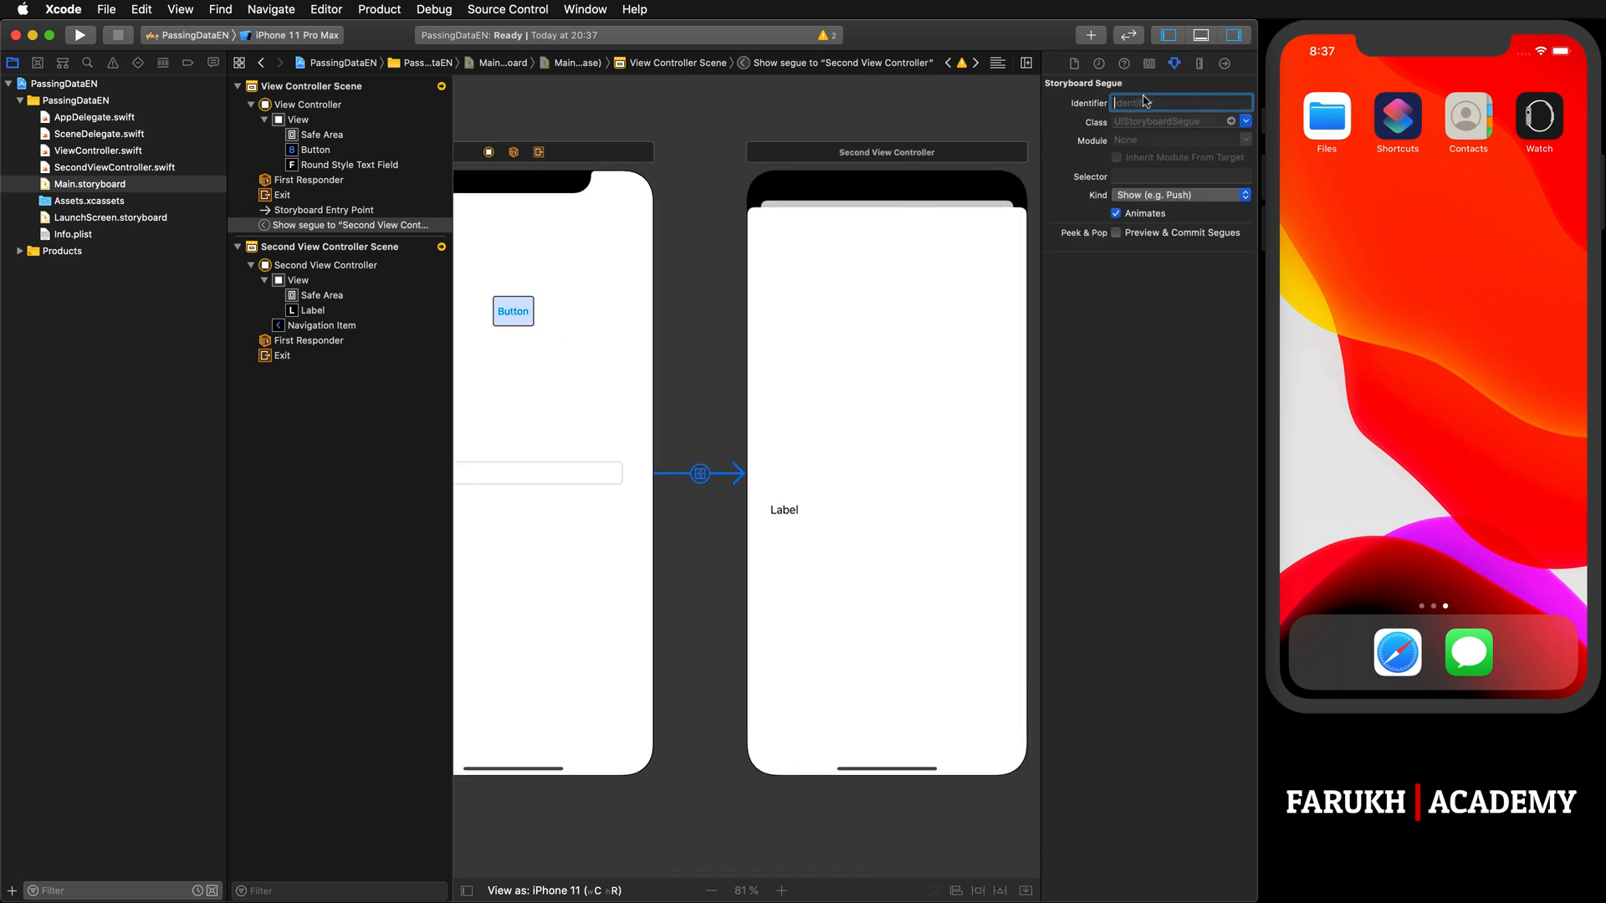
text(segue)
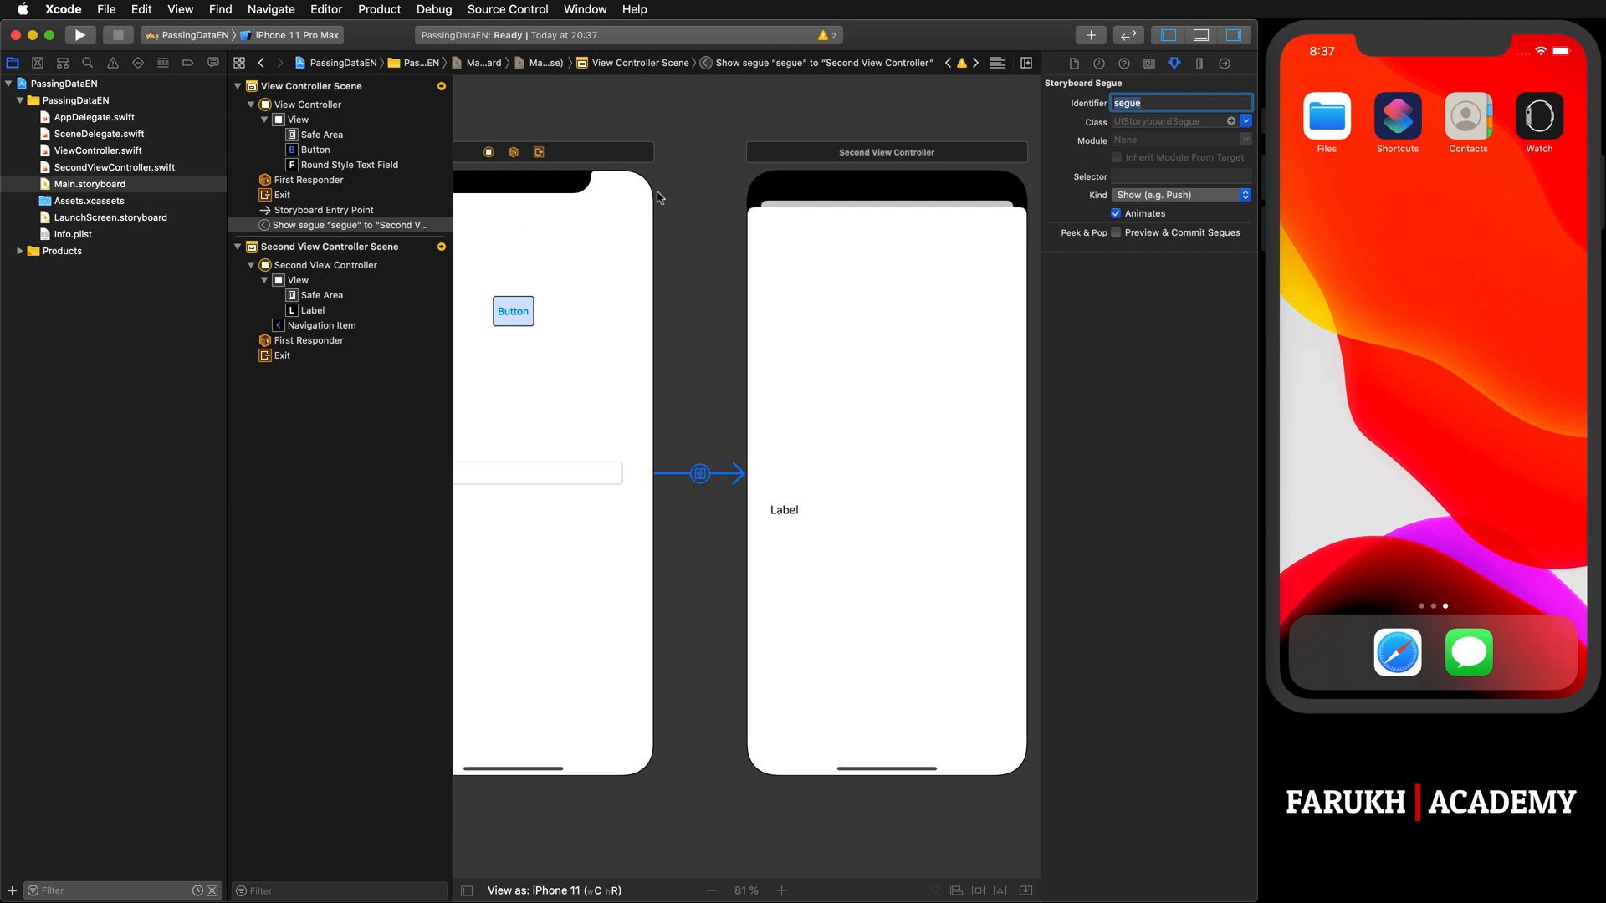
mouse_move(790, 417)
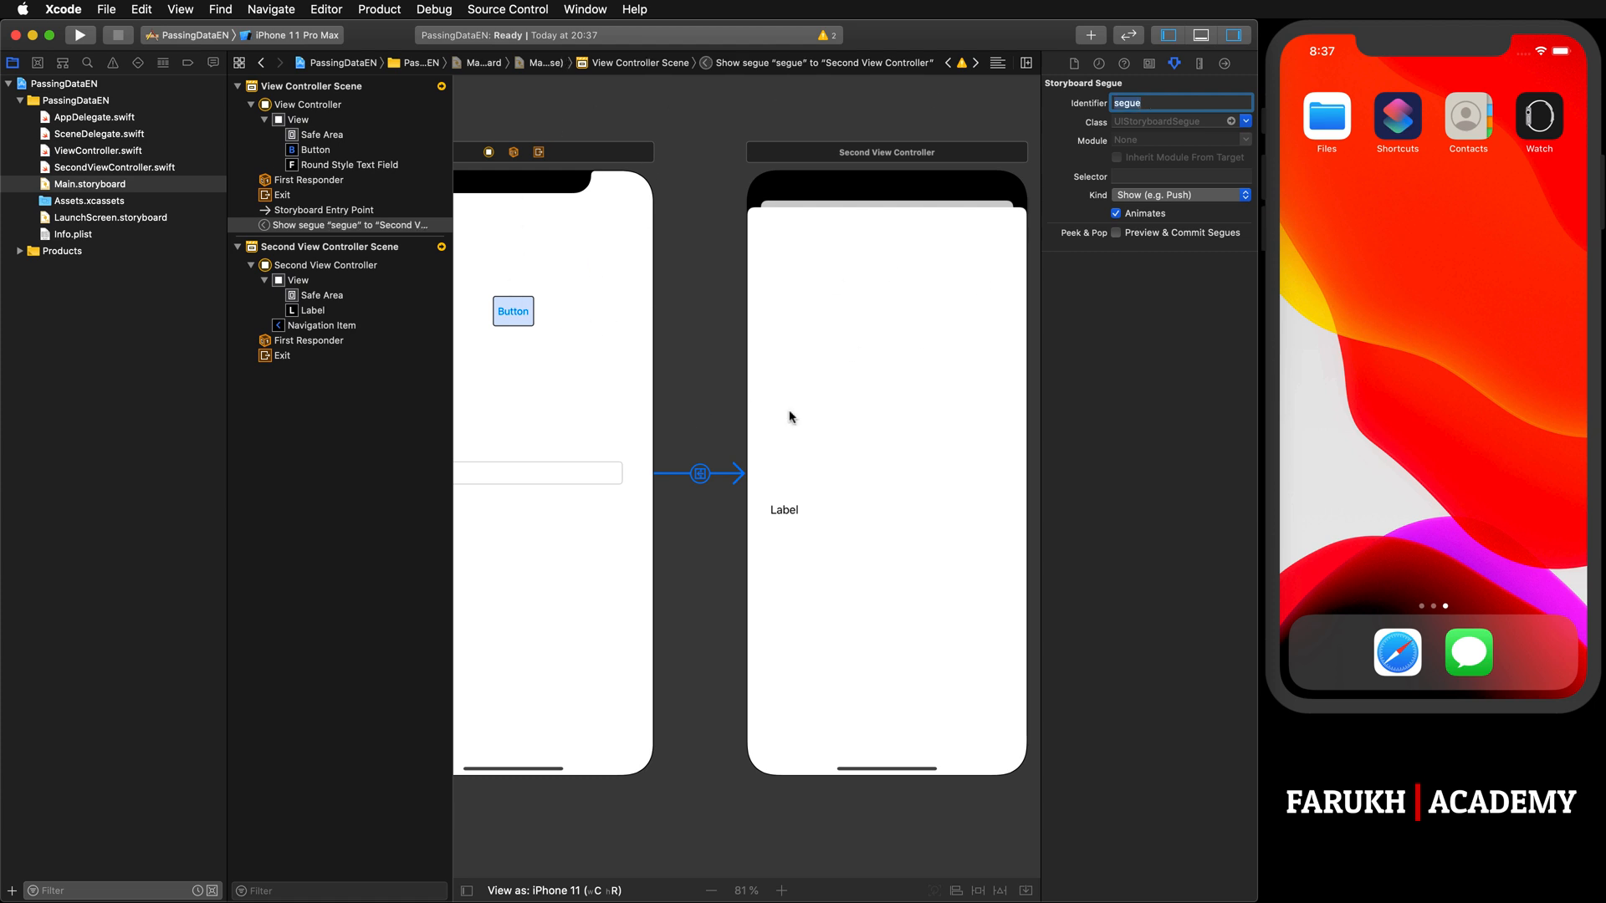
mouse_move(984, 211)
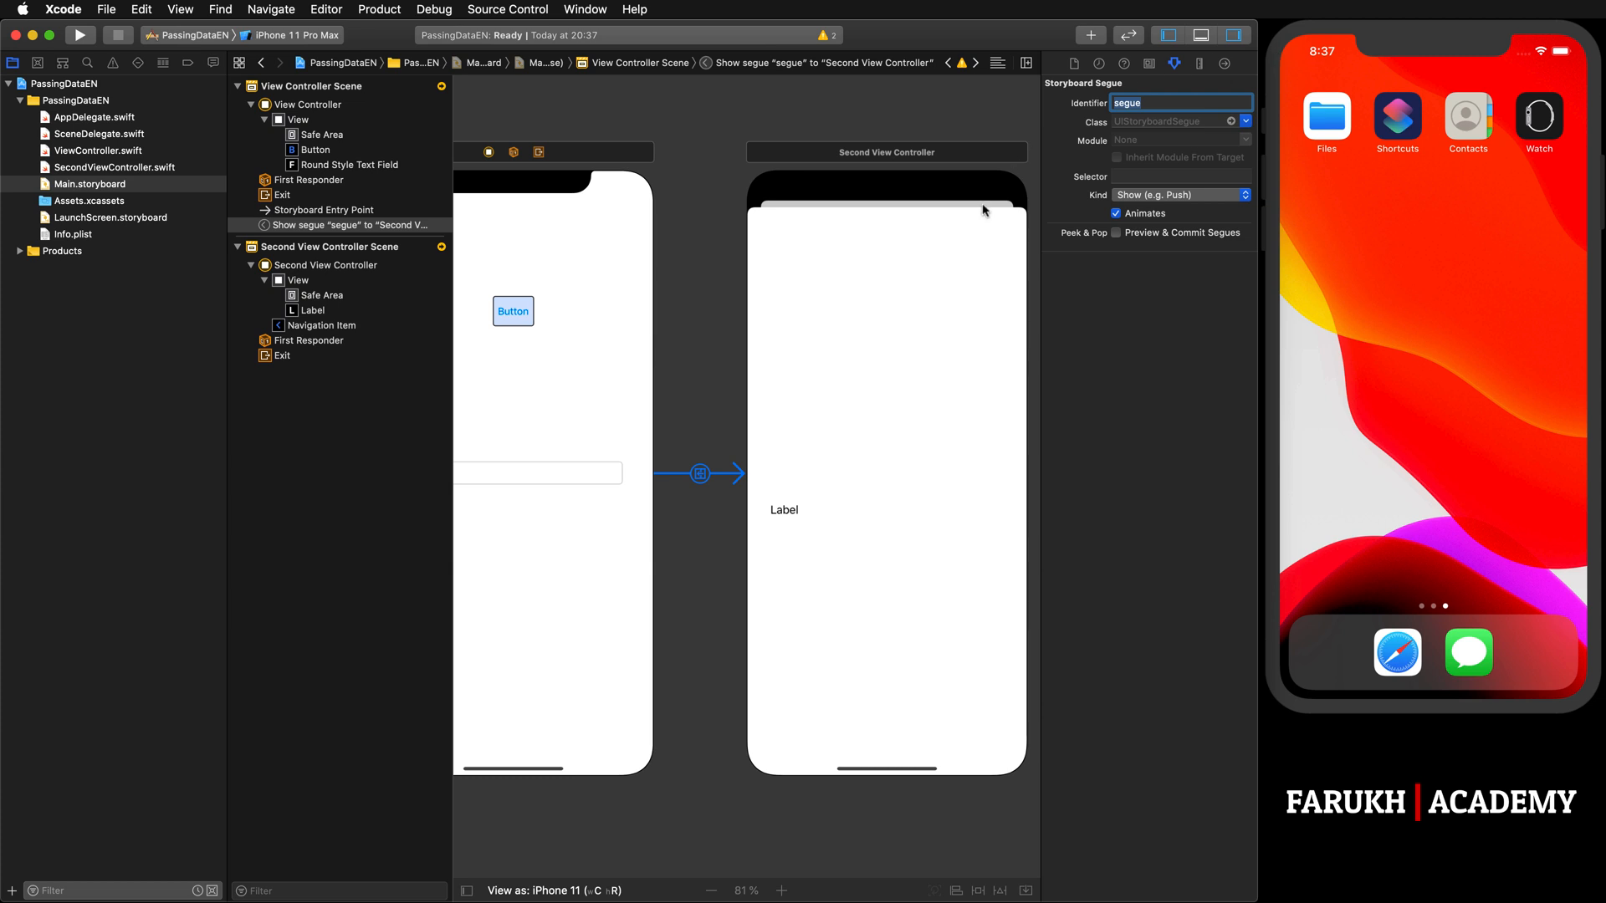
mouse_move(736, 392)
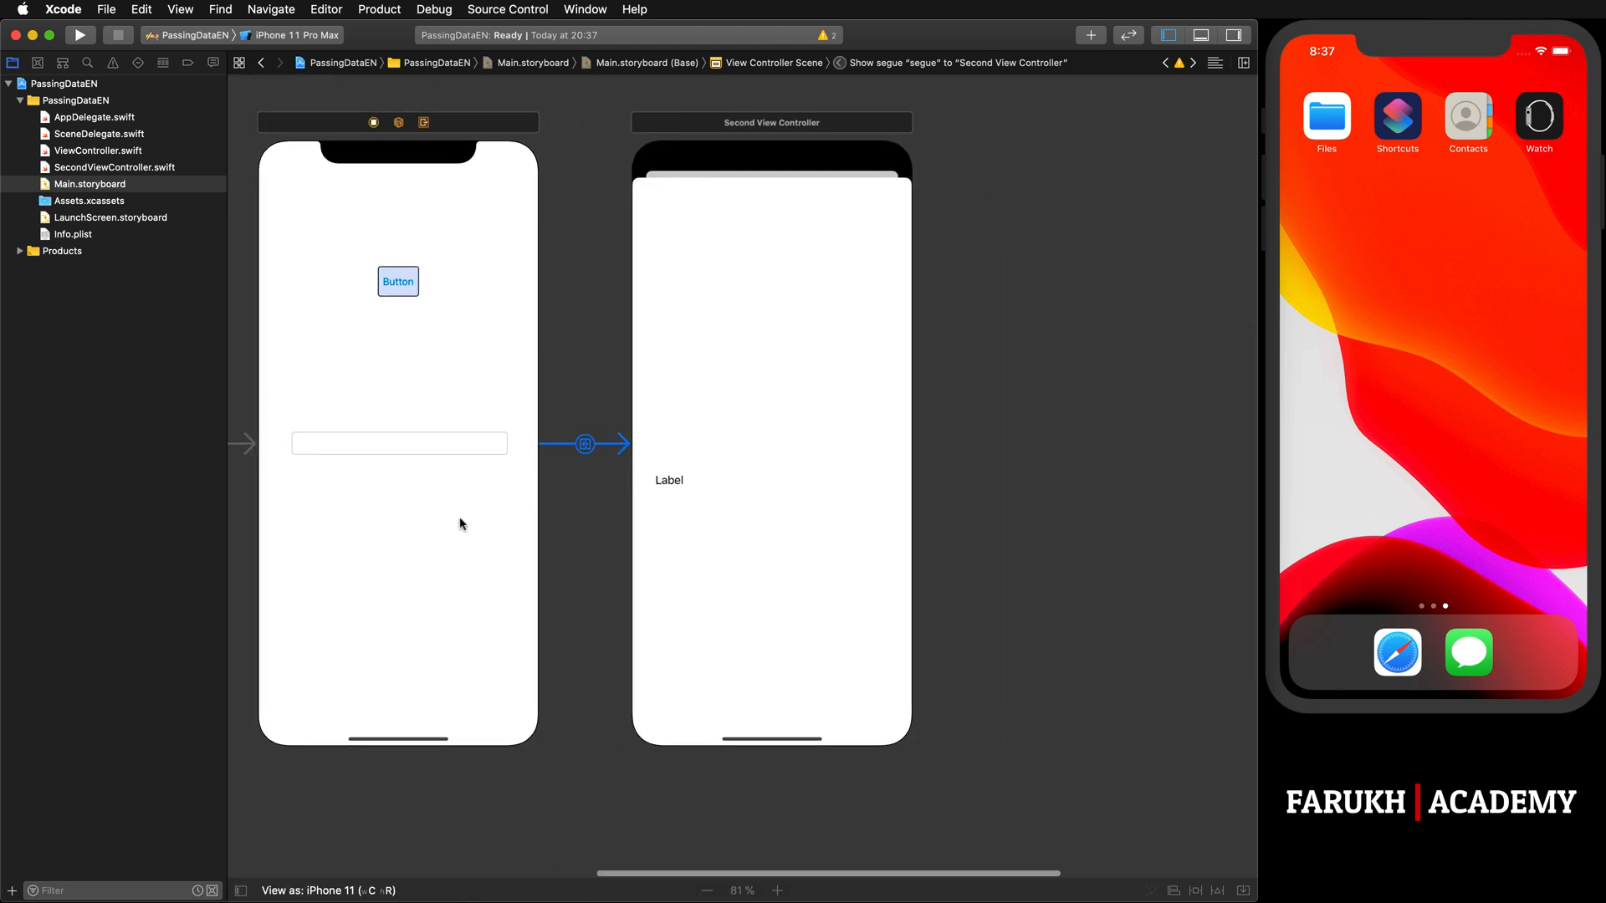
mouse_move(399, 323)
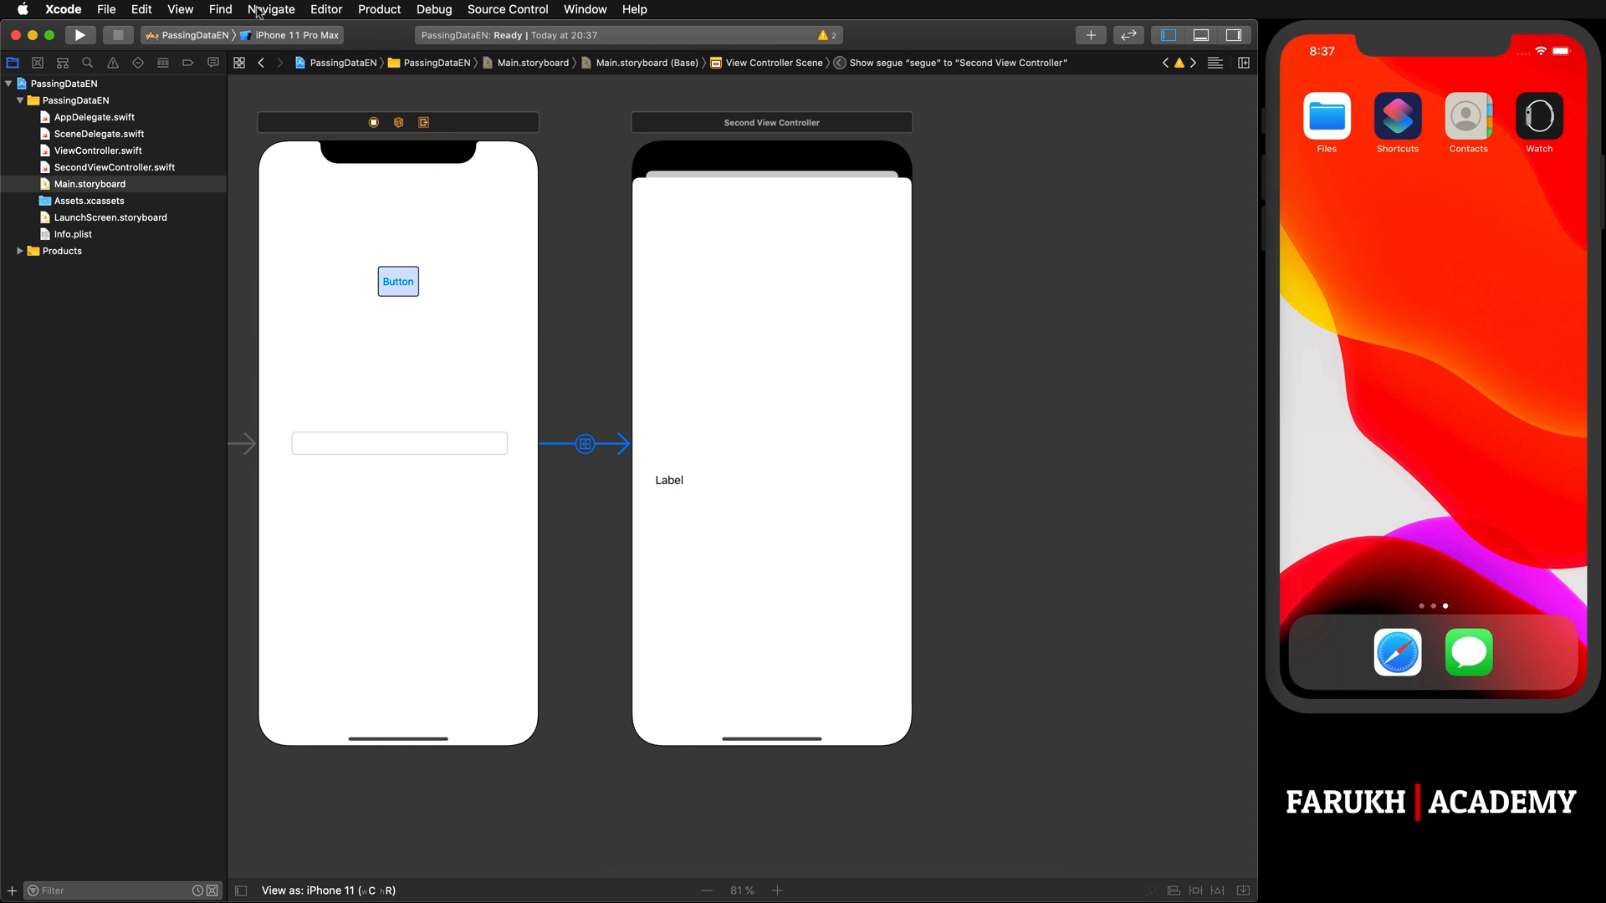
Step: Show ViewController.swift in the assistant editor via Editor > Assistant
click(326, 8)
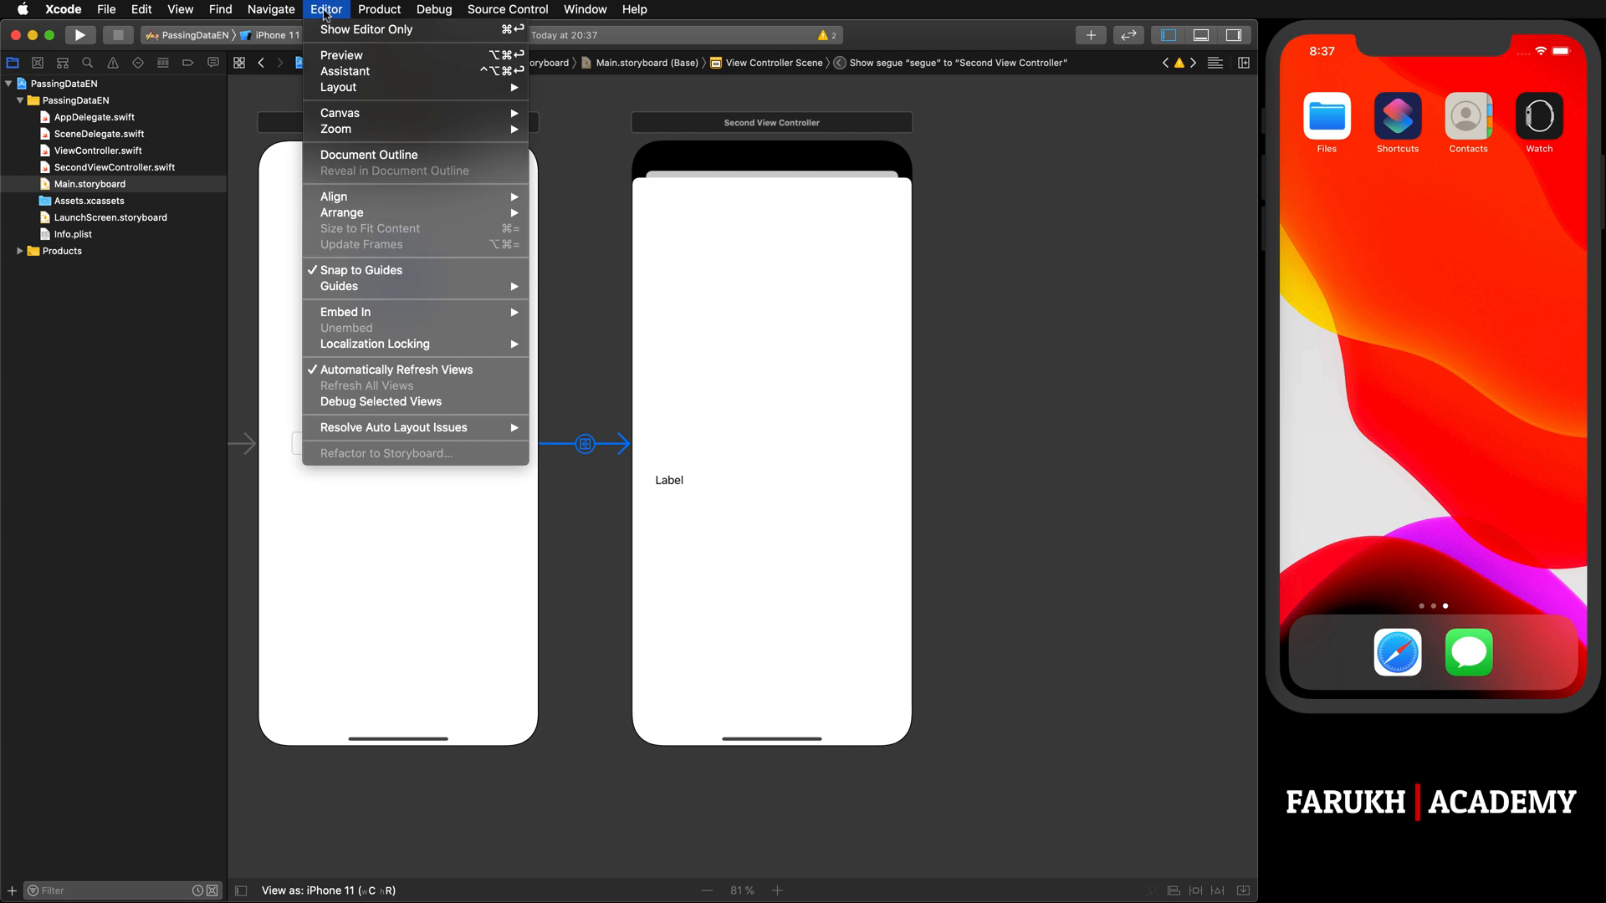
mouse_move(345, 70)
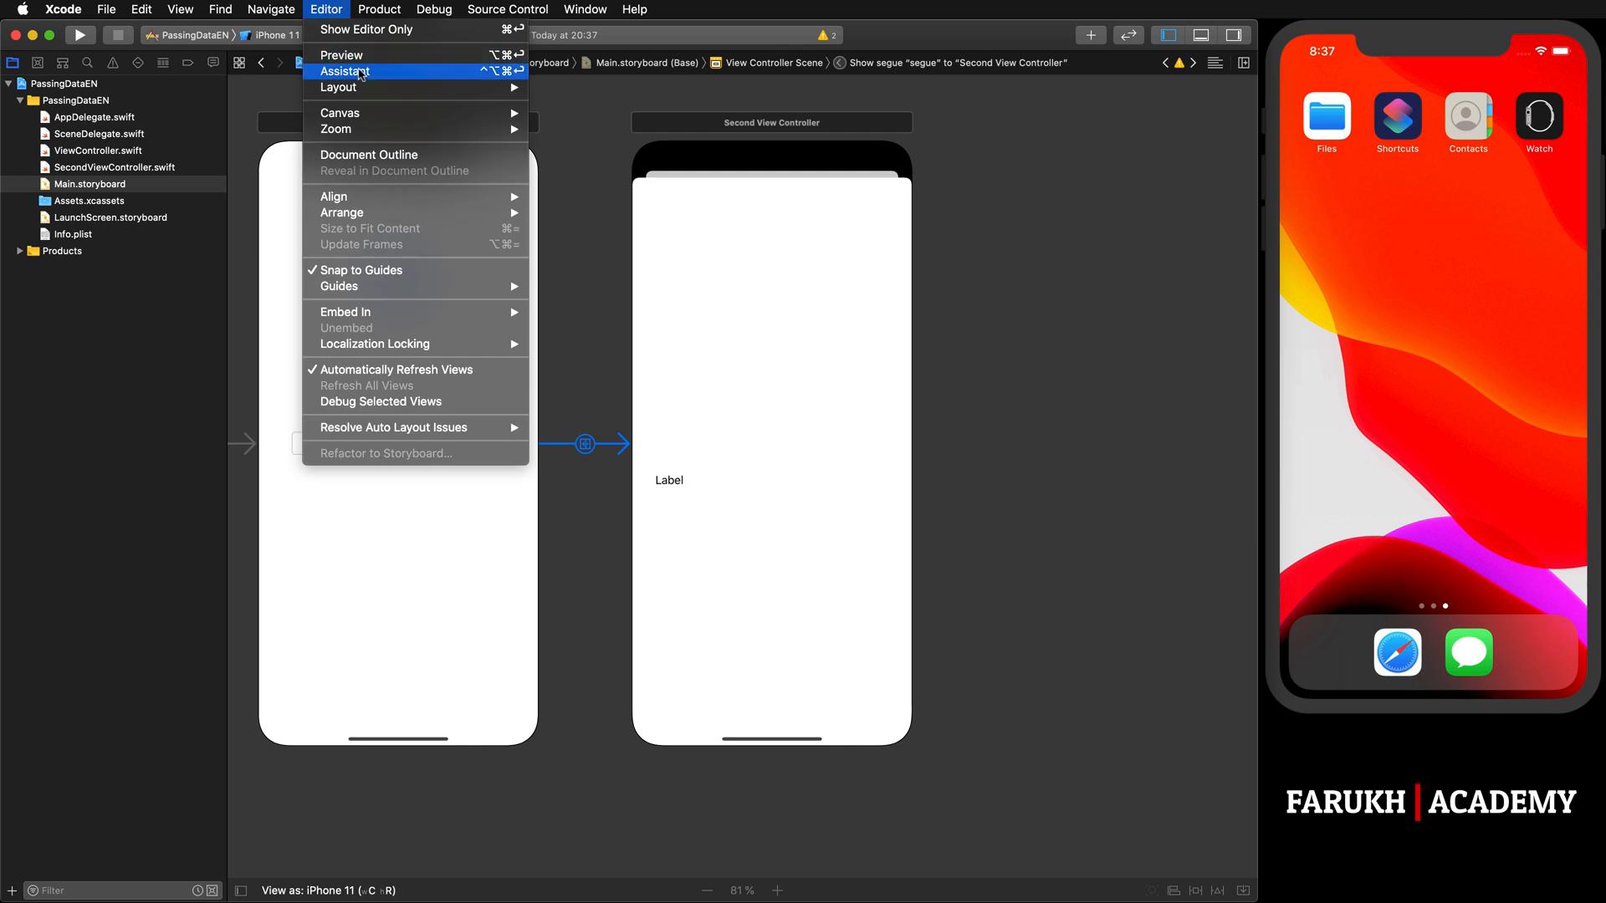
click(345, 70)
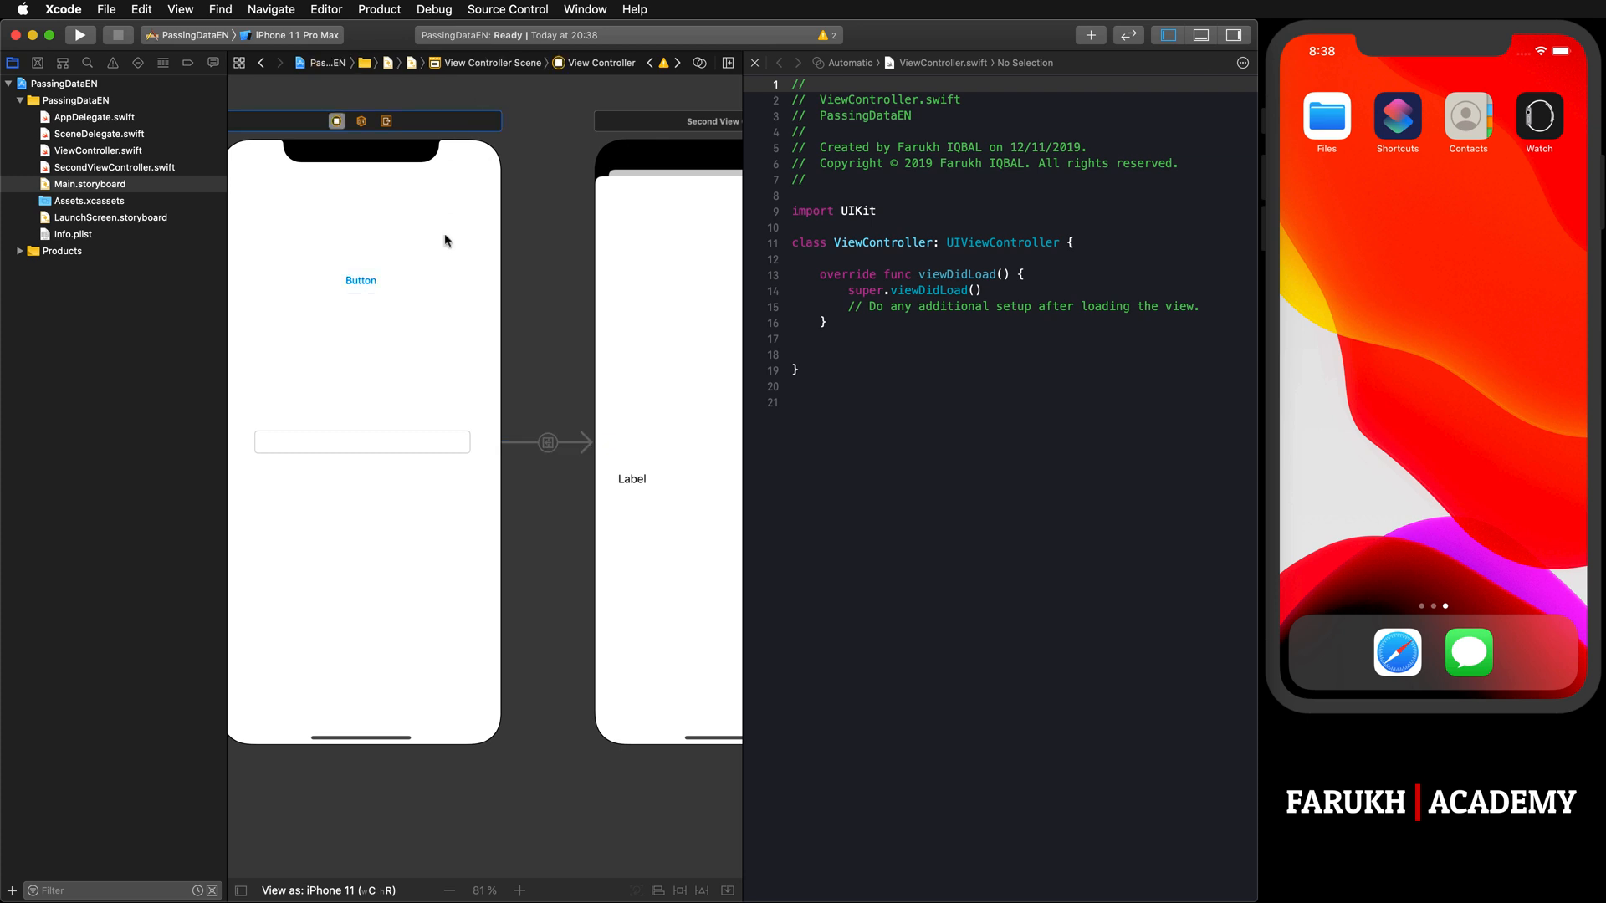
Step: Control-drag the text field into the ViewController class at line 14
click(361, 441)
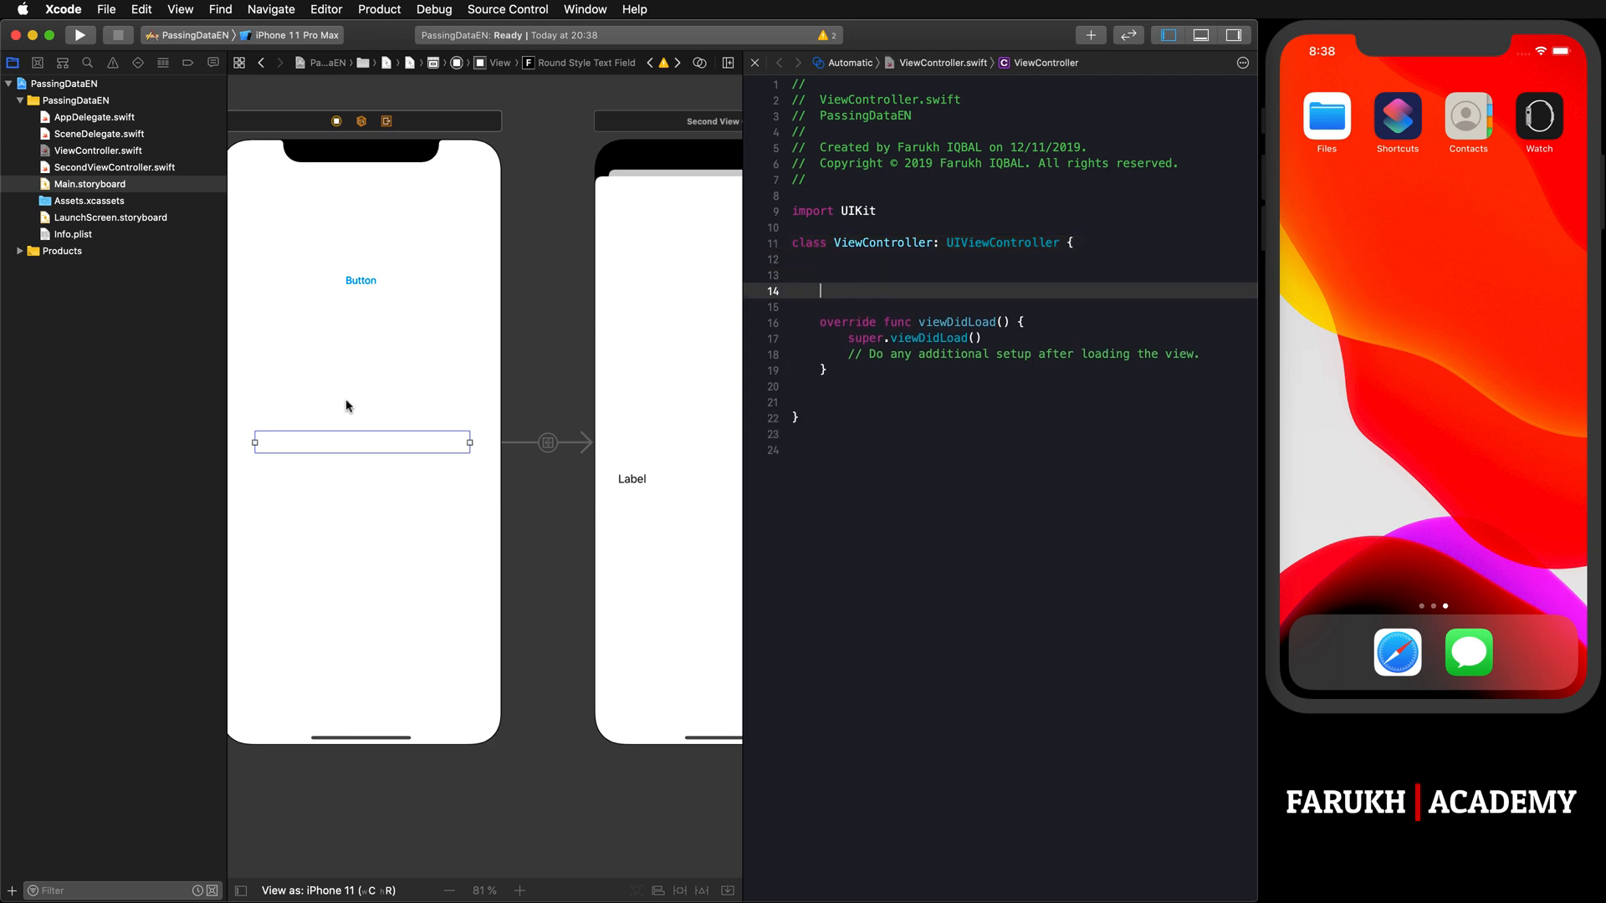
drag(328, 441, 659, 361)
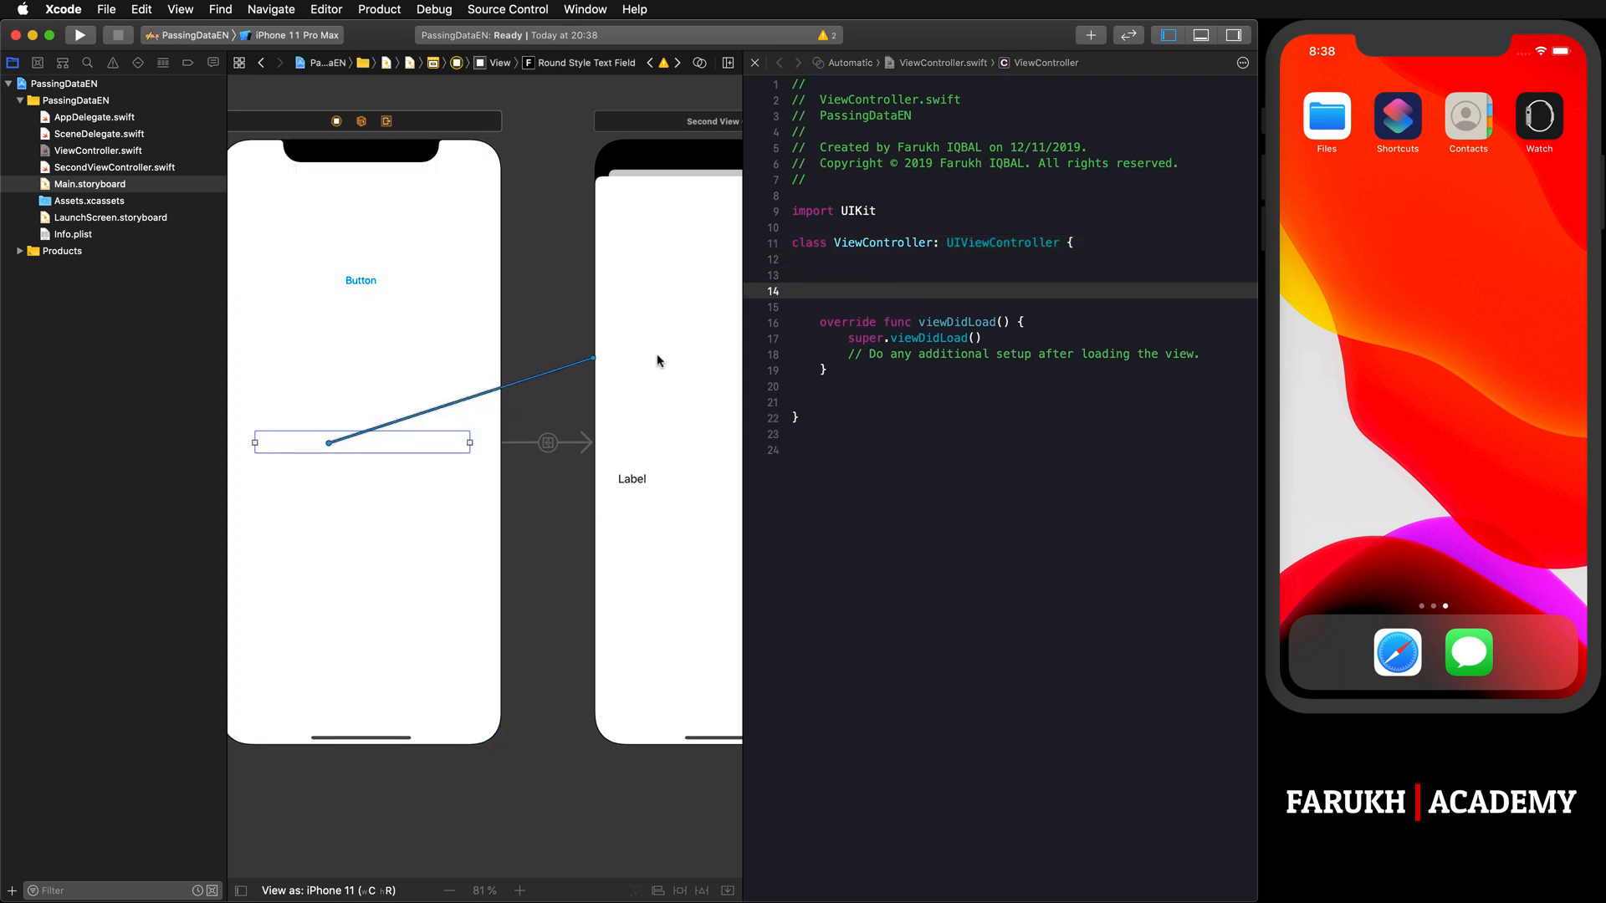
drag(328, 442, 918, 276)
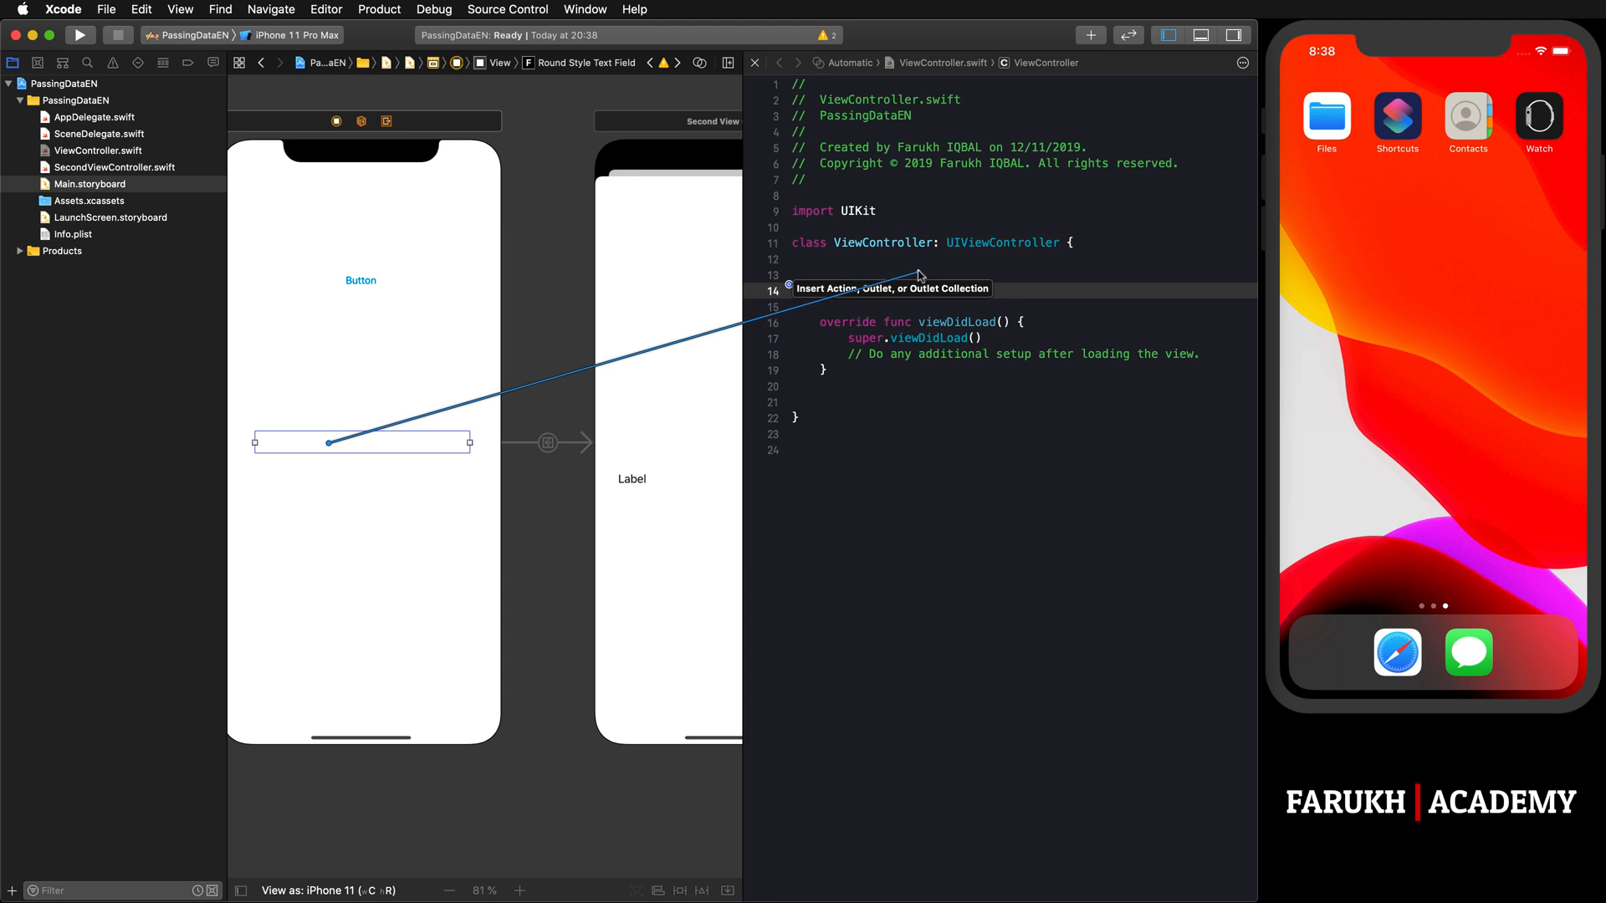
drag(327, 442, 918, 274)
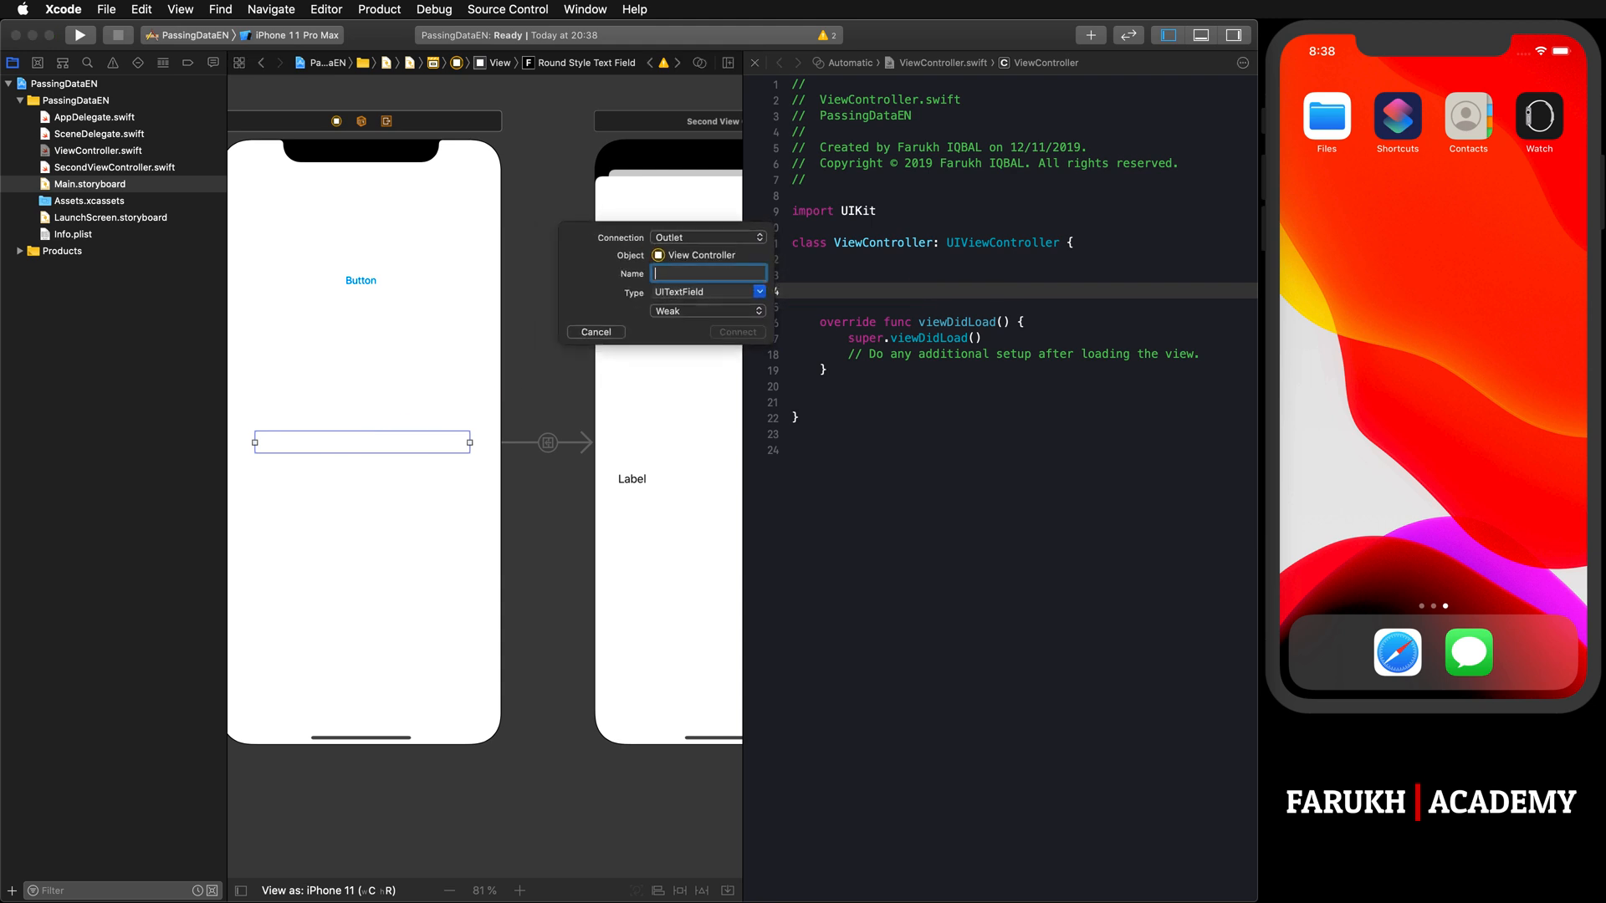
Step: Name the outlet textField and connect it
text(text)
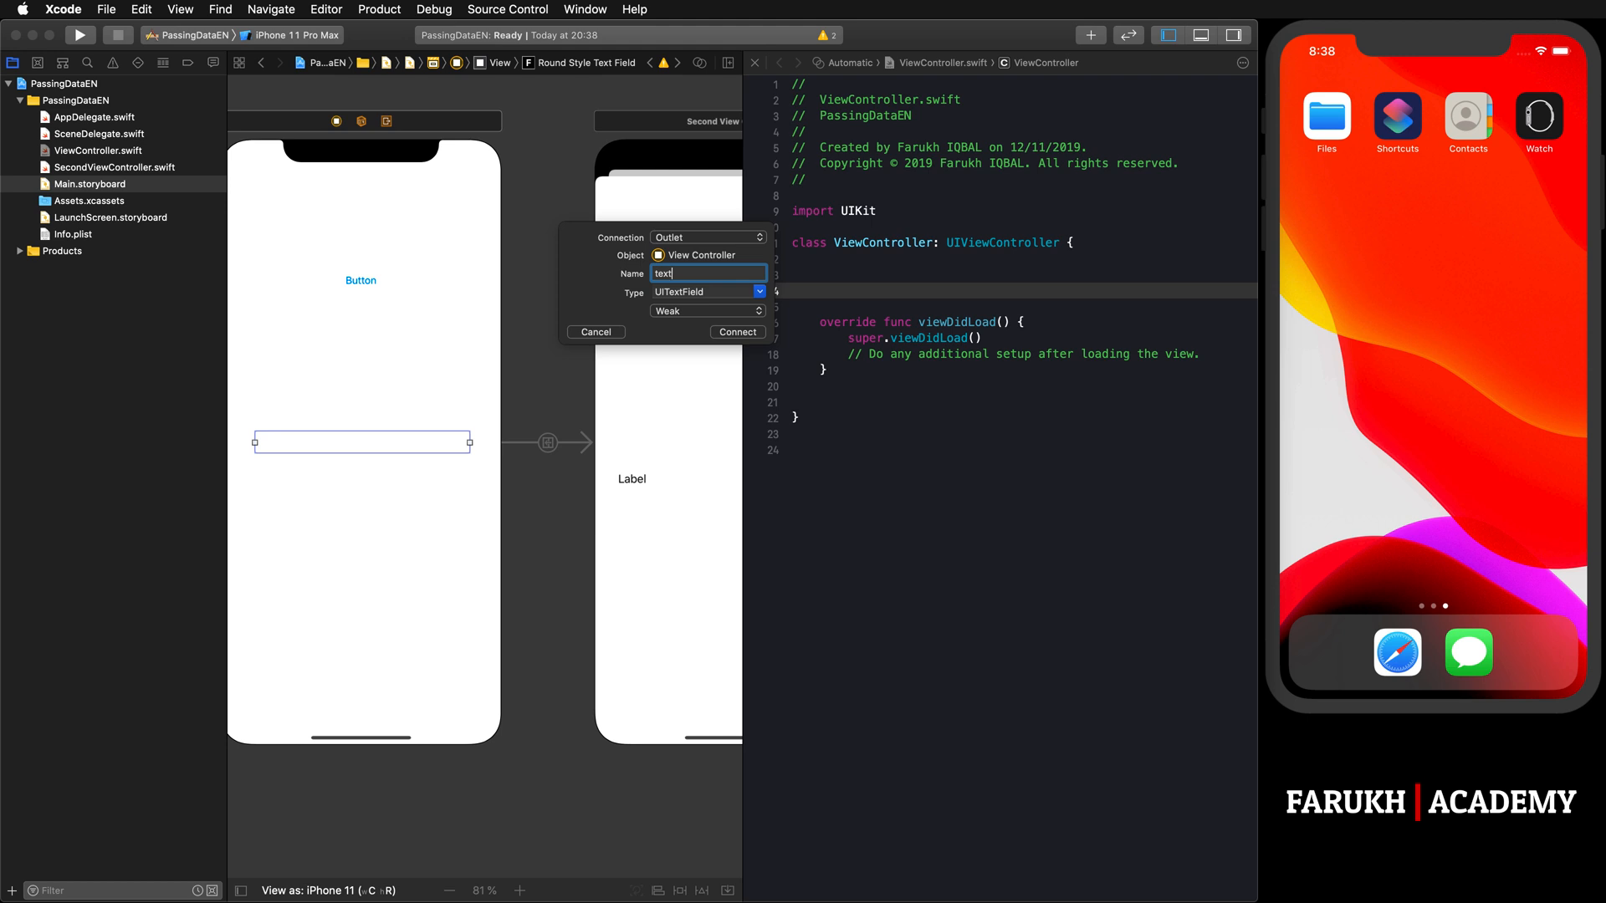
text(Field)
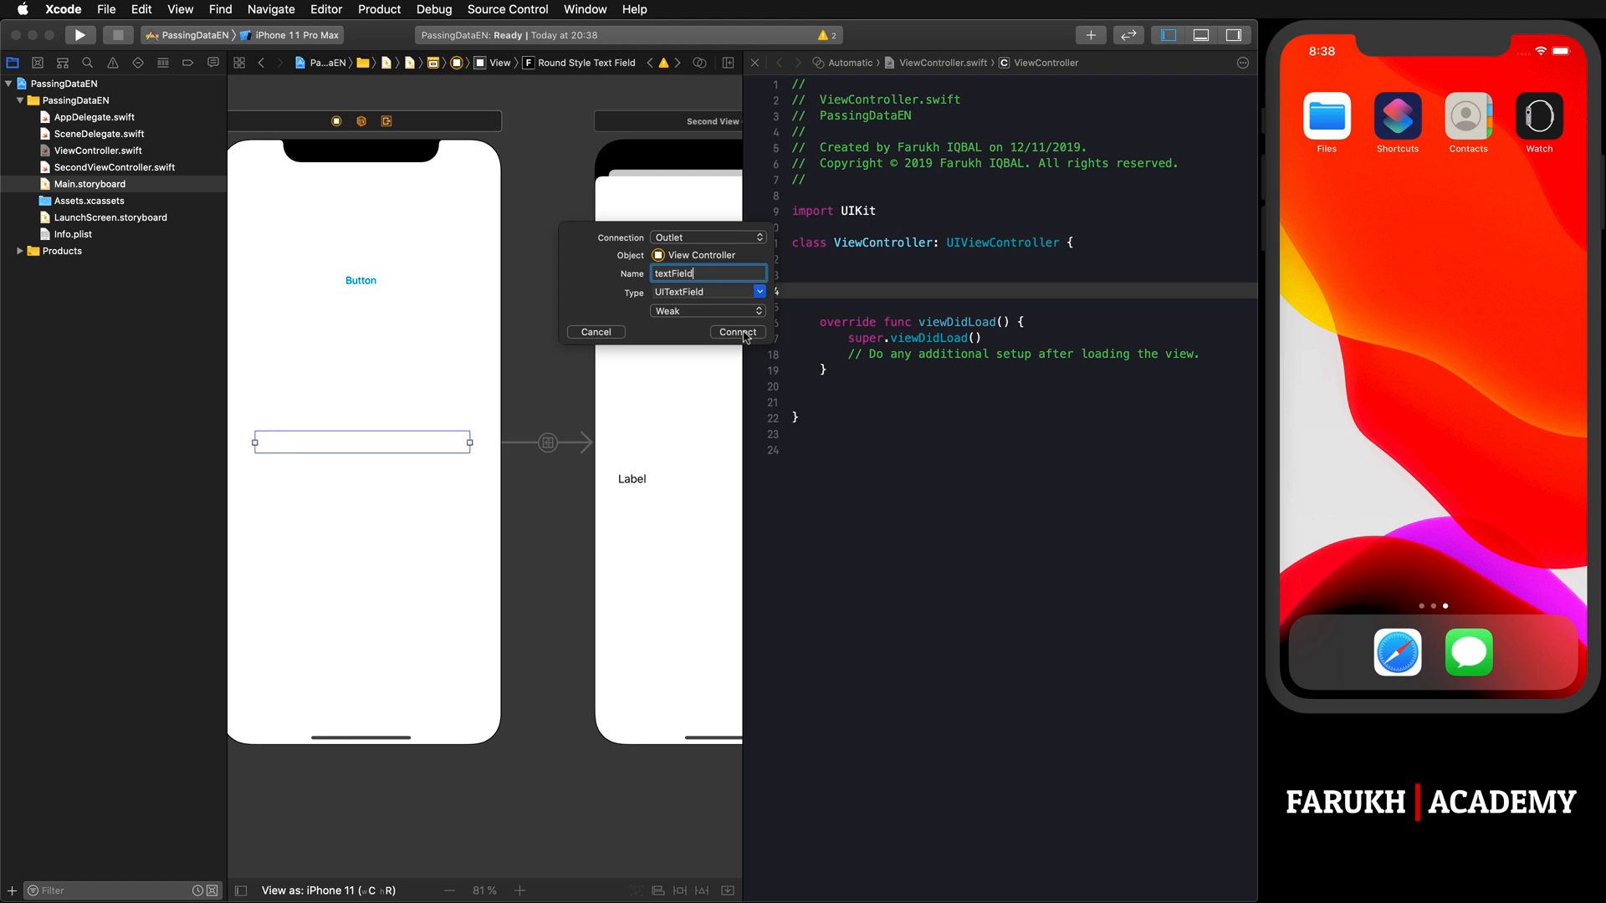
click(736, 331)
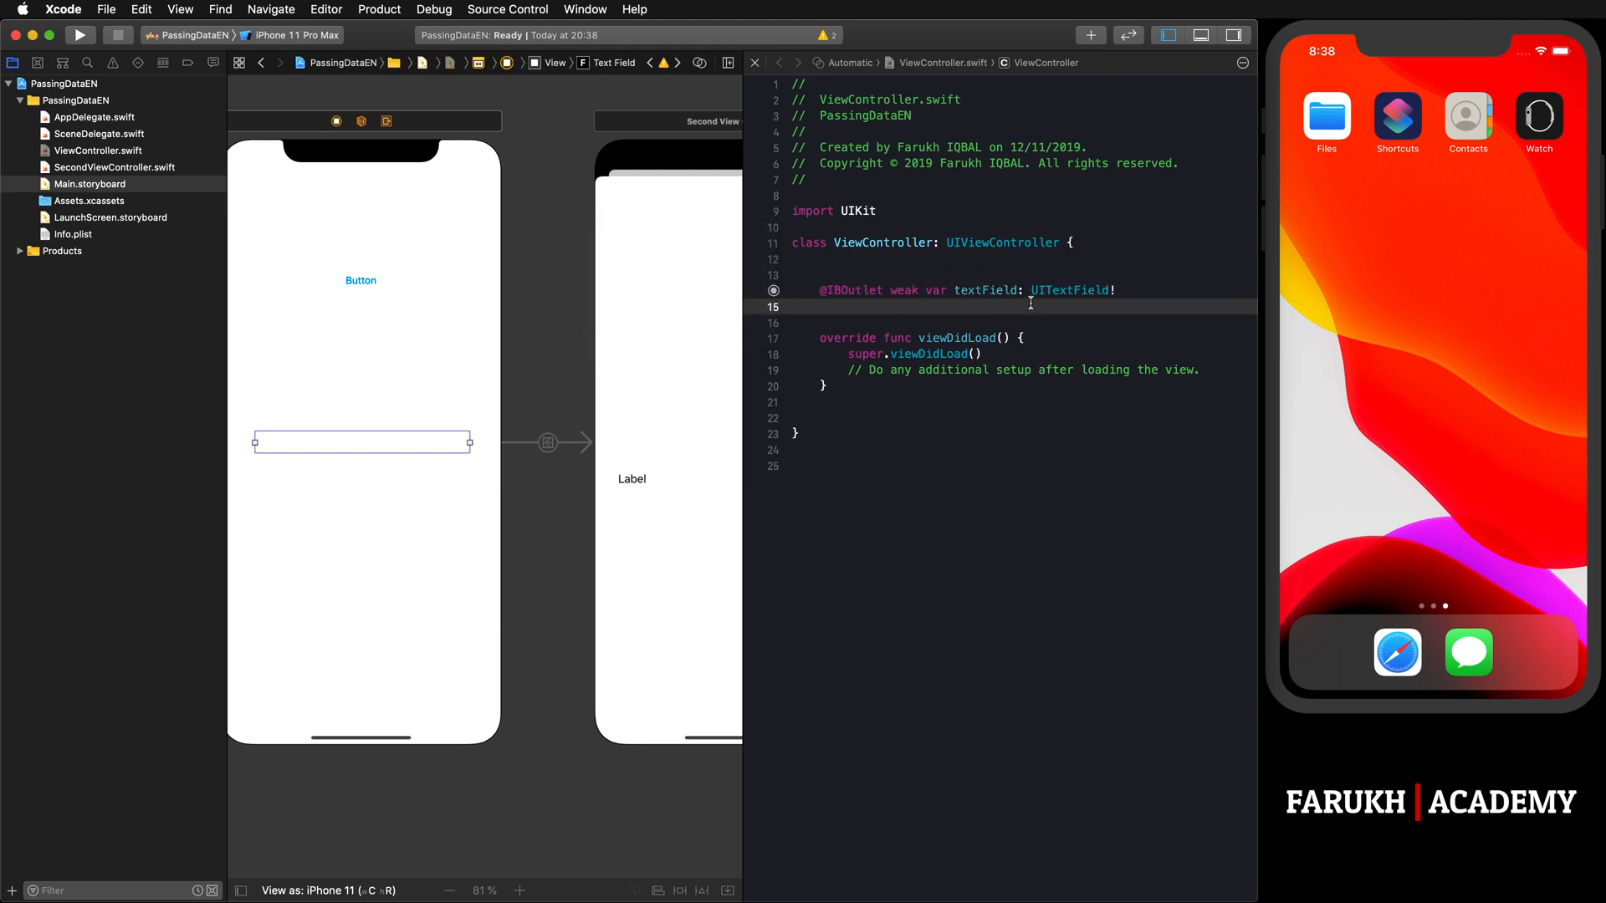
mouse_move(898, 378)
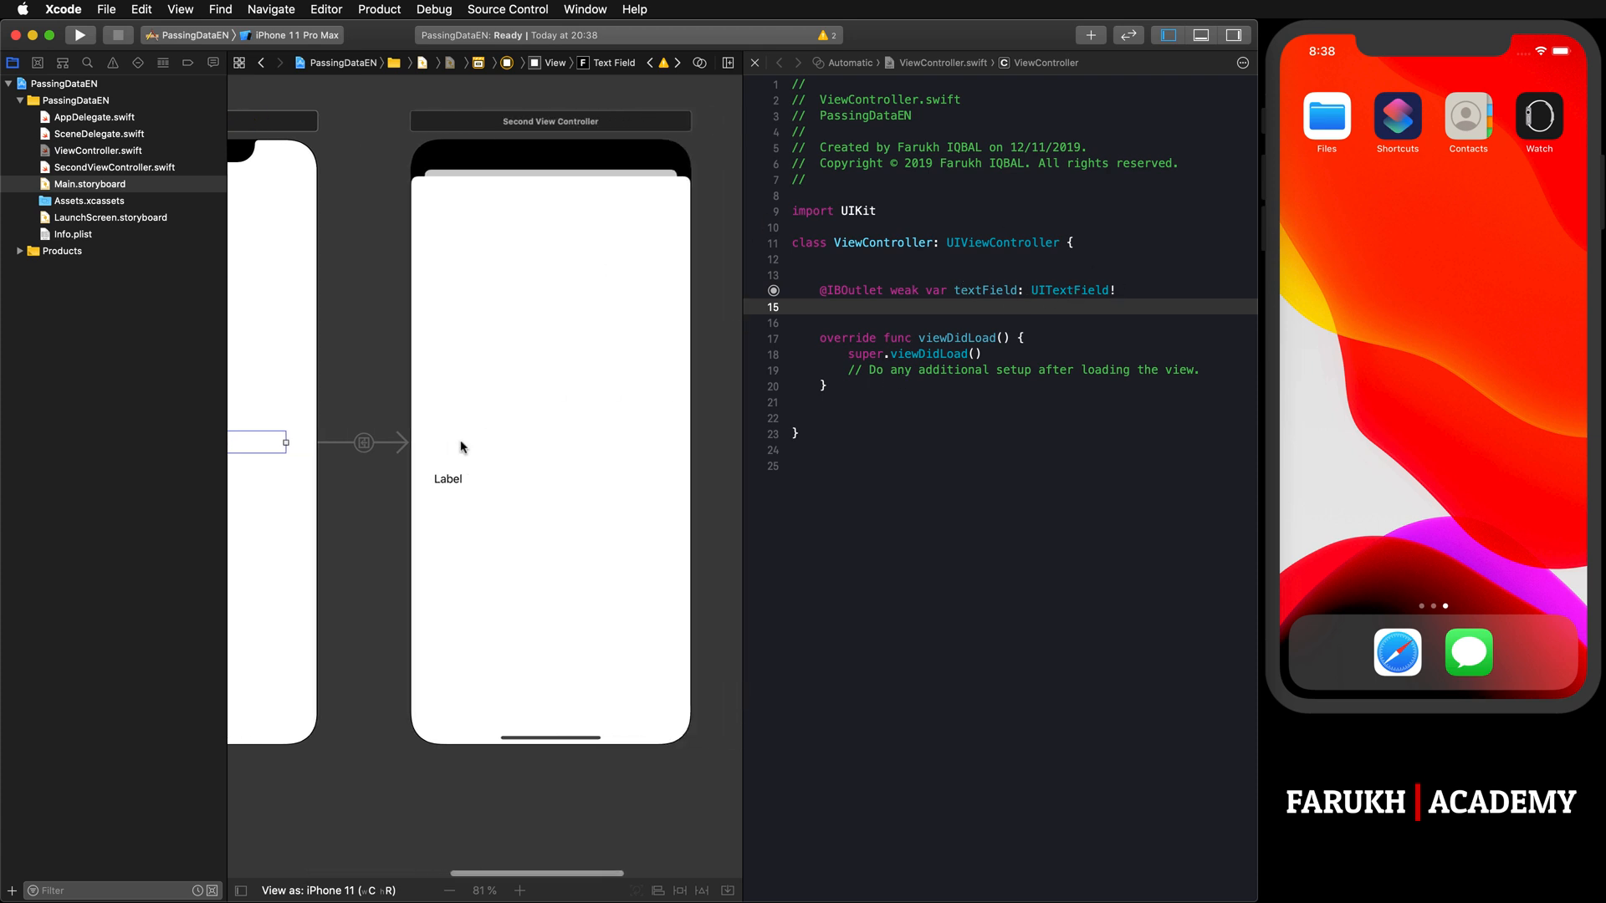
Step: Connect the second screen's Label to SecondViewController as an IBOutlet named label
click(449, 478)
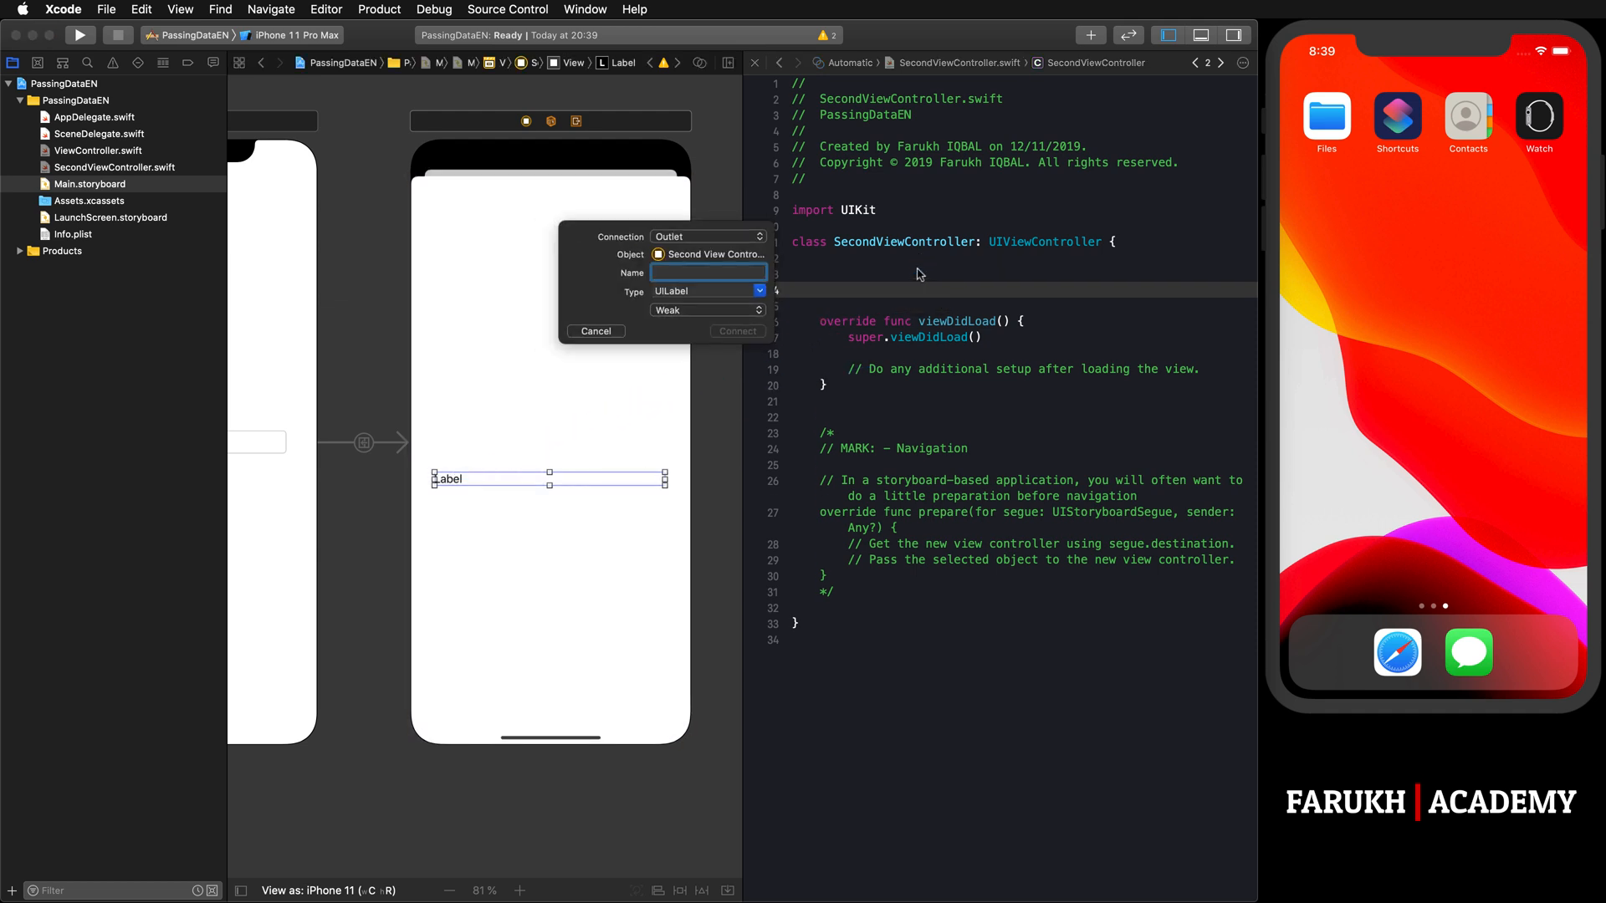
text(label)
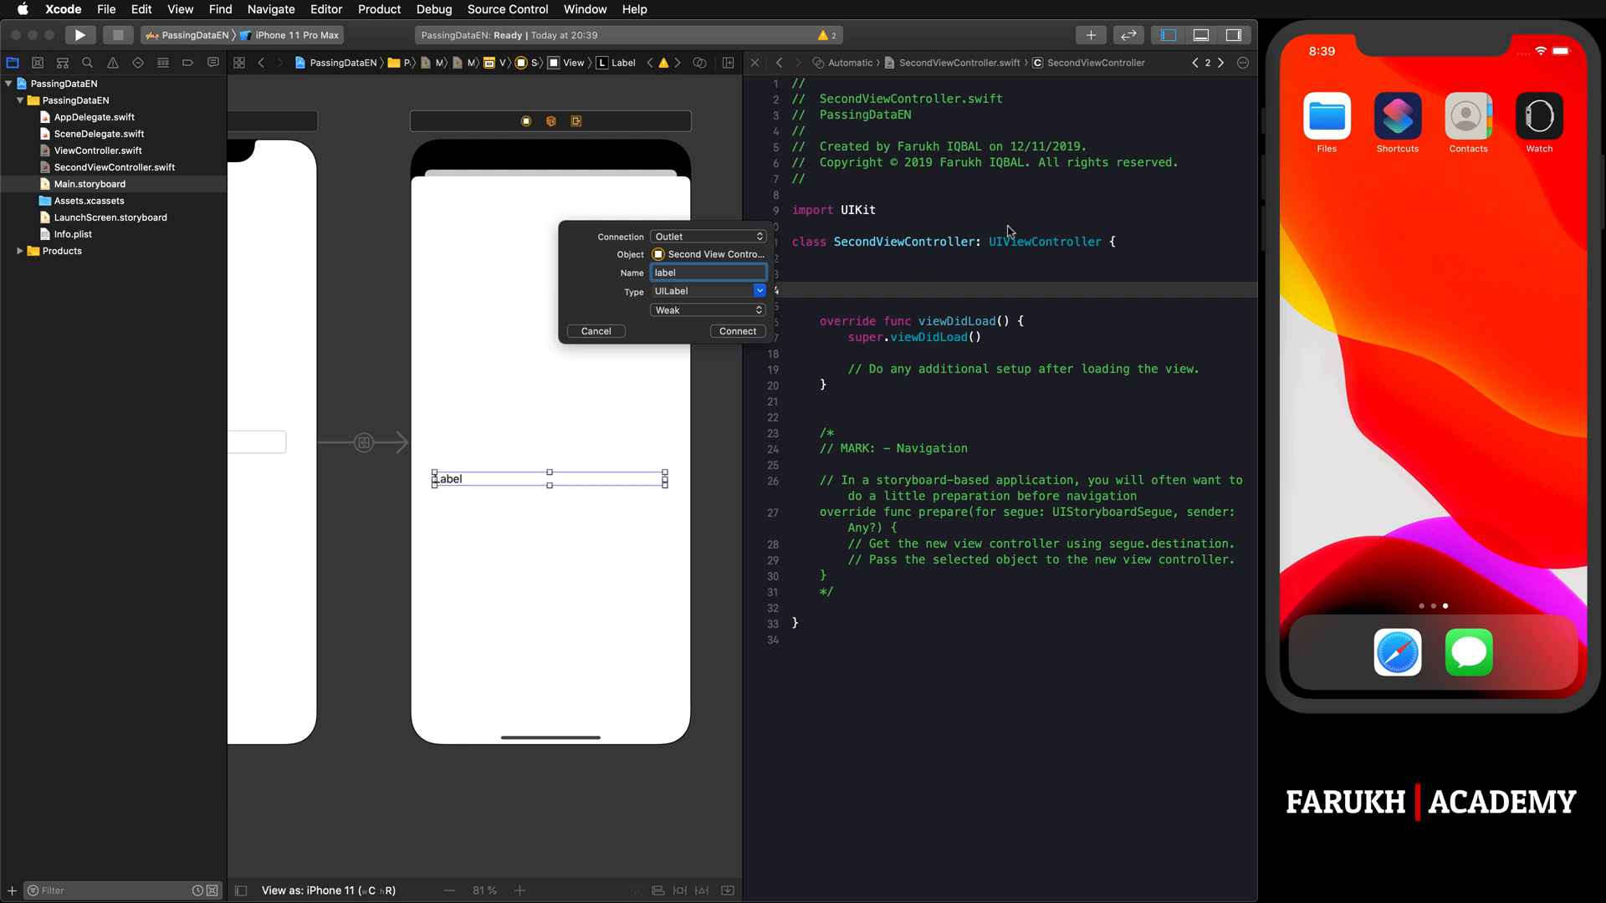
click(735, 331)
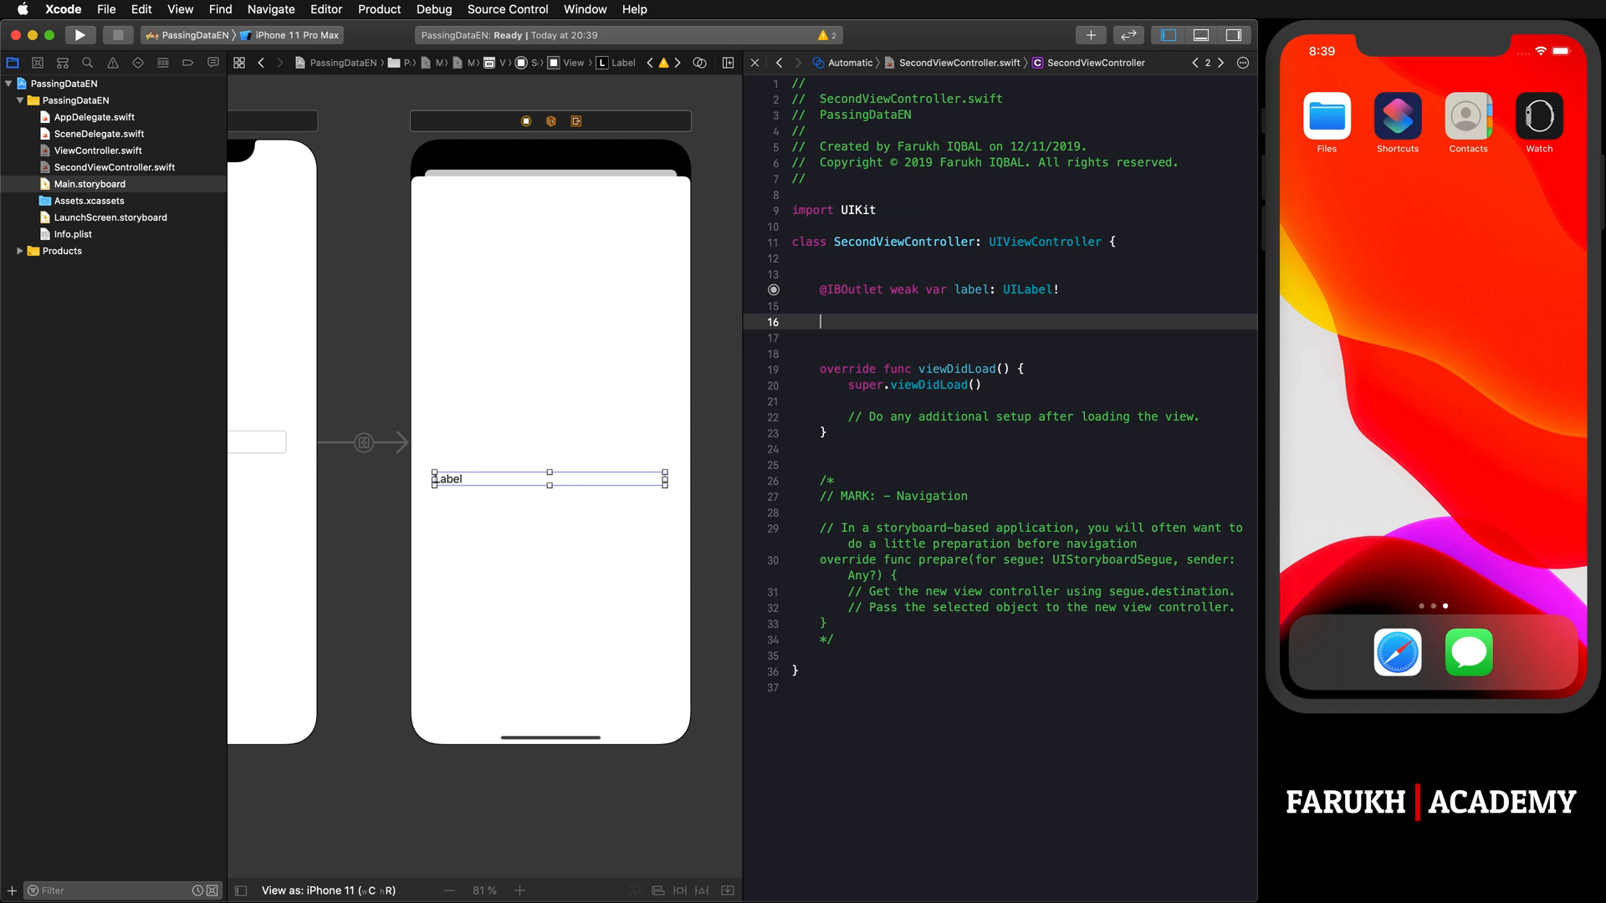
Step: Add var labelText = String() below the label outlet in SecondViewController.swift
text(var)
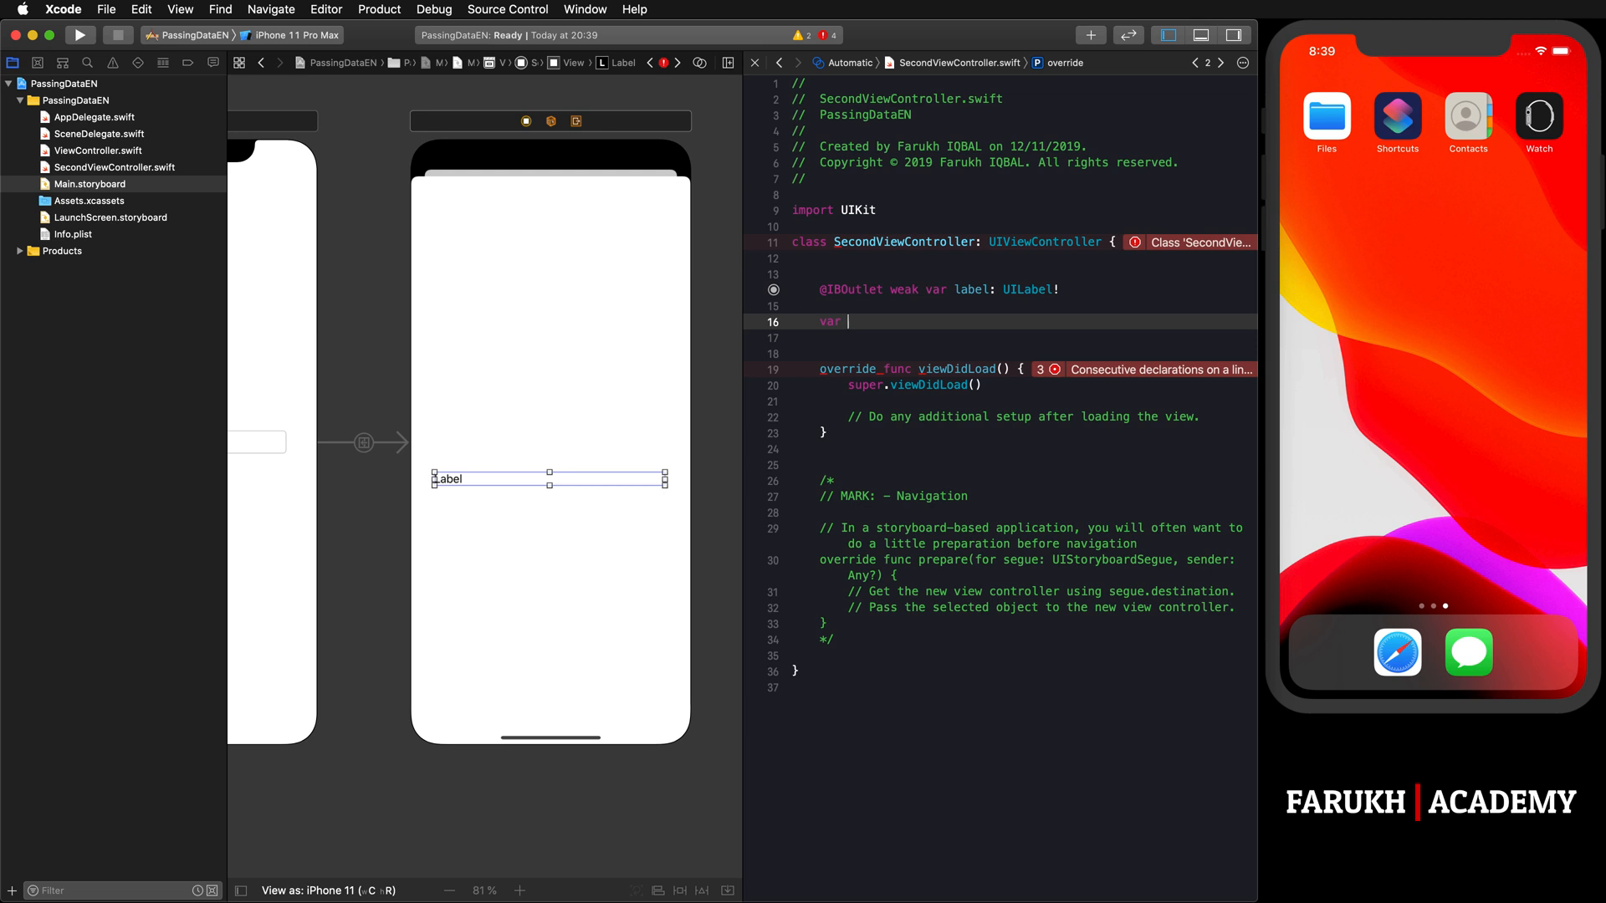
text(l)
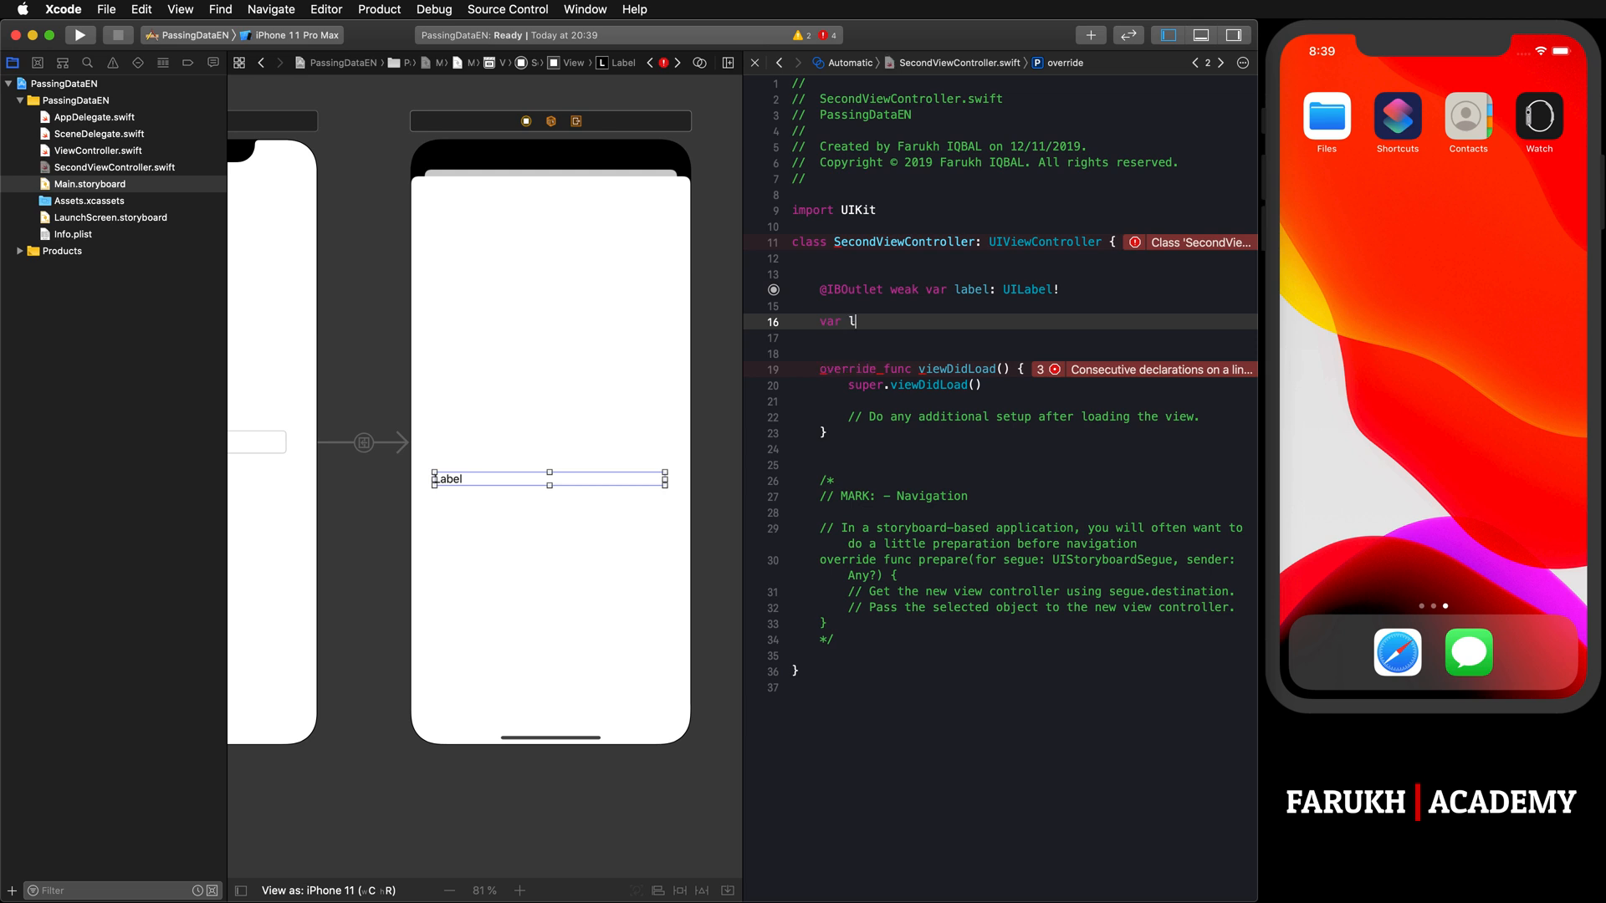
text(abelText =)
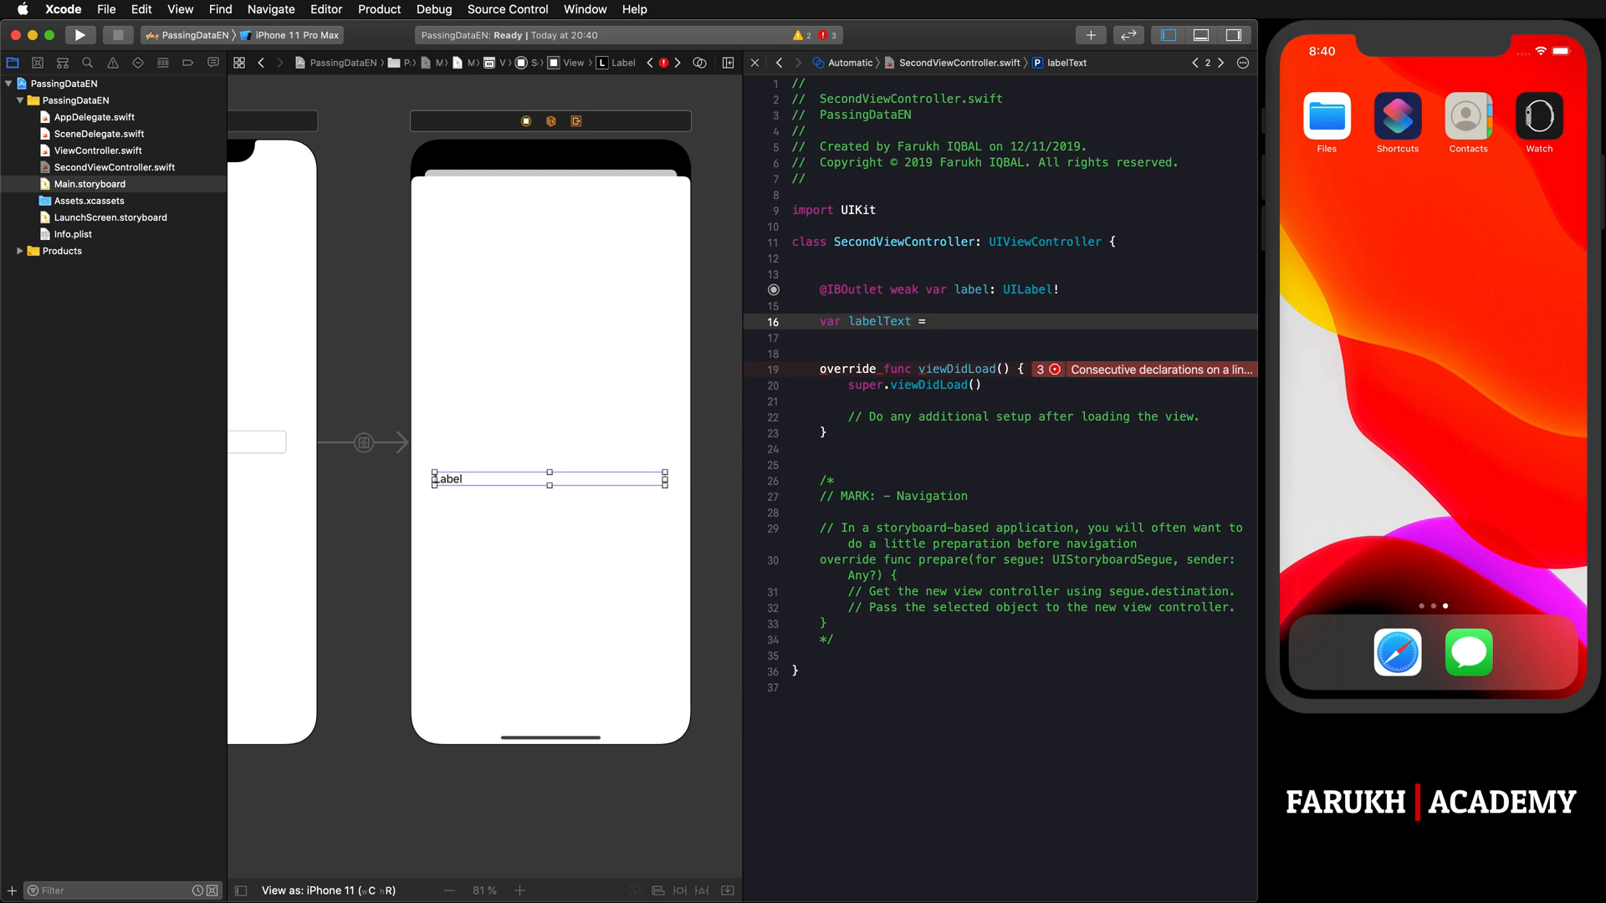
text(String)
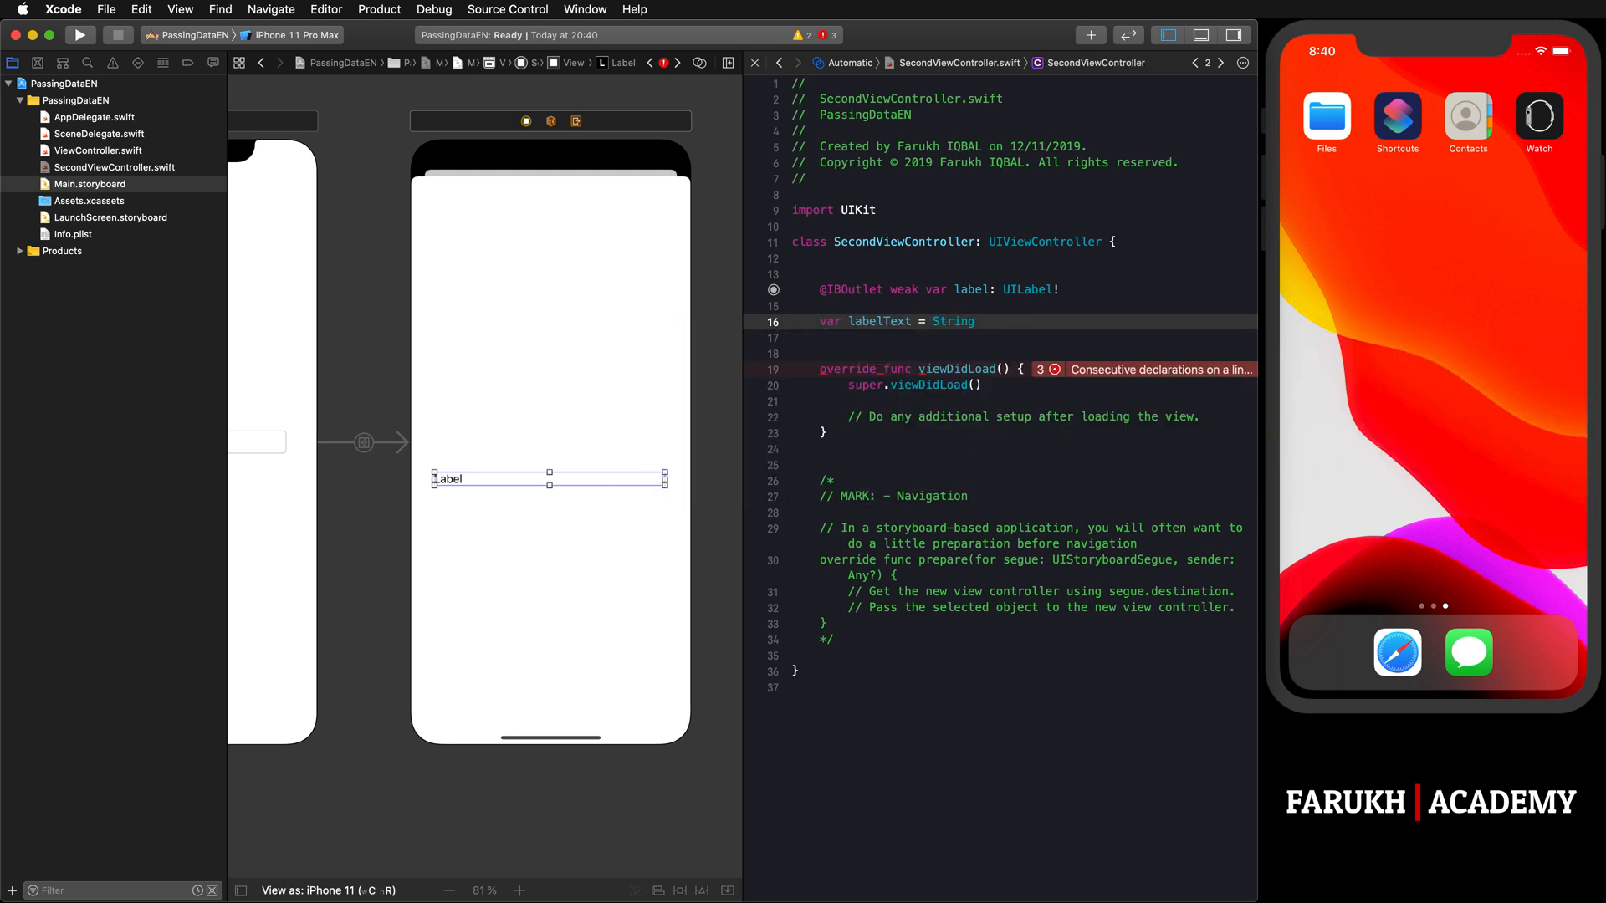
text(())
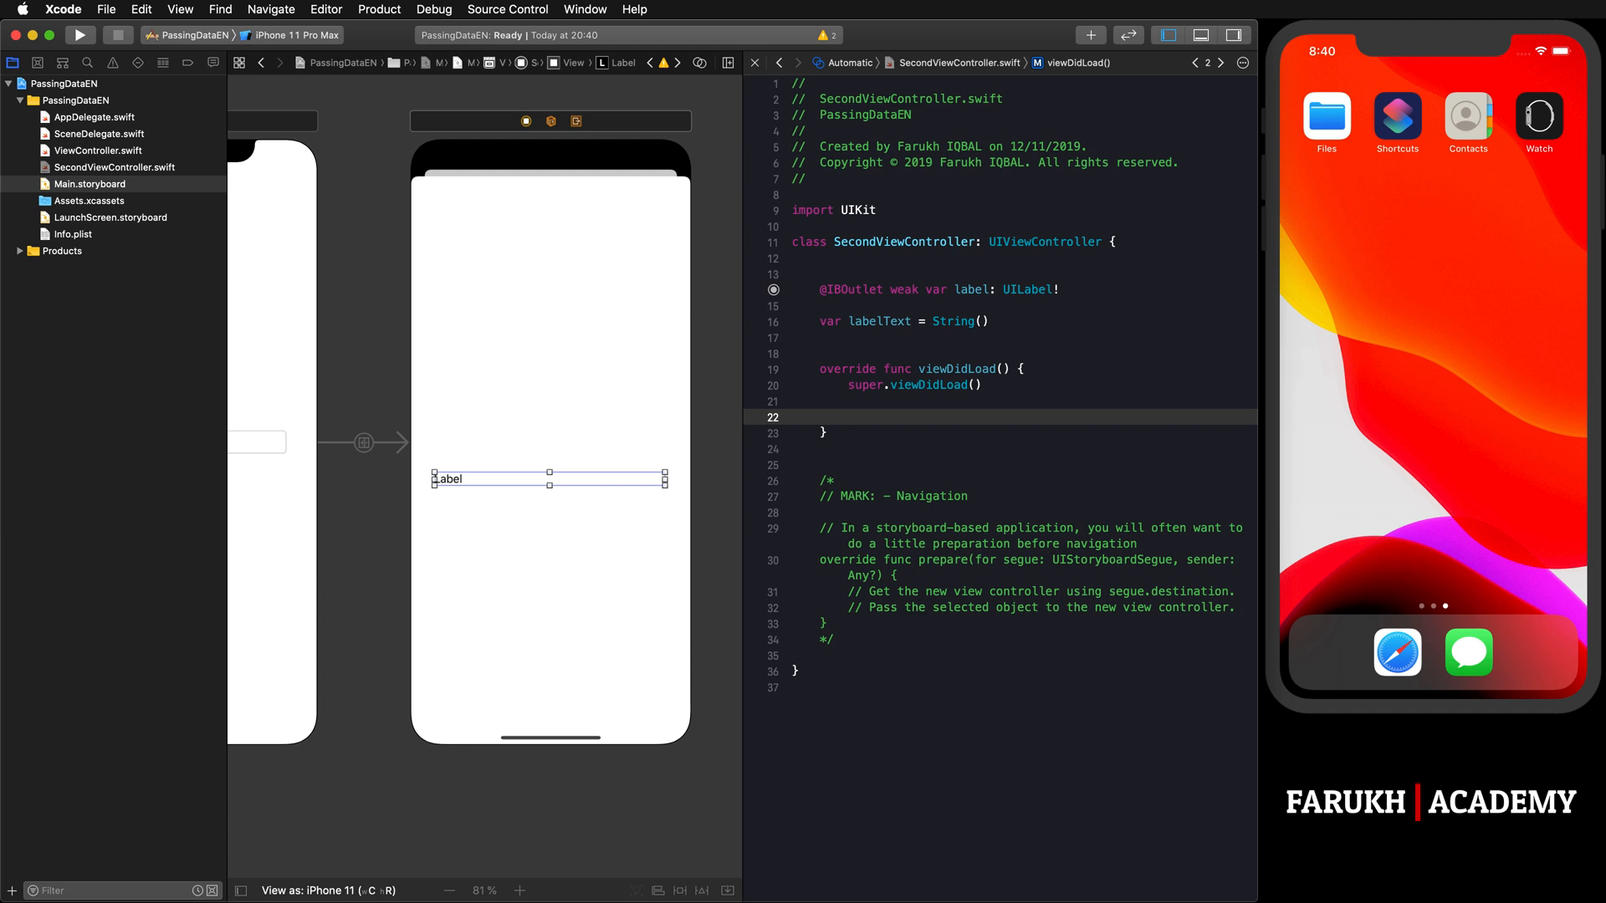
Step: In viewDidLoad, assign label.text = labelText so the label shows the passed text
click(863, 419)
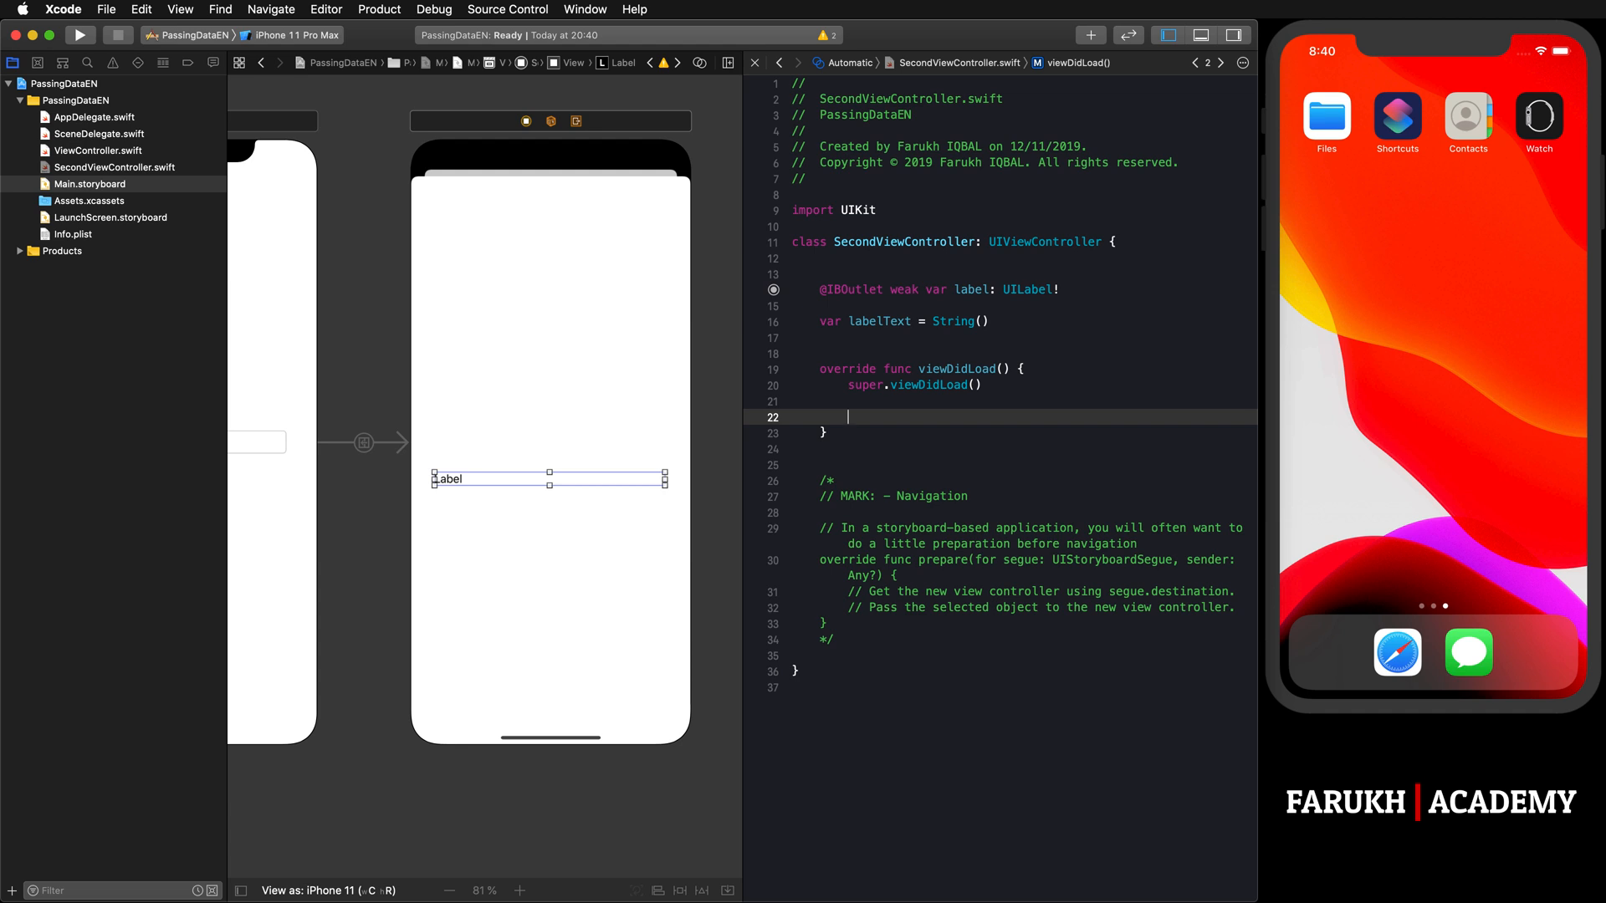
text(label)
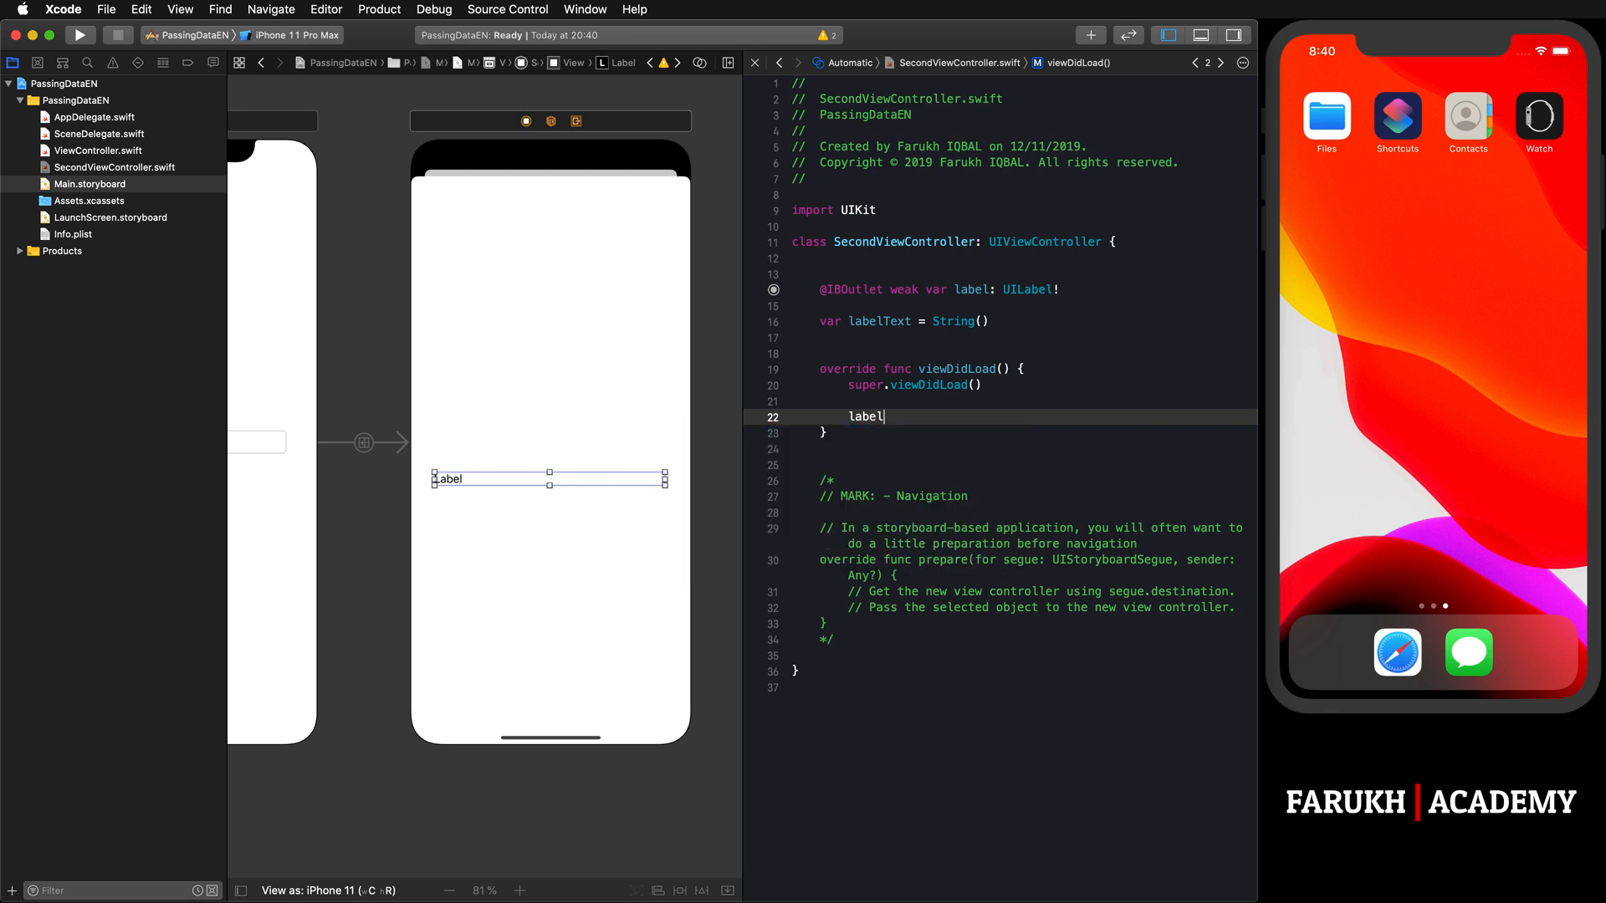
text(.text =)
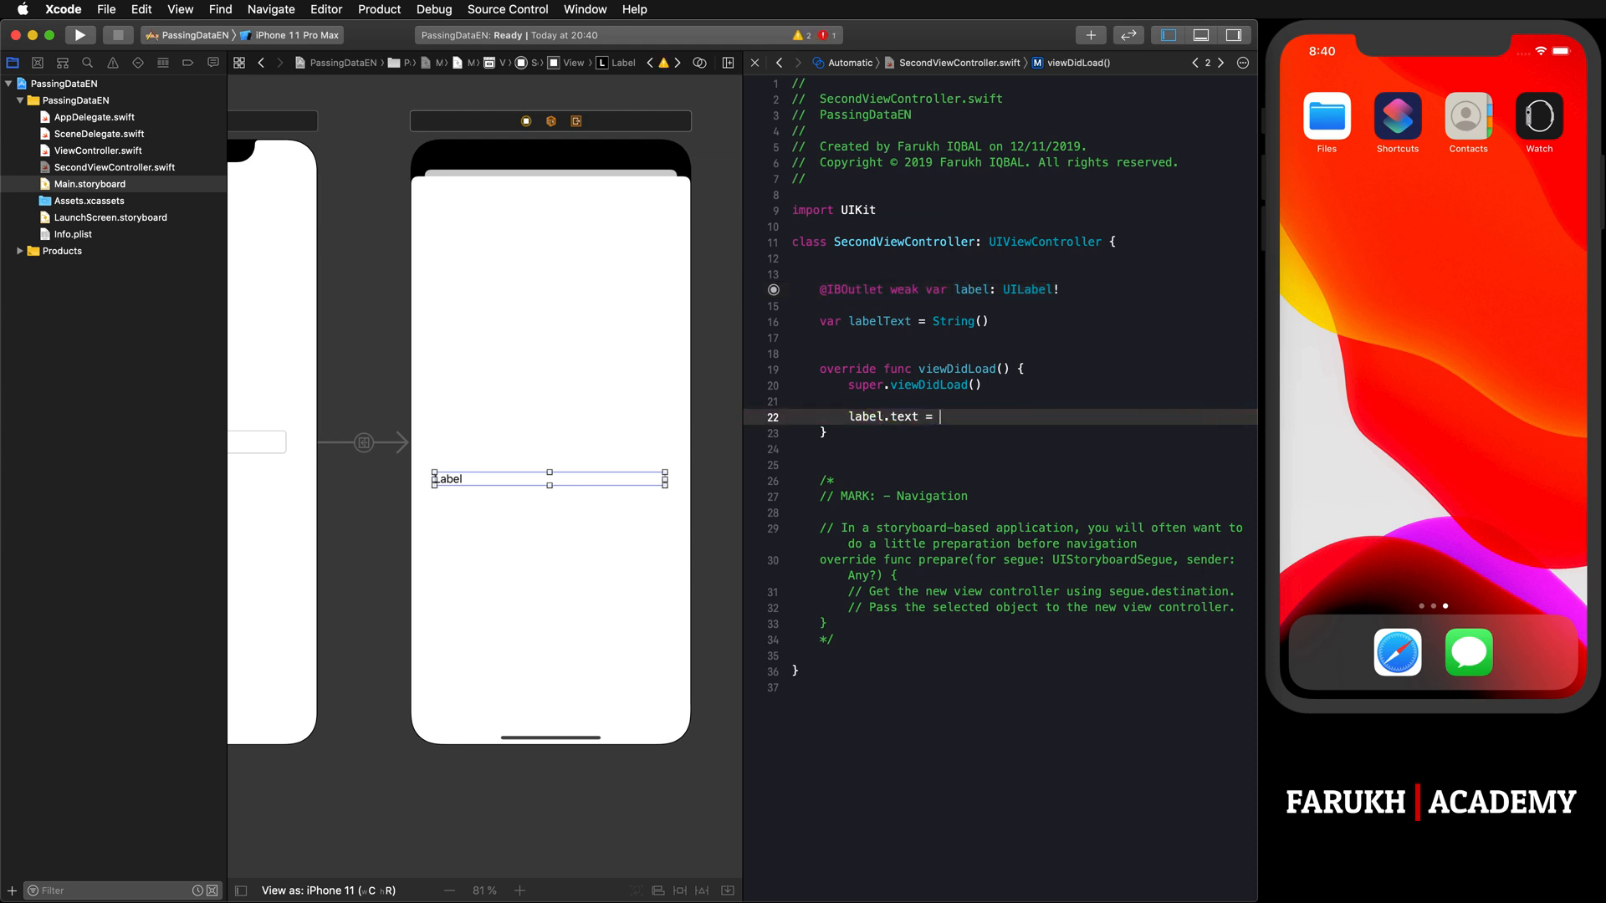
text(label)
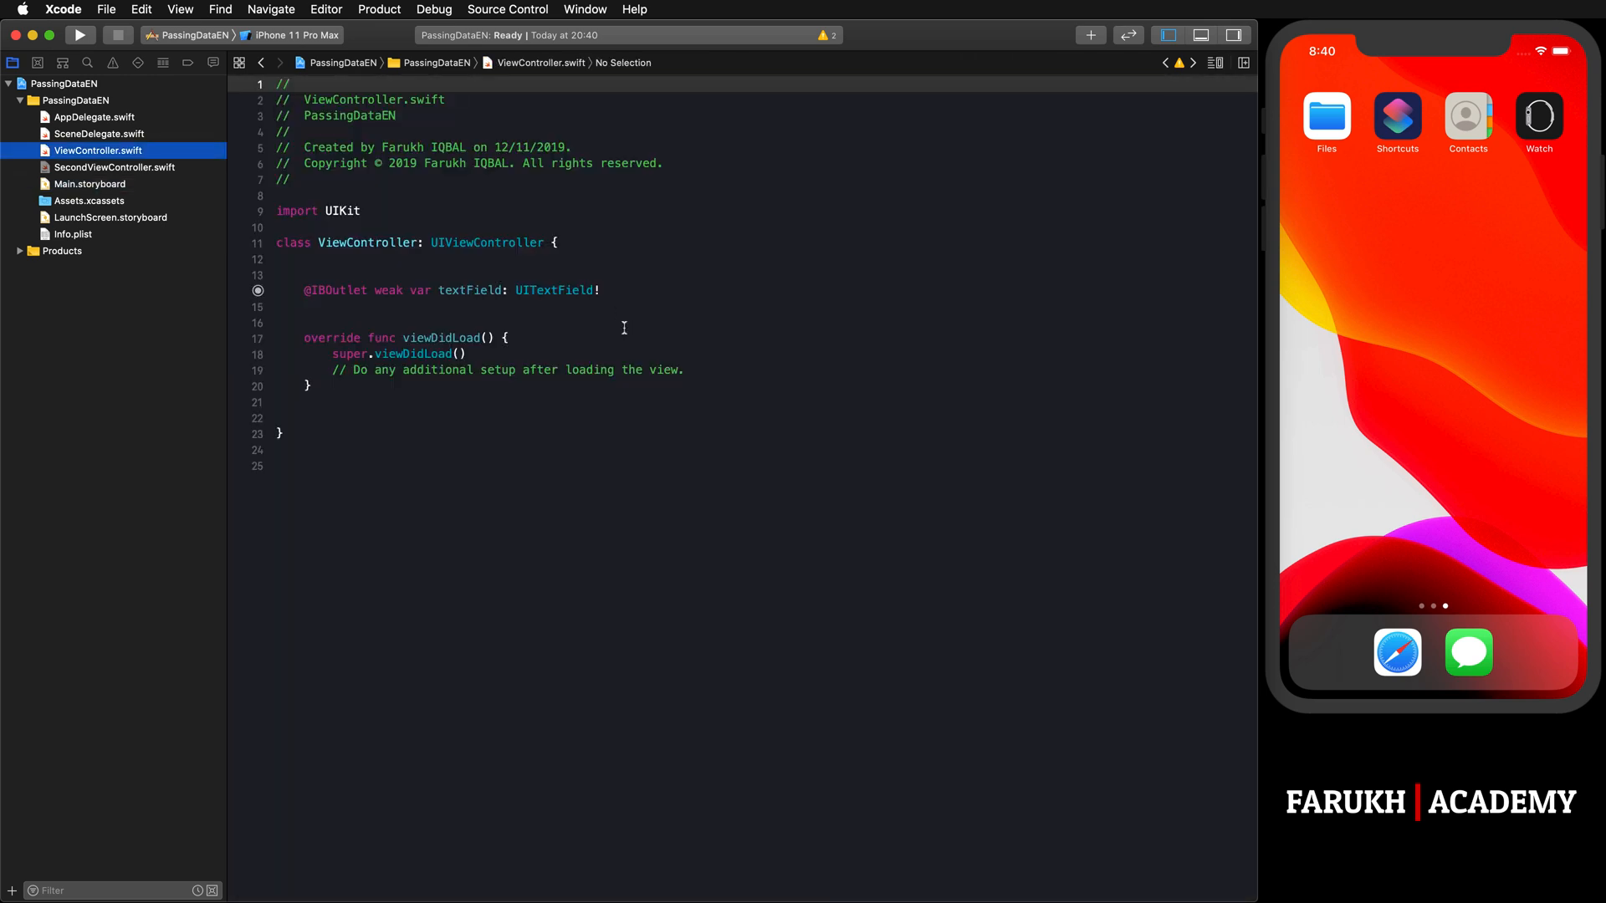
Step: Override prepare(for:sender:) in ViewController.swift with a check that segue.identifier equals "segue"
click(341, 308)
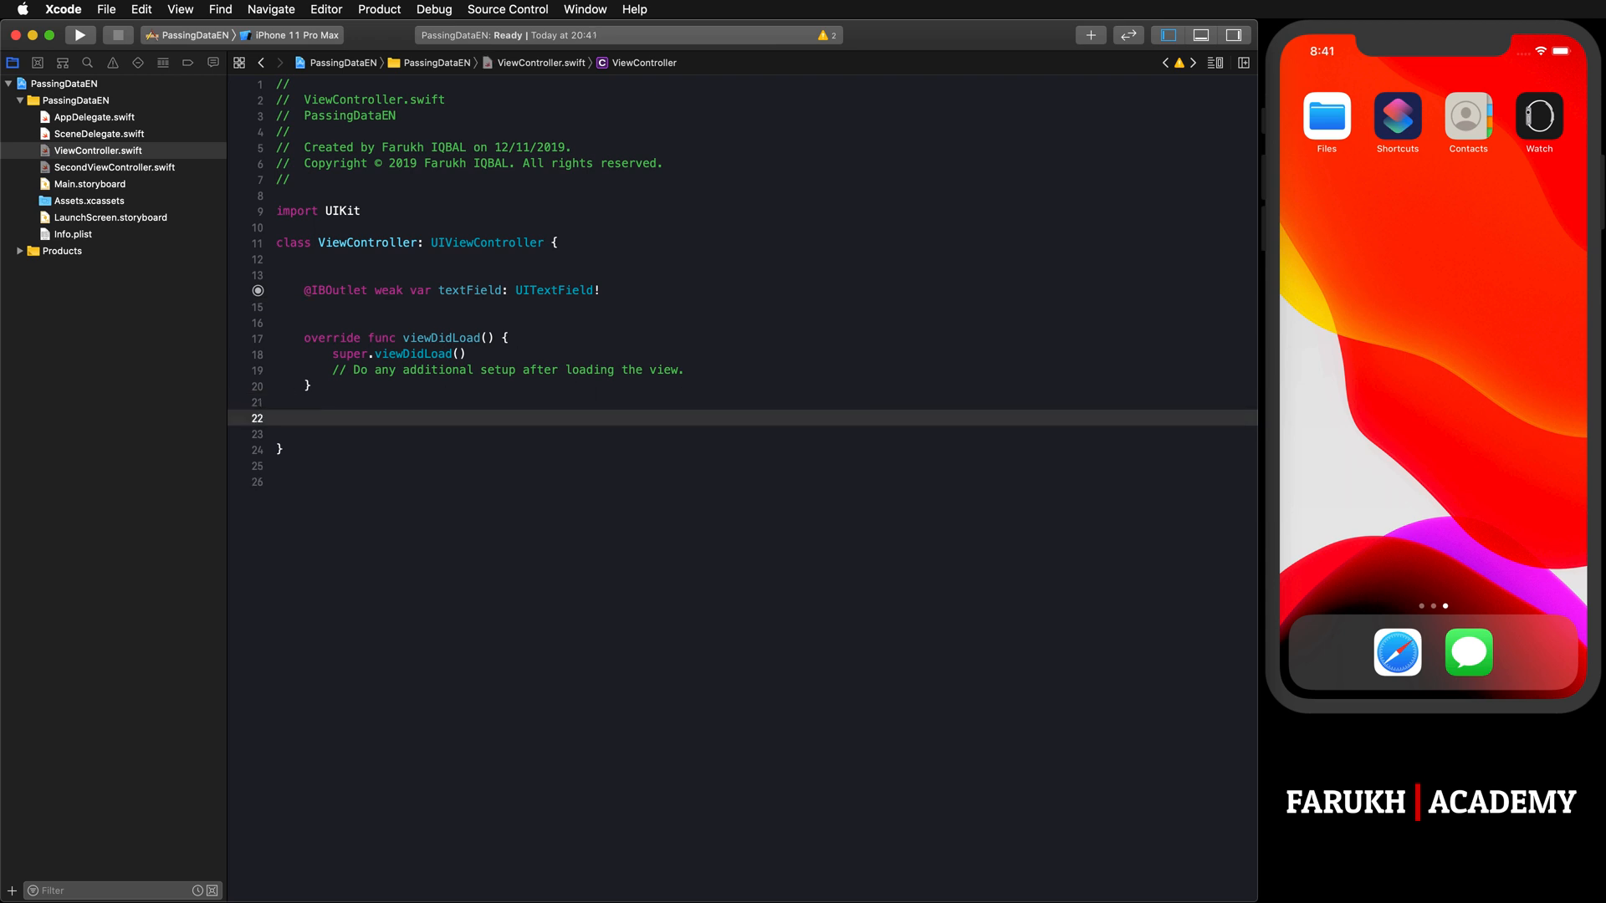
text(p)
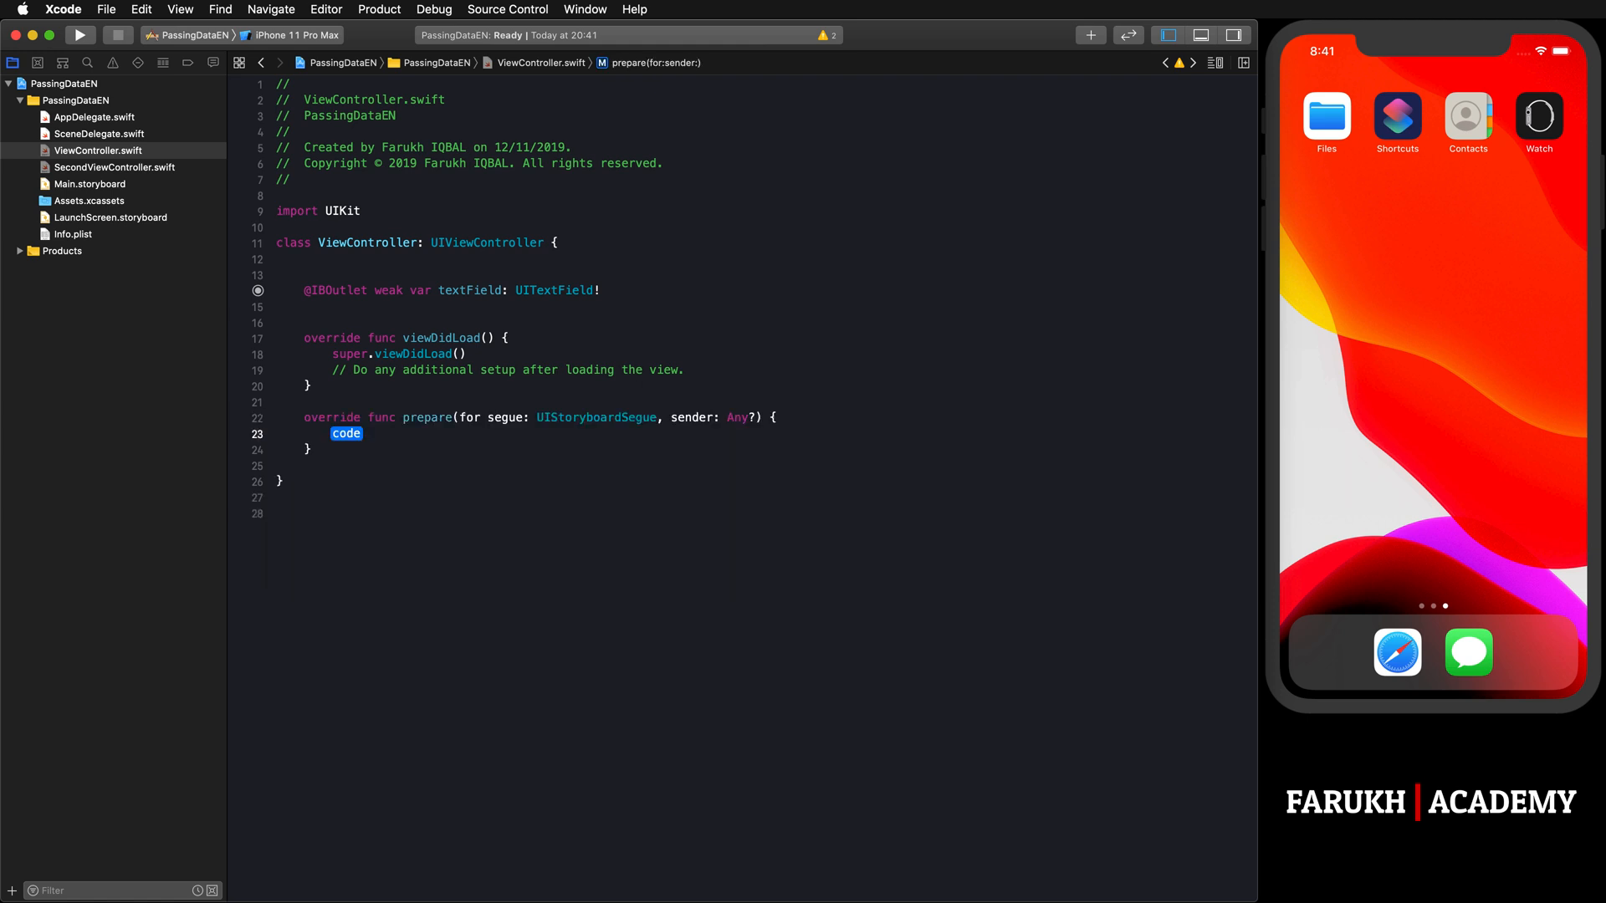
key(Delete)
text(if s)
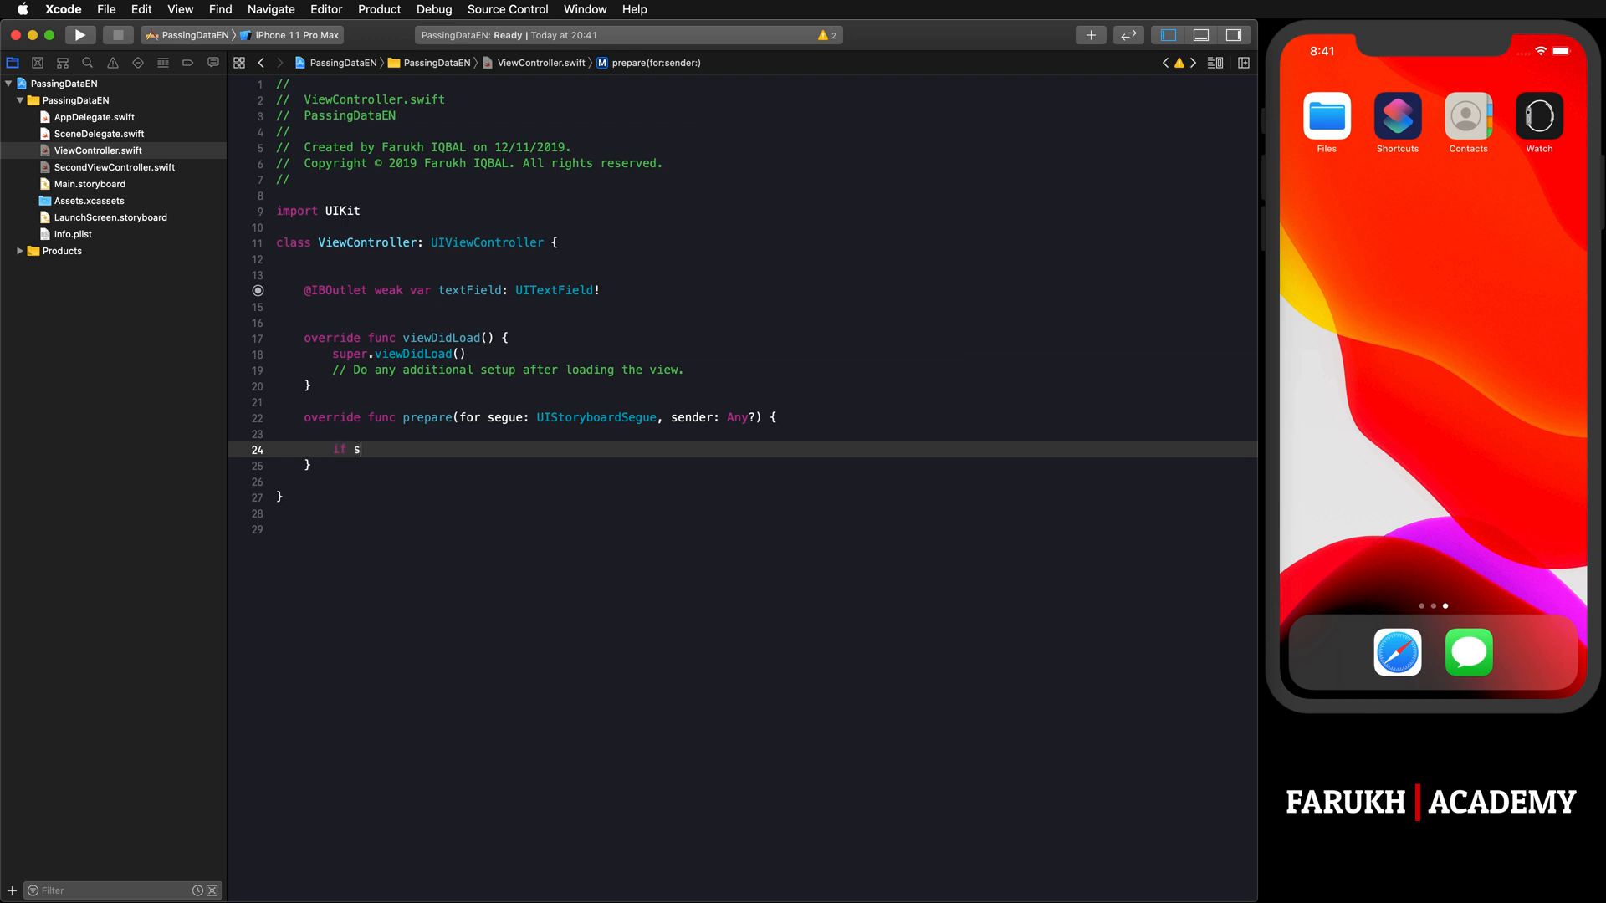
text(egue.)
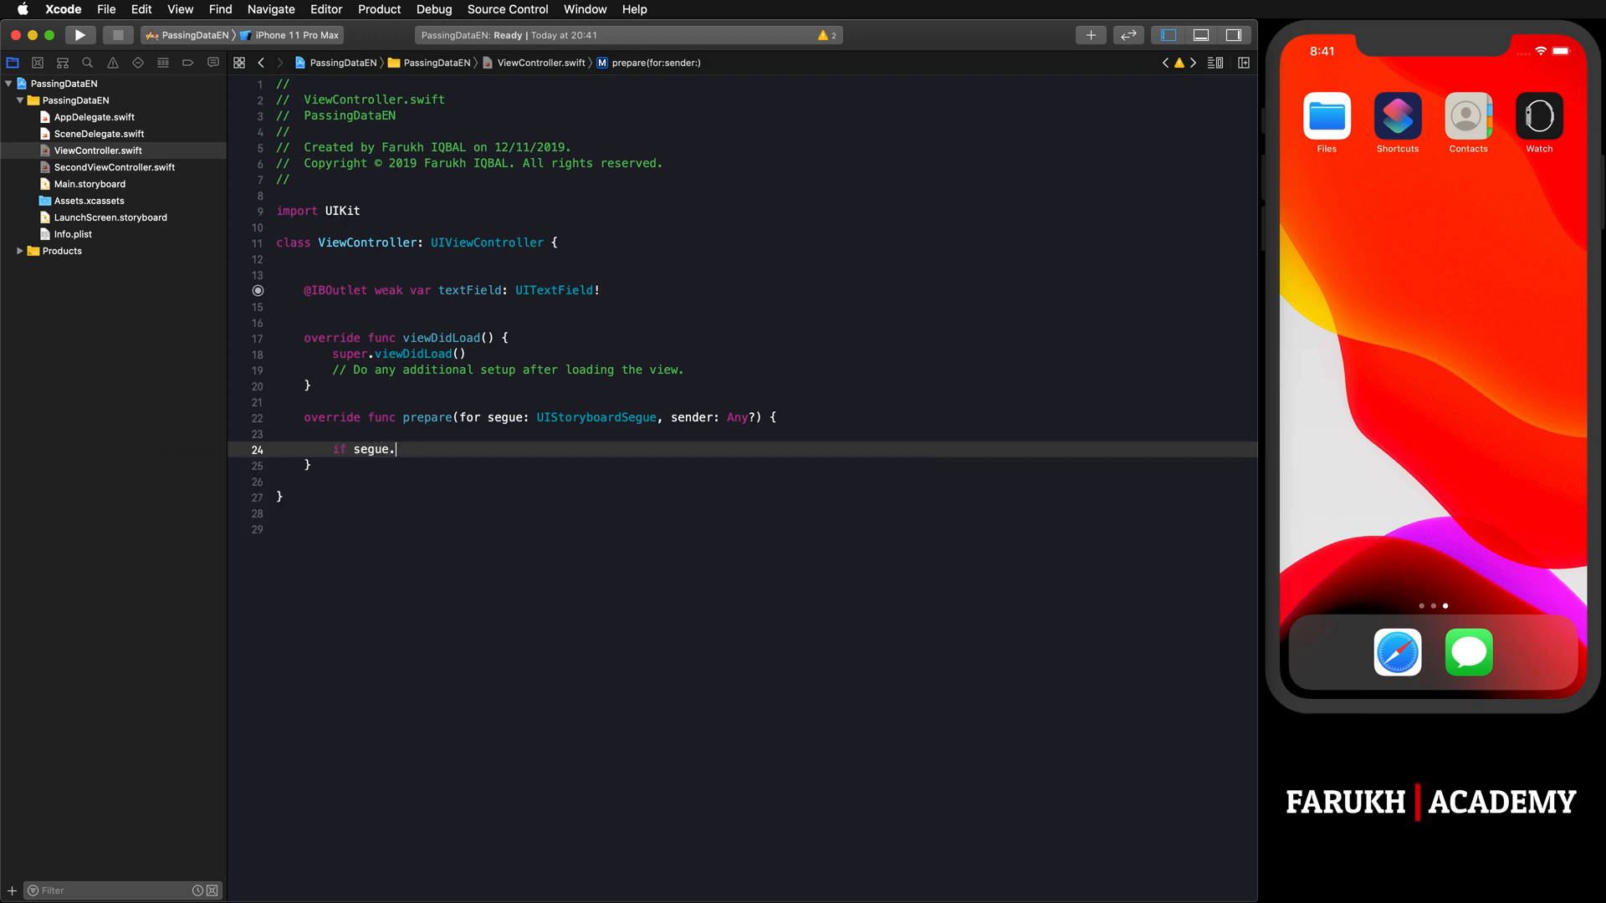
text(identifier ==)
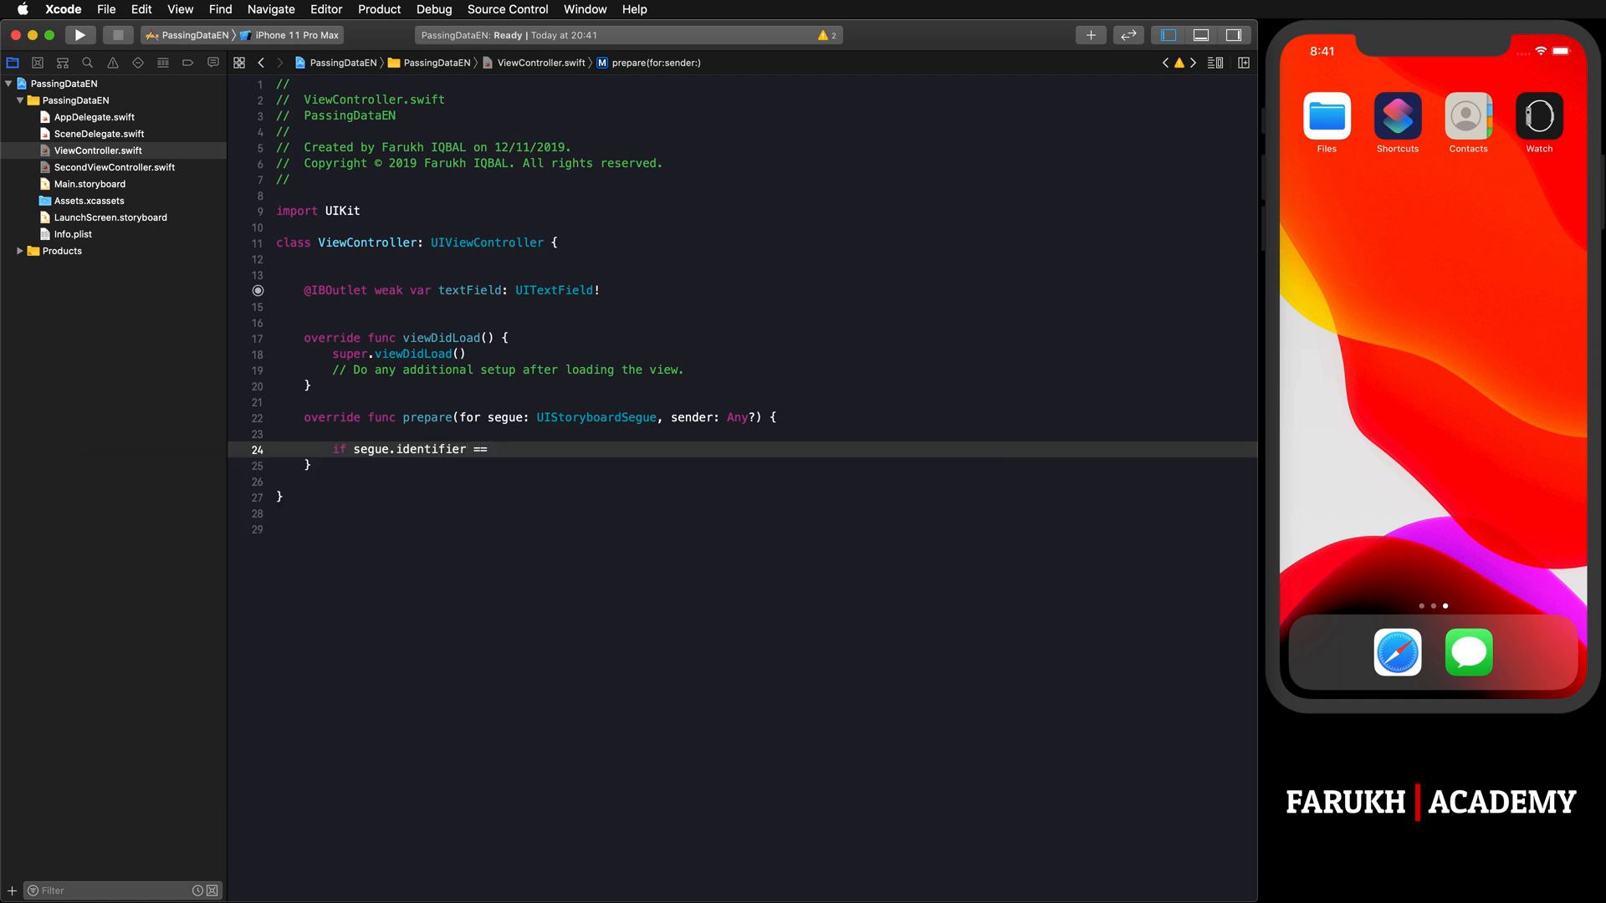
text("se")
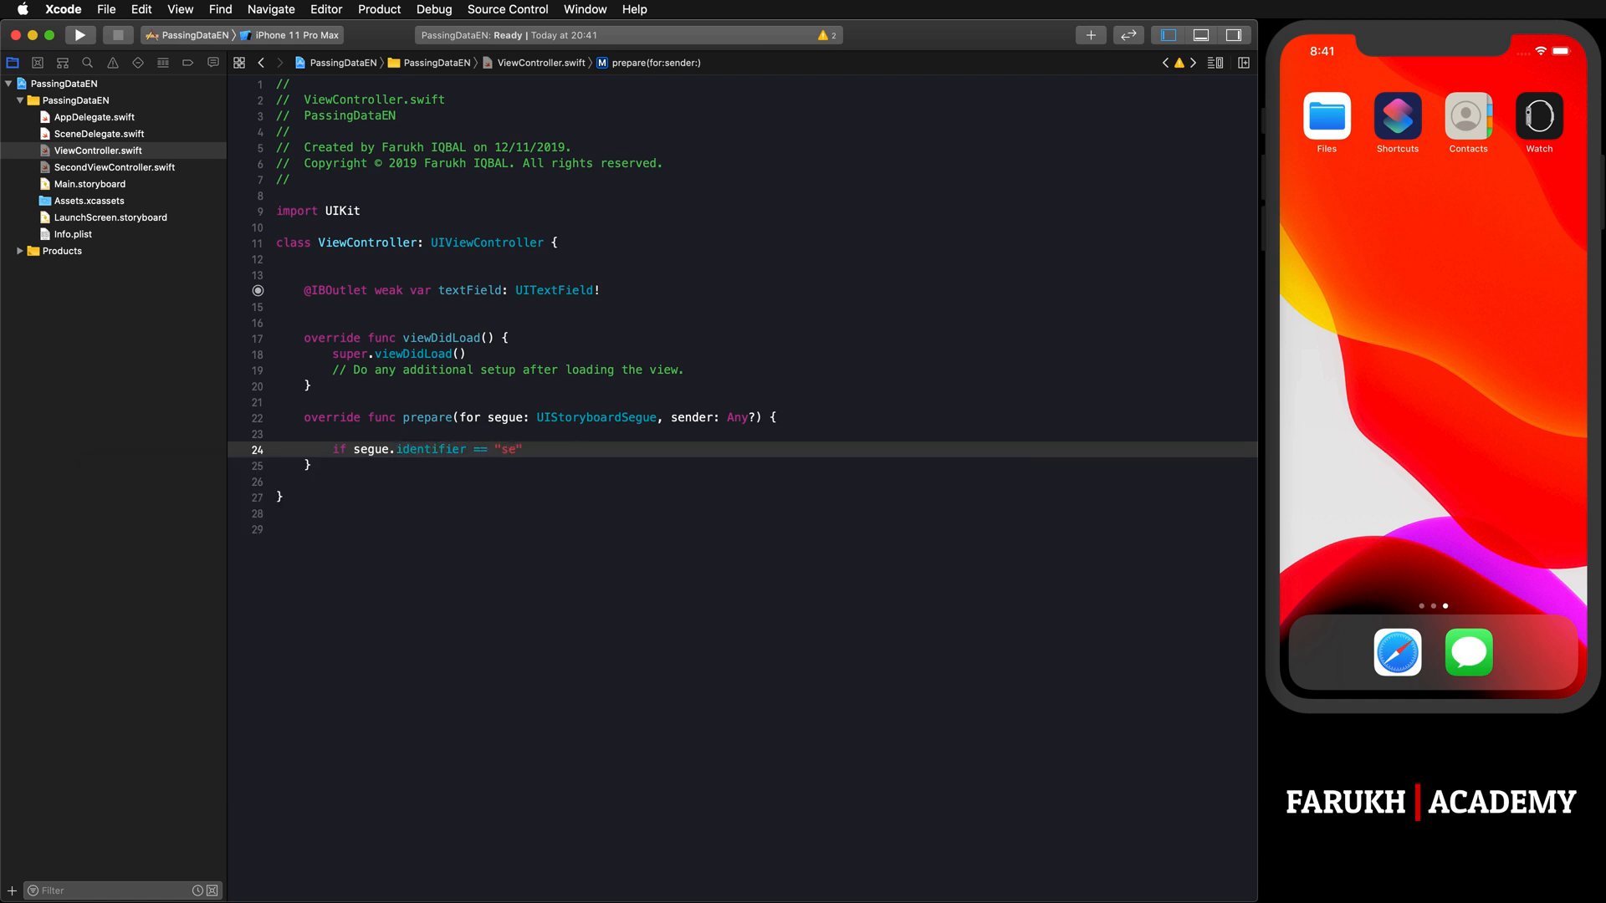
text(gue)
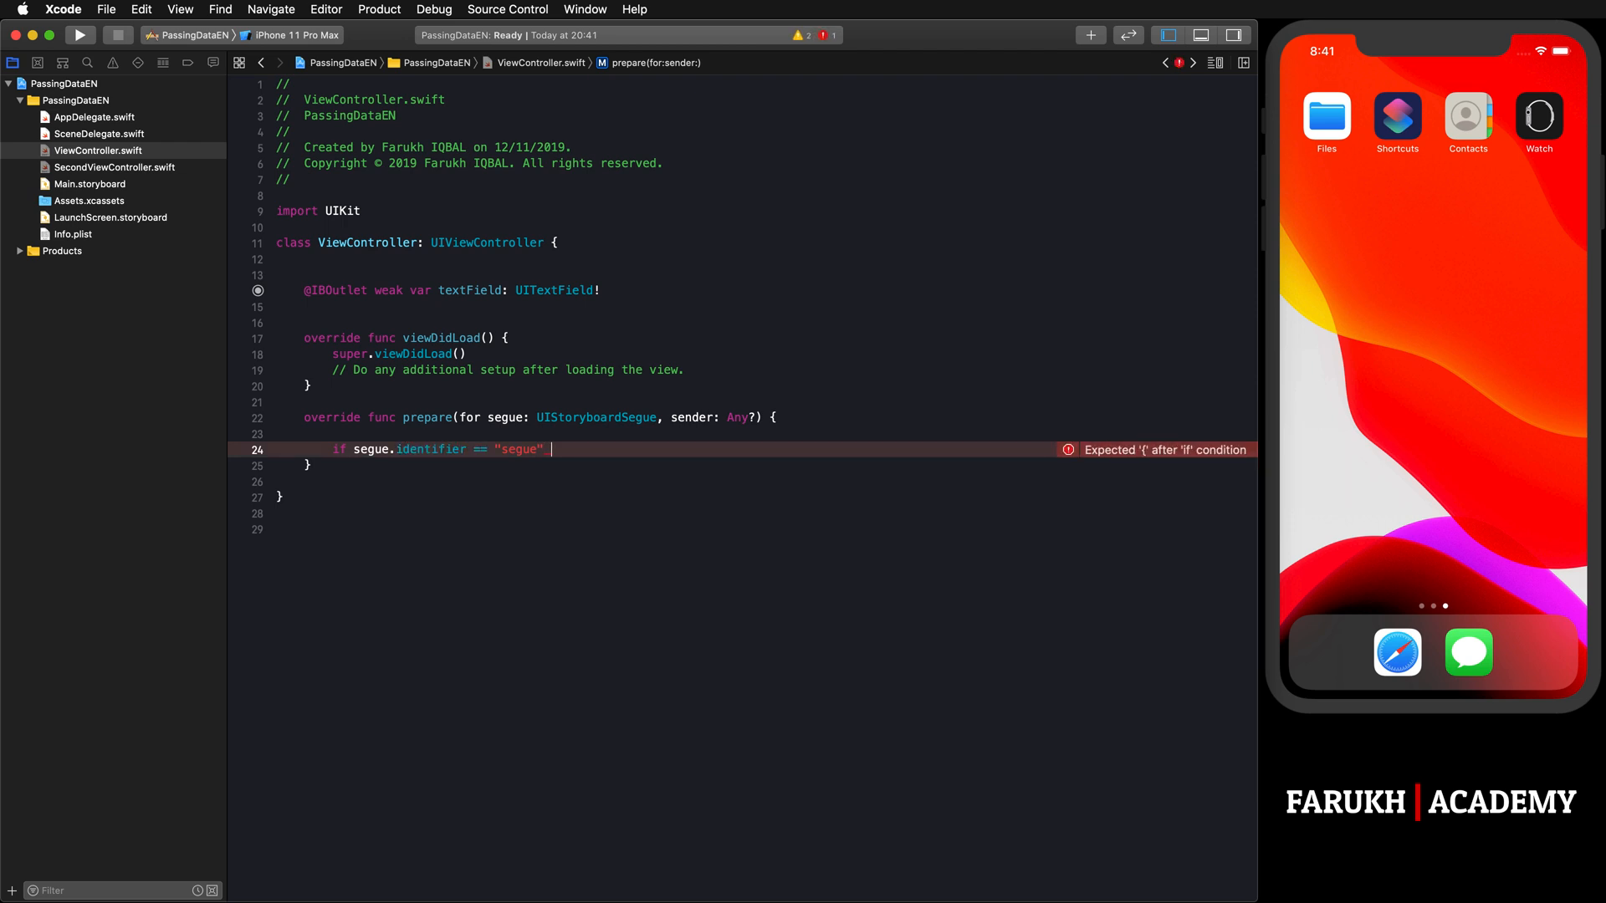
text({)
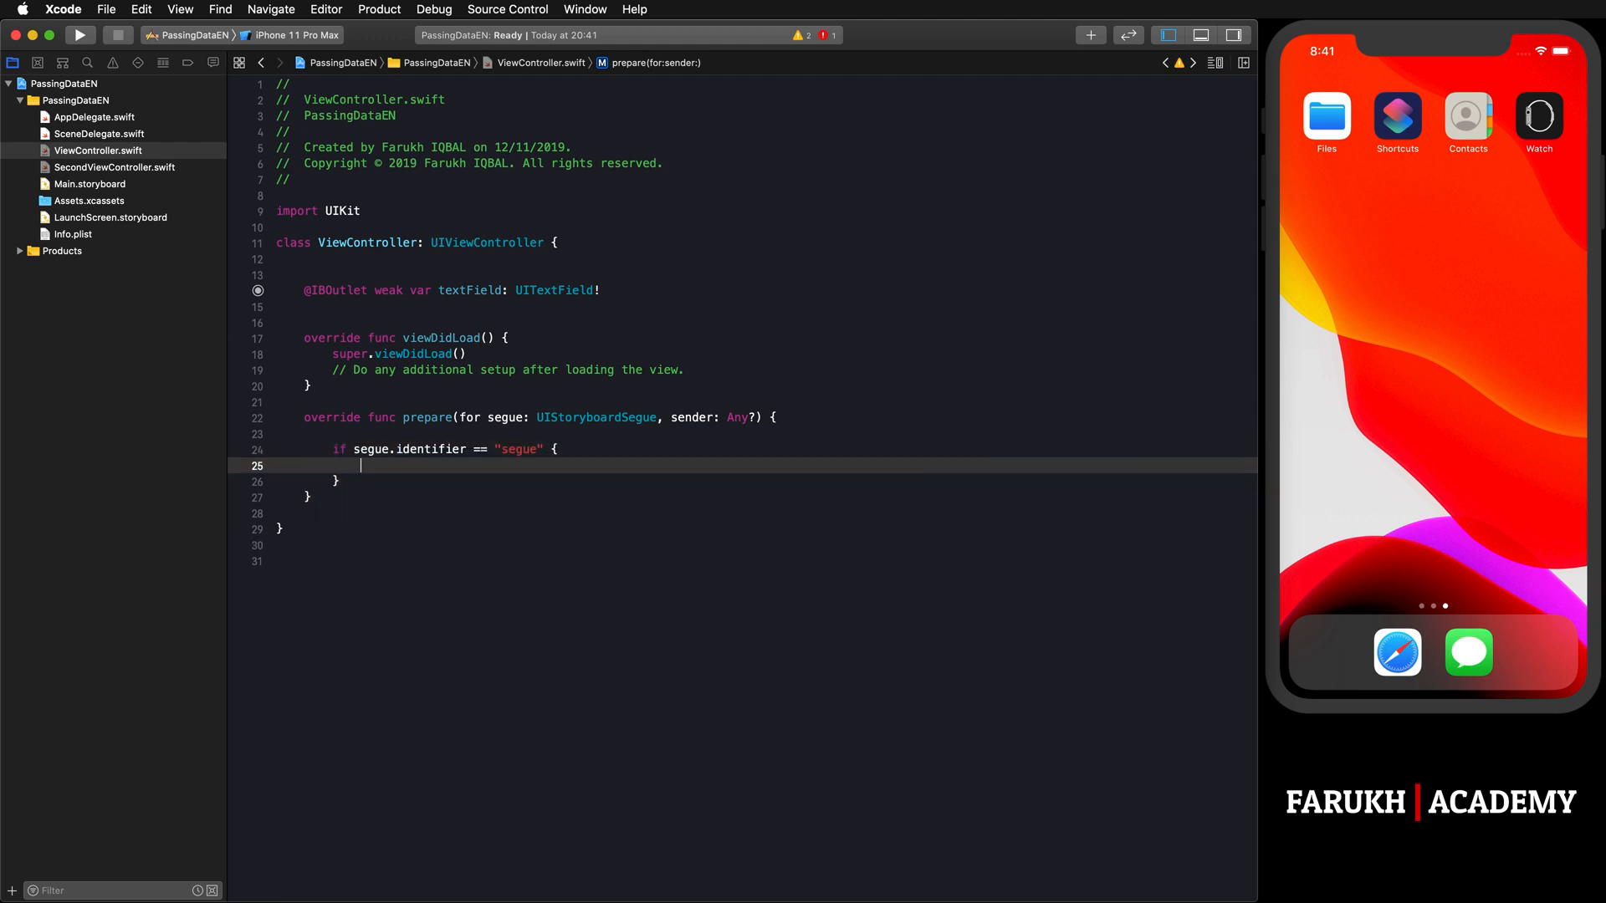
Step: Inside the check, declare let destinationController = segue.destination as! SecondViewController
text(let des)
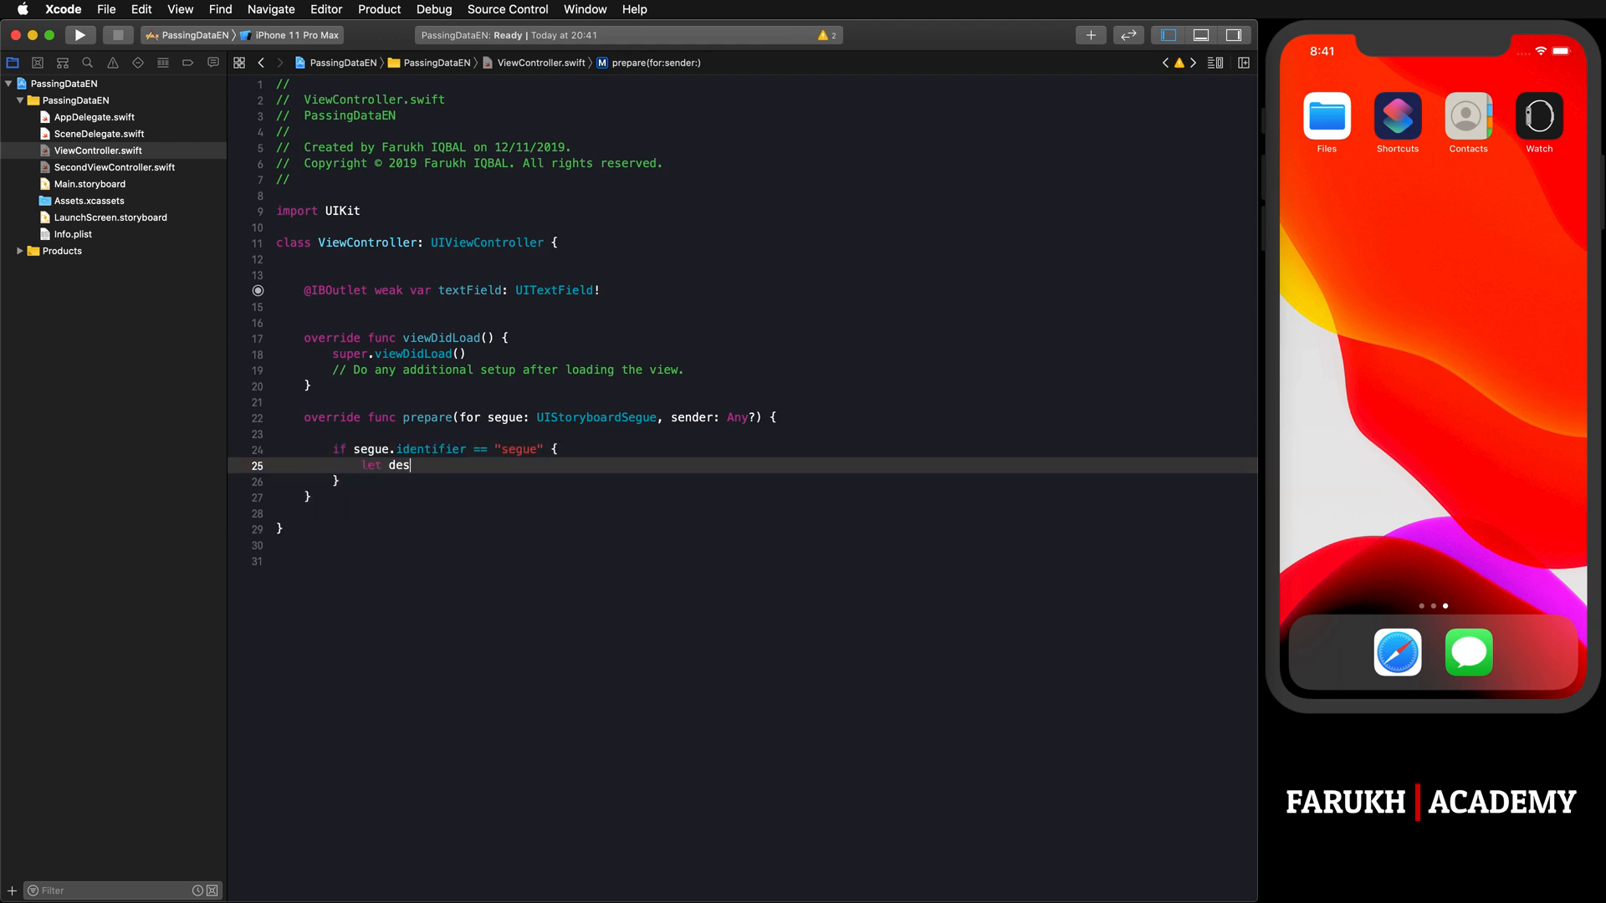
text(tinationCon)
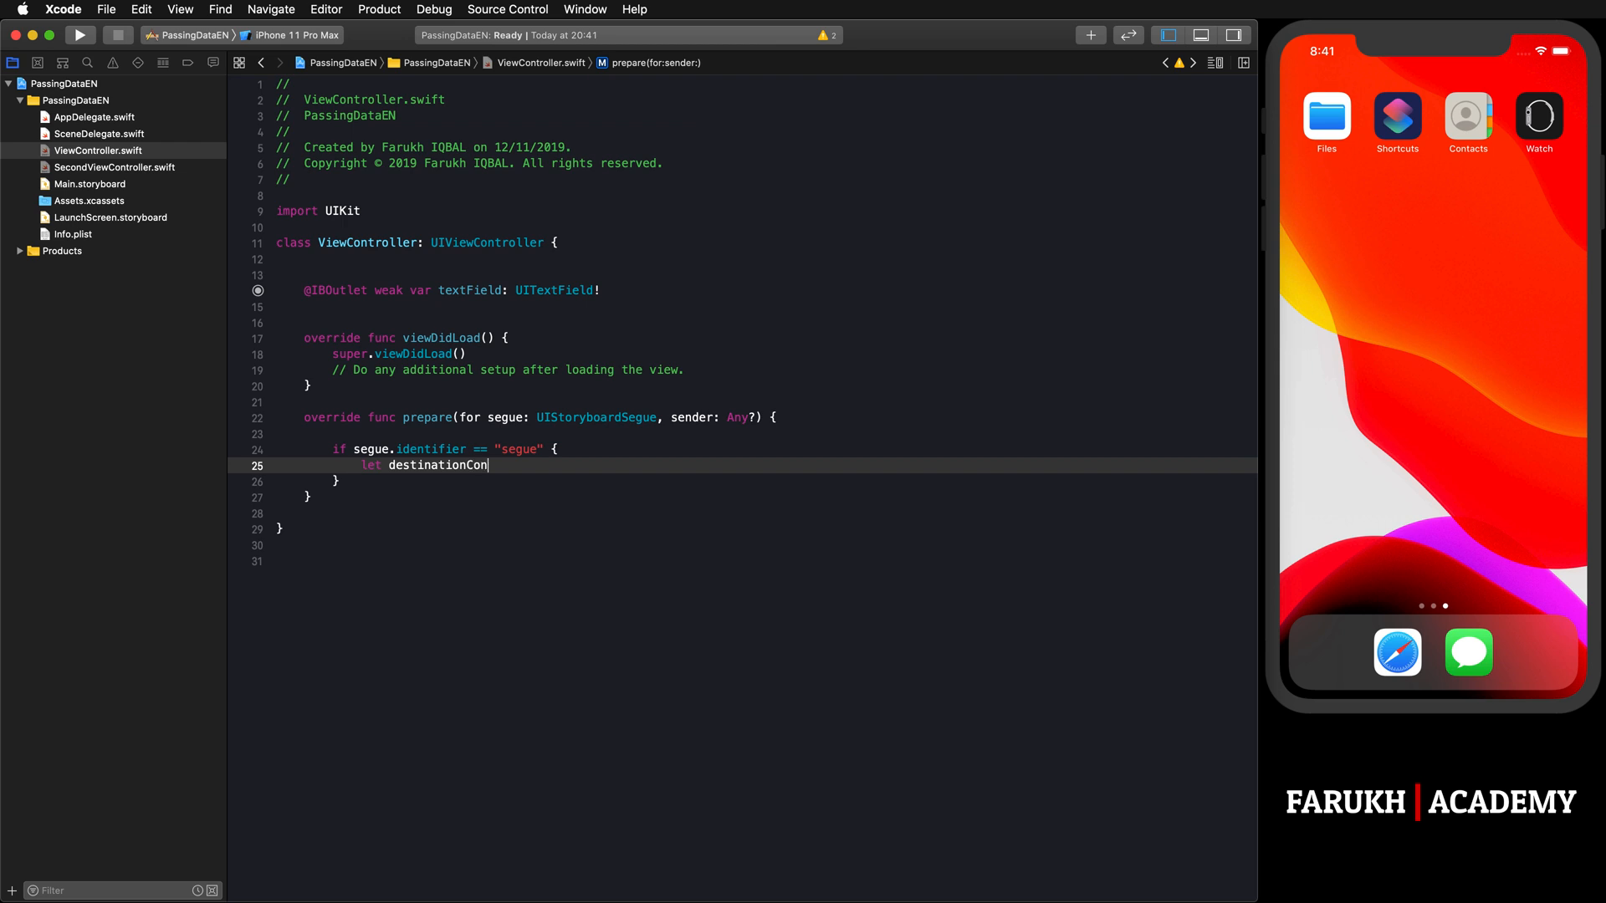
text(troller =)
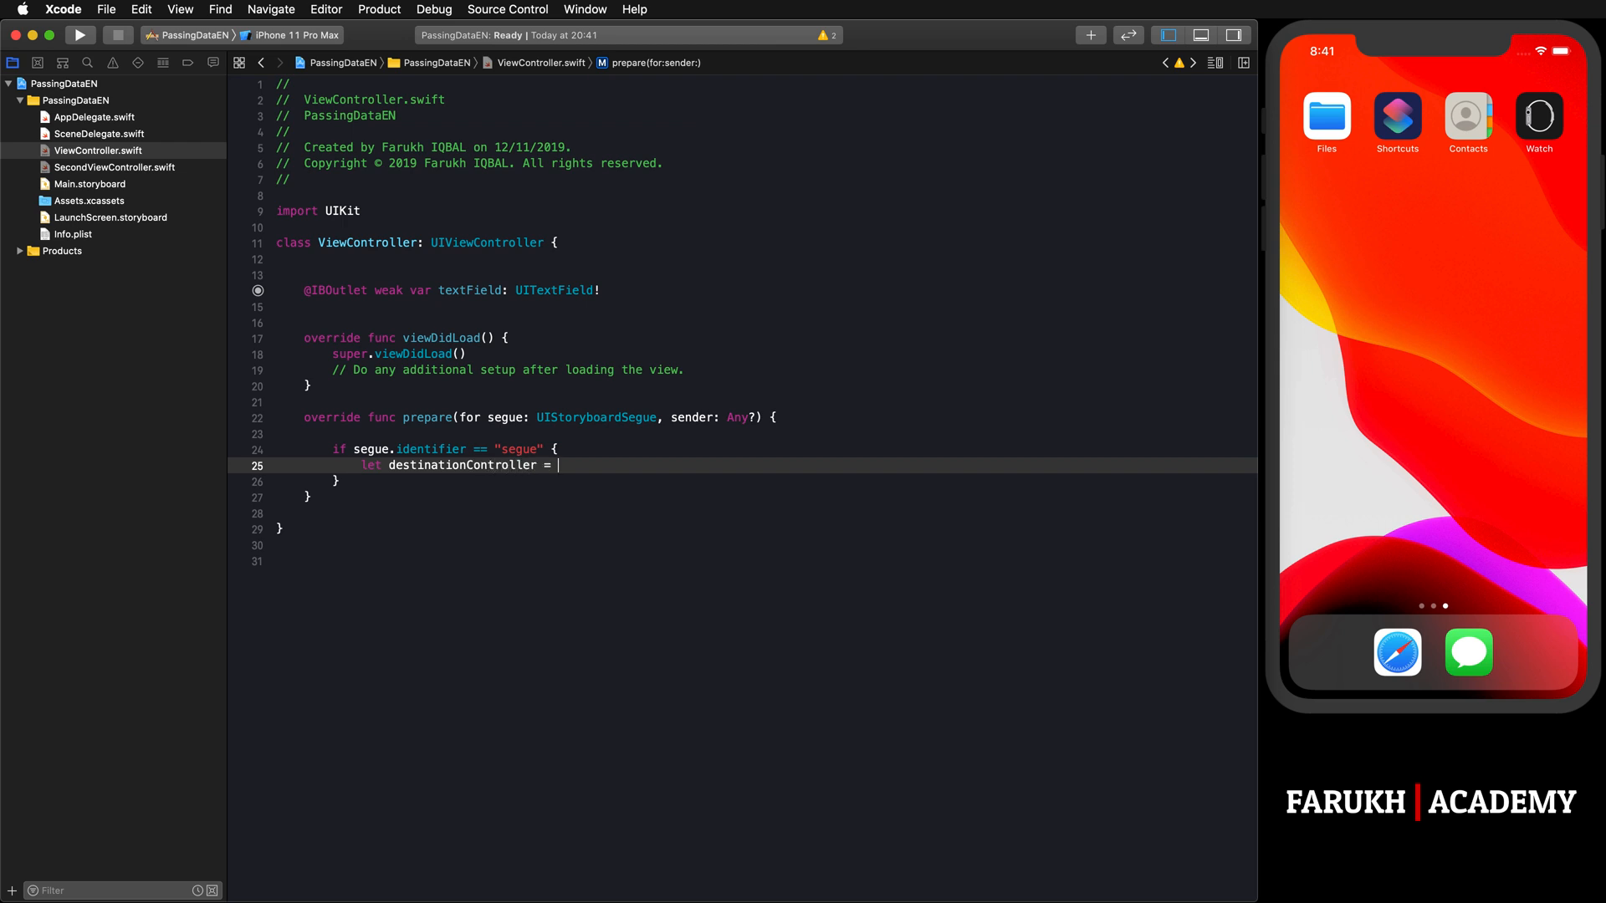
text(segue.destination as!)
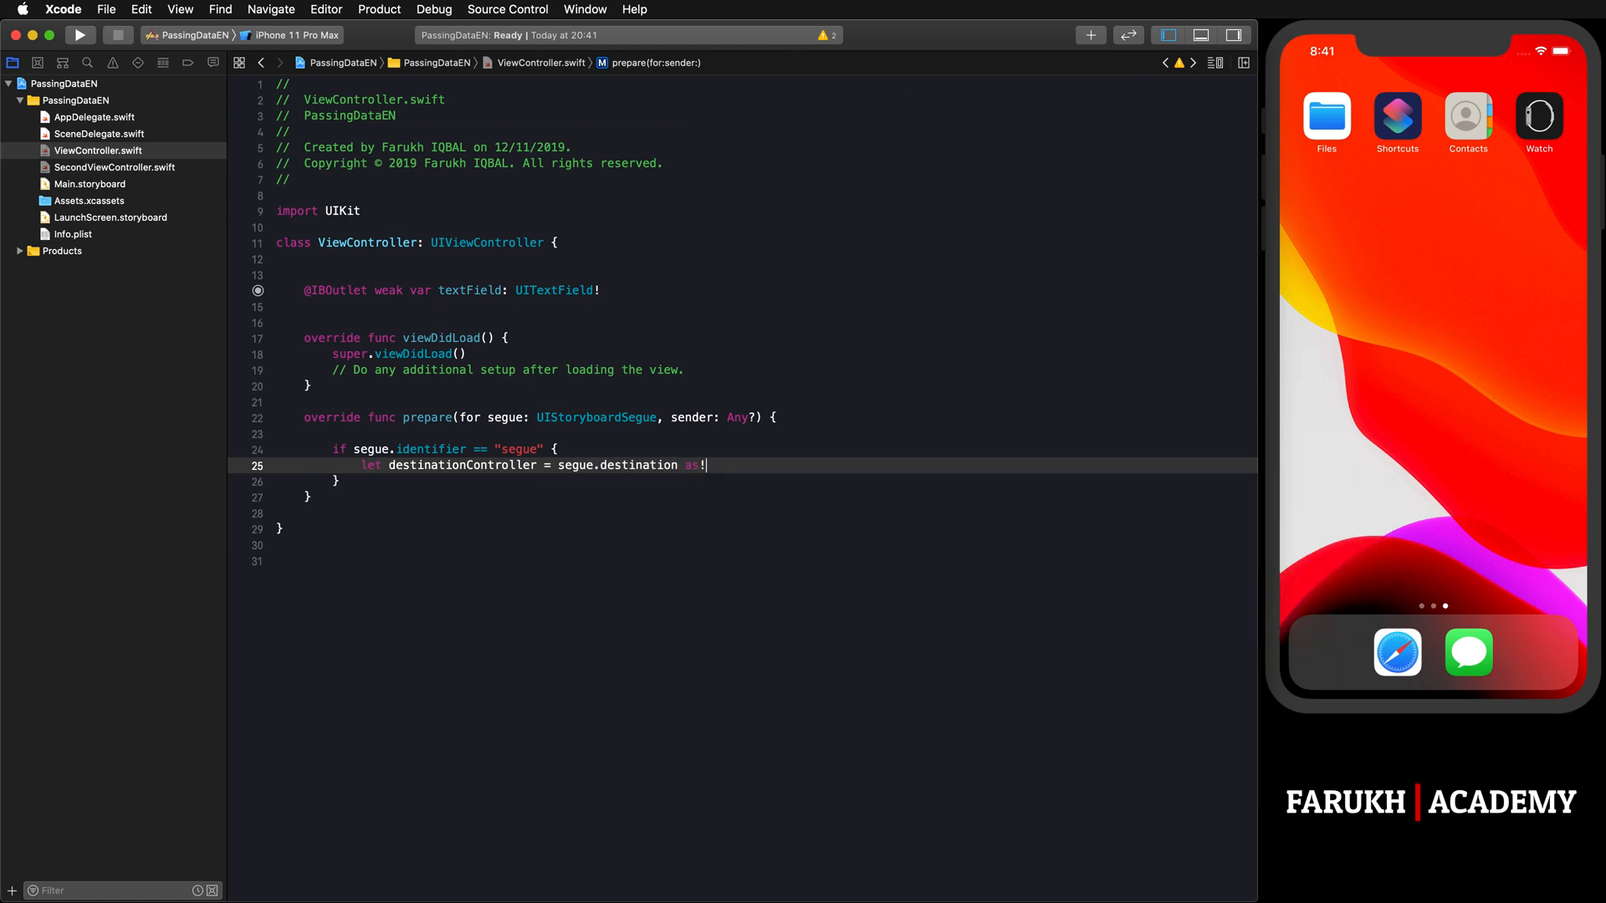
text(secondViewController)
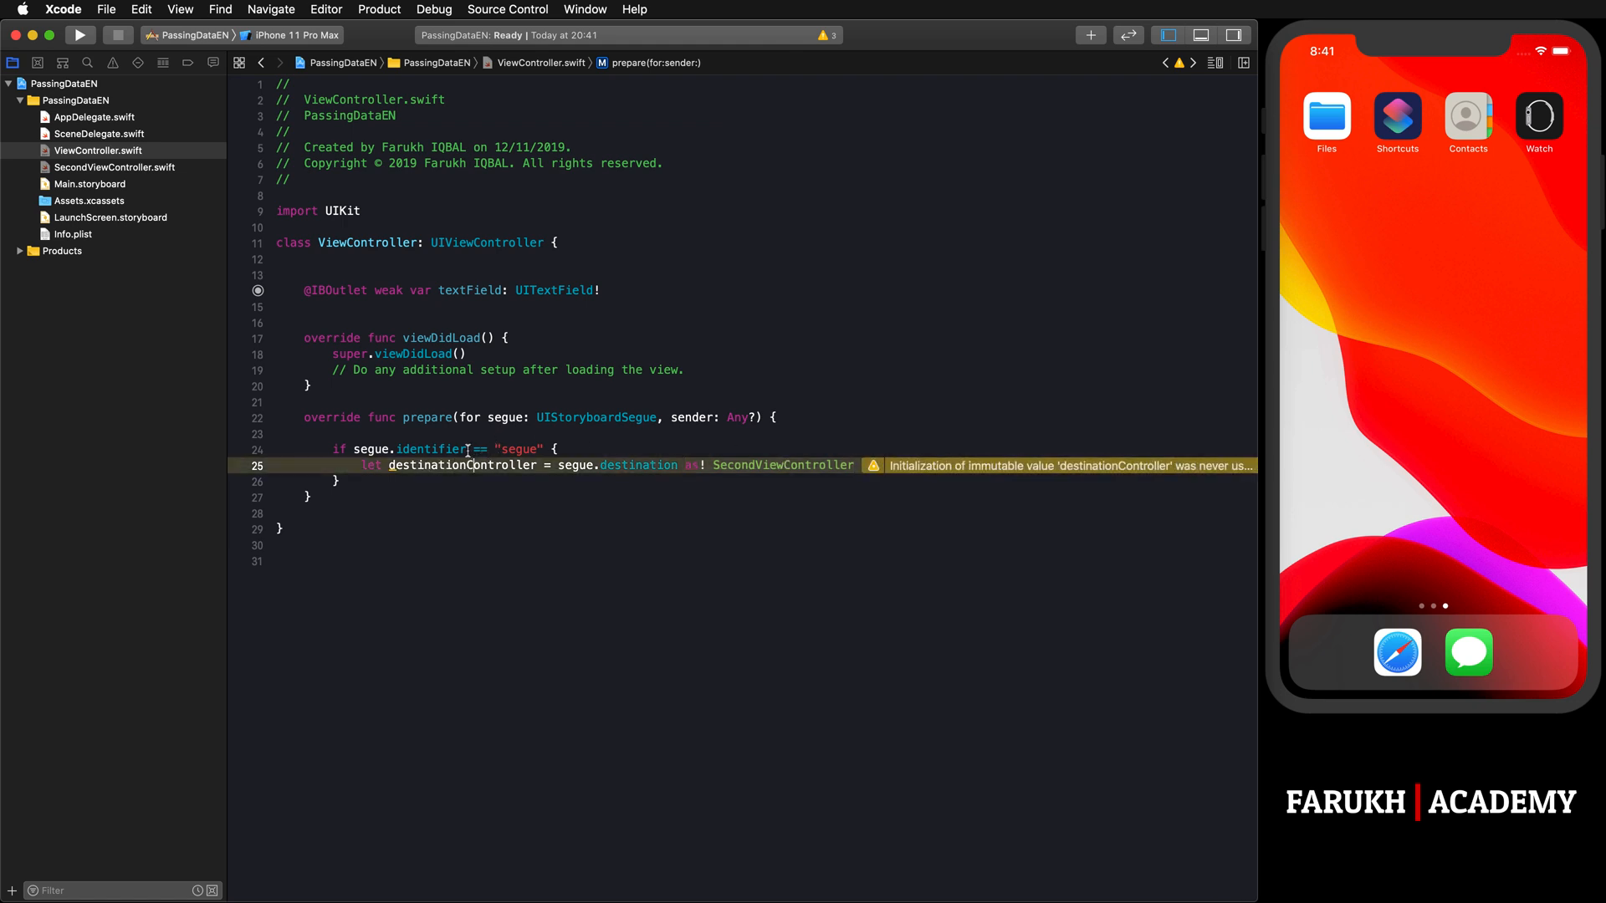
click(114, 167)
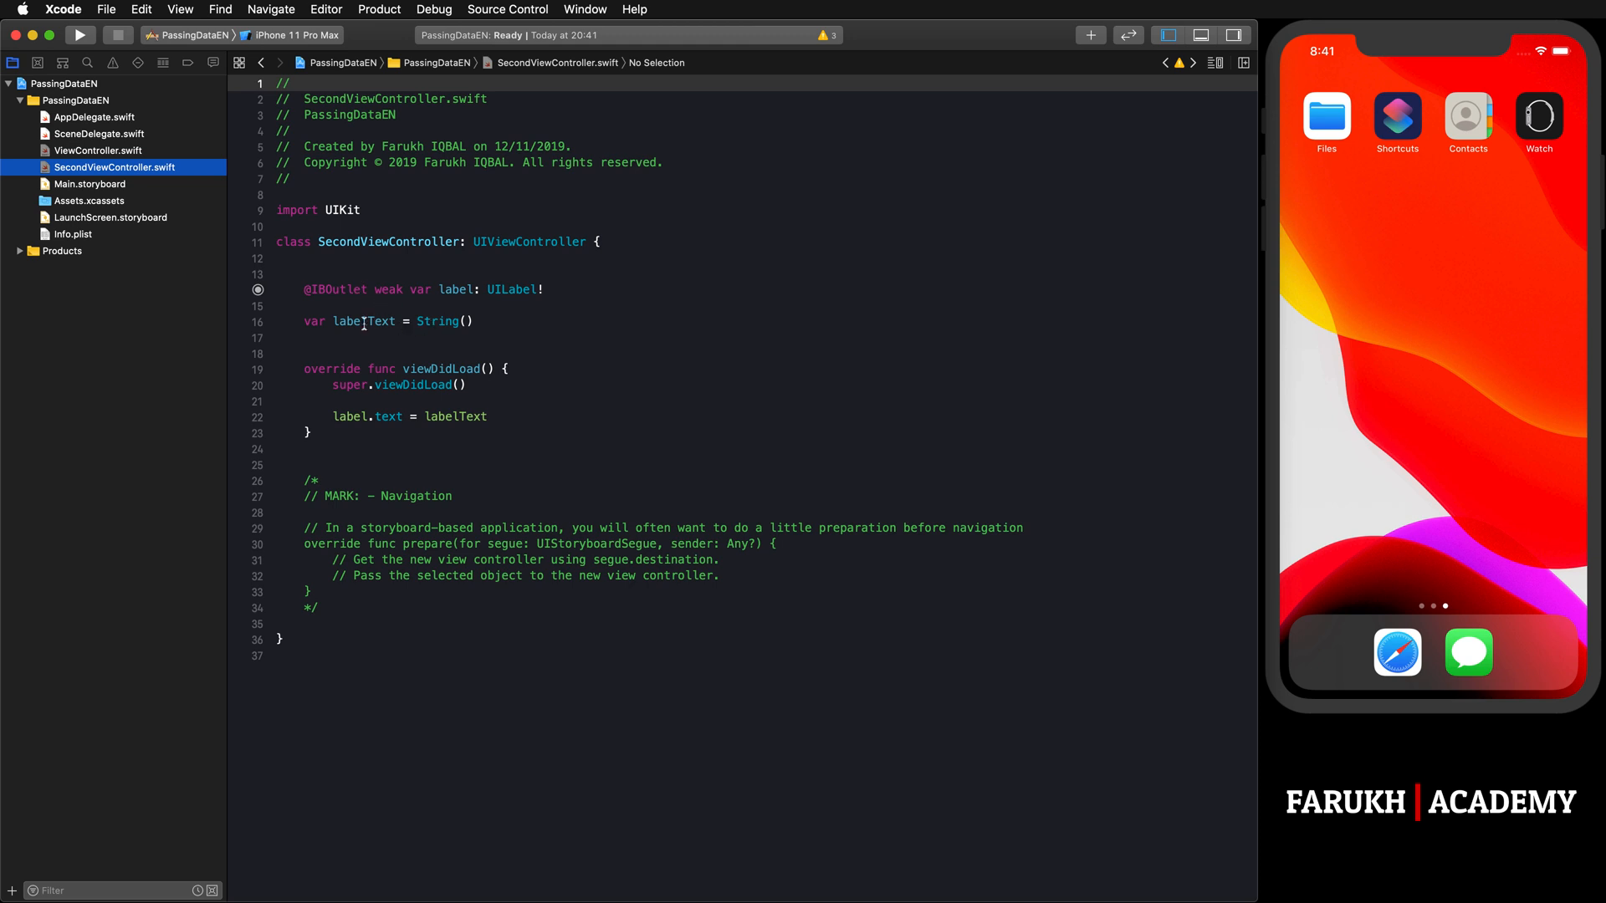
double_click(363, 321)
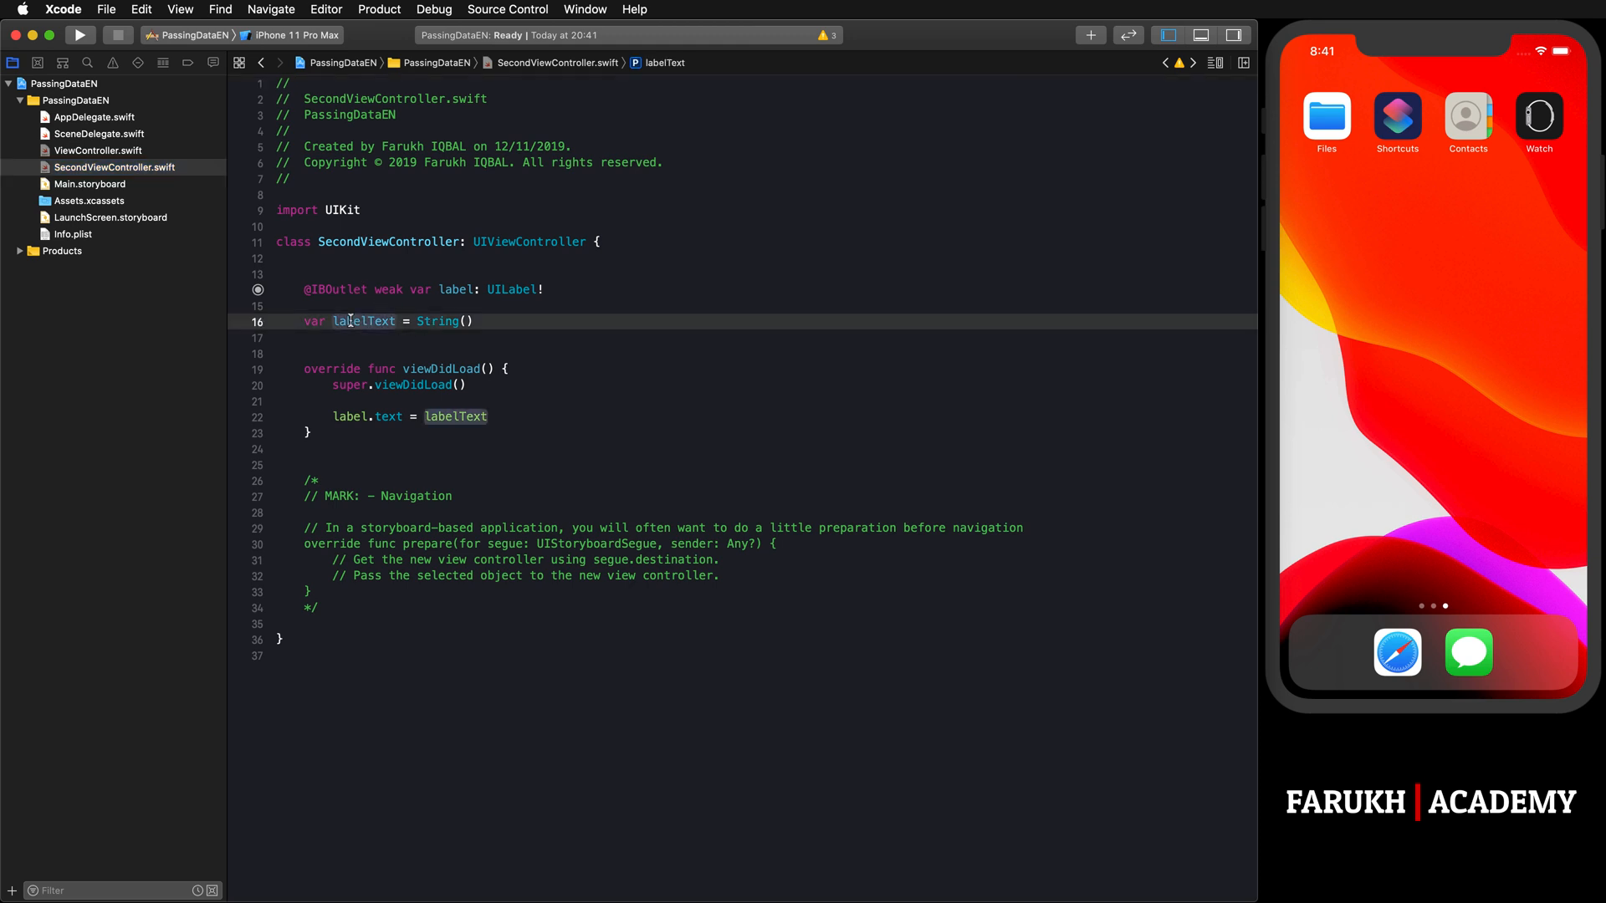
click(97, 151)
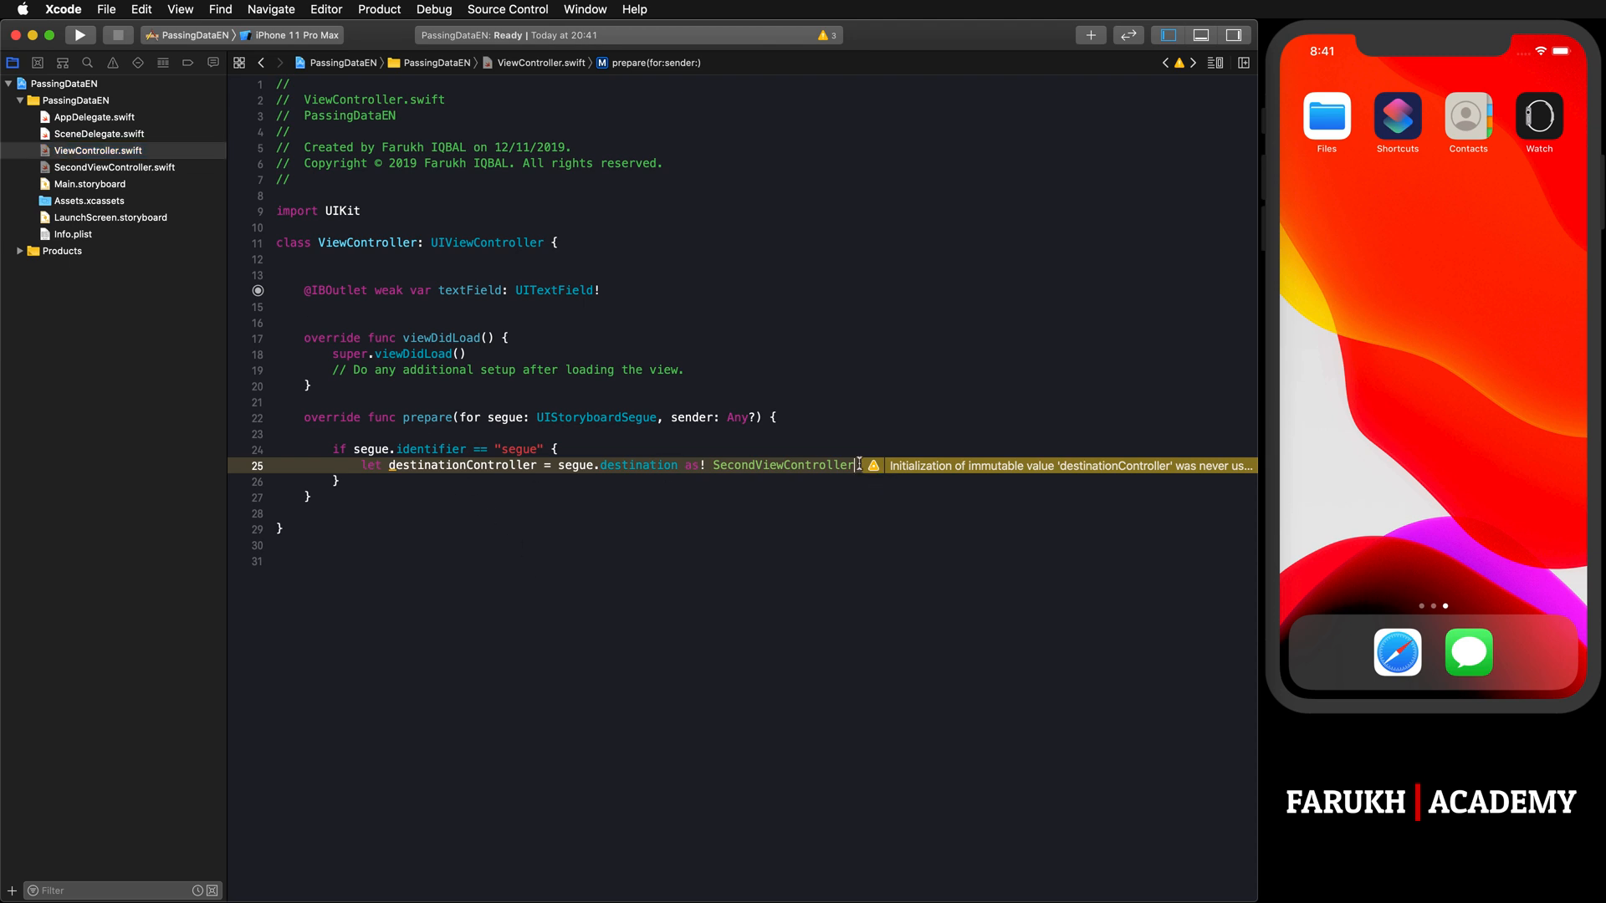
Step: Set destinationController.labelText = textField.text! inside the if block
text(destinationController)
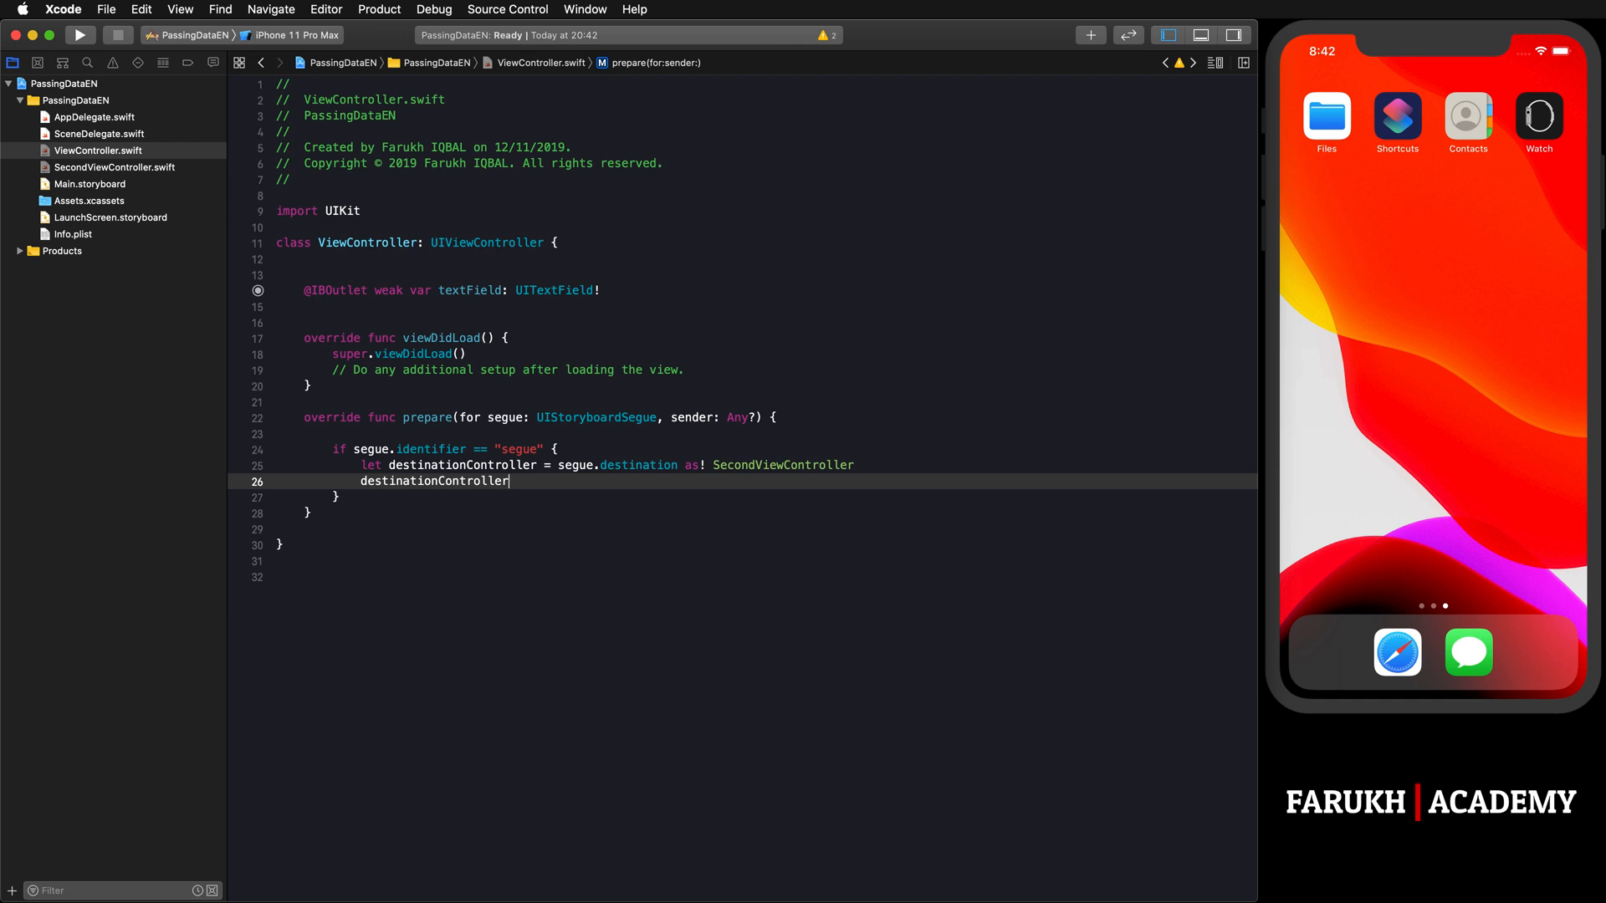
text(.)
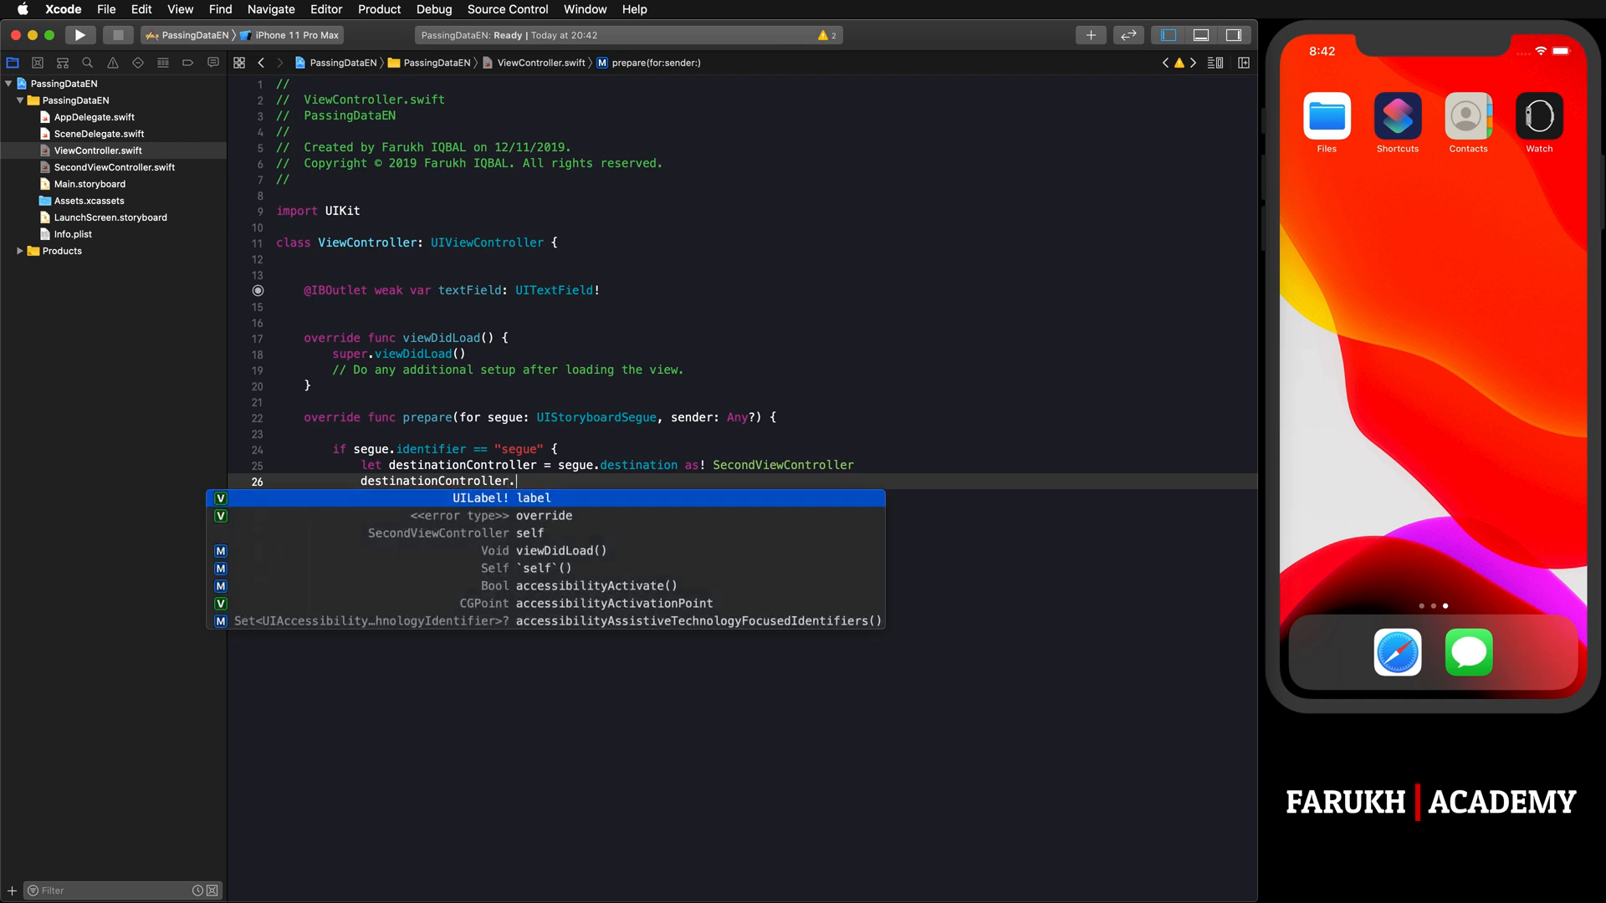
text(labelText =)
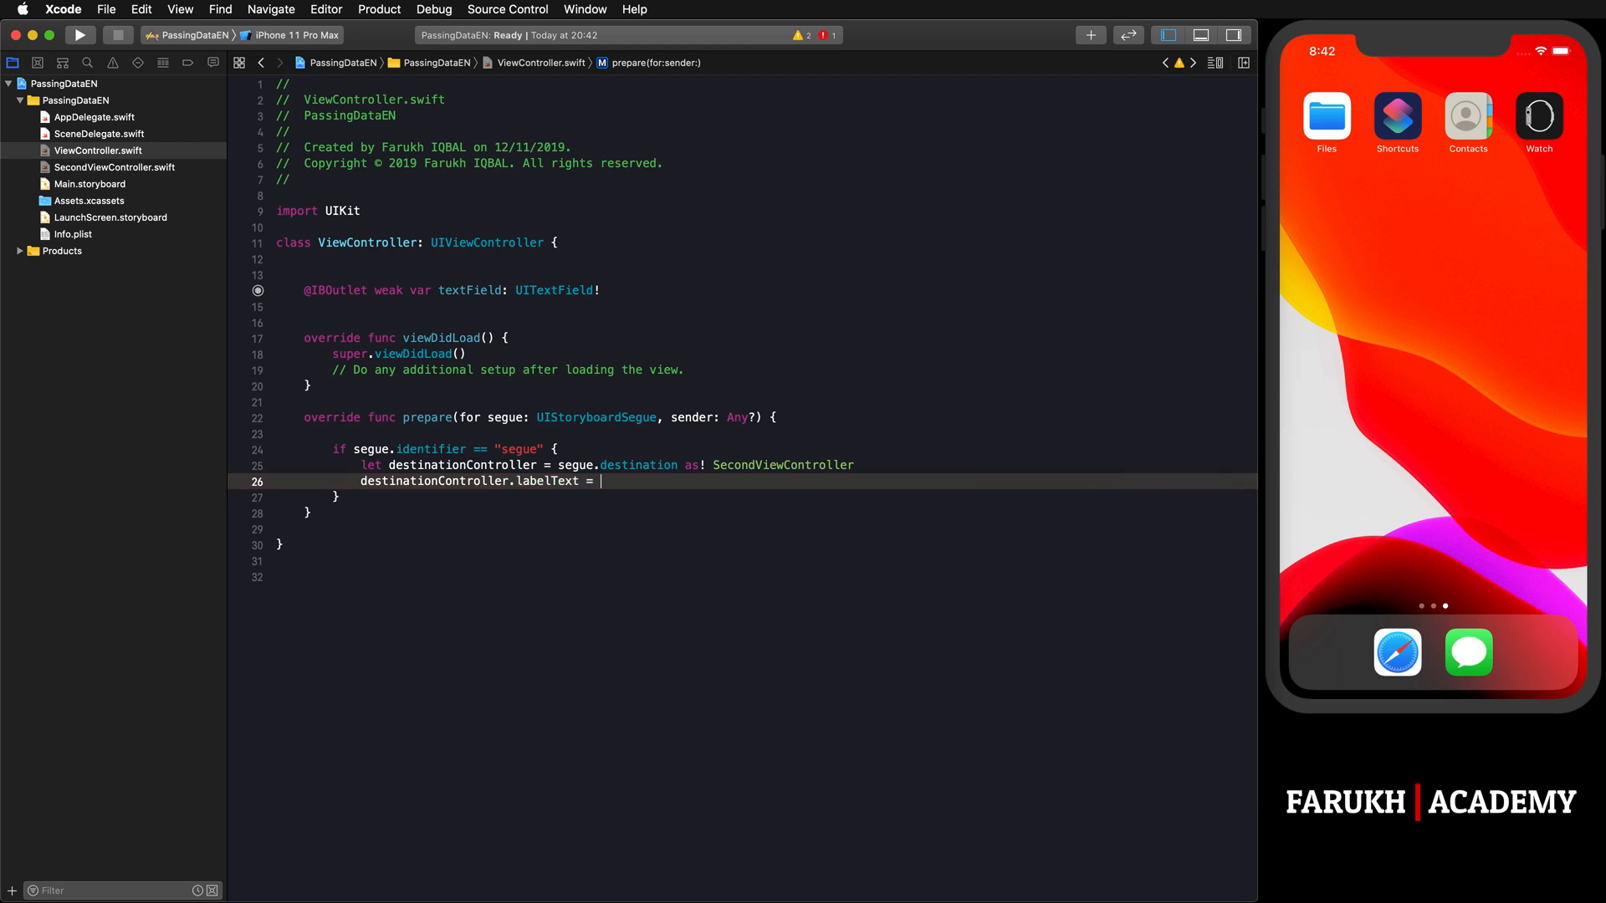
text(text)
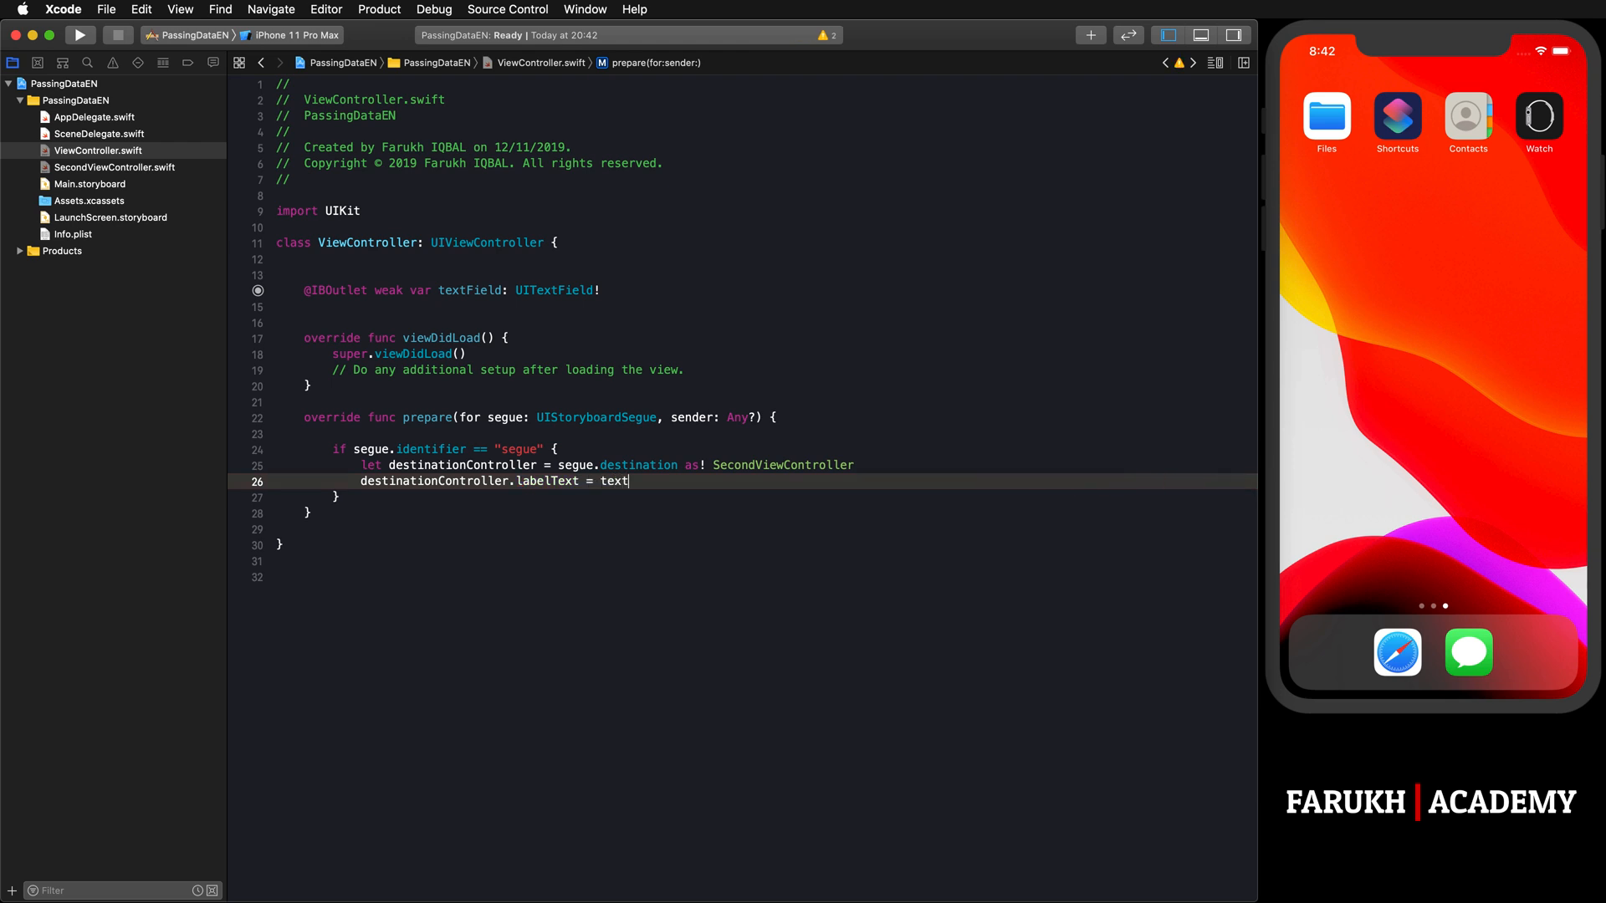
text(Field)
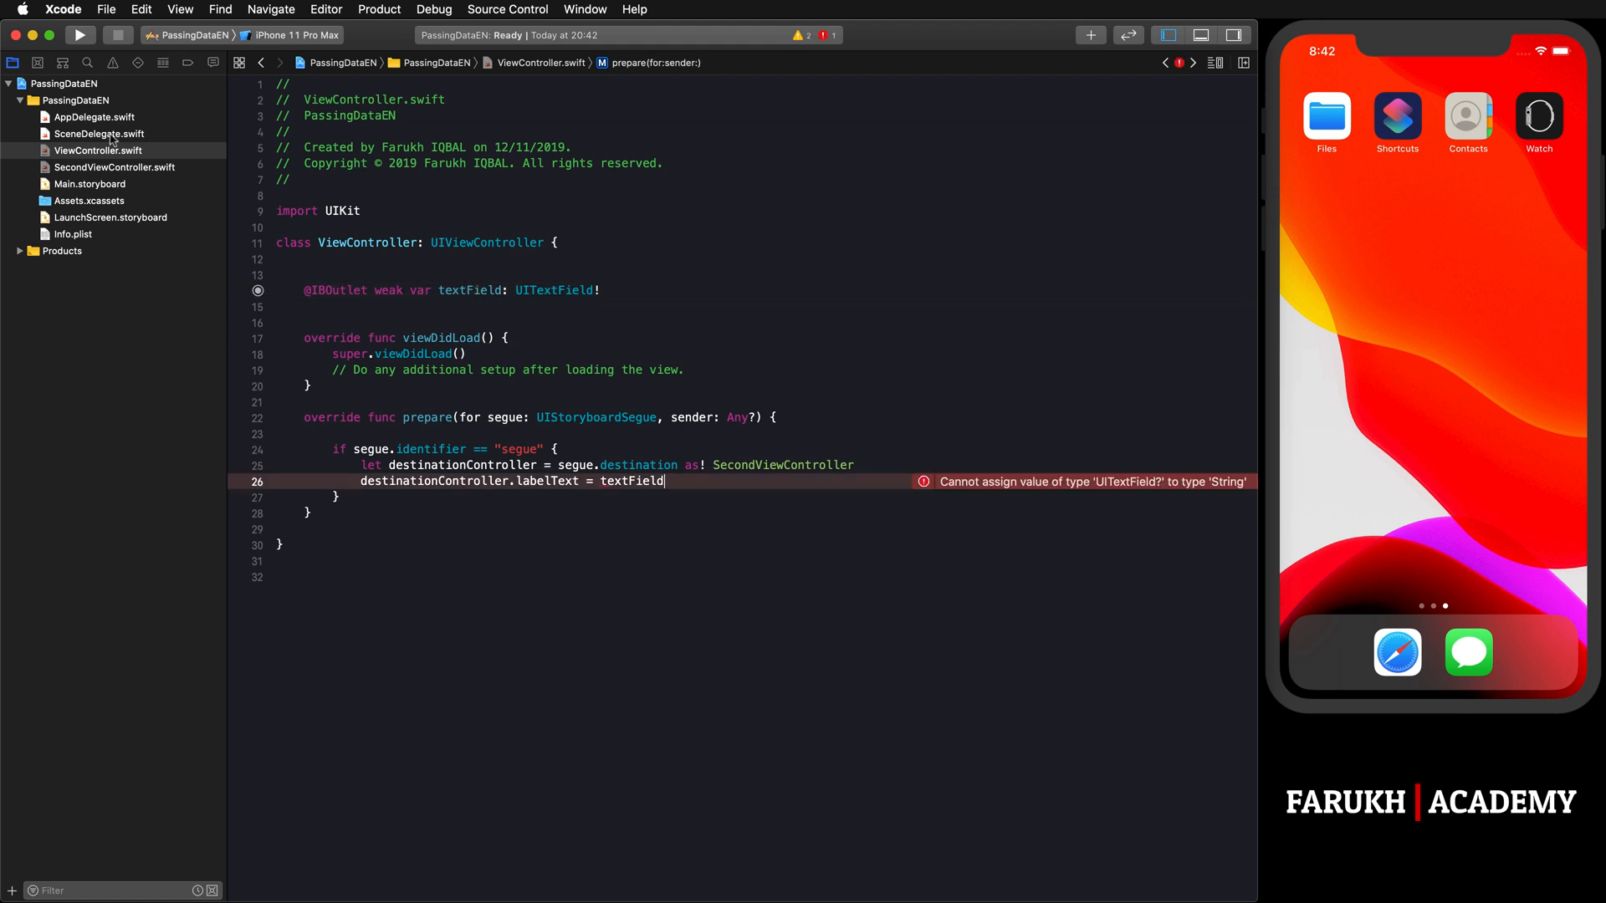
text(.text)
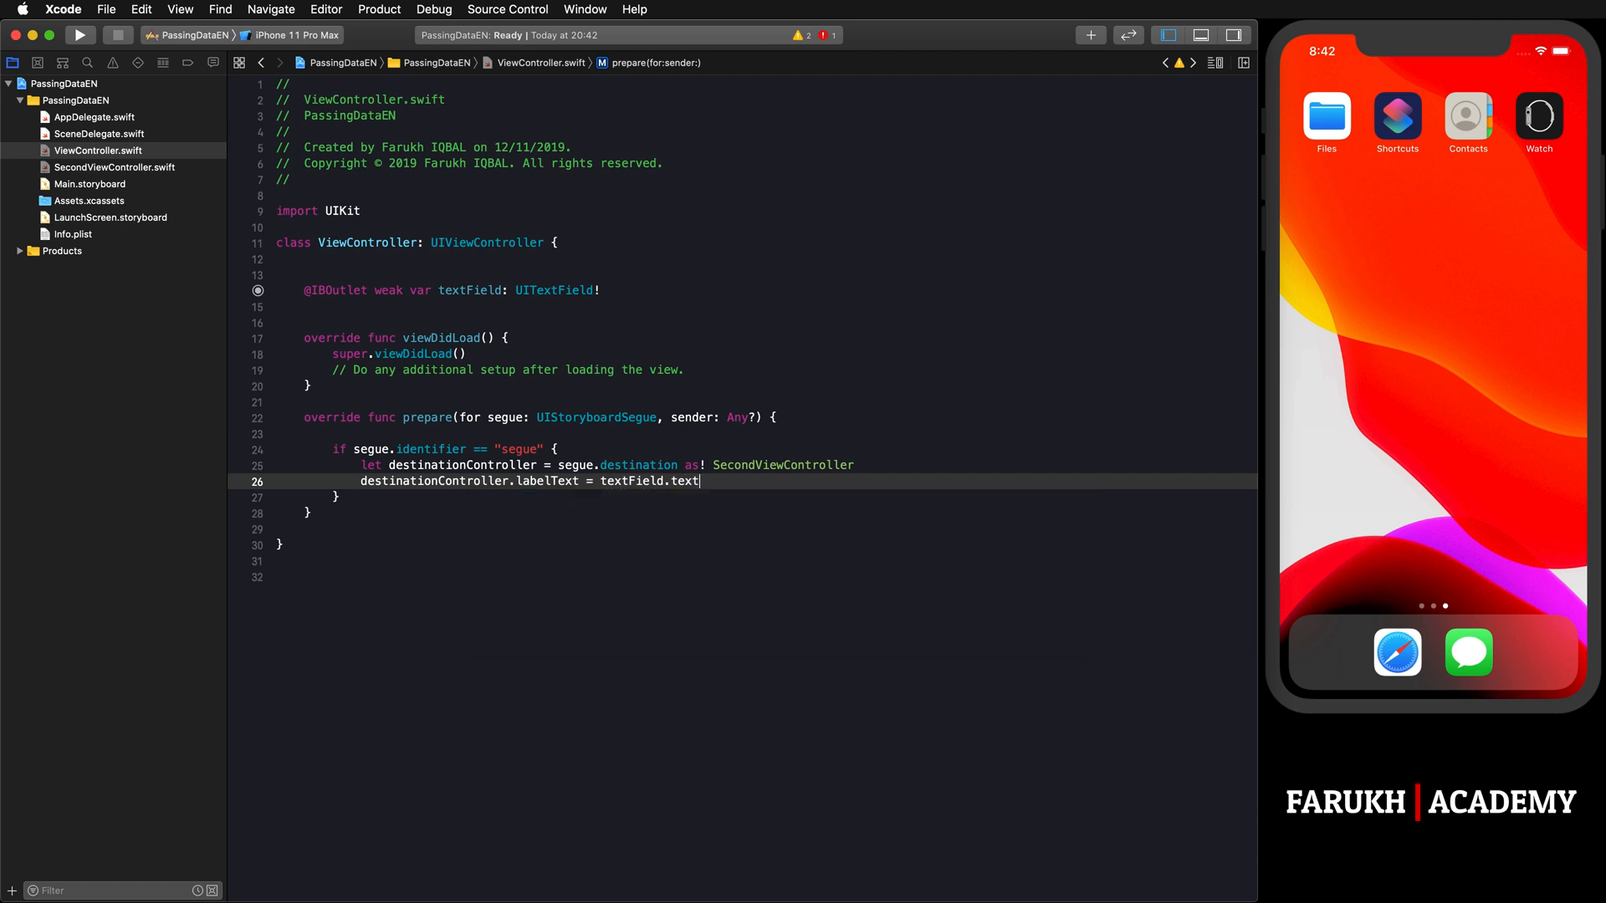
text(!)
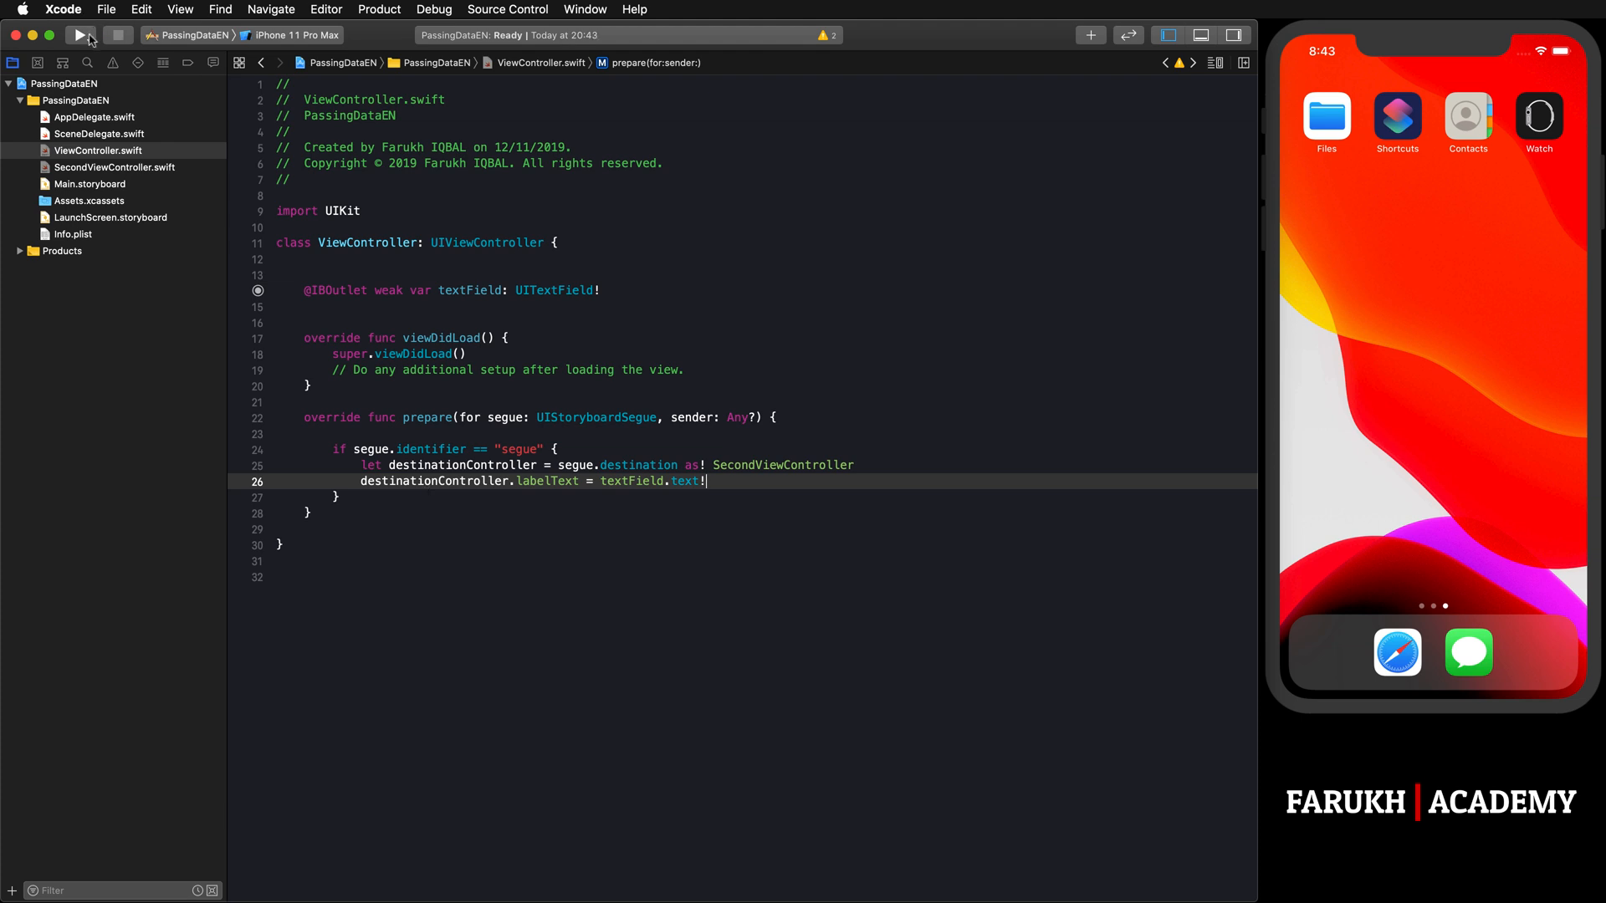
Step: Run the app in the Simulator and enter Hello guys! in the first screen's text field
click(78, 33)
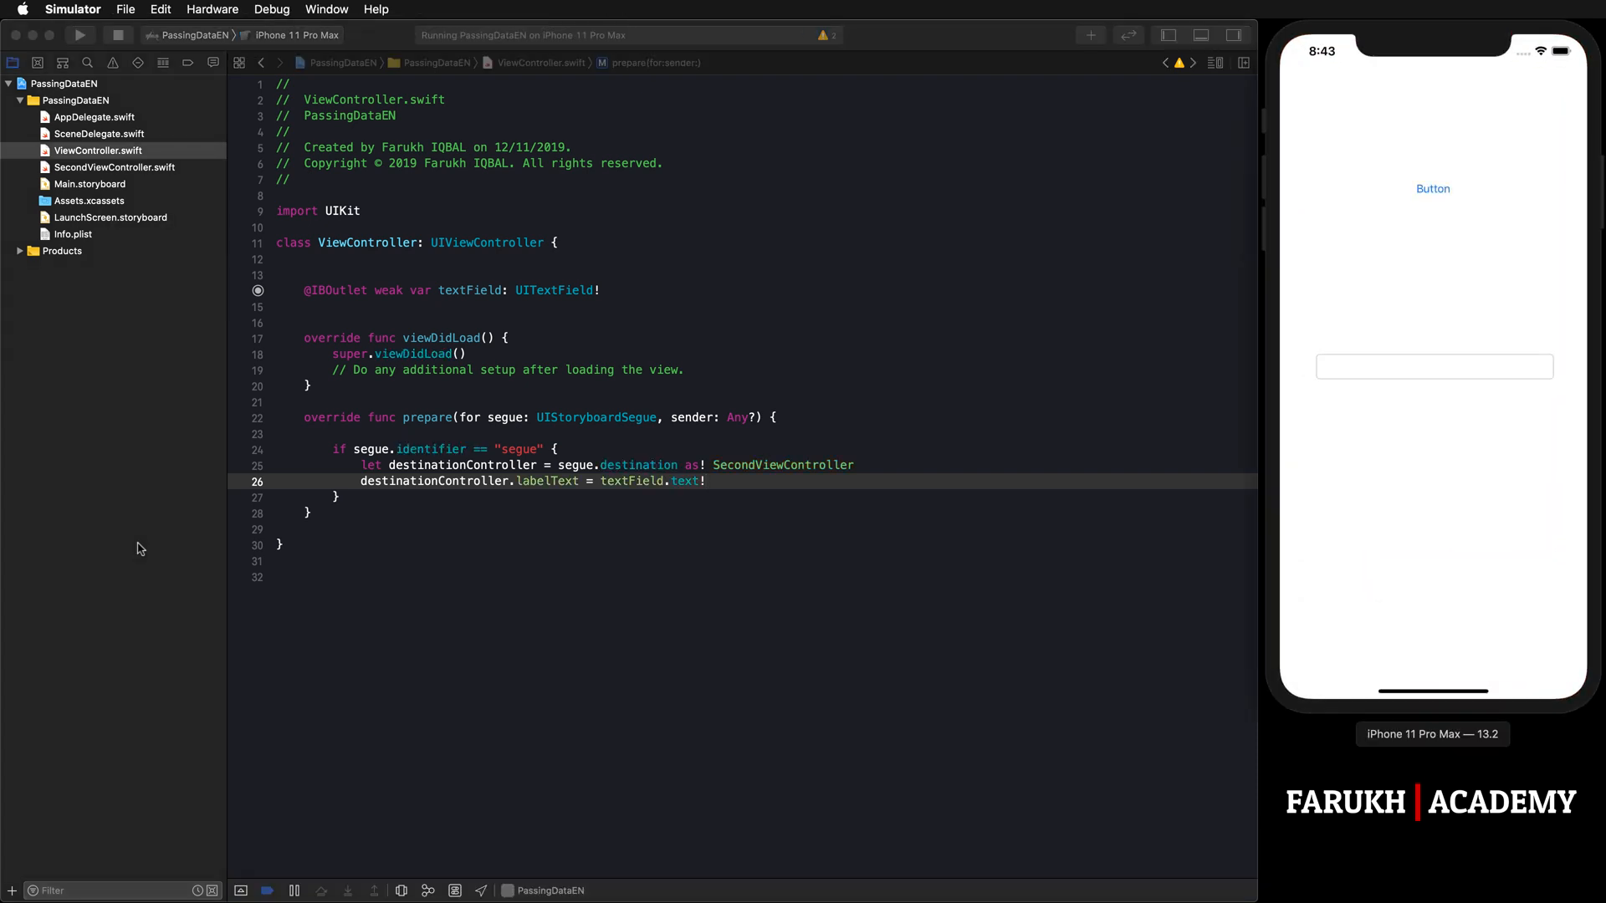
mouse_move(1378, 184)
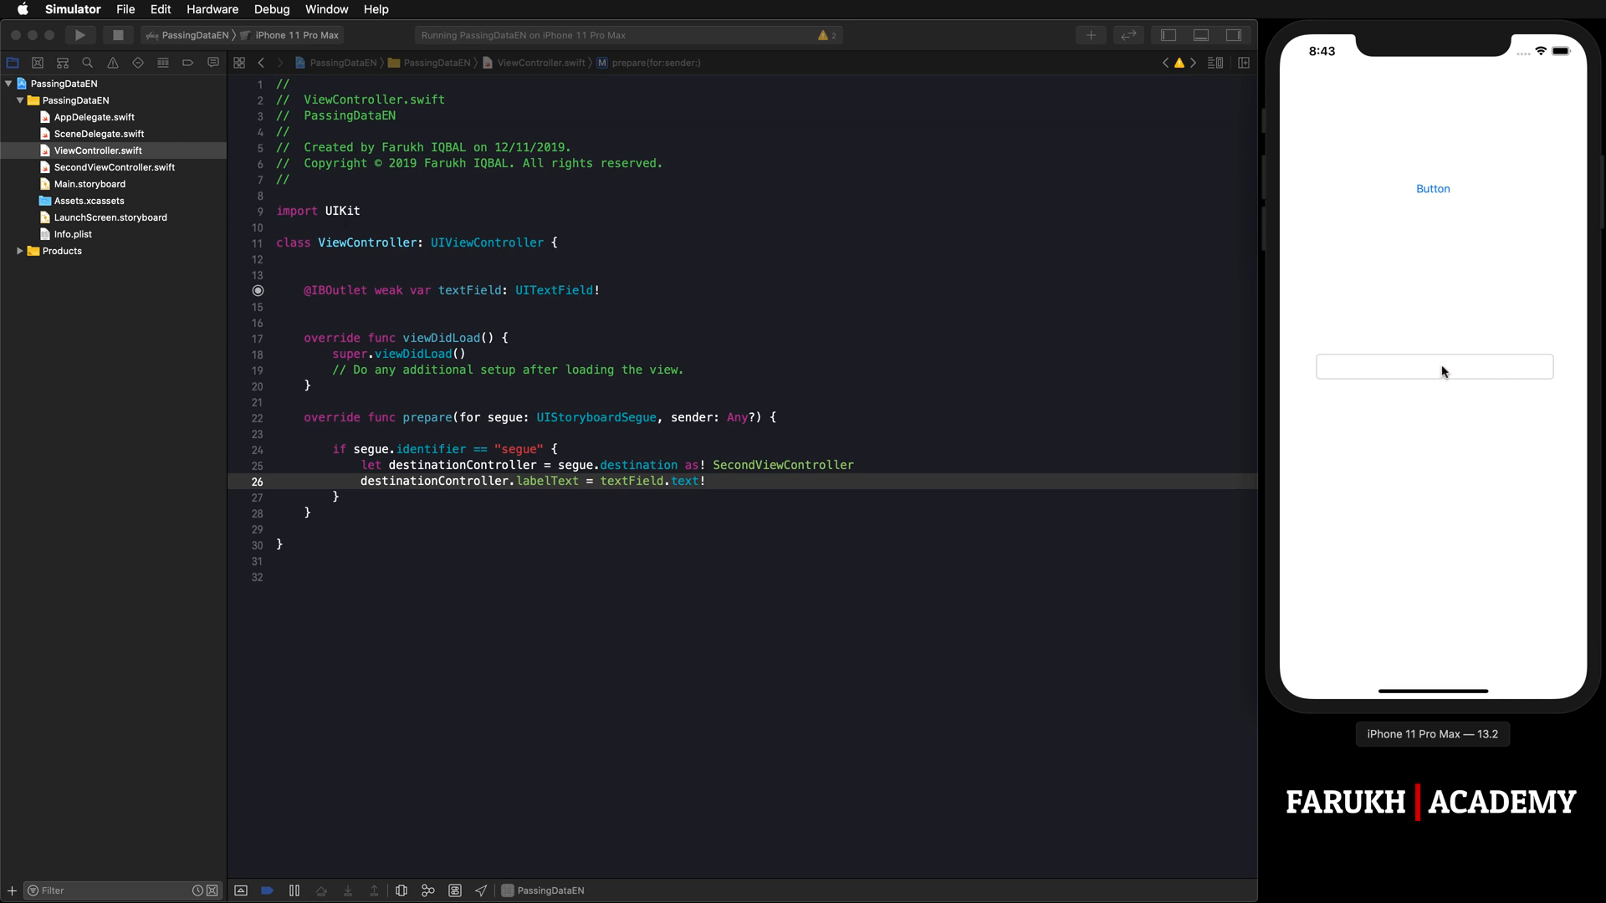
text(Hello guys)
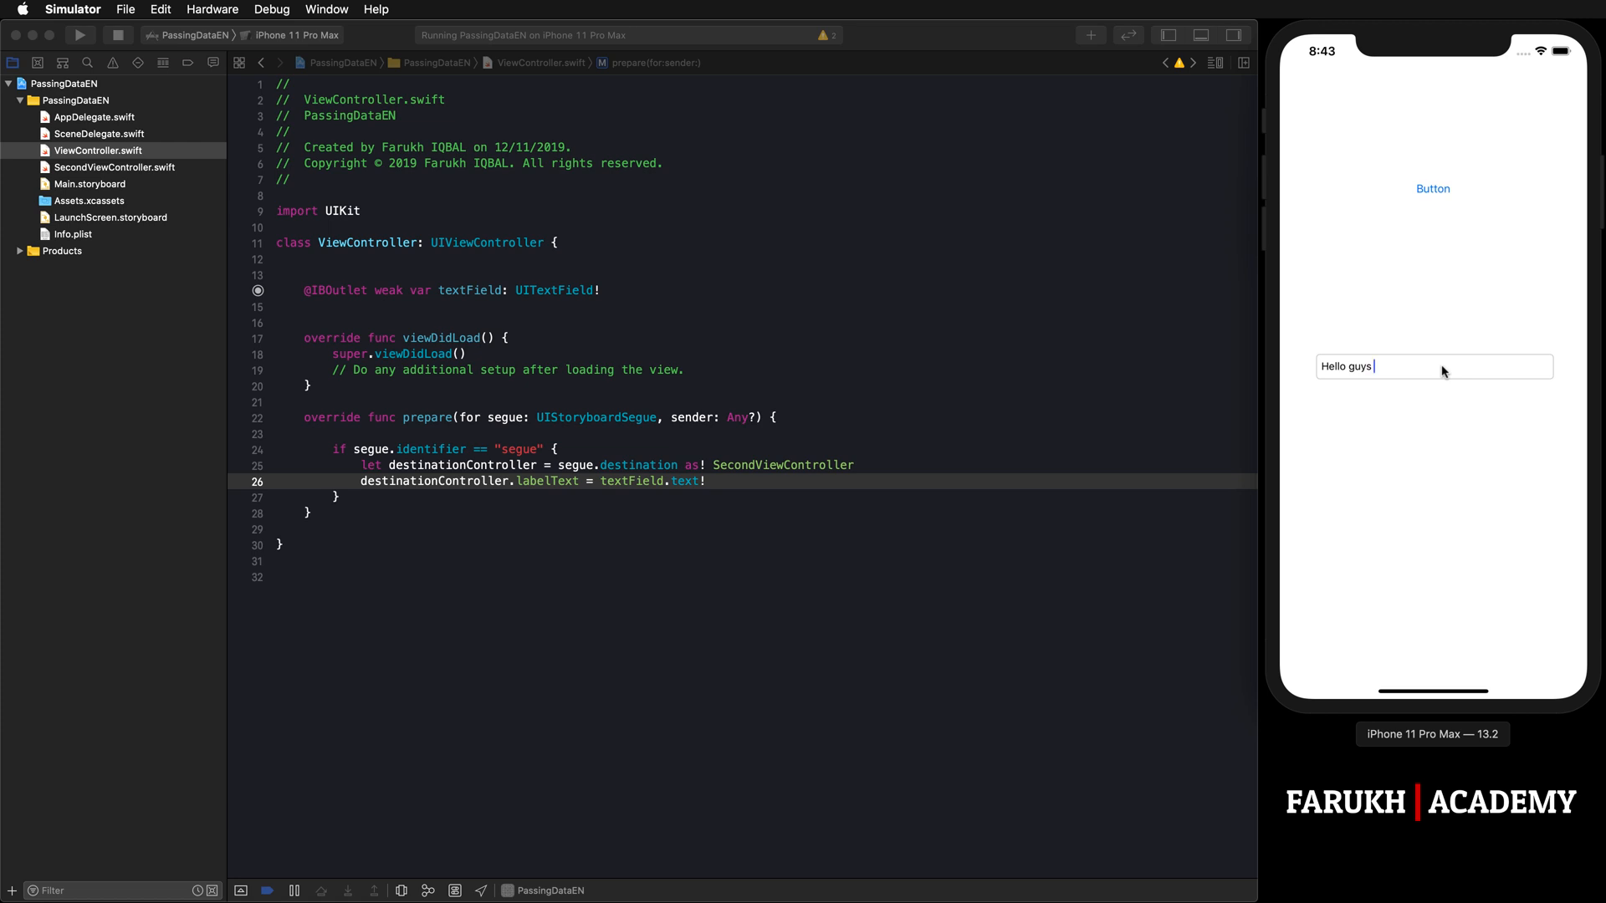
text(!)
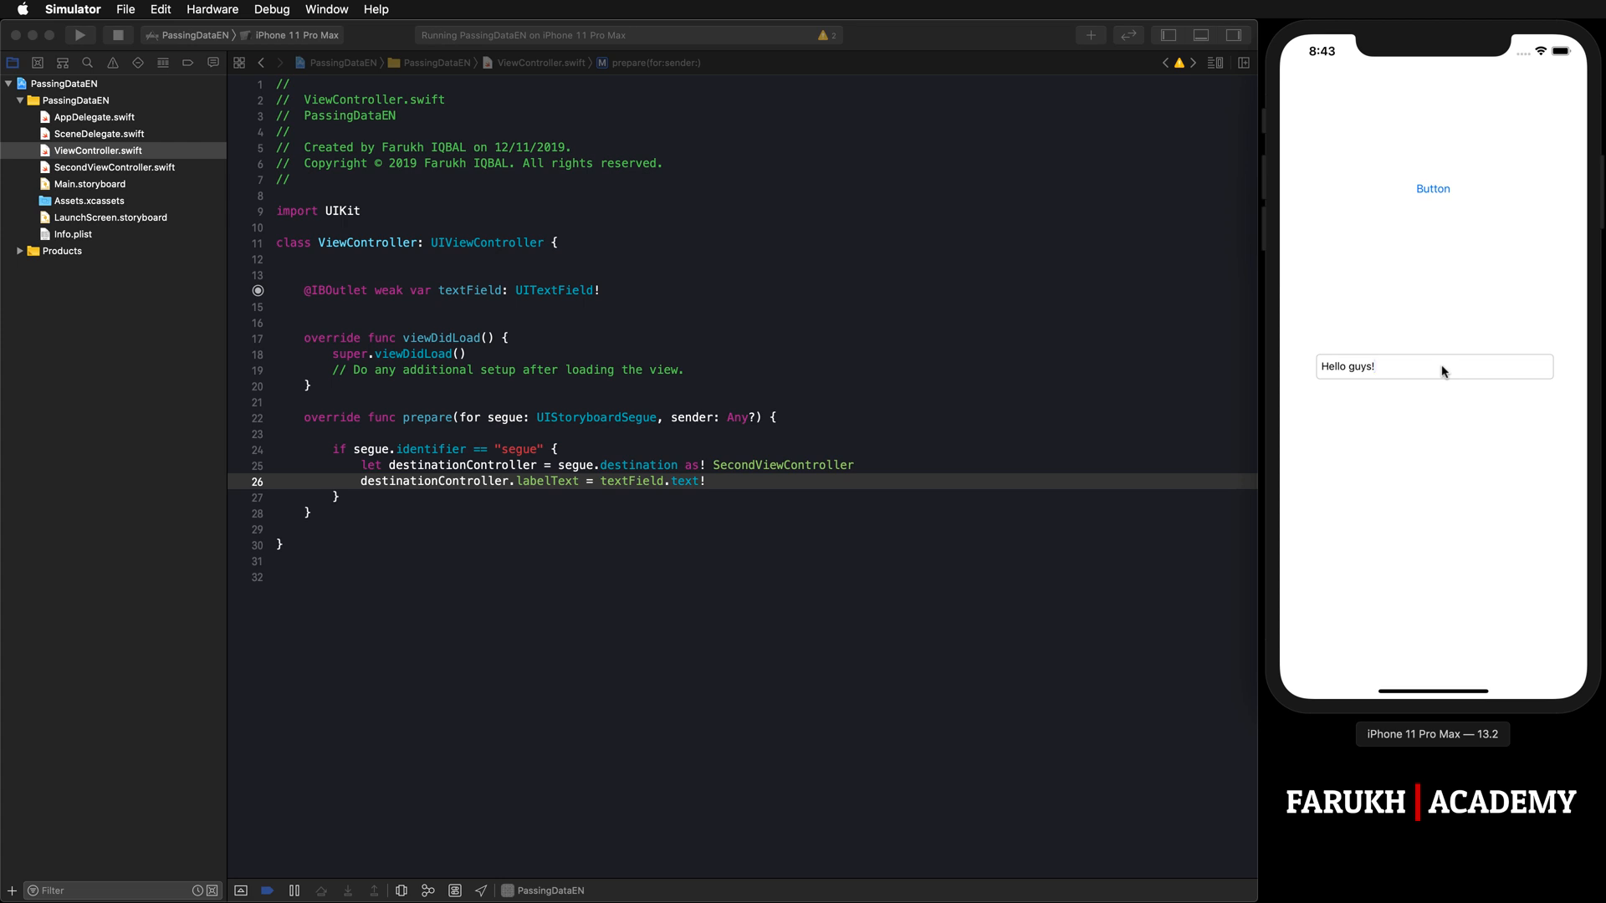
mouse_move(1456, 194)
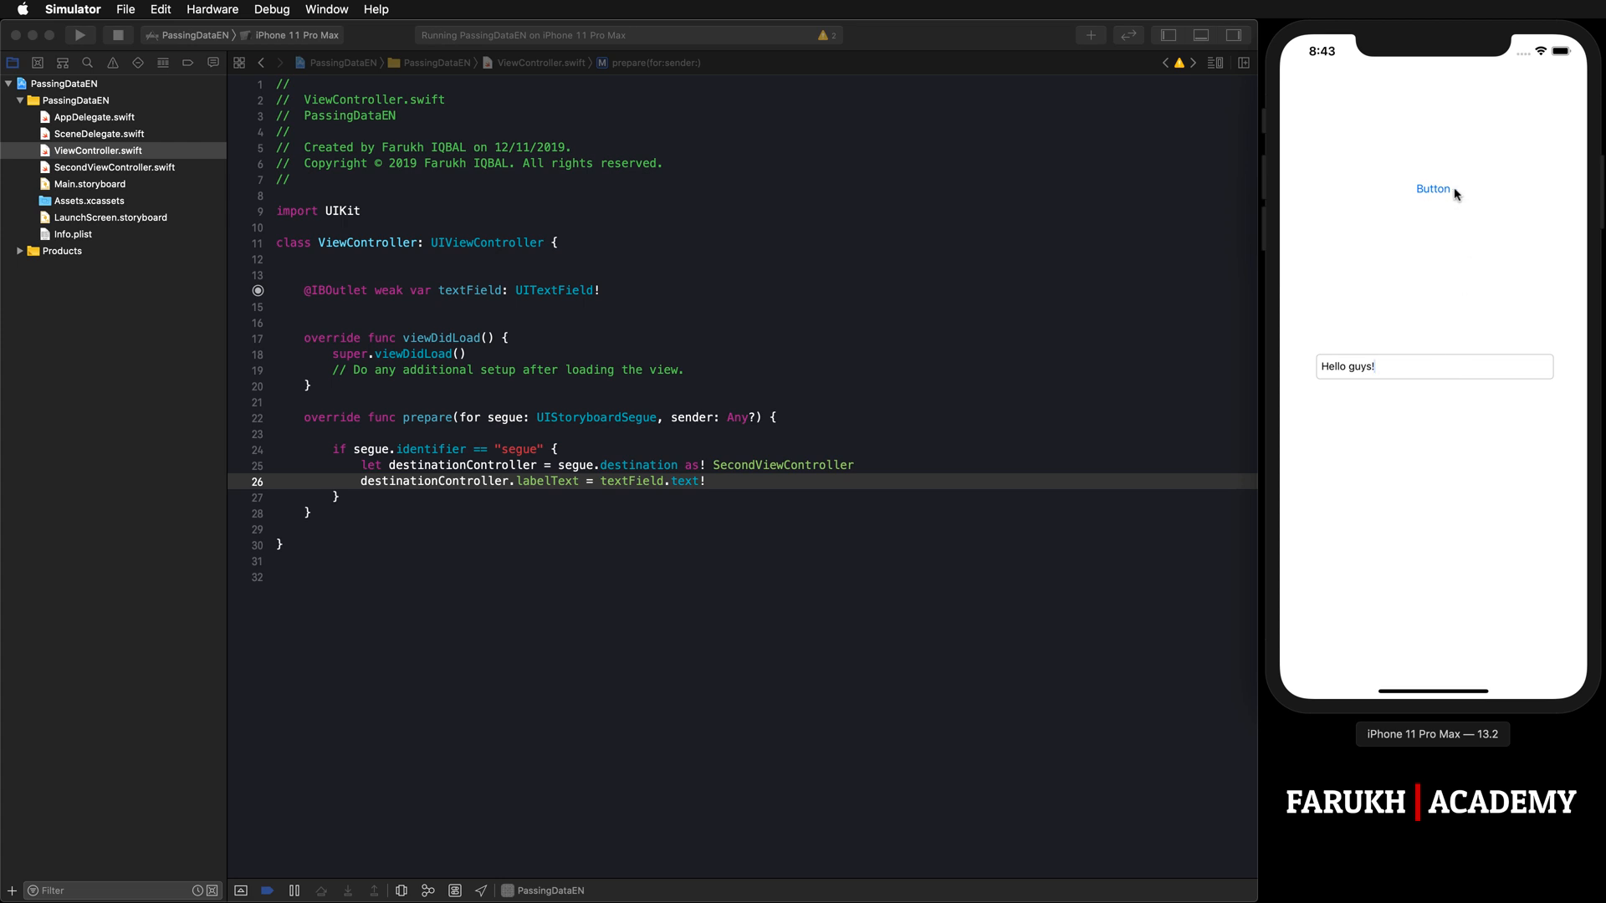
mouse_move(1408, 368)
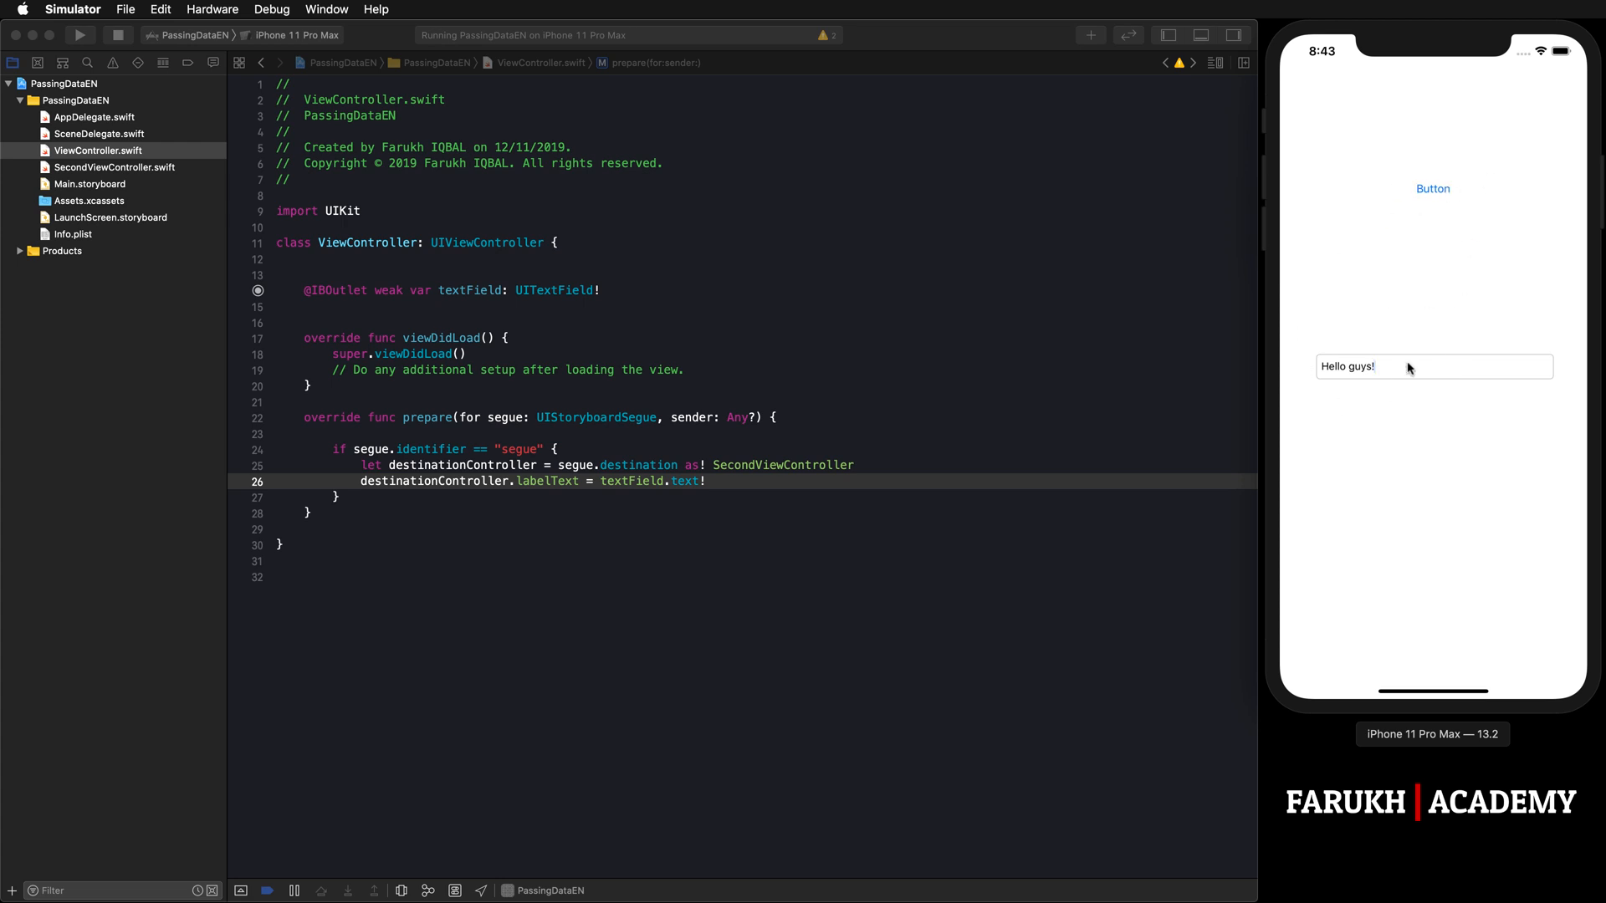
mouse_move(1451, 304)
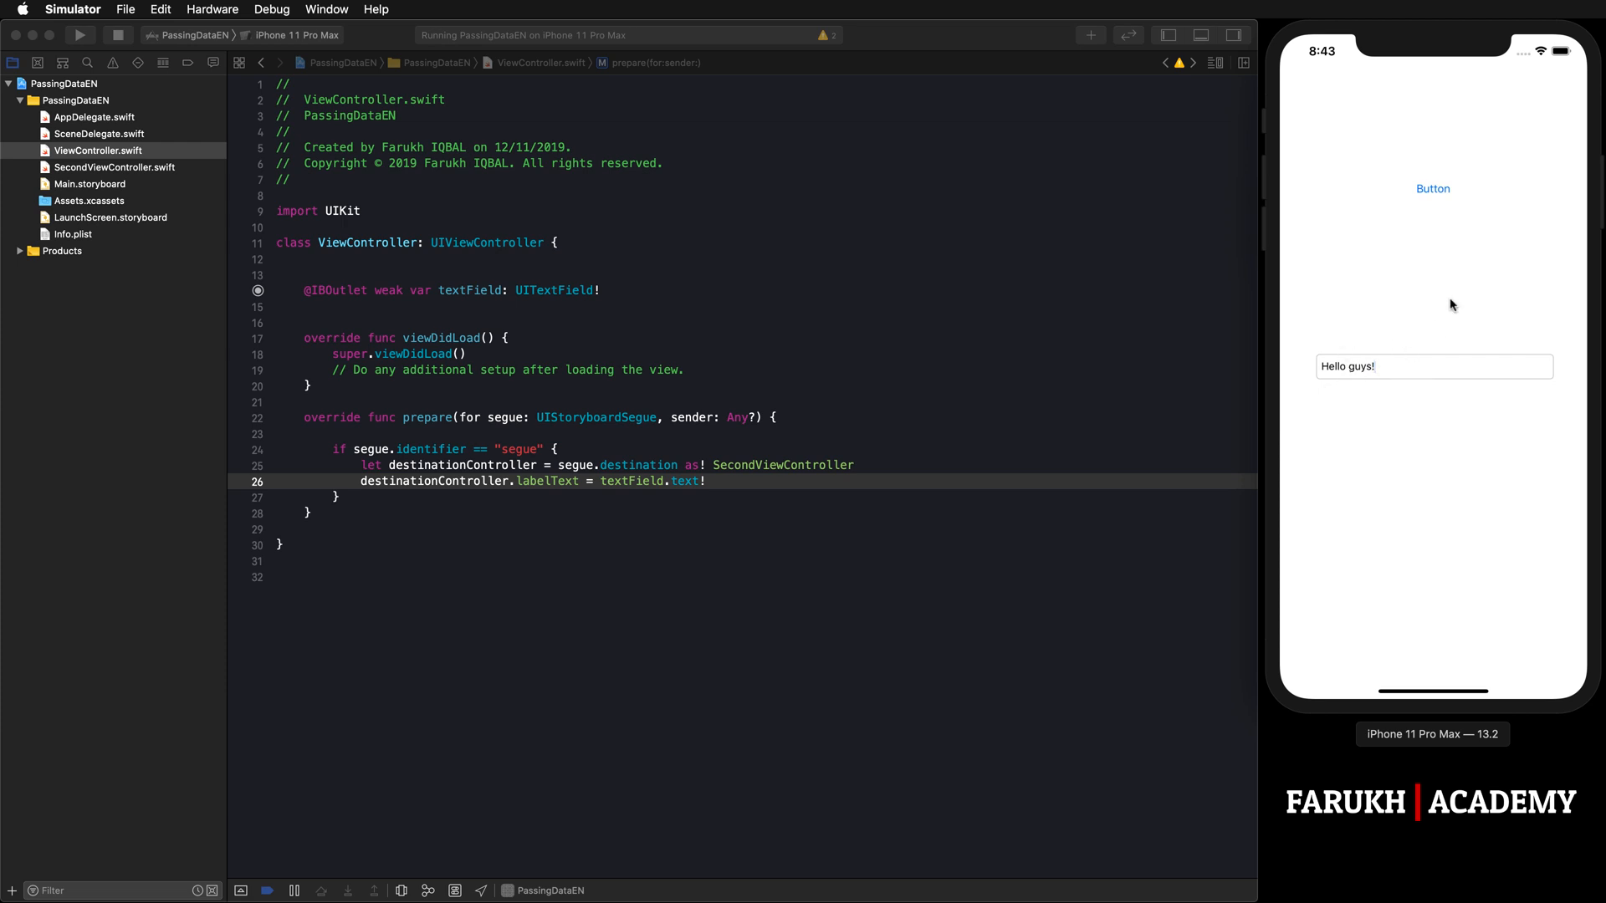
mouse_move(1398, 262)
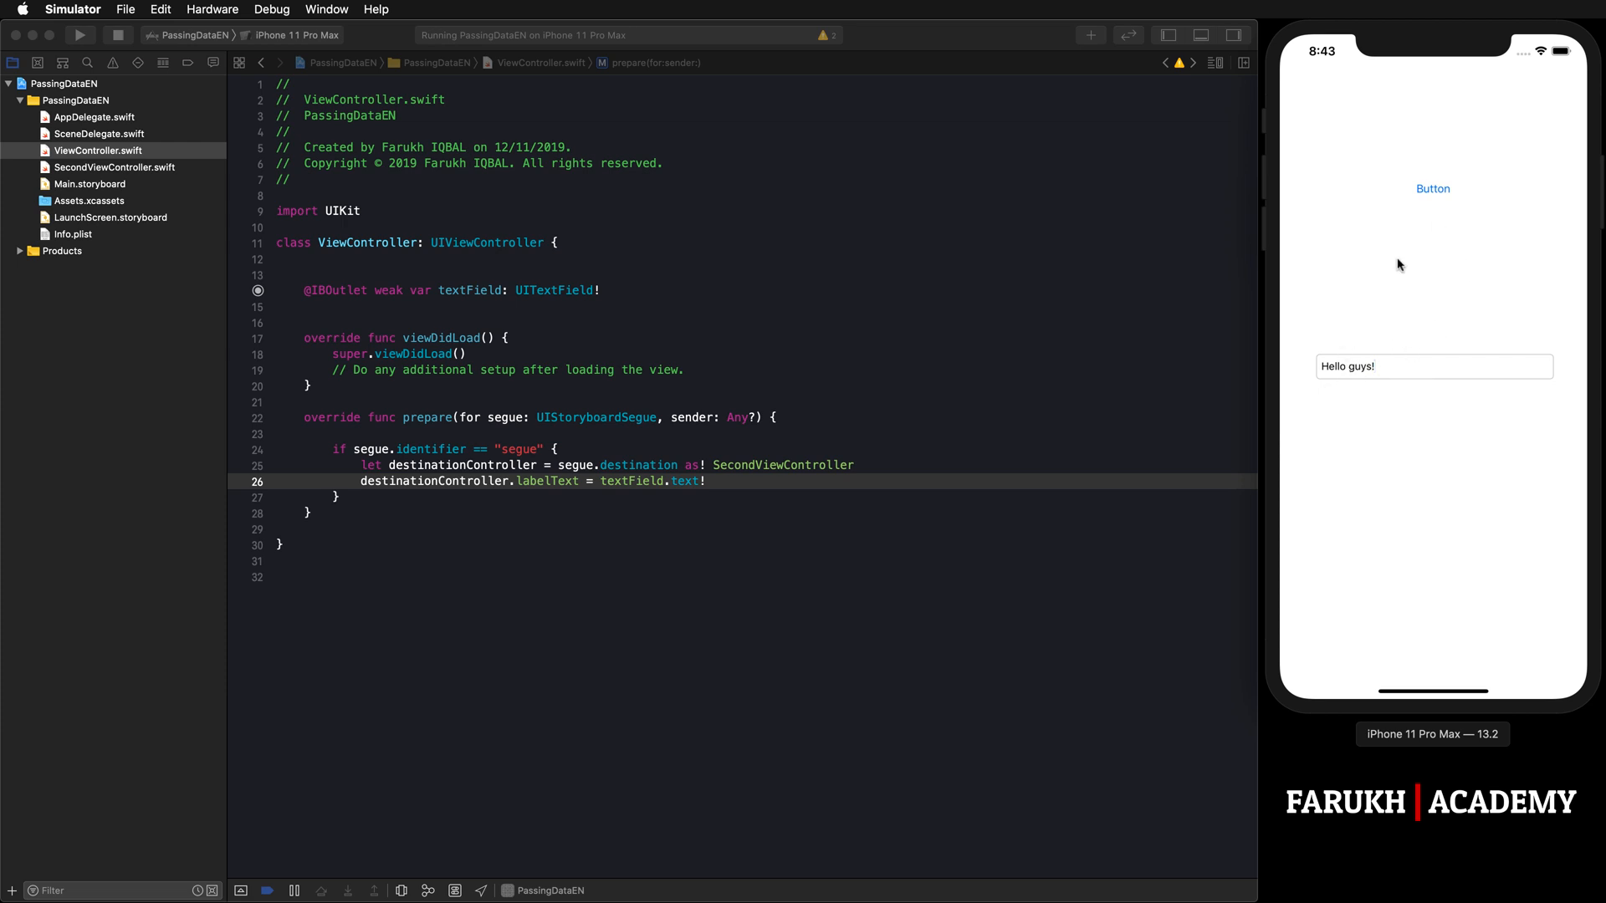
Step: Tap the Button to segue to the second screen showing Hello guys! in its label
click(1432, 187)
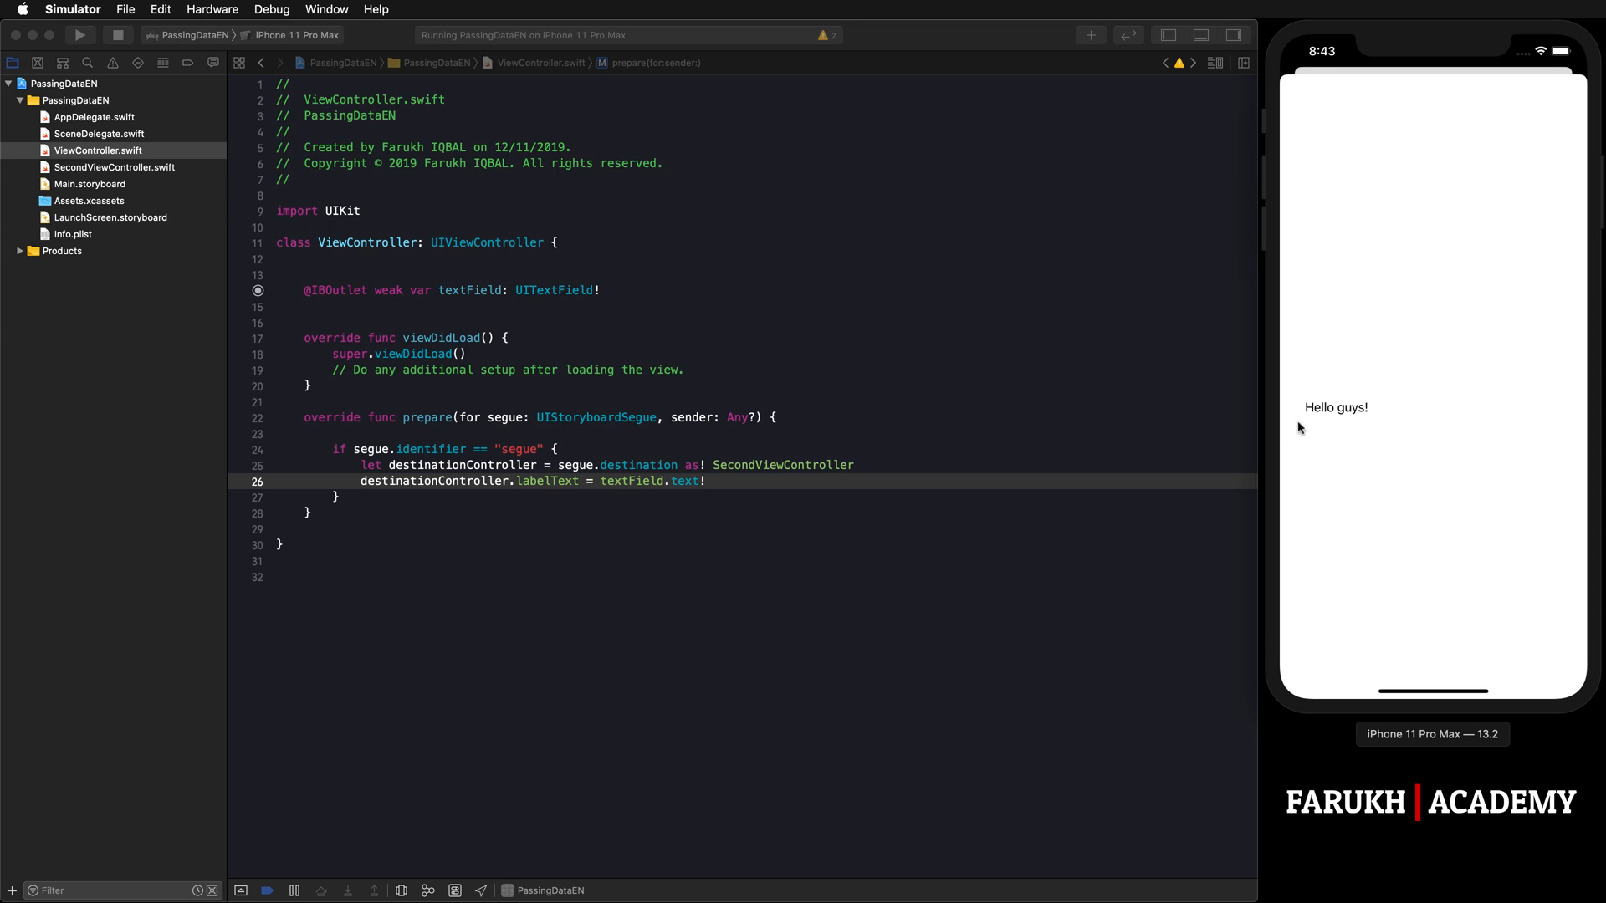
mouse_move(1224, 464)
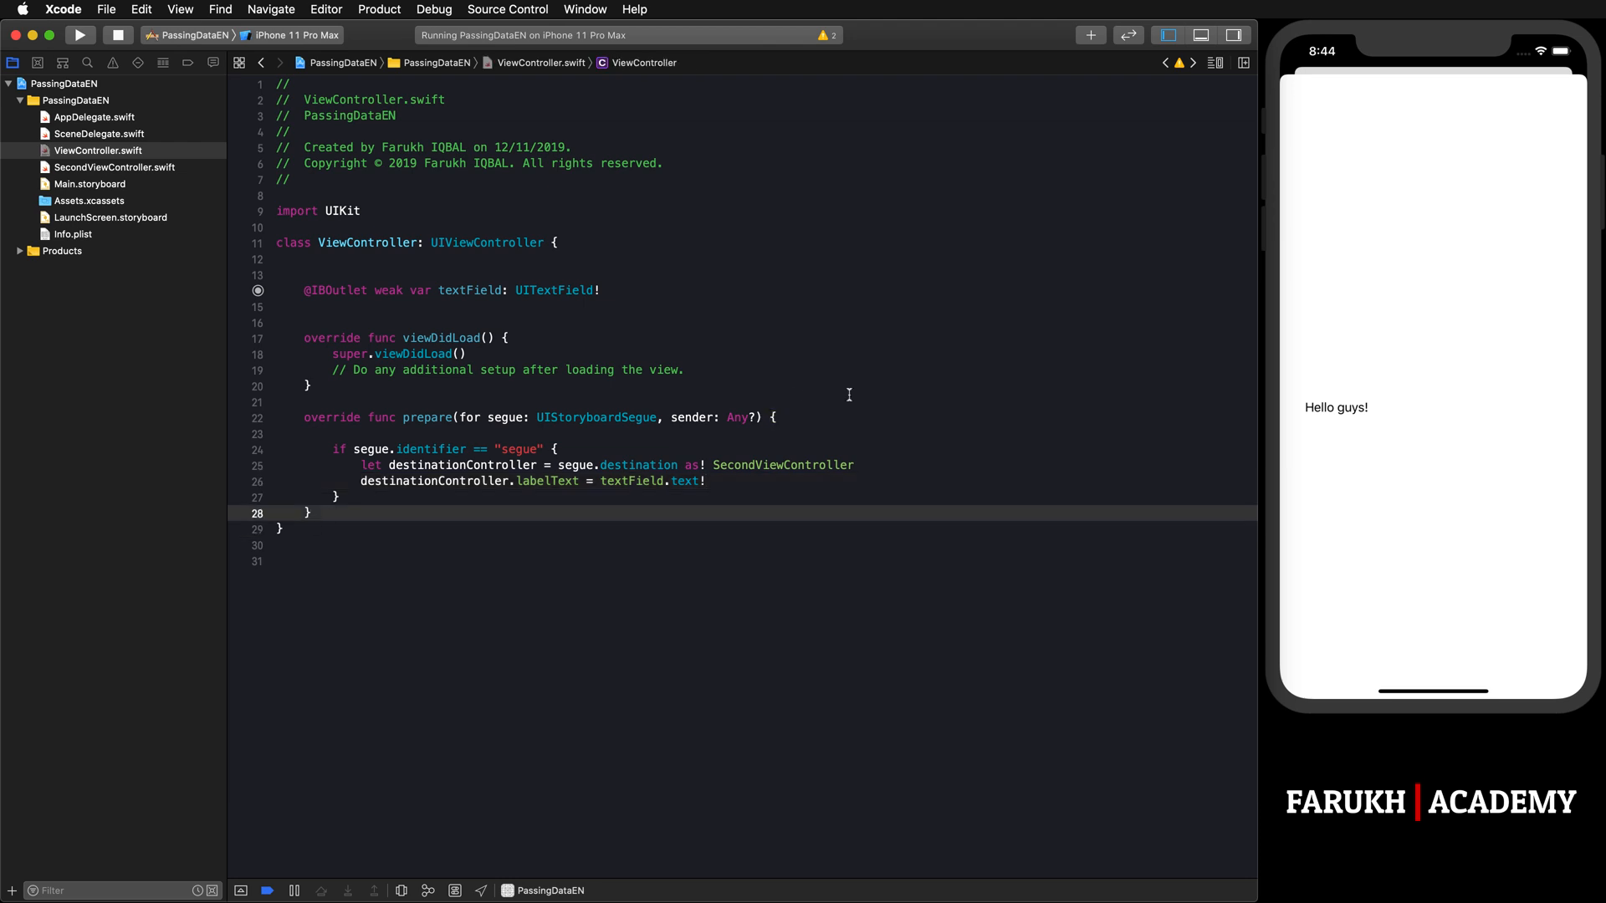
mouse_move(876, 396)
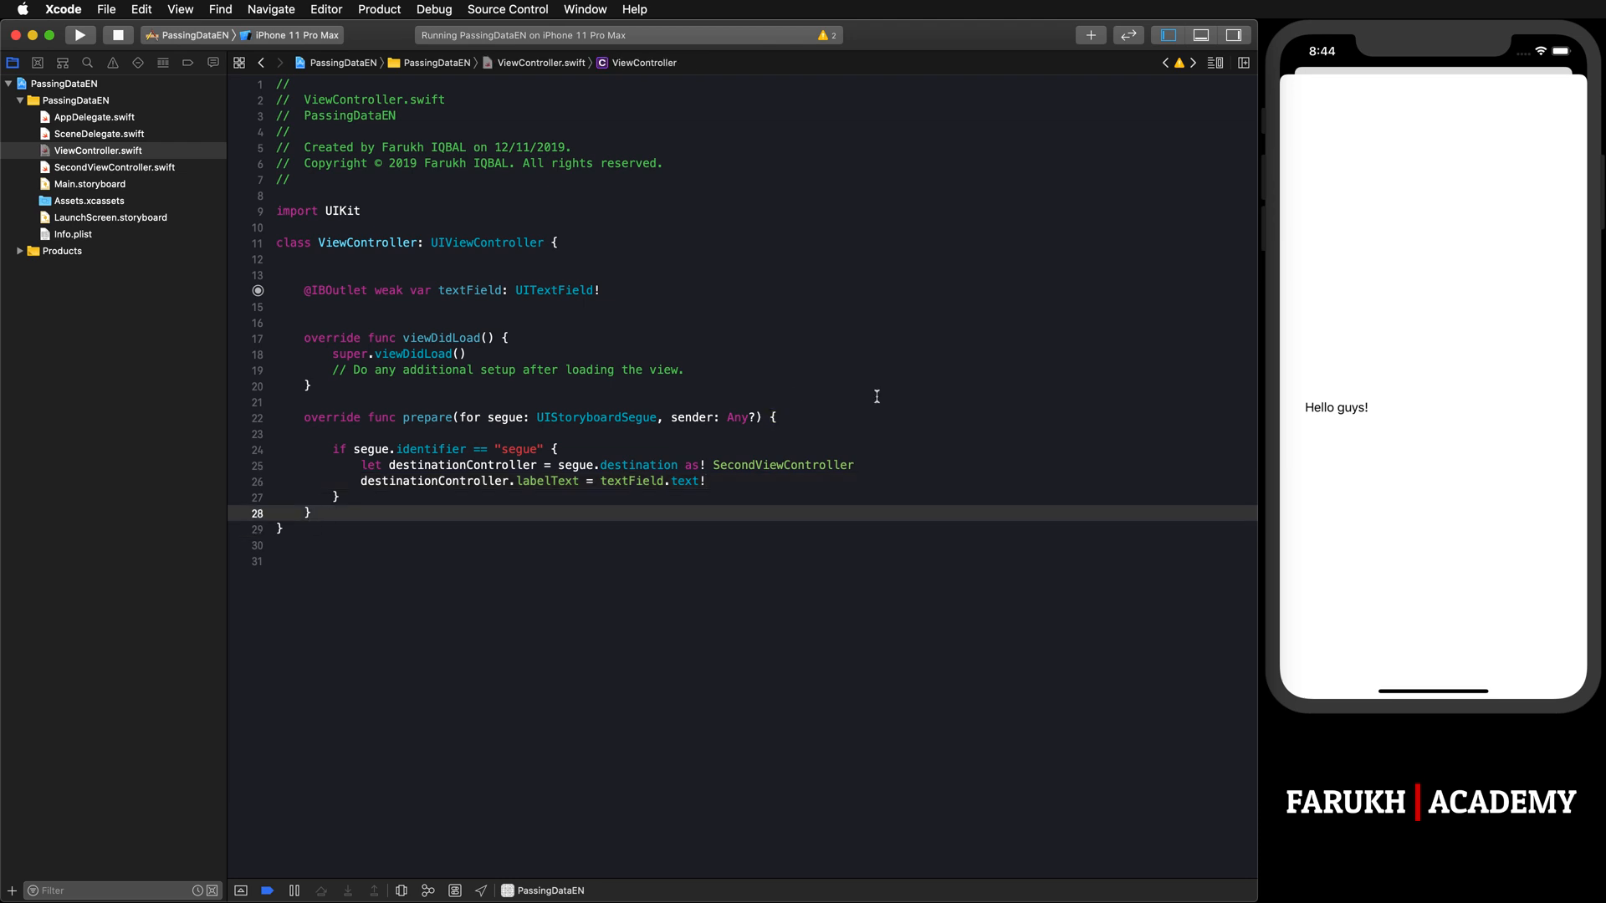